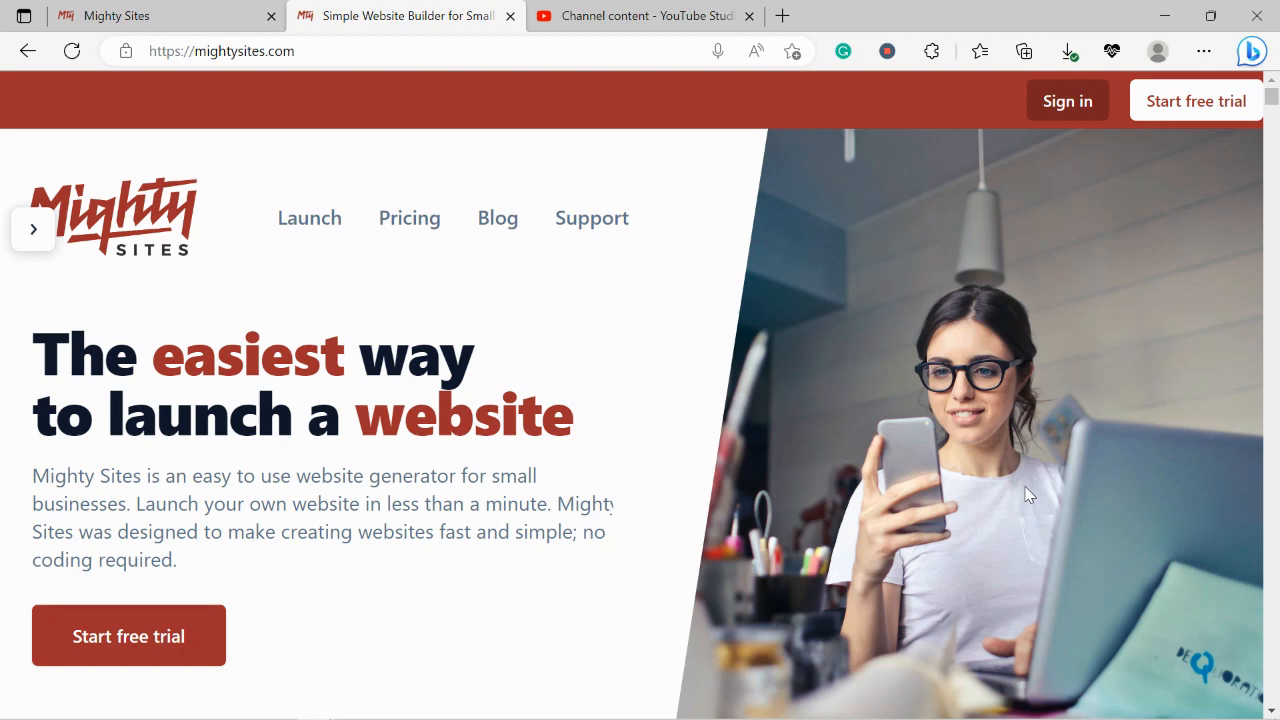
# Search the market list for BBQ and start a new site from the BBQ Food Truck template
pyautogui.scroll(-3)
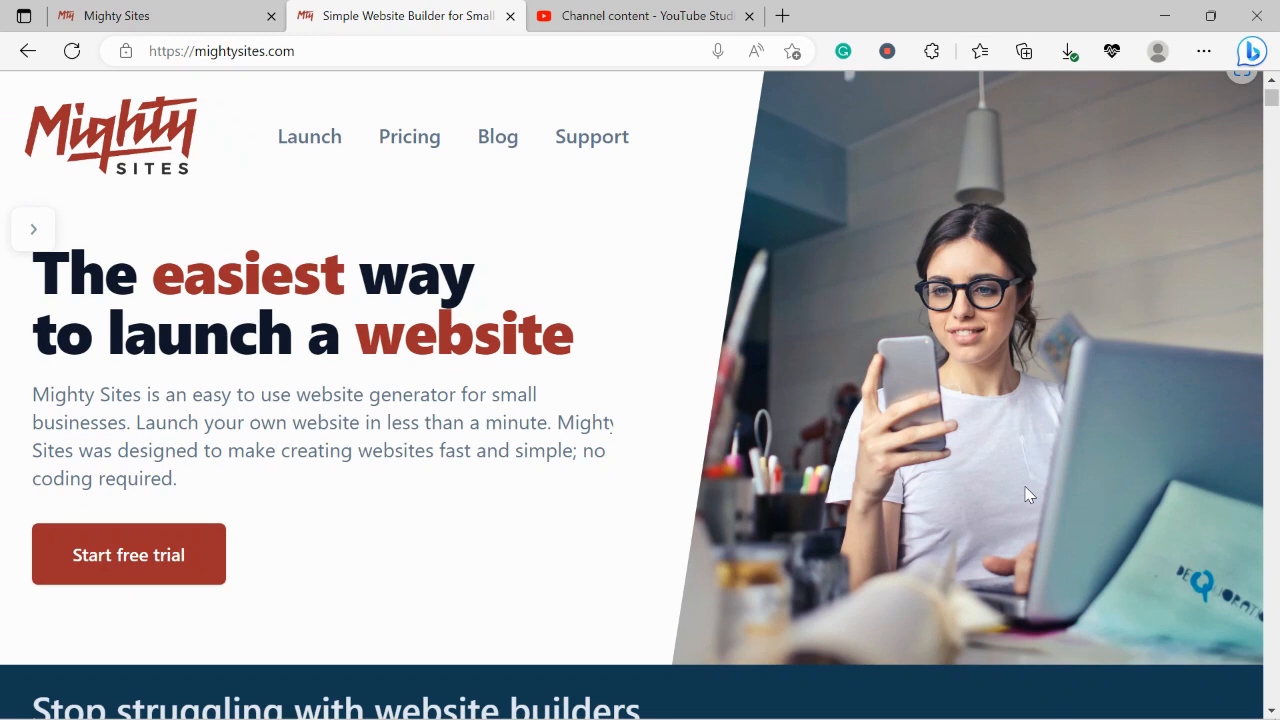
pyautogui.scroll(-3)
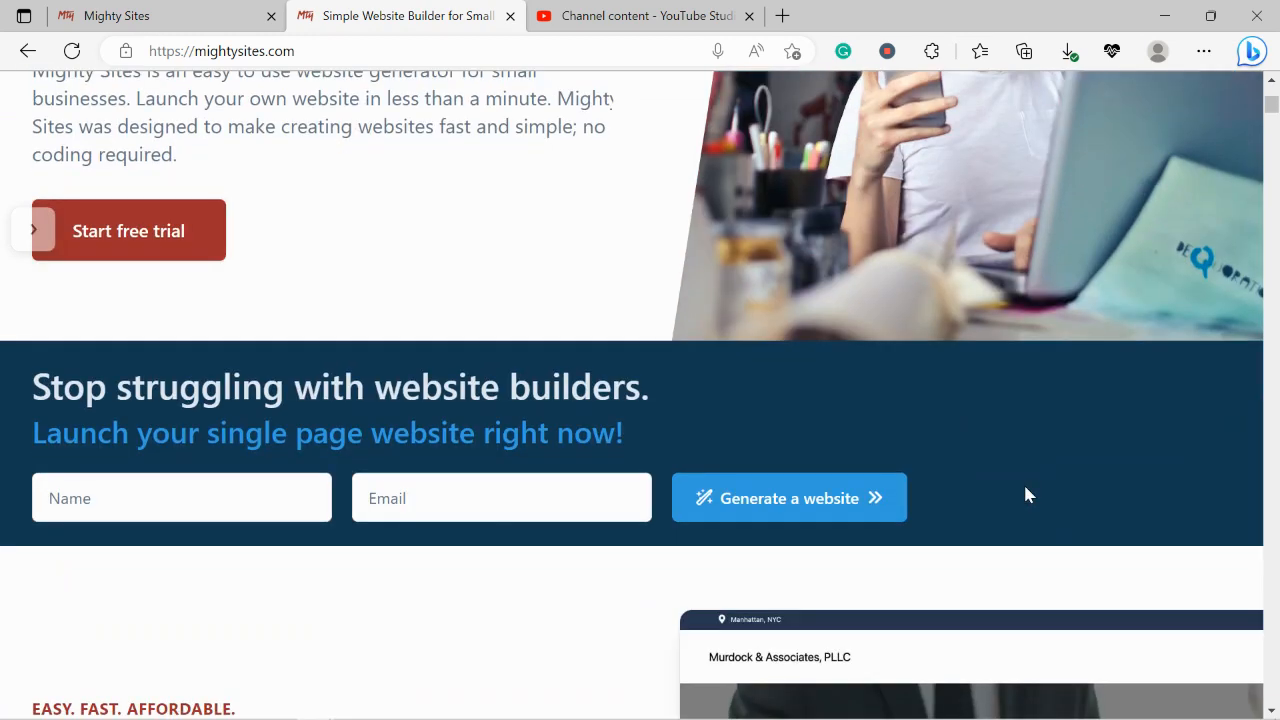
pyautogui.scroll(-3)
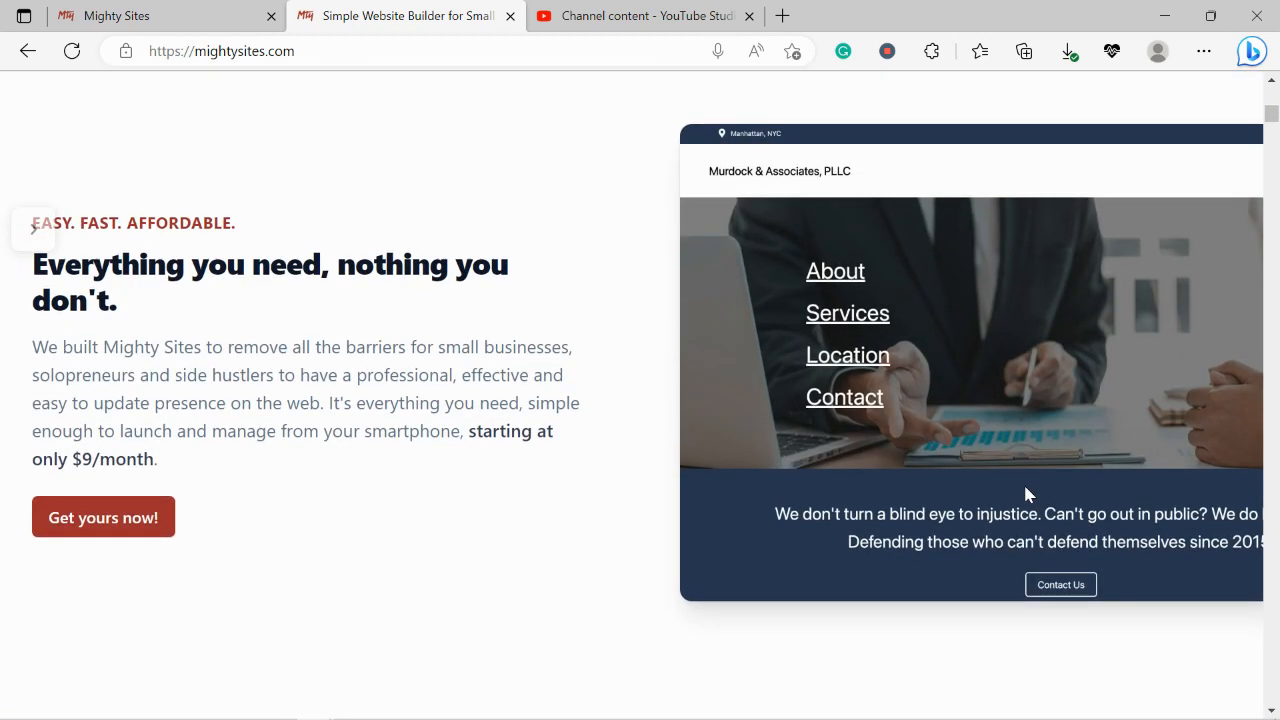
pyautogui.scroll(-3)
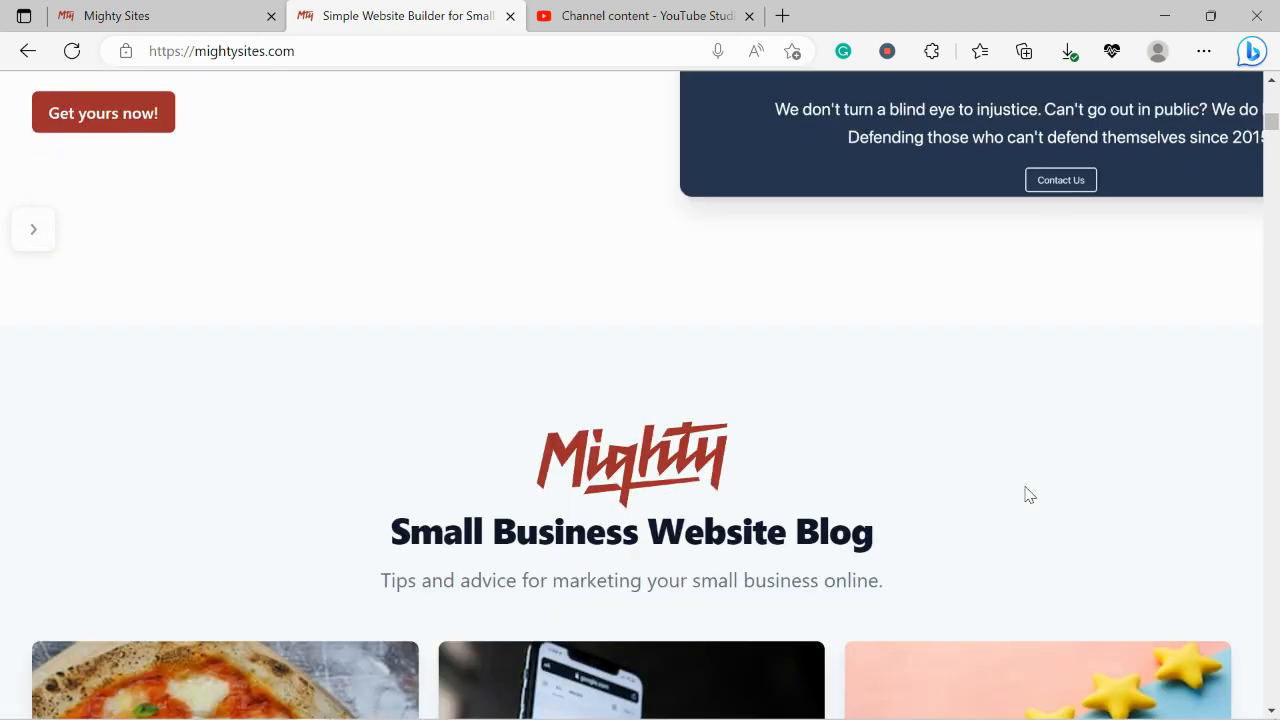
pyautogui.scroll(-3)
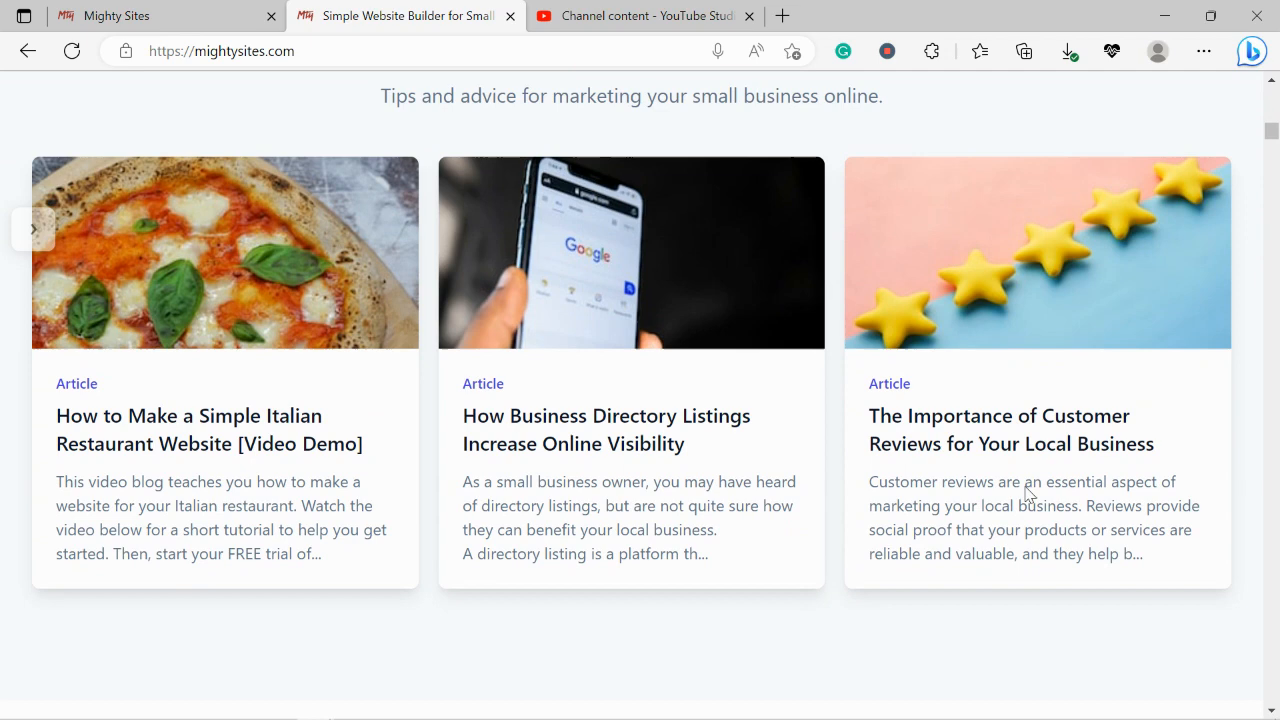
pyautogui.scroll(-3)
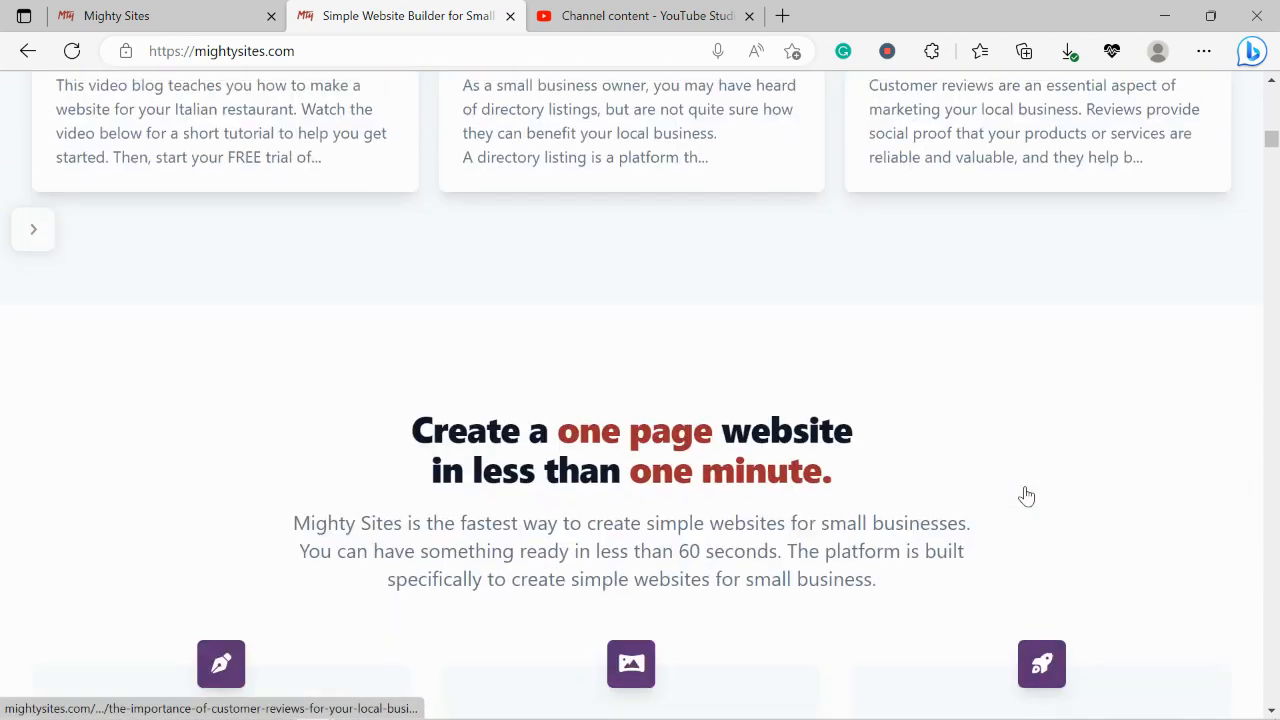
pyautogui.scroll(-3)
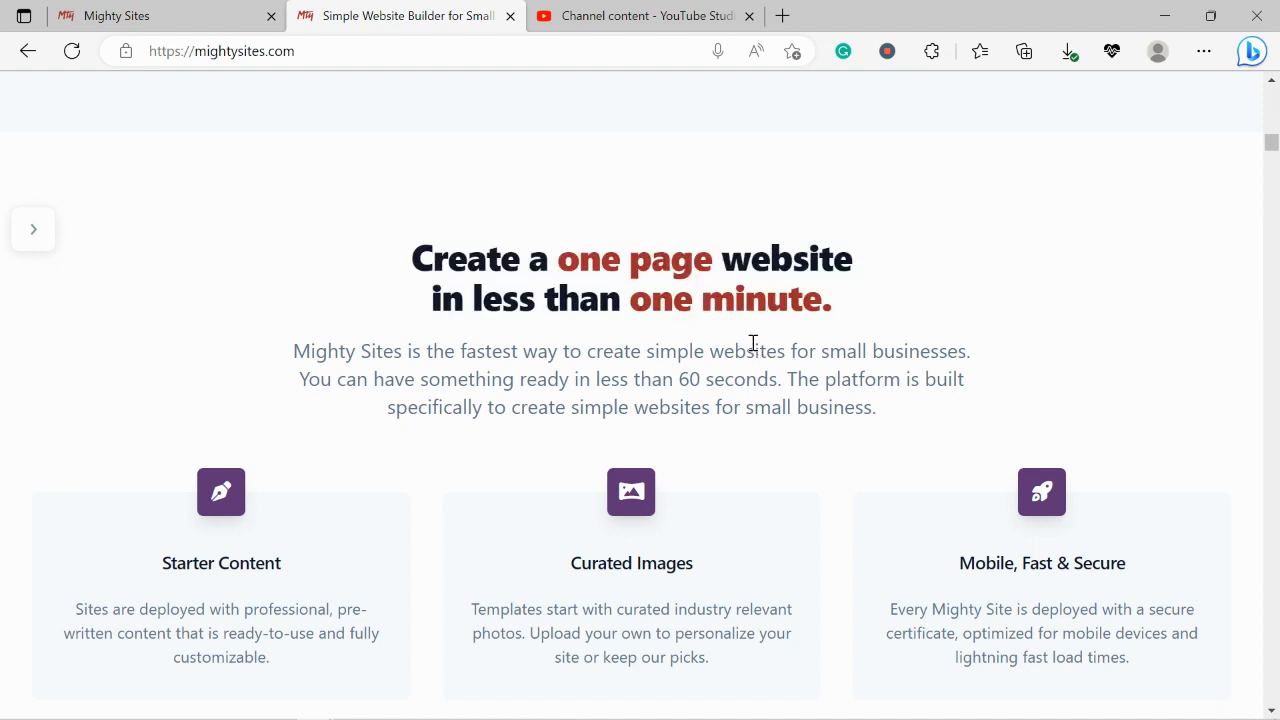
pyautogui.scroll(-3)
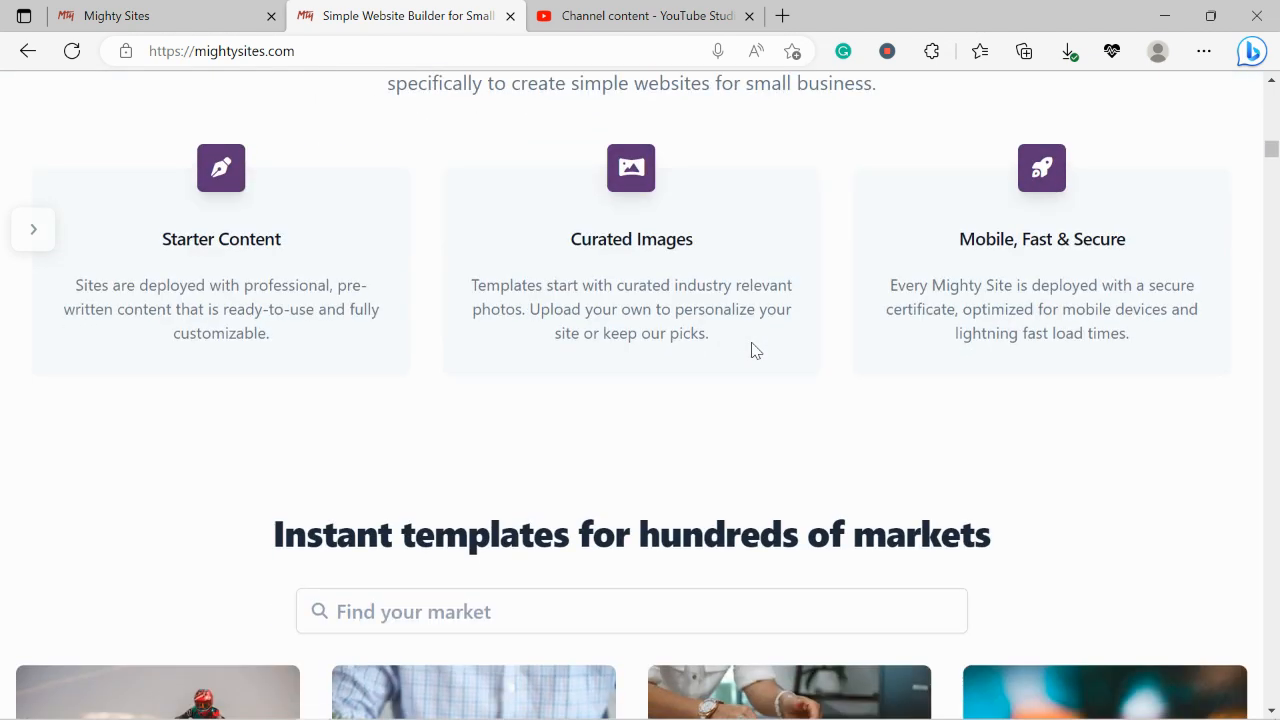
pyautogui.tripleClick(632, 532)
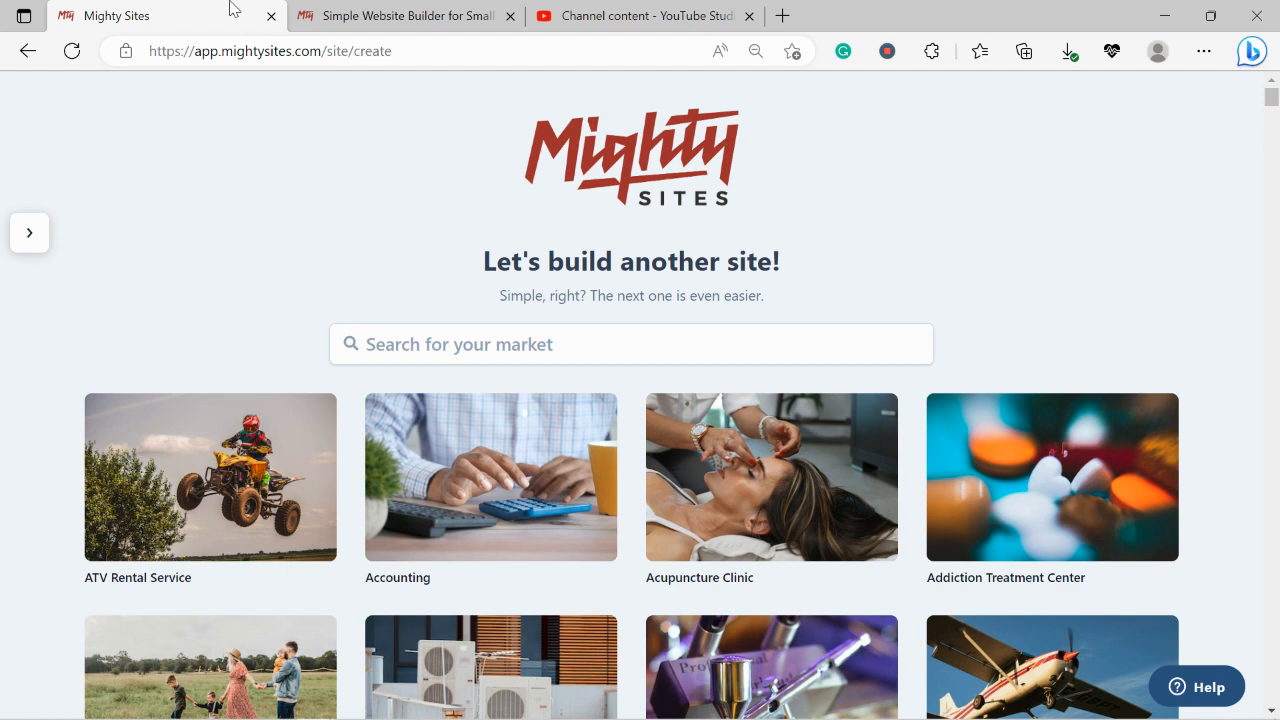
pyautogui.moveTo(304, 204)
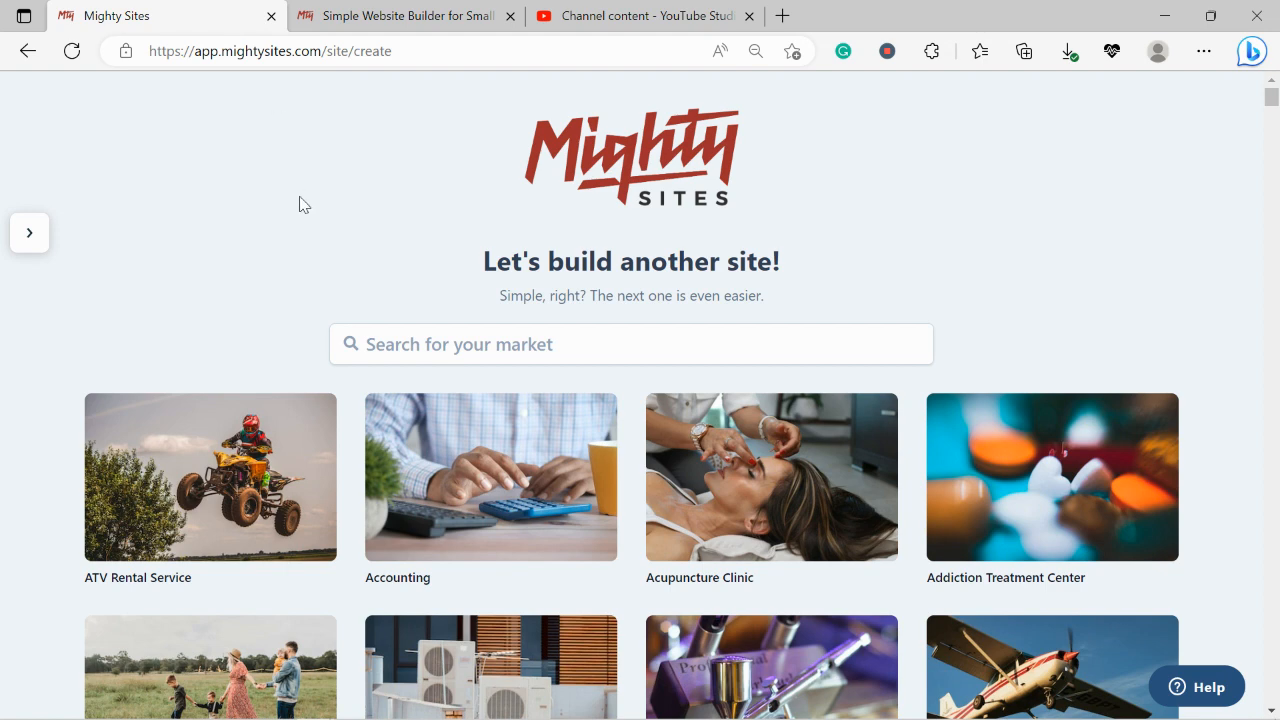
pyautogui.scroll(-3)
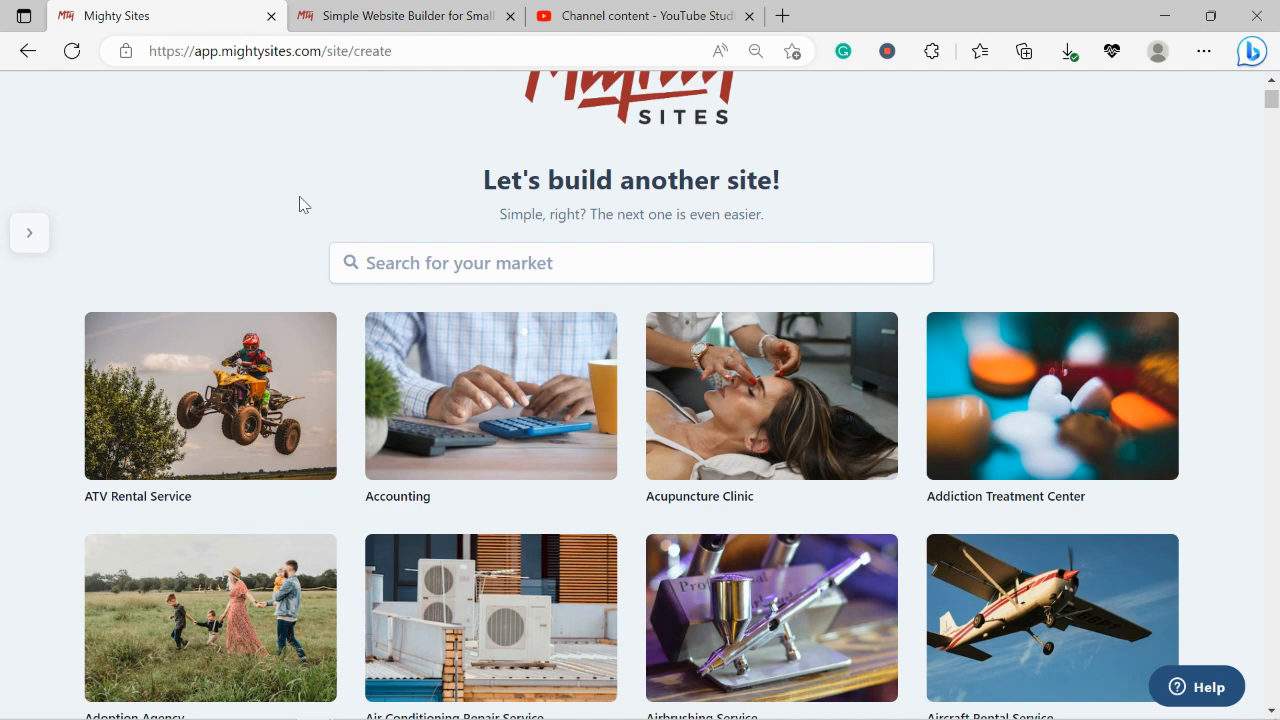
pyautogui.moveTo(314, 196)
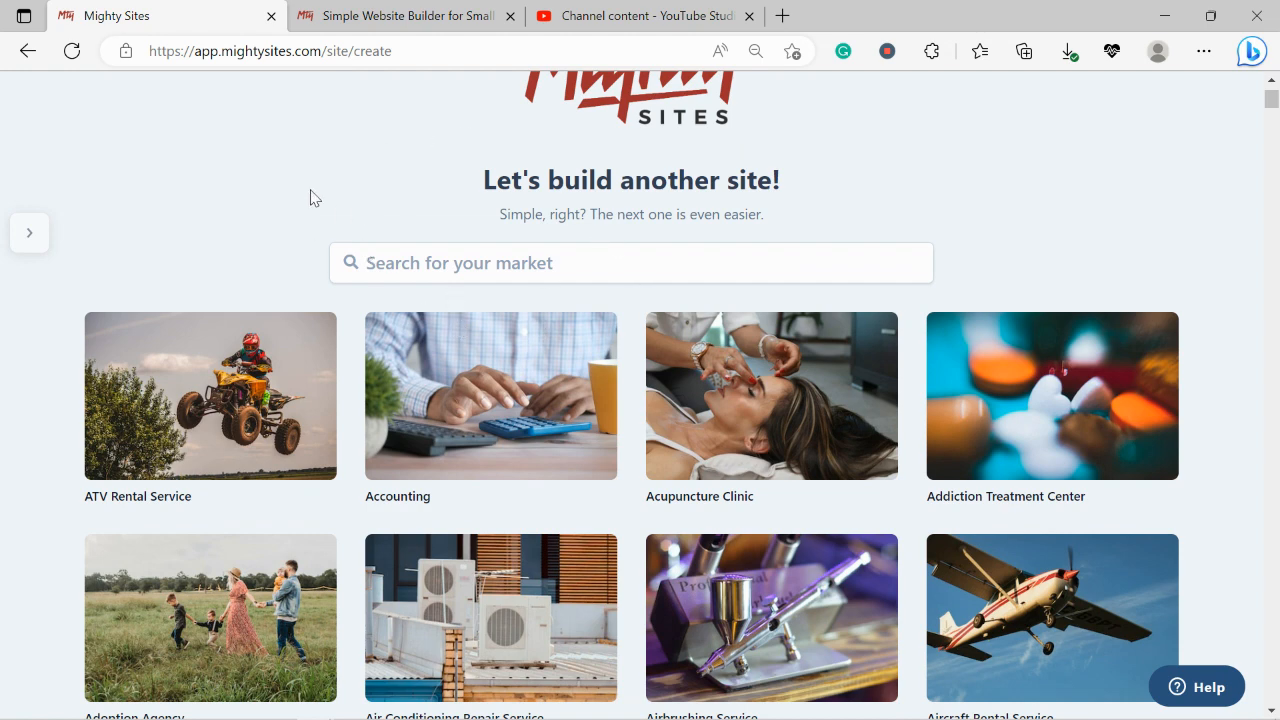
pyautogui.scroll(-3)
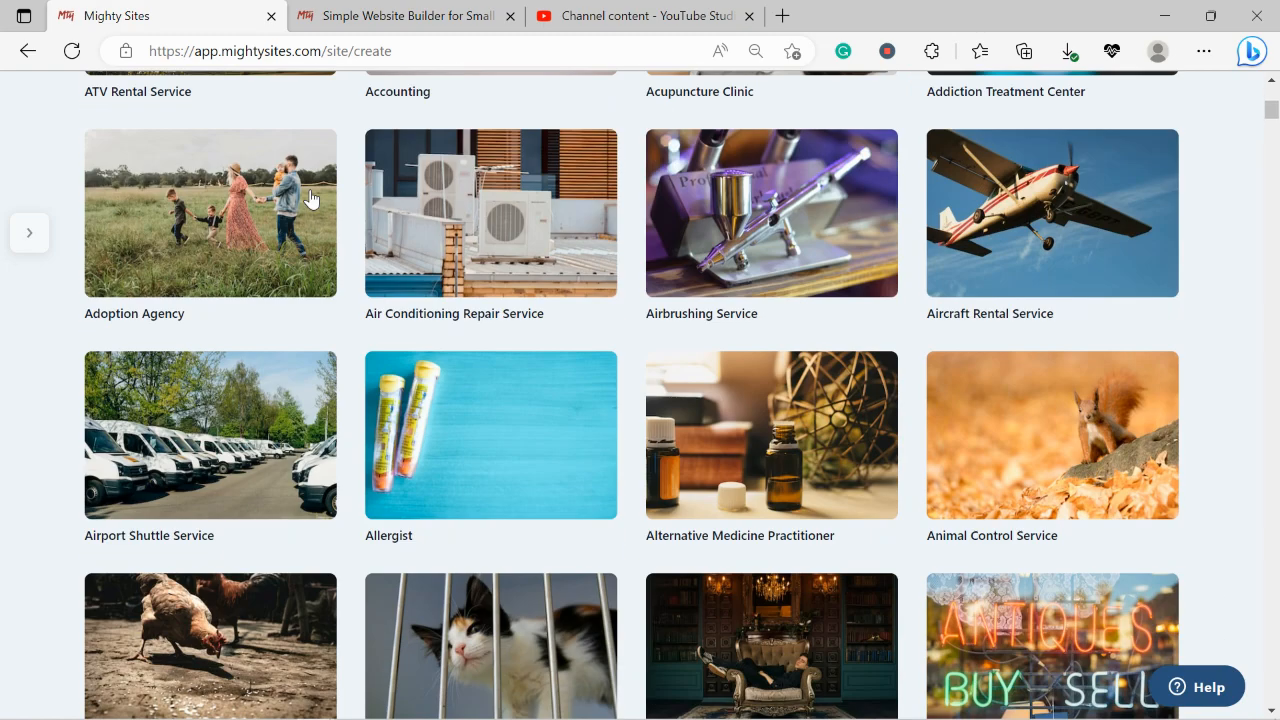
pyautogui.scroll(-3)
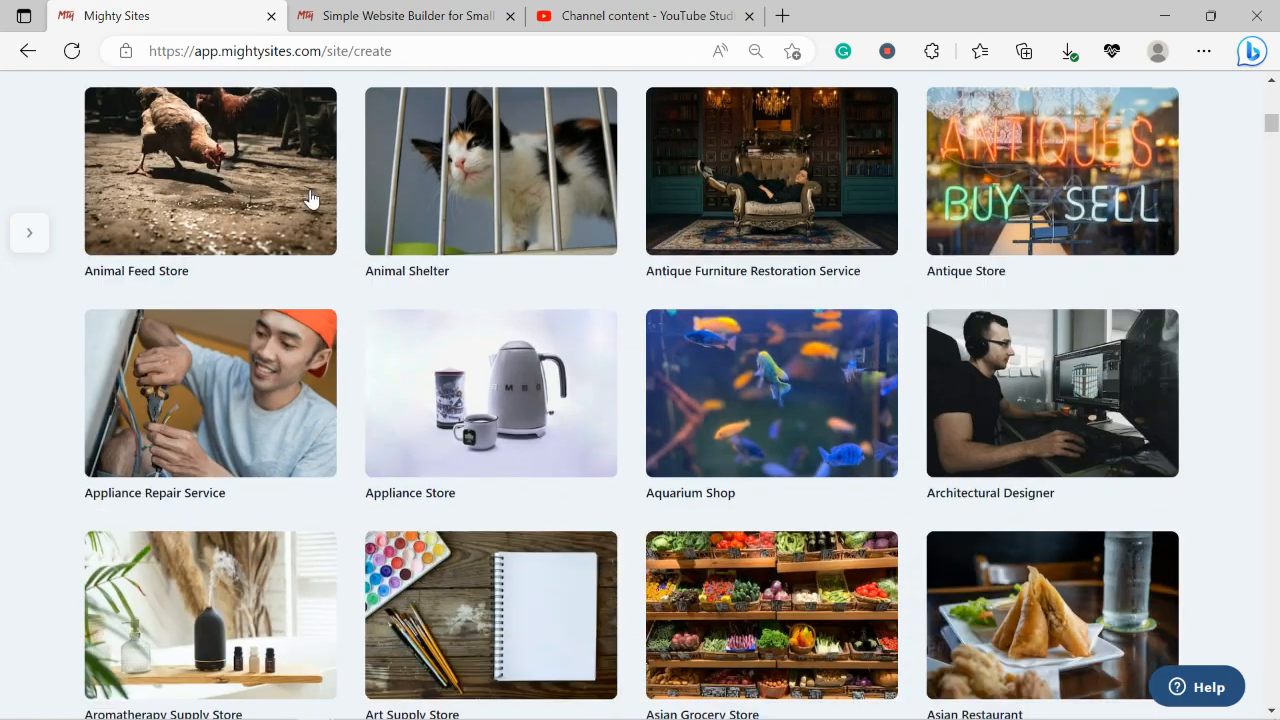
pyautogui.scroll(-3)
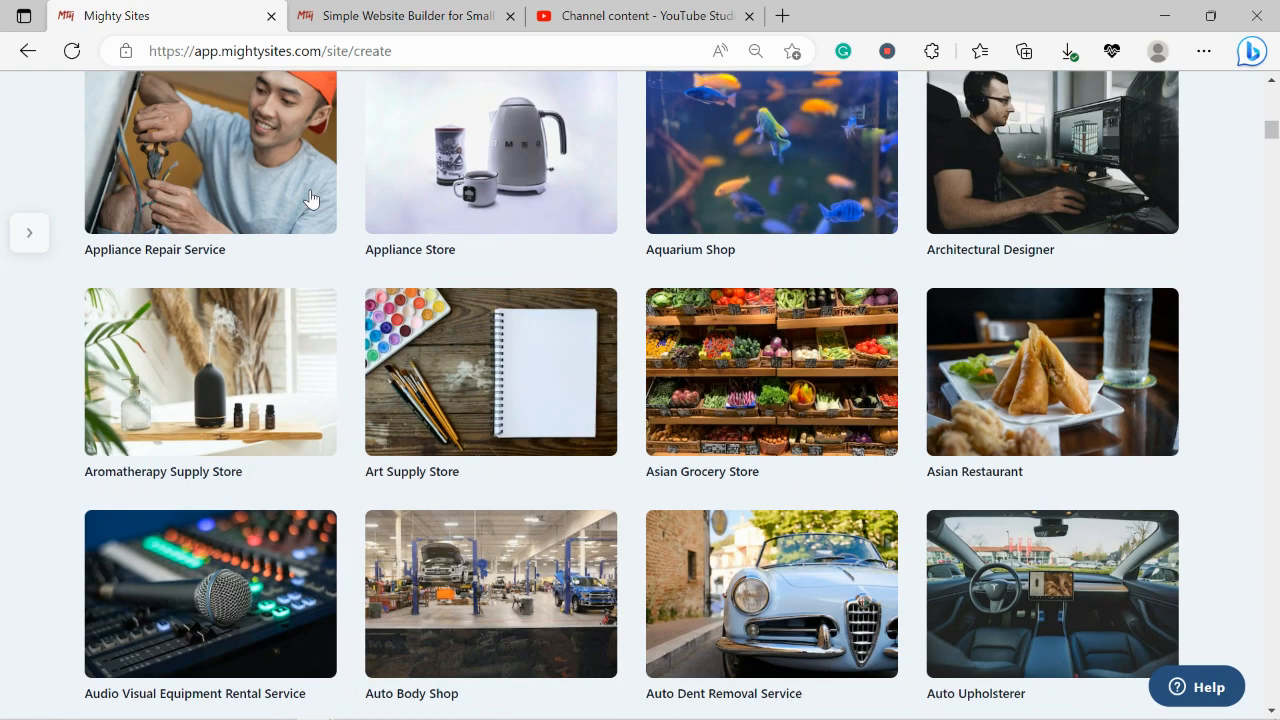
pyautogui.scroll(-3)
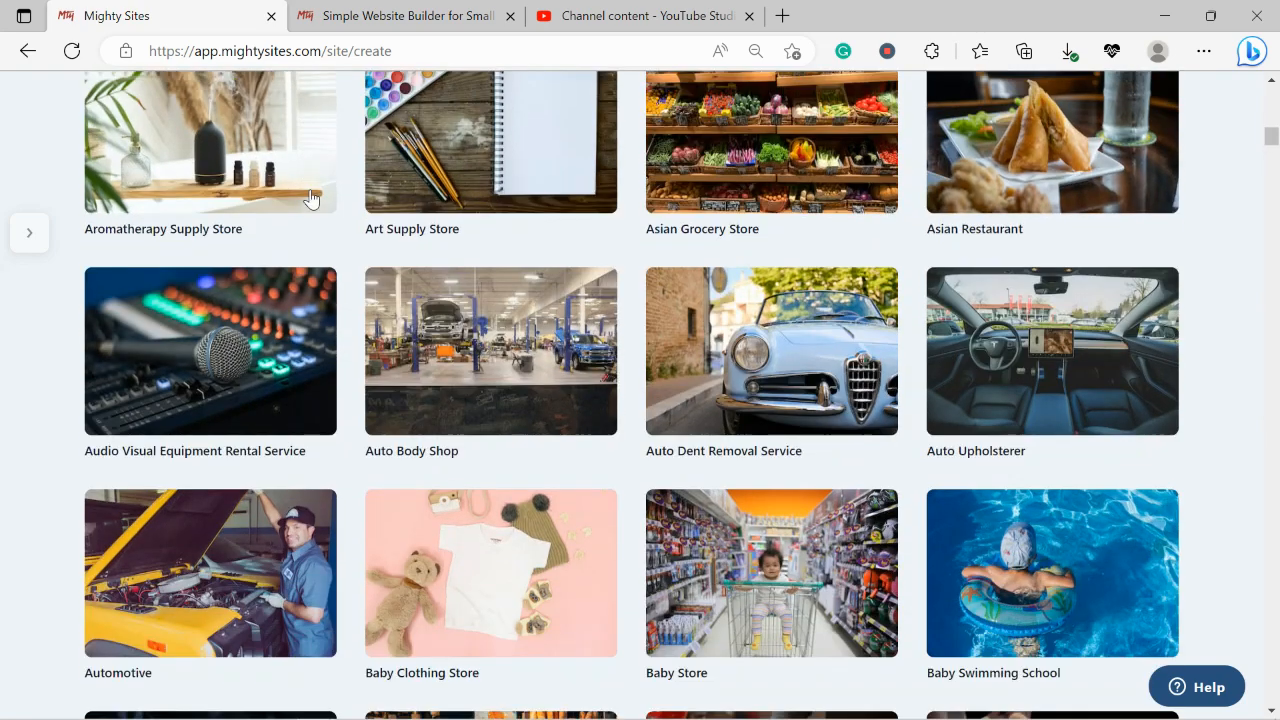
pyautogui.scroll(-3)
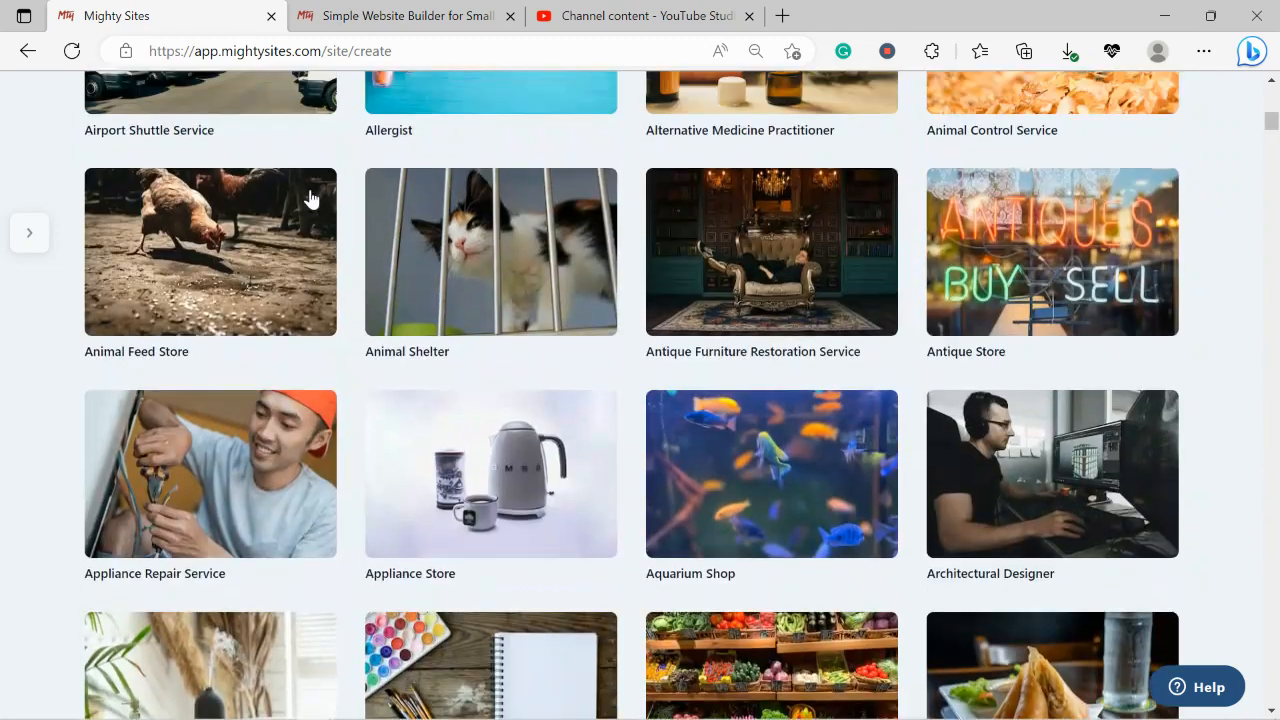
pyautogui.scroll(3)
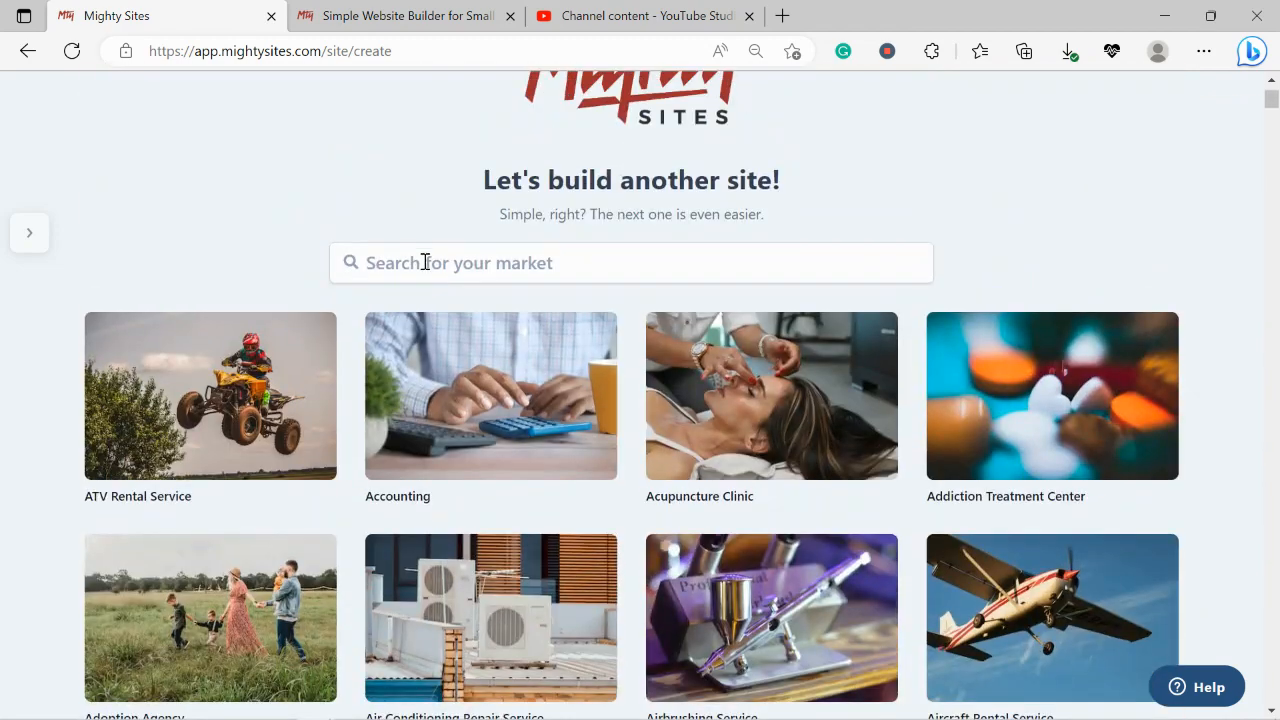
pyautogui.write('BBQ')
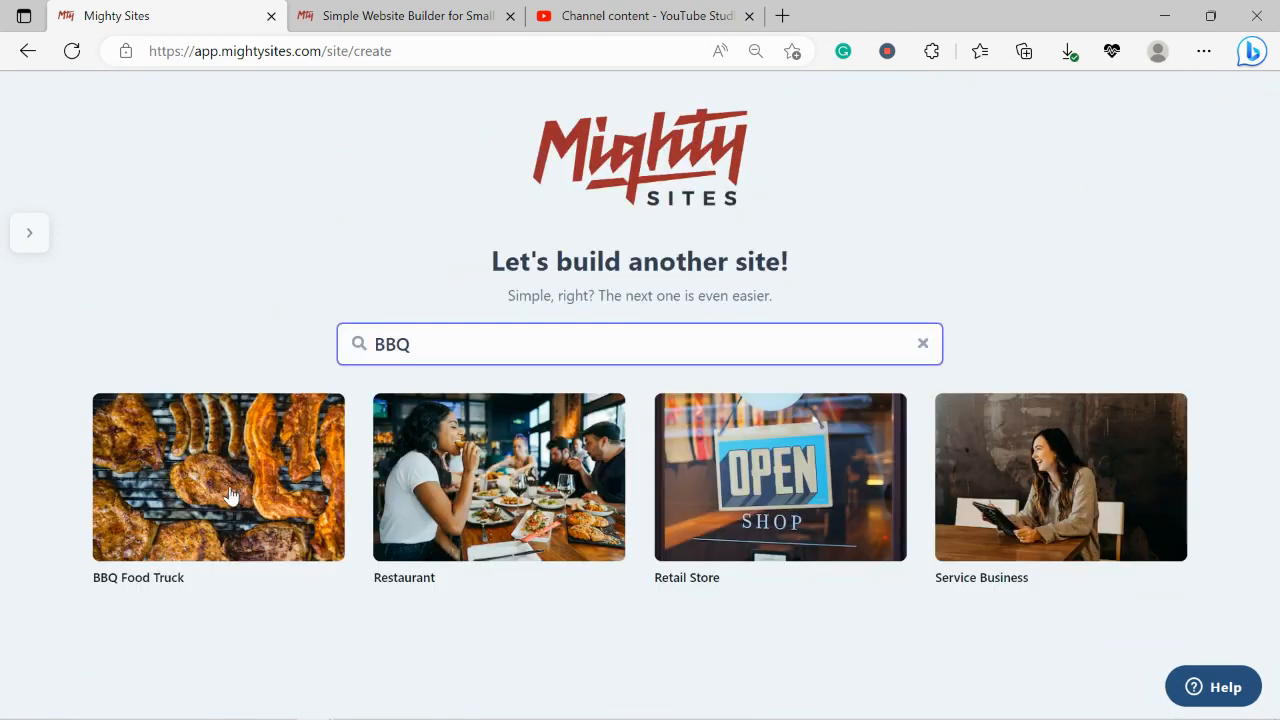
pyautogui.click(218, 476)
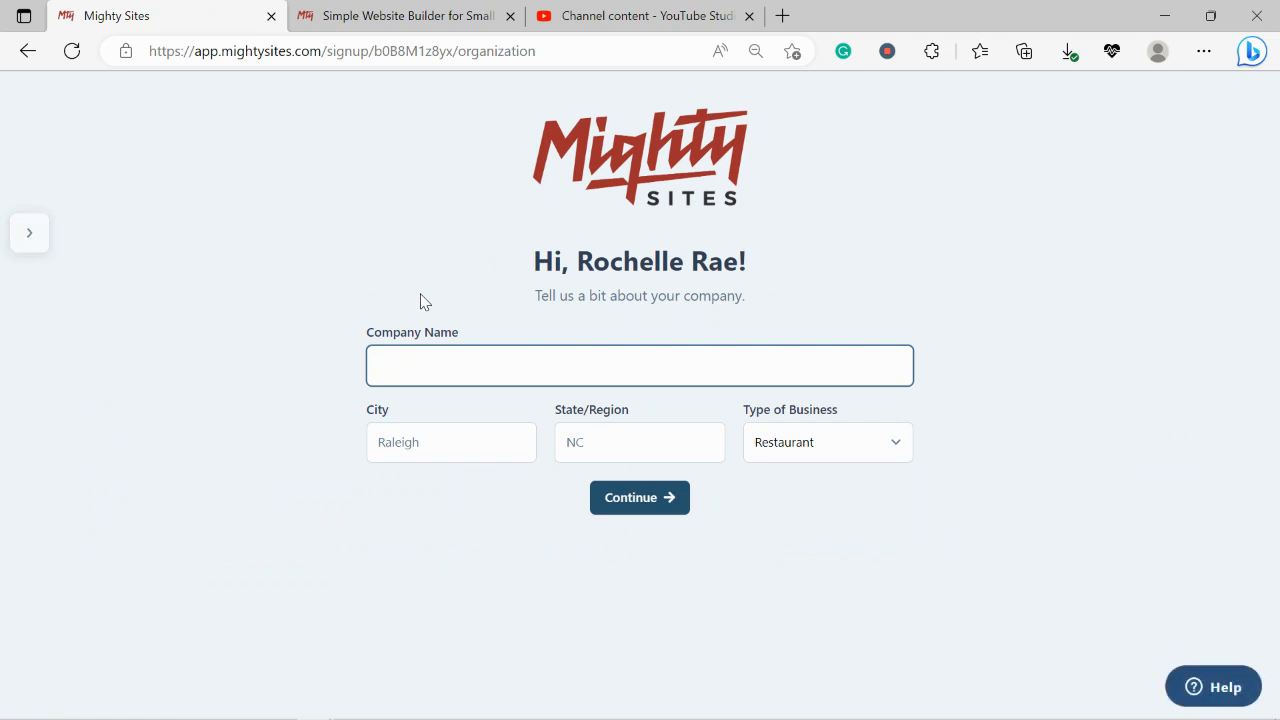
# Enter Rochelle's BBQ Food Truck as the company name
pyautogui.click(640, 364)
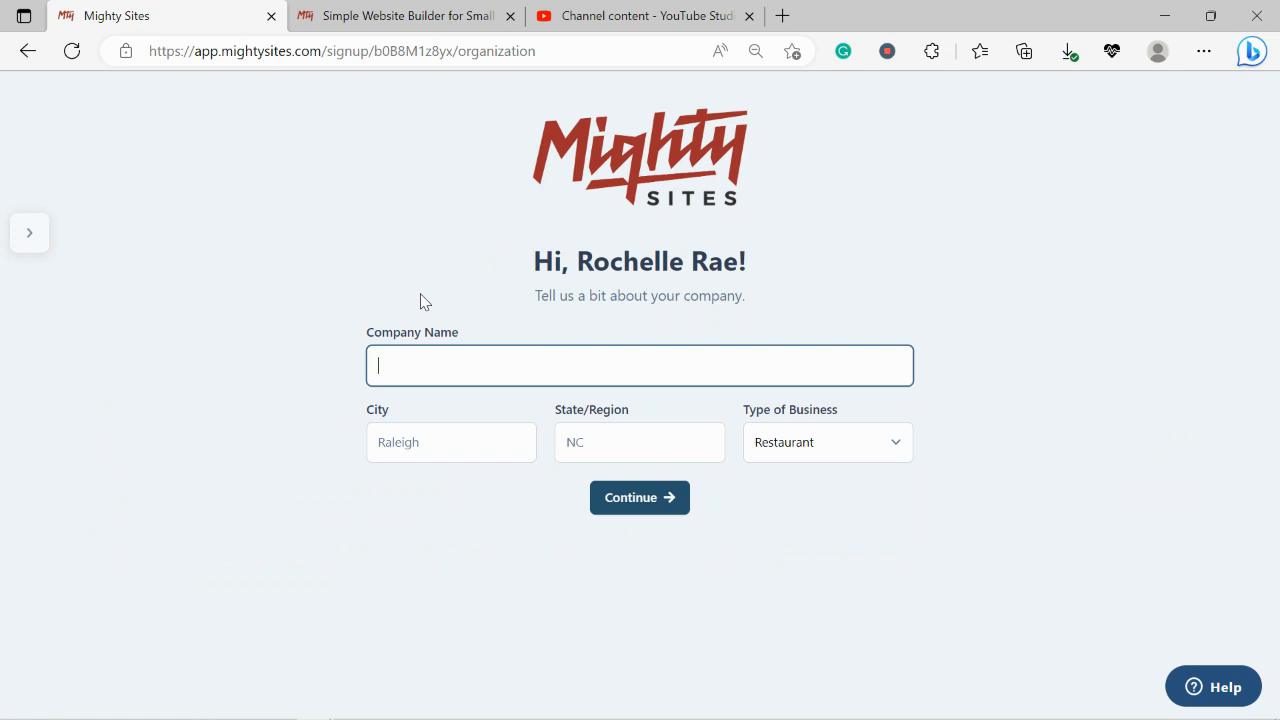
pyautogui.write('rOCHELL')
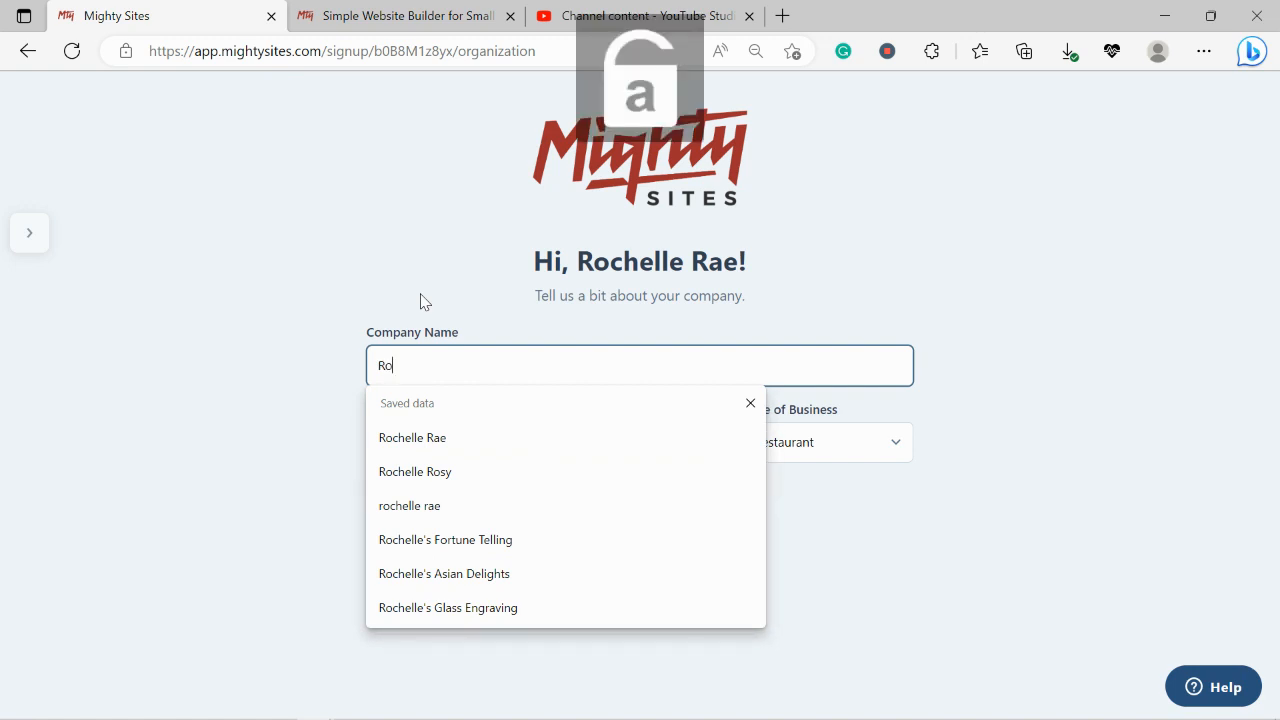
pyautogui.write("Rochelle's BBQ Food")
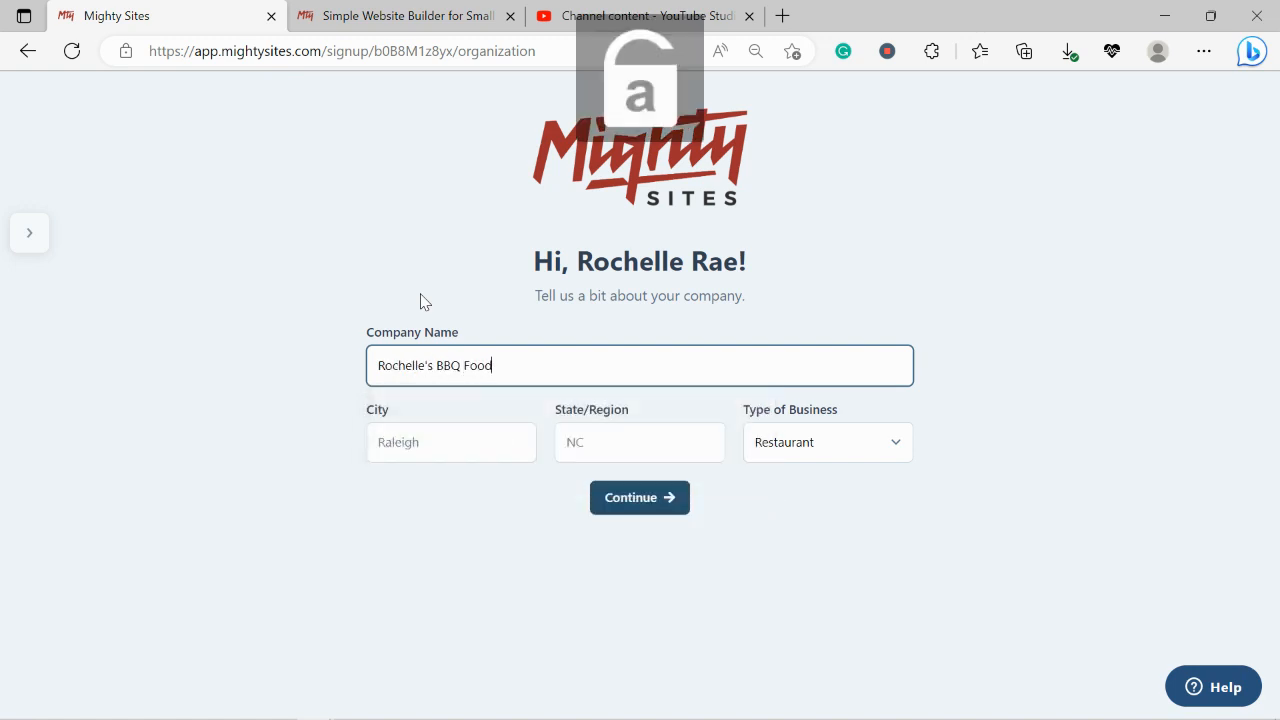
pyautogui.write('Truck')
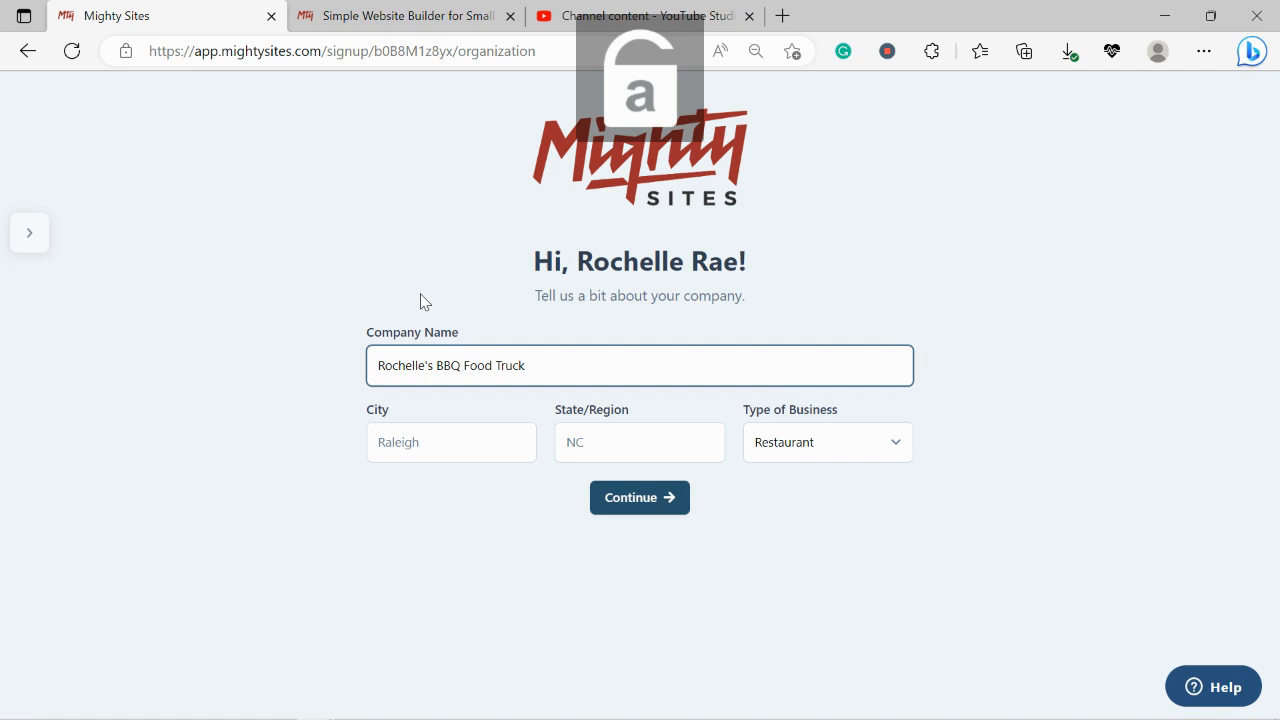
# Set the location to Denver, Colorado and submit the company details
pyautogui.click(452, 442)
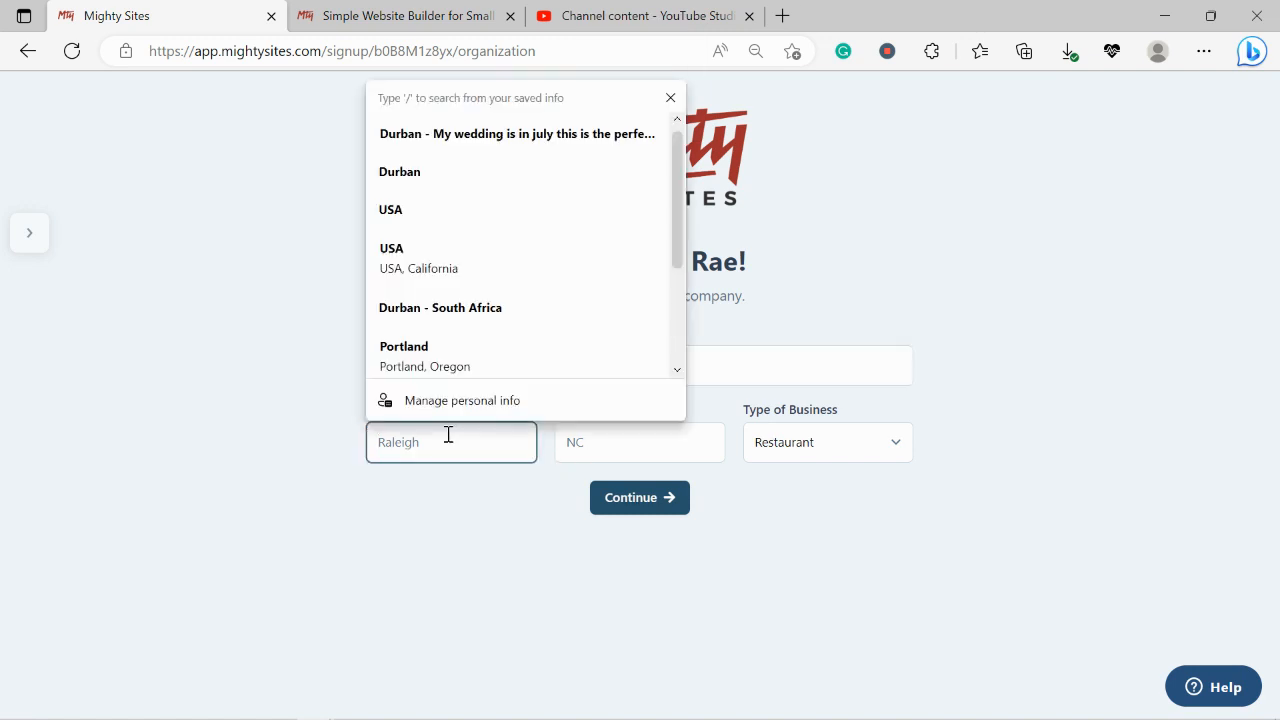
pyautogui.write('Denver')
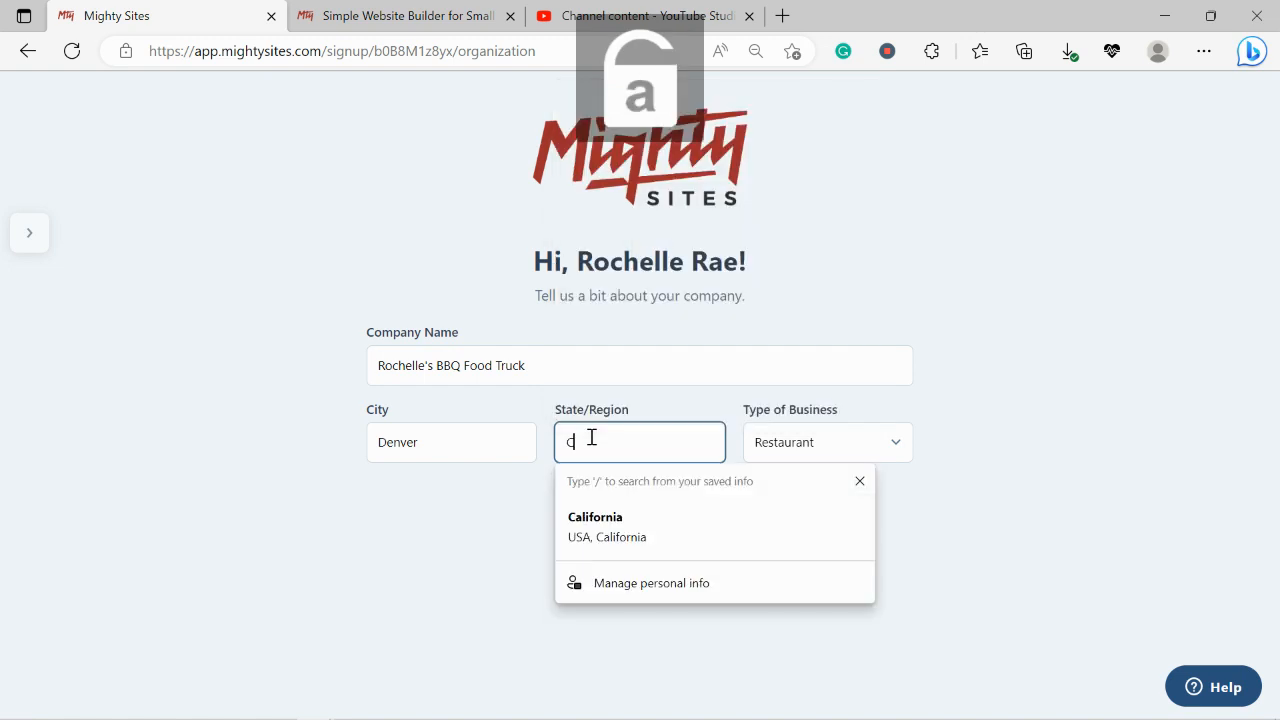
pyautogui.write('Colorado')
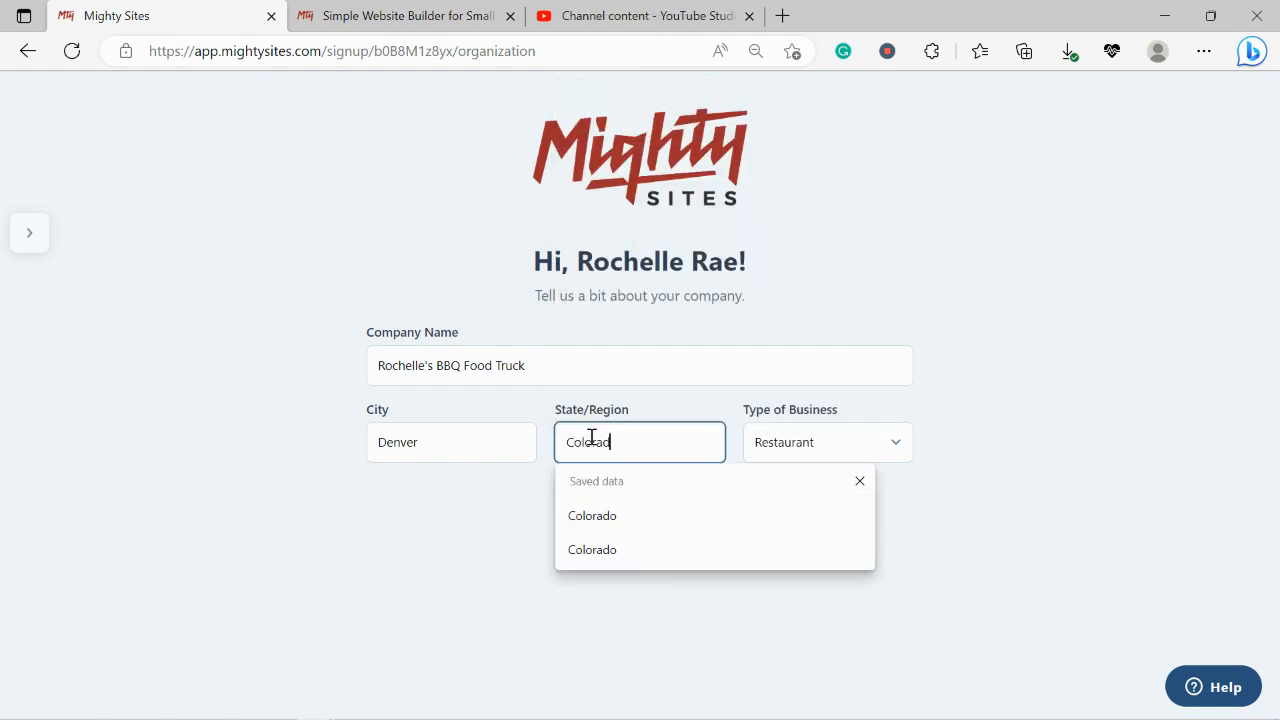
pyautogui.click(592, 516)
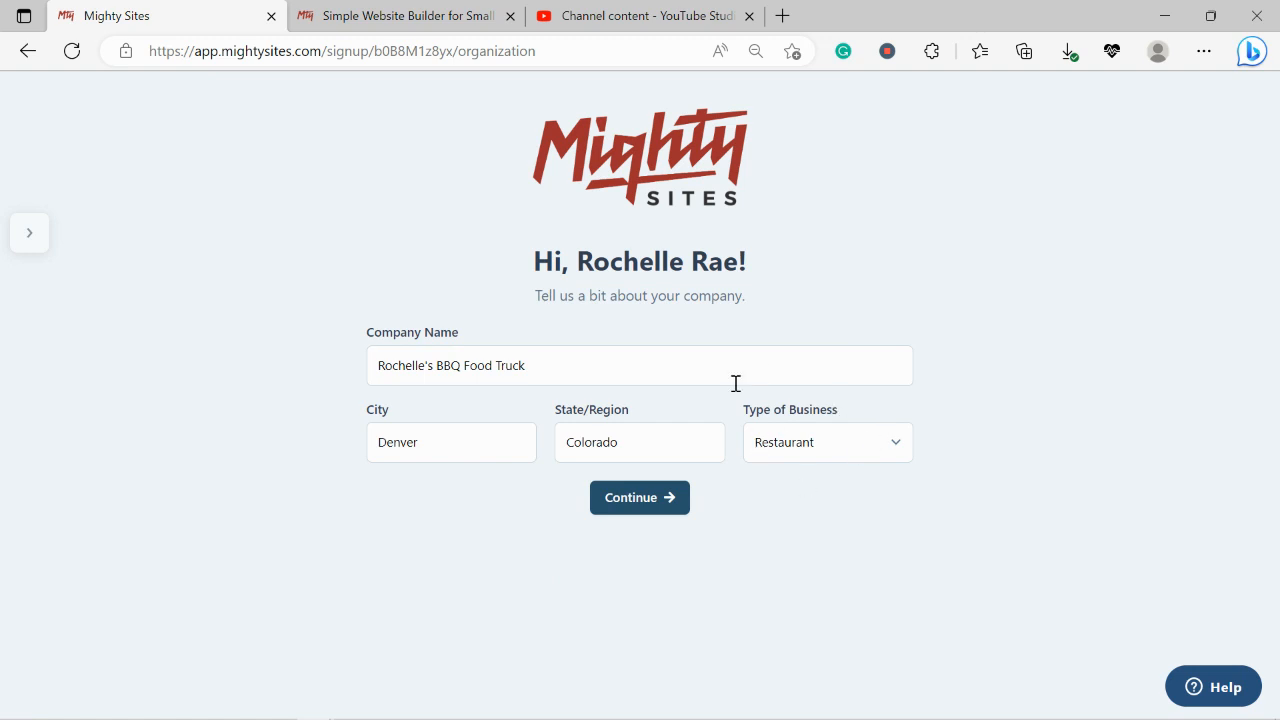
pyautogui.click(640, 496)
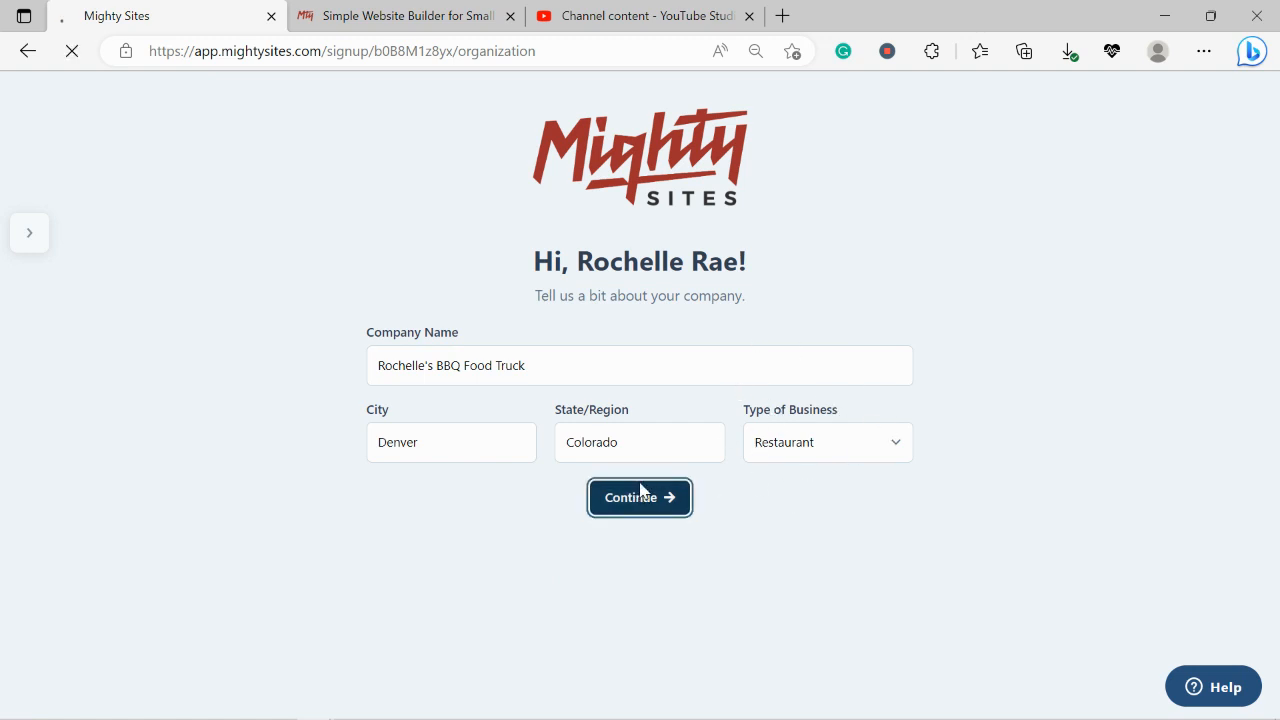
pyautogui.click(640, 496)
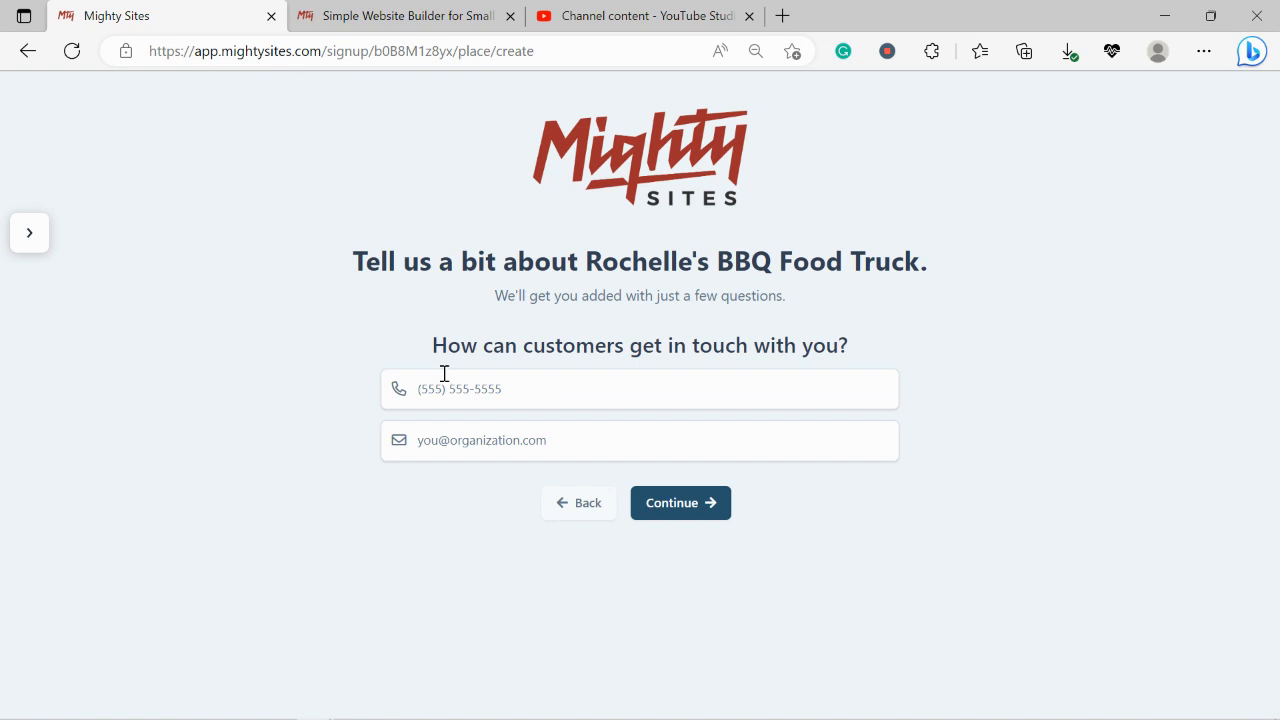
pyautogui.write('456-6775')
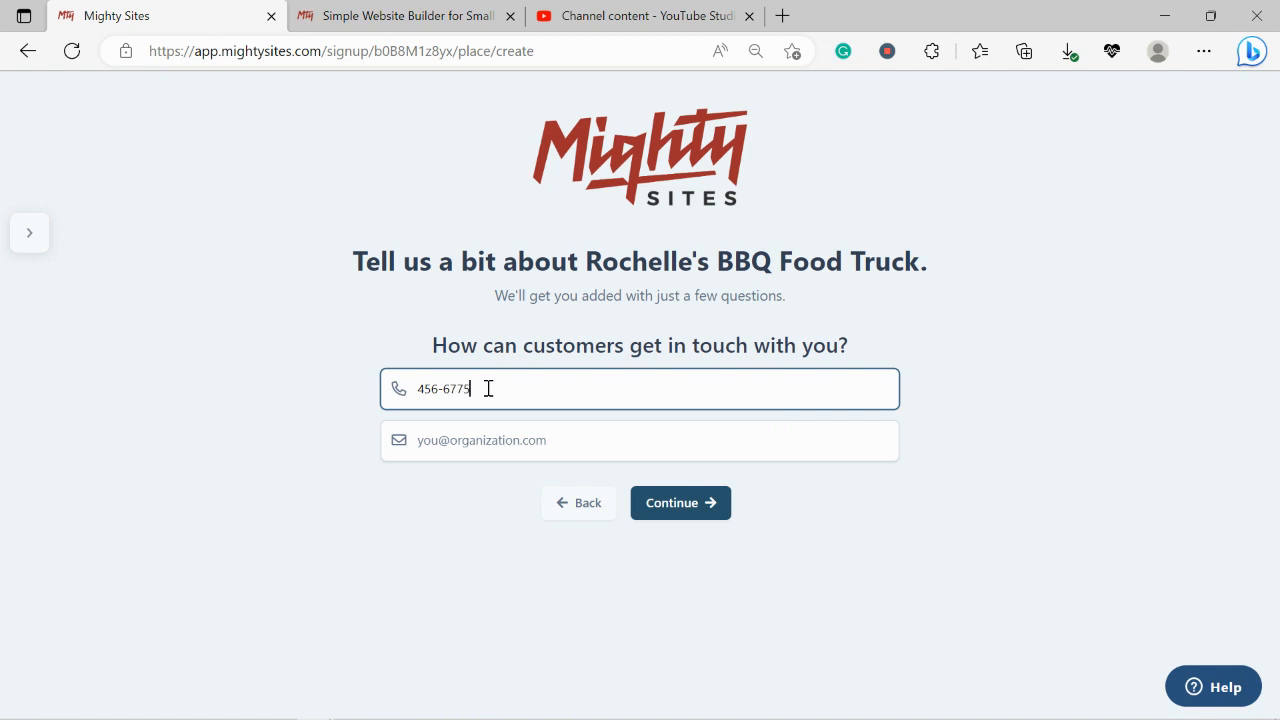
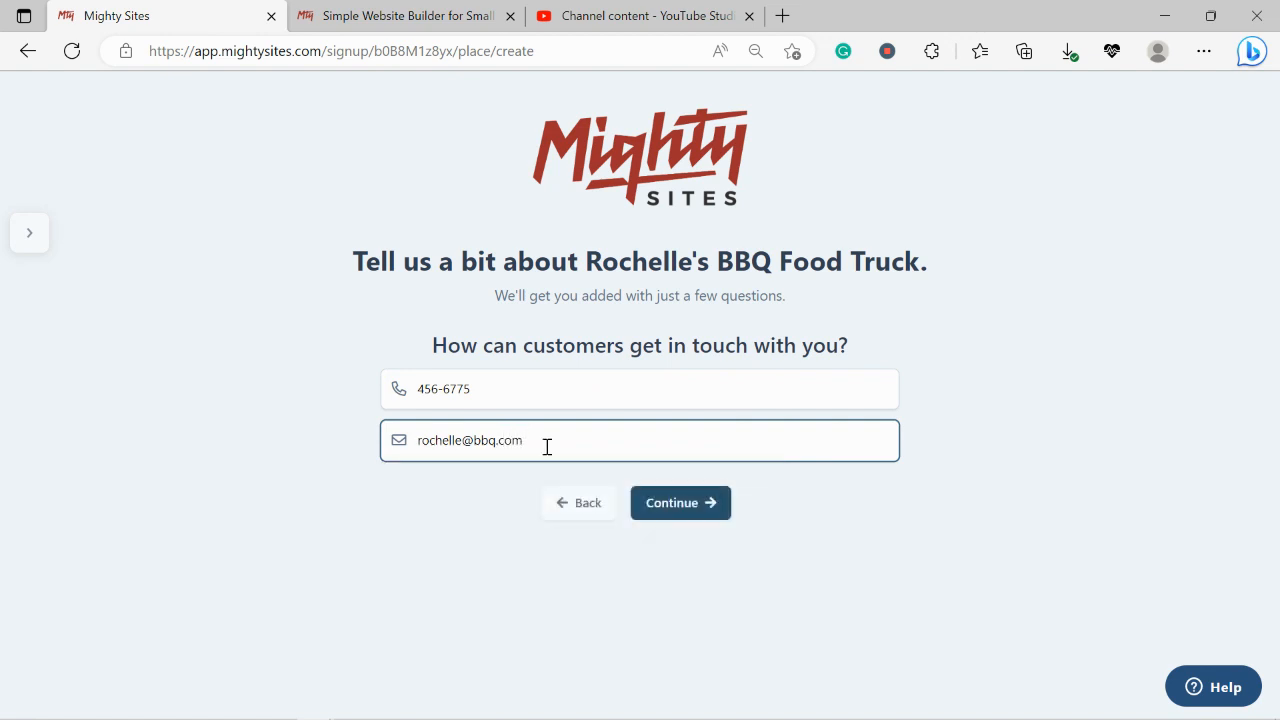
pyautogui.click(680, 502)
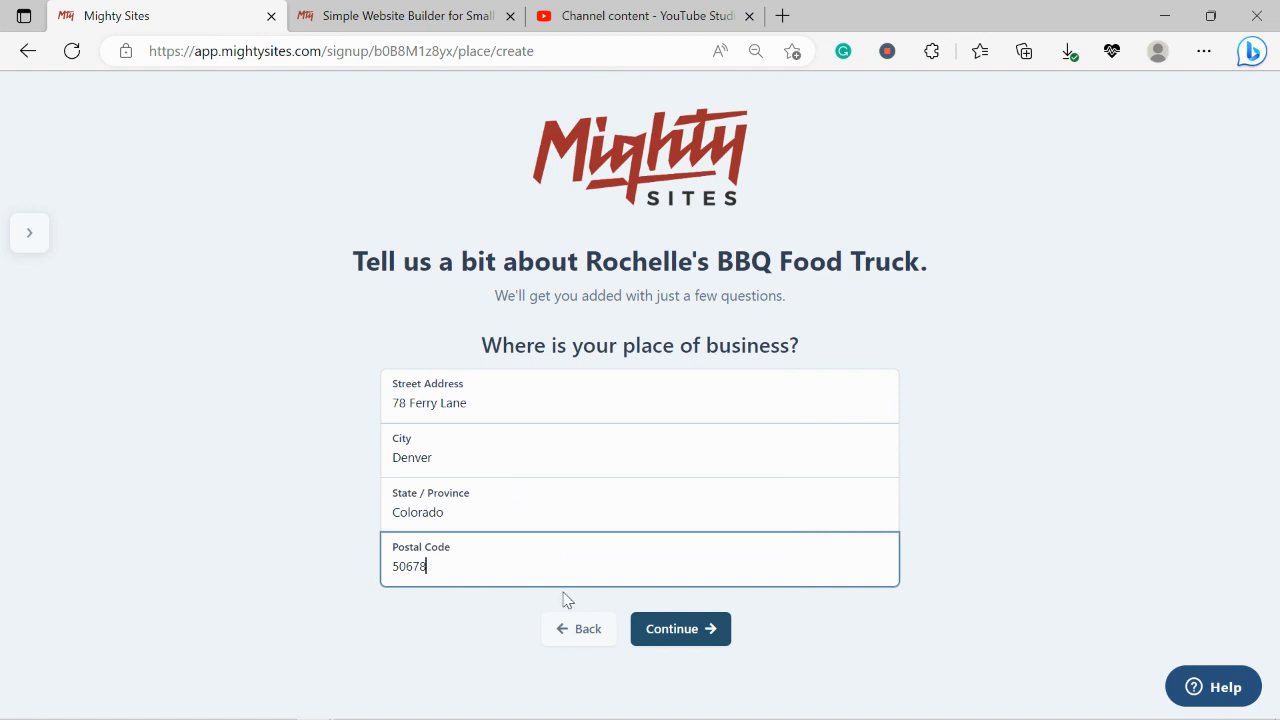
pyautogui.click(680, 628)
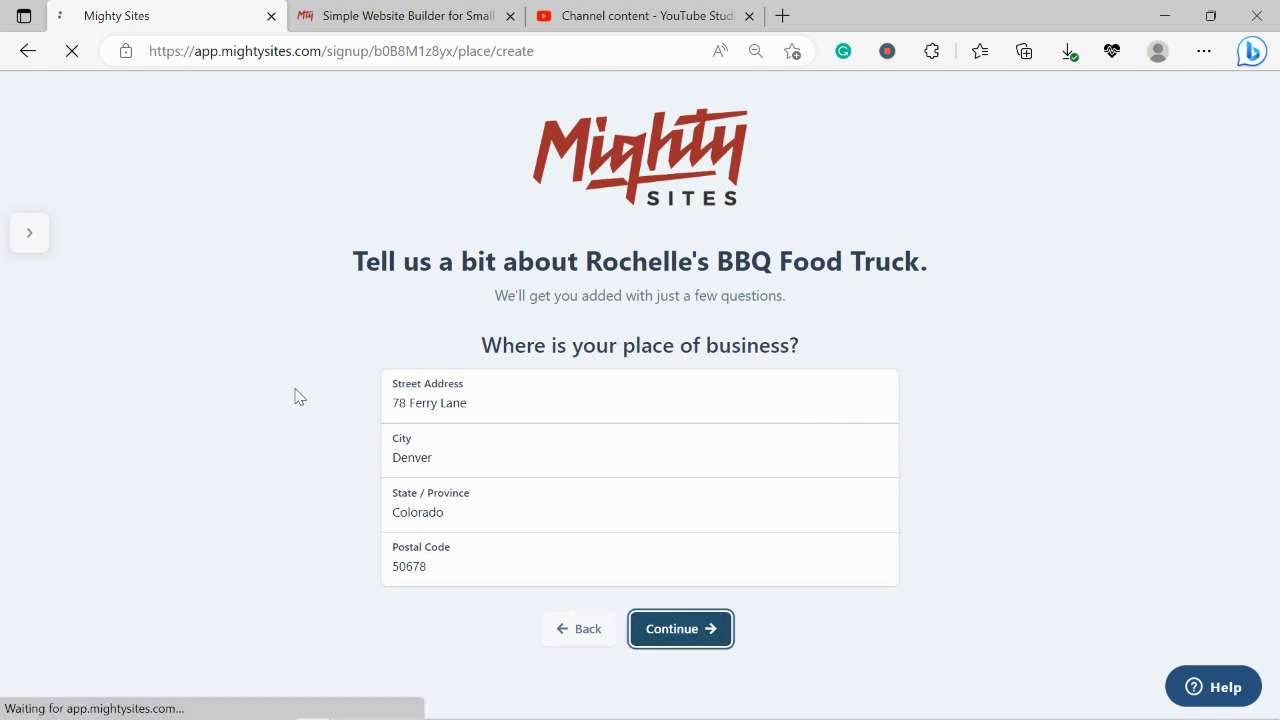
pyautogui.click(680, 628)
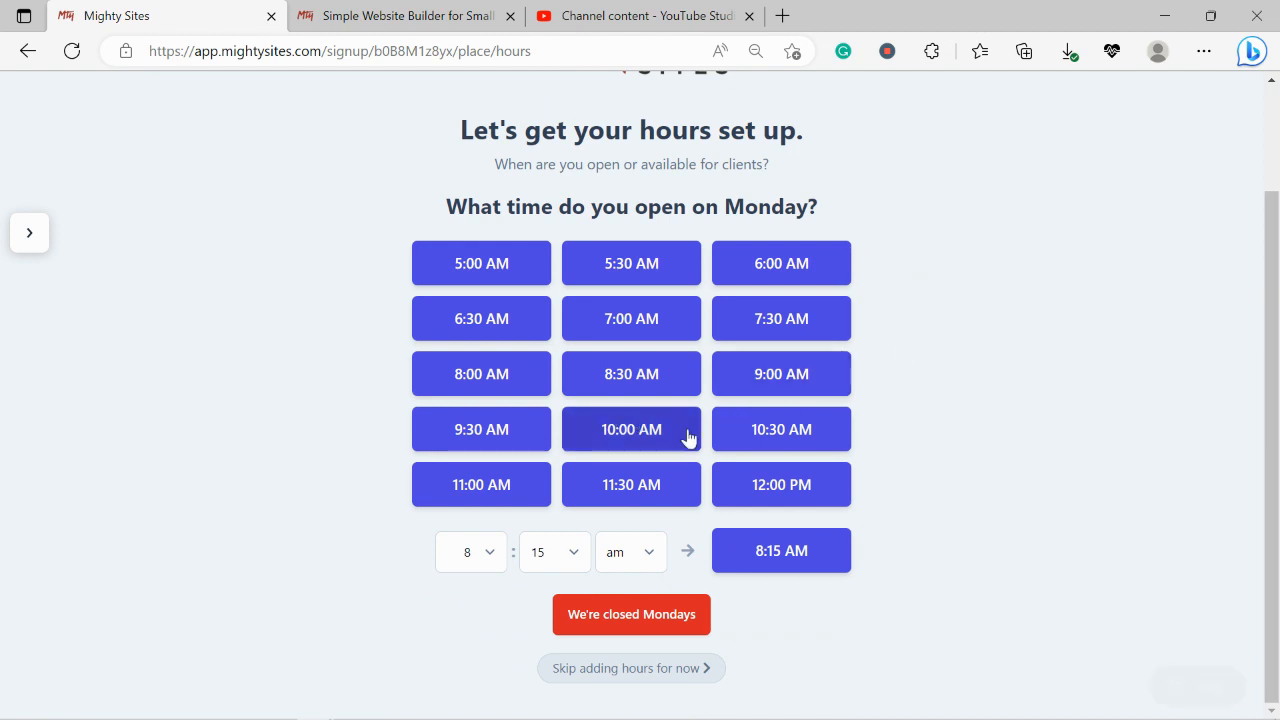
# Set hours to 10:00 AM–7:00 PM for Monday through Saturday
pyautogui.click(632, 428)
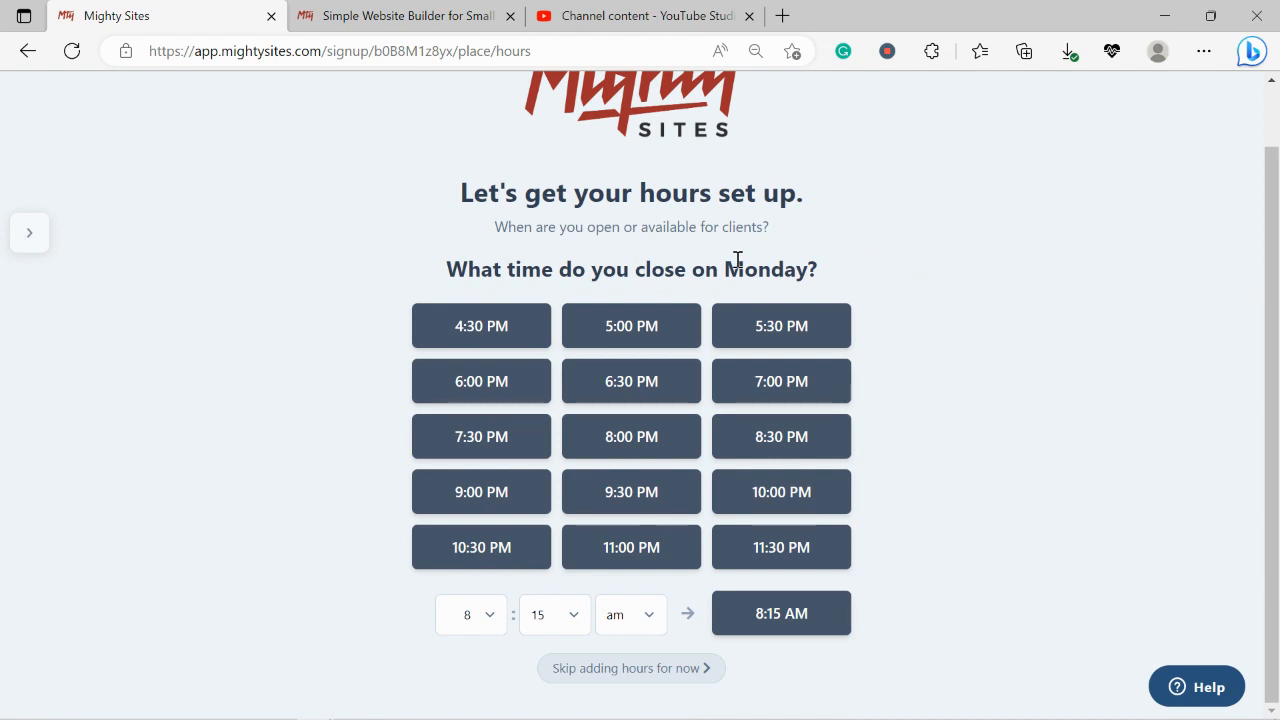
pyautogui.click(780, 380)
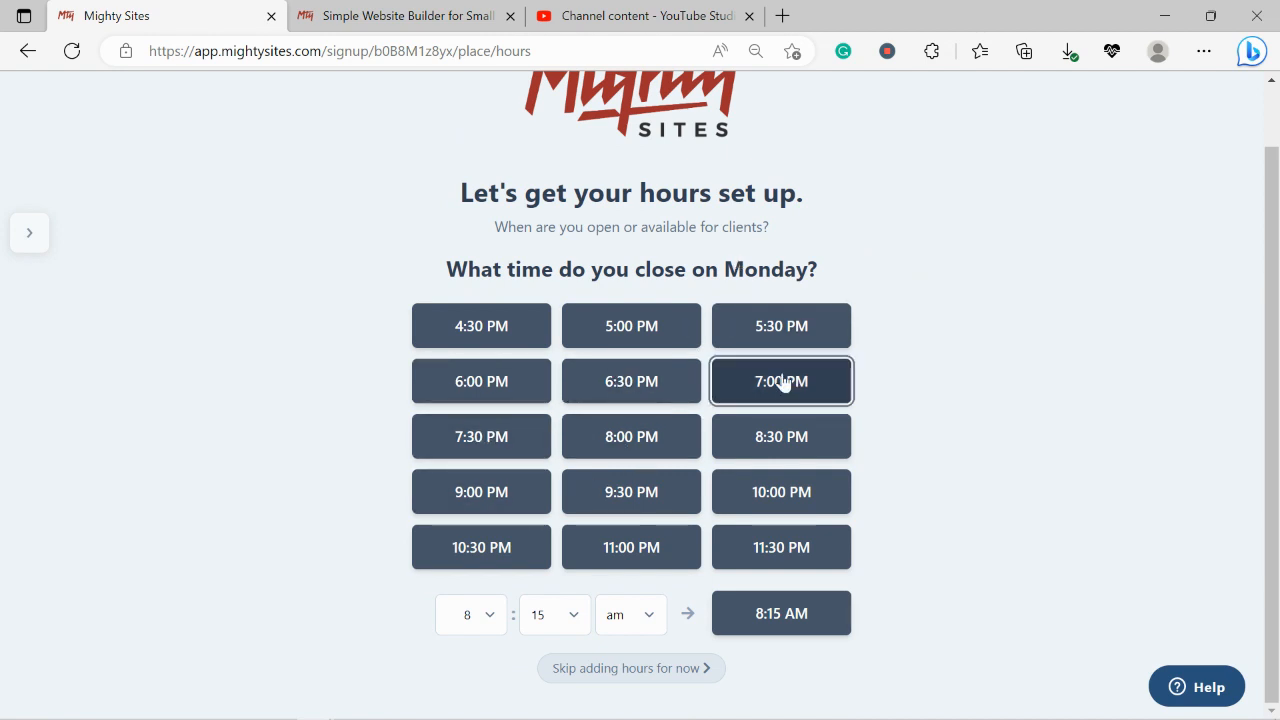
pyautogui.click(780, 380)
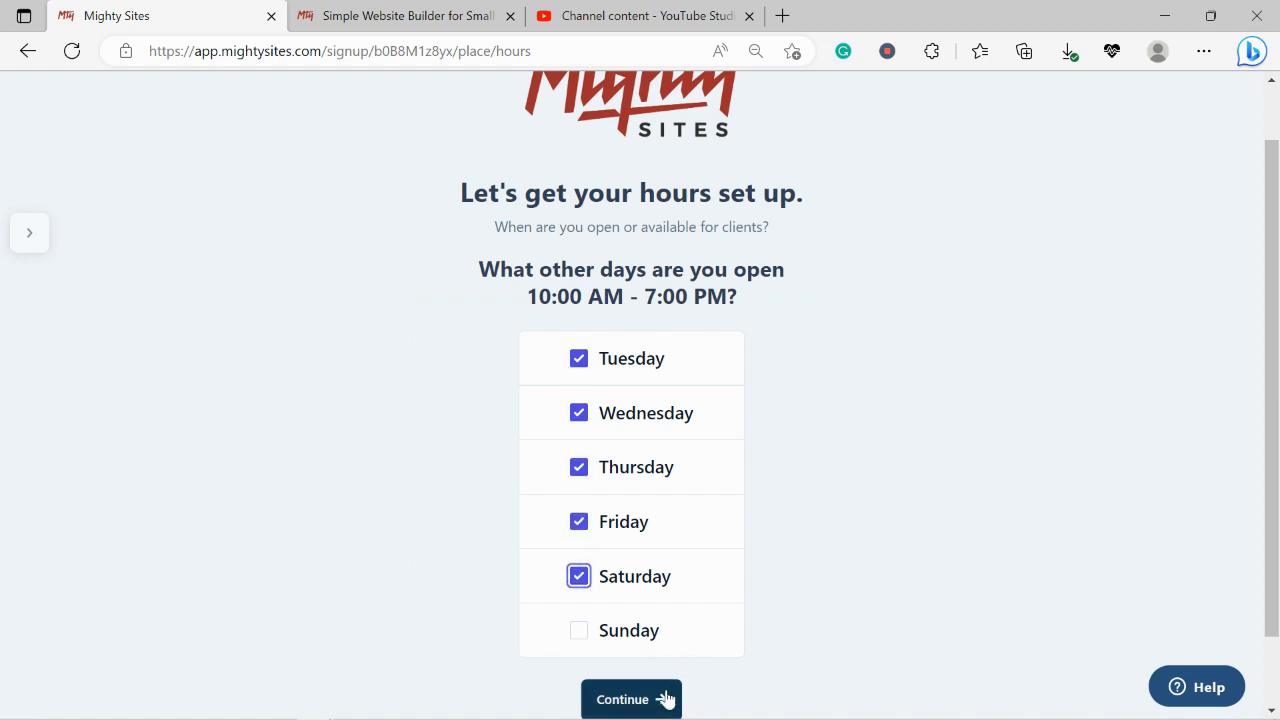
pyautogui.moveTo(736, 608)
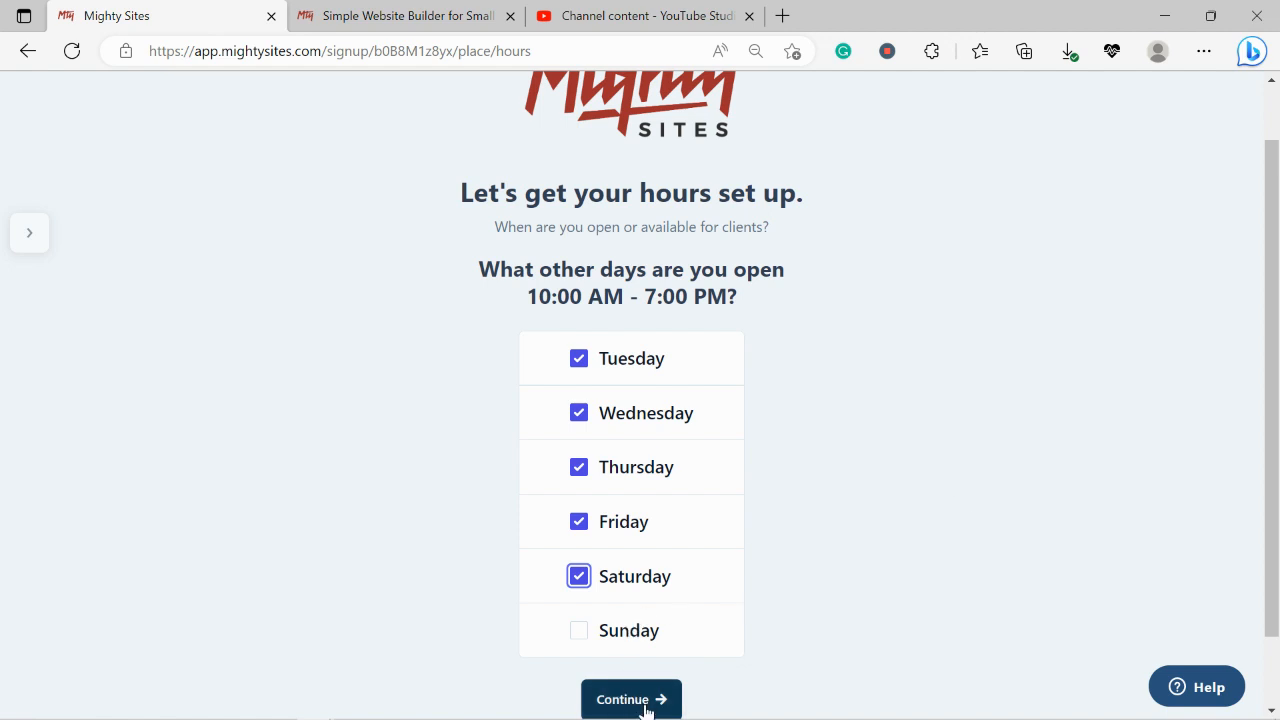
pyautogui.click(632, 700)
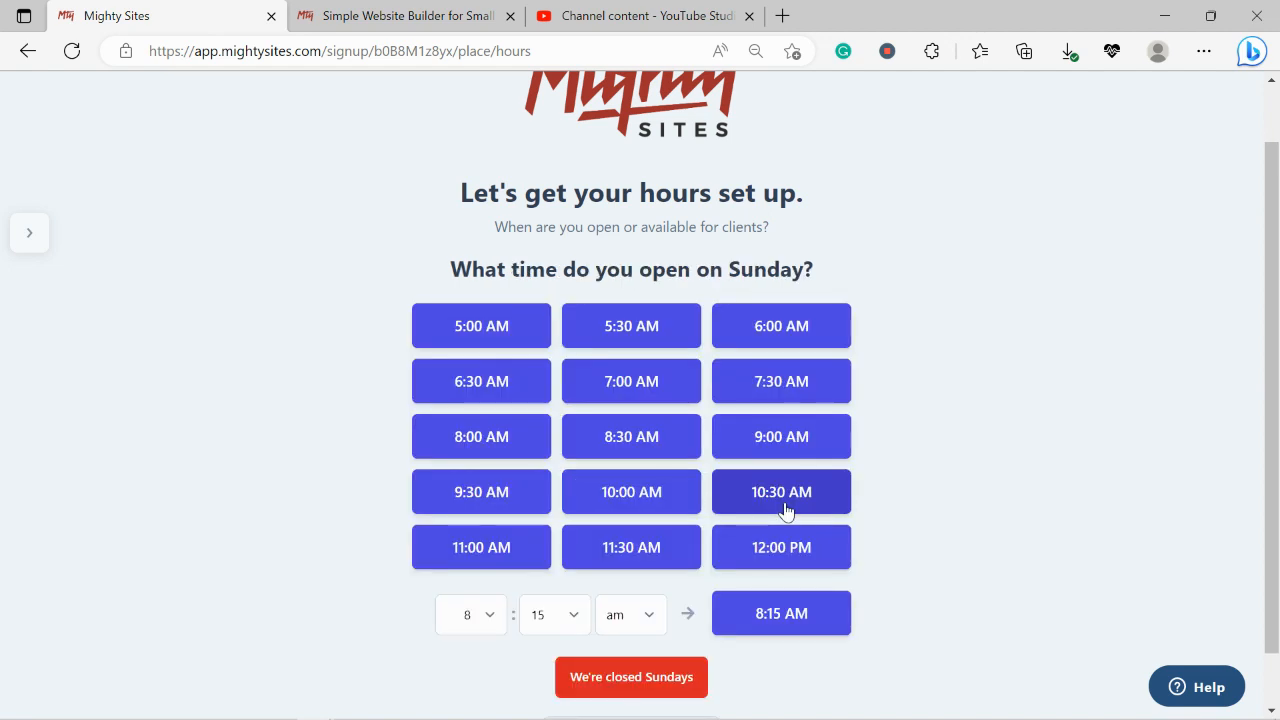
pyautogui.moveTo(632, 676)
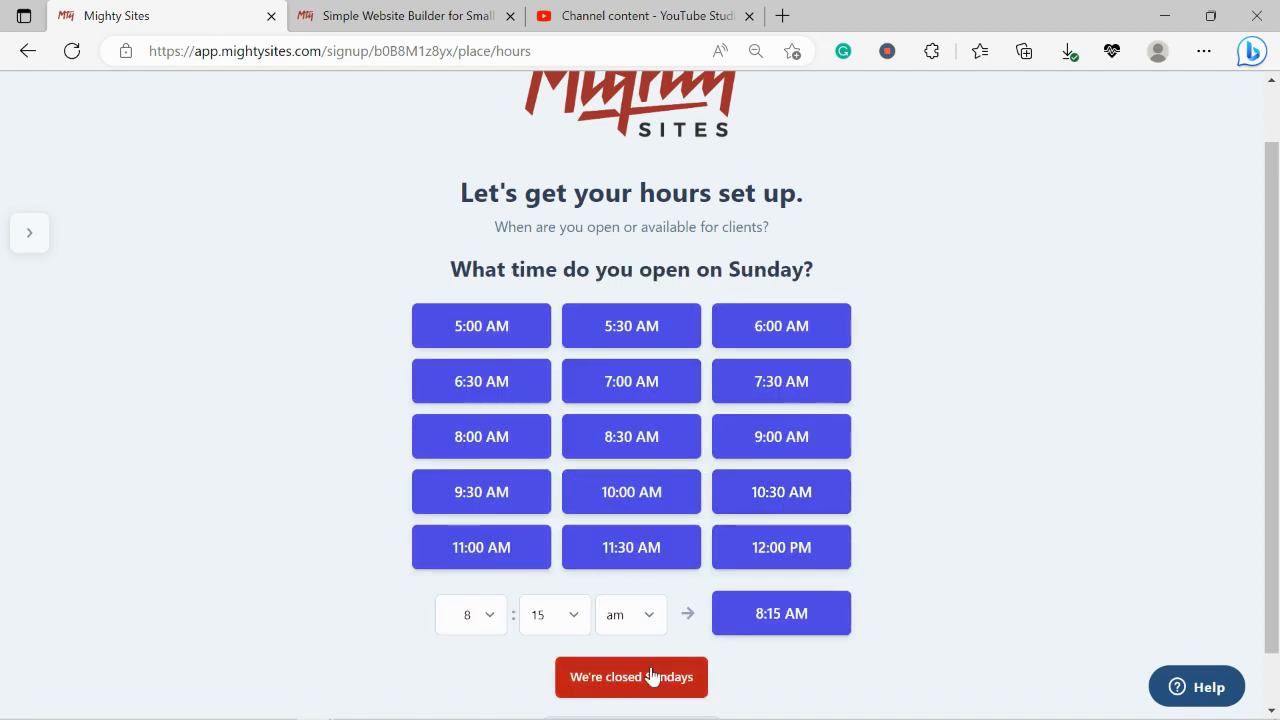
# Mark Sundays as closed and approve the reviewed business details
pyautogui.click(632, 676)
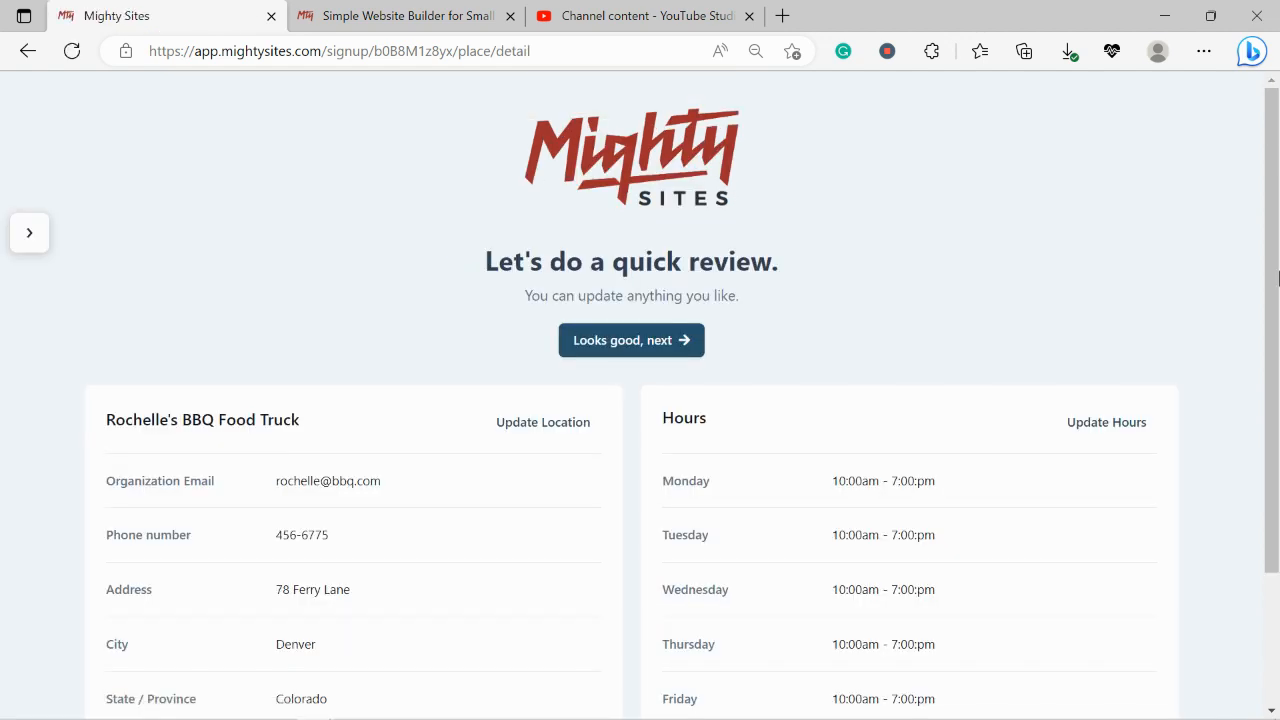
pyautogui.scroll(-3)
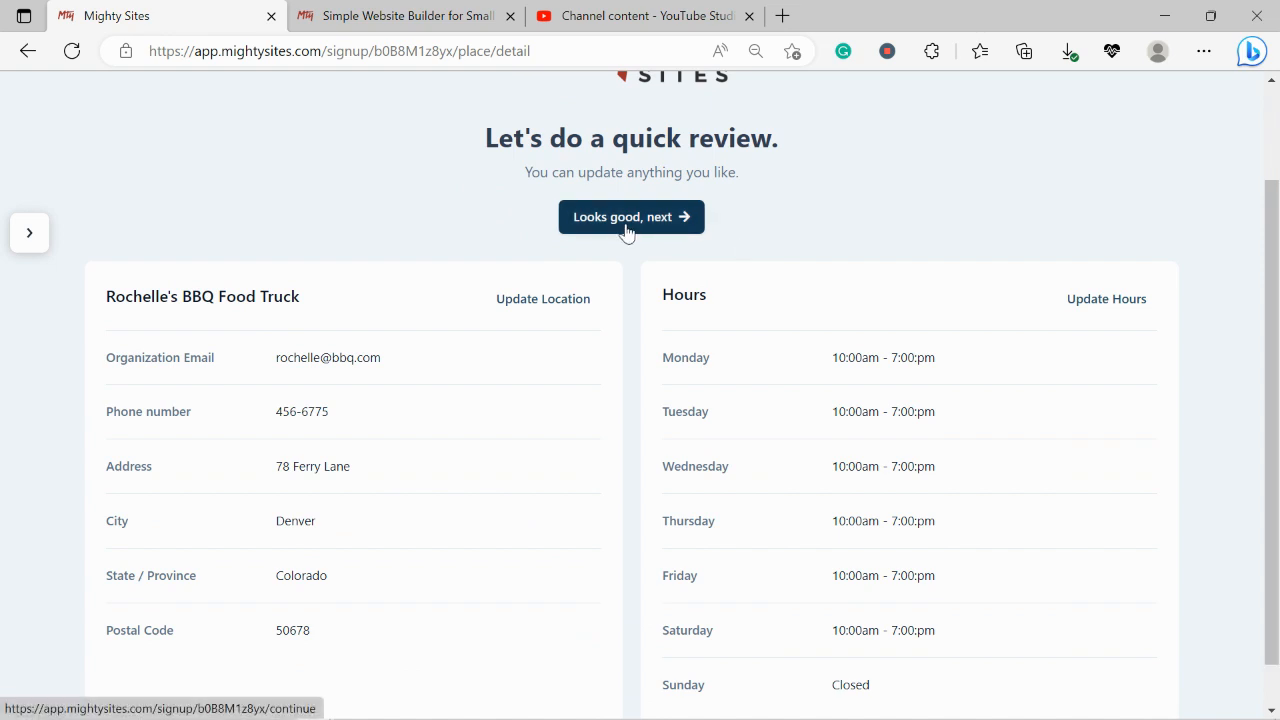
pyautogui.click(632, 216)
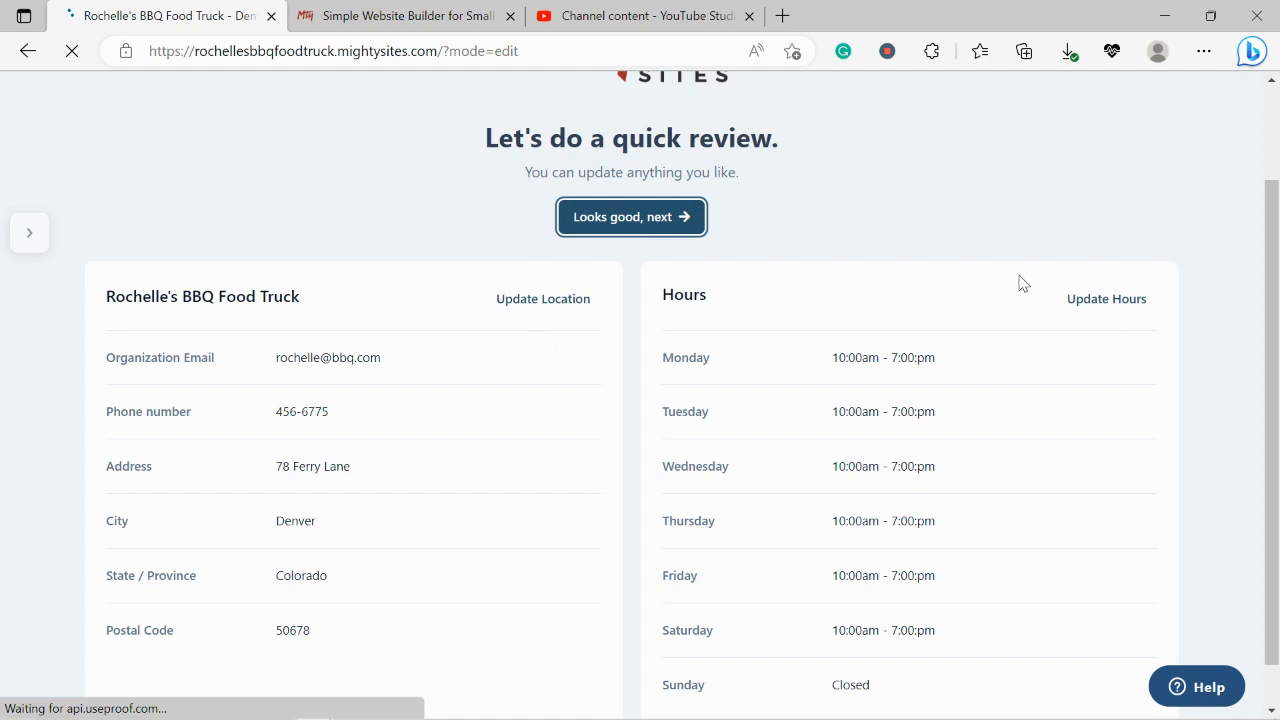
# Scroll through the generated site's hours, About Us, menu and location sections in the editor
pyautogui.click(632, 216)
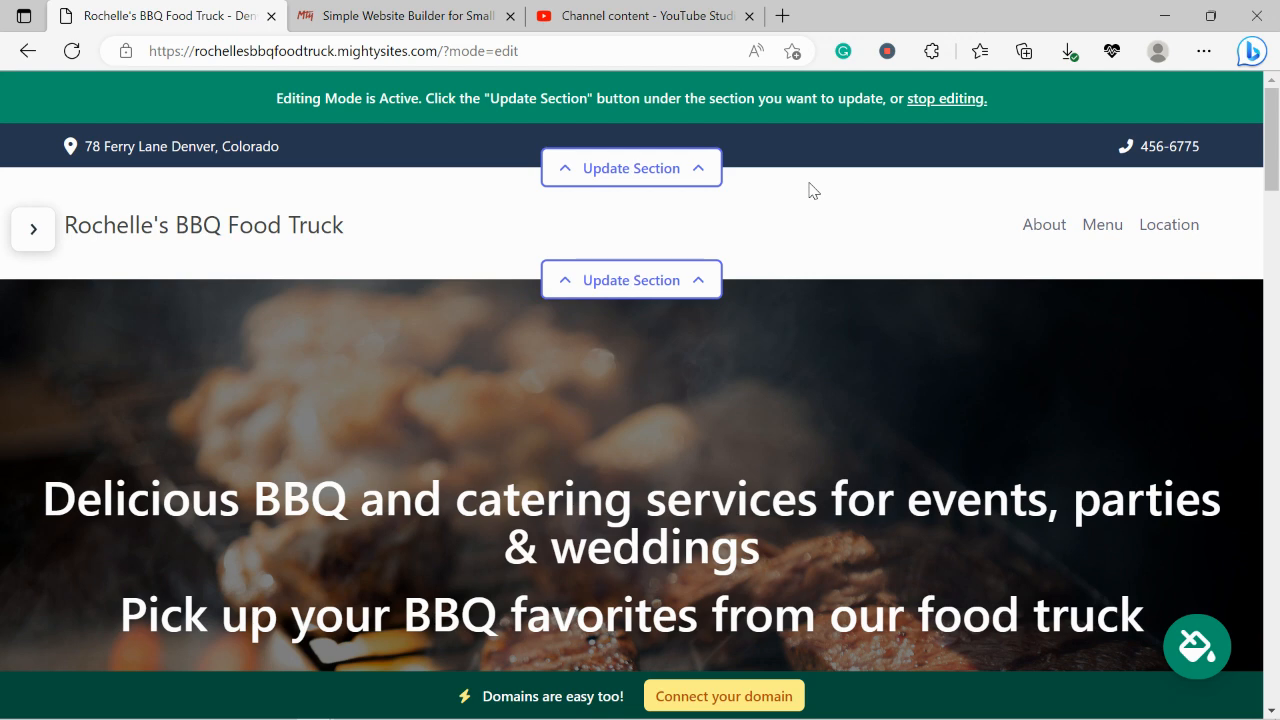
pyautogui.scroll(-3)
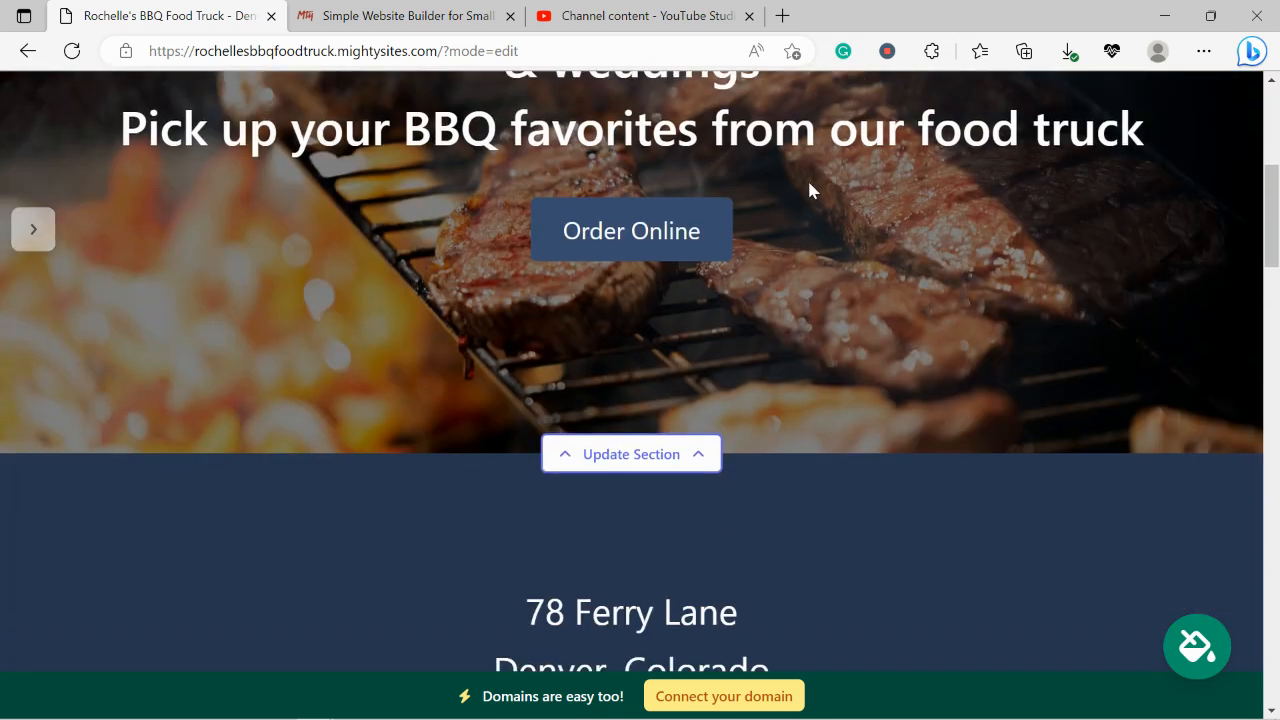
pyautogui.scroll(-3)
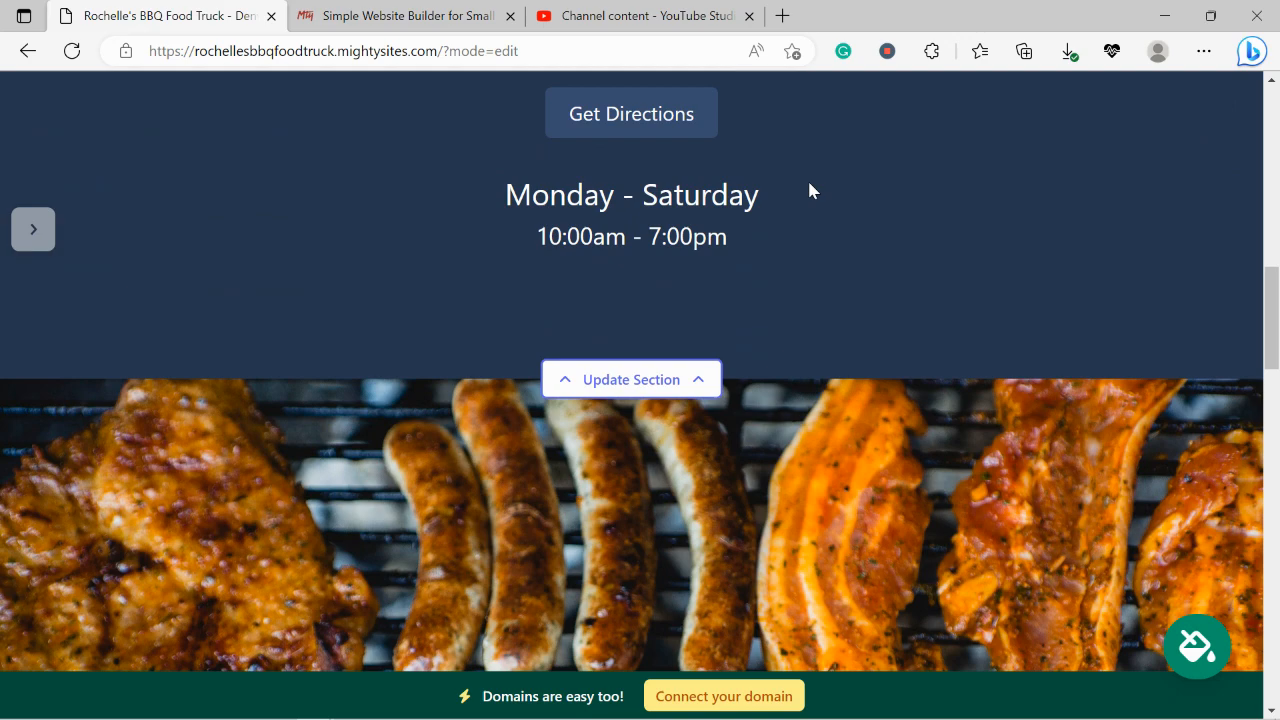
pyautogui.scroll(-3)
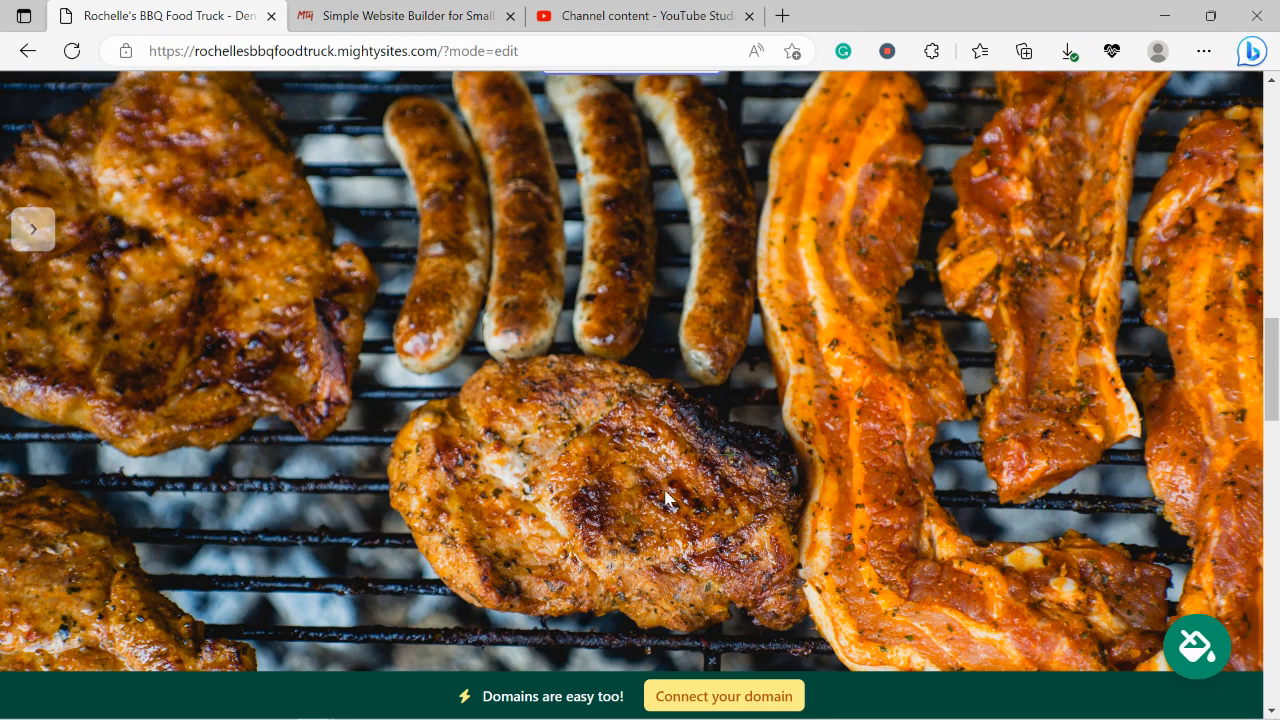
pyautogui.scroll(-3)
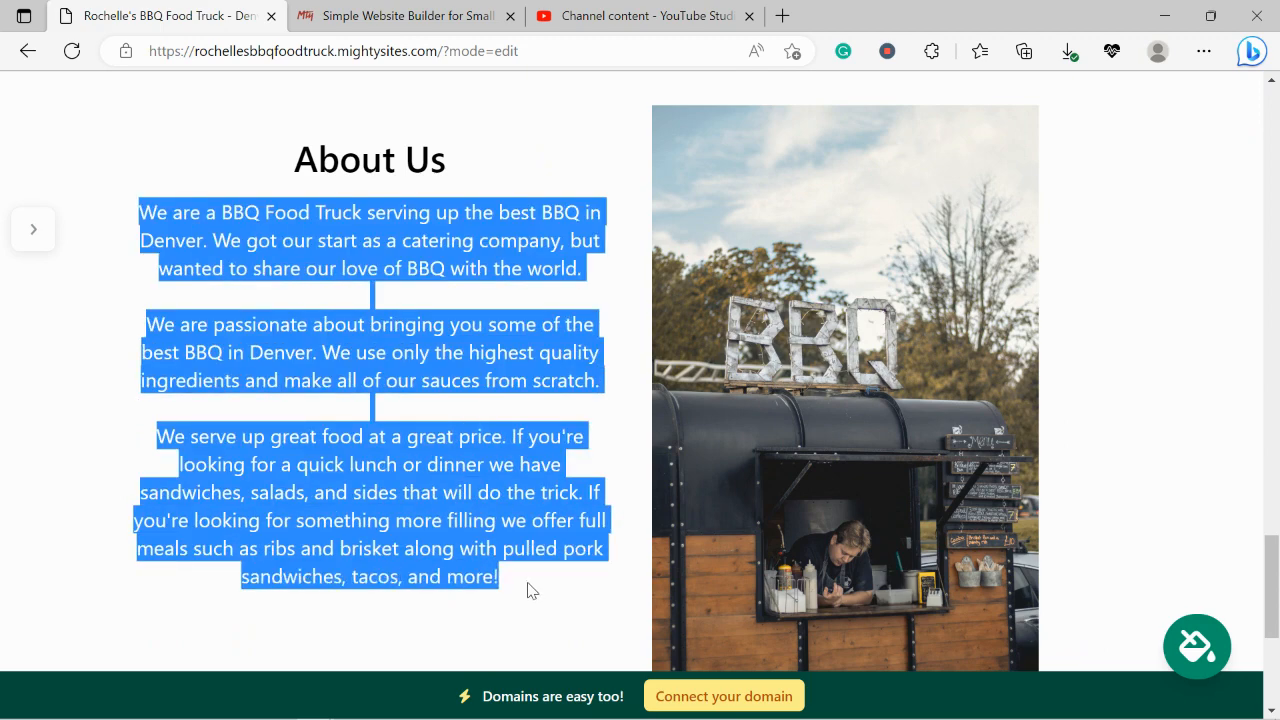
pyautogui.click(420, 512)
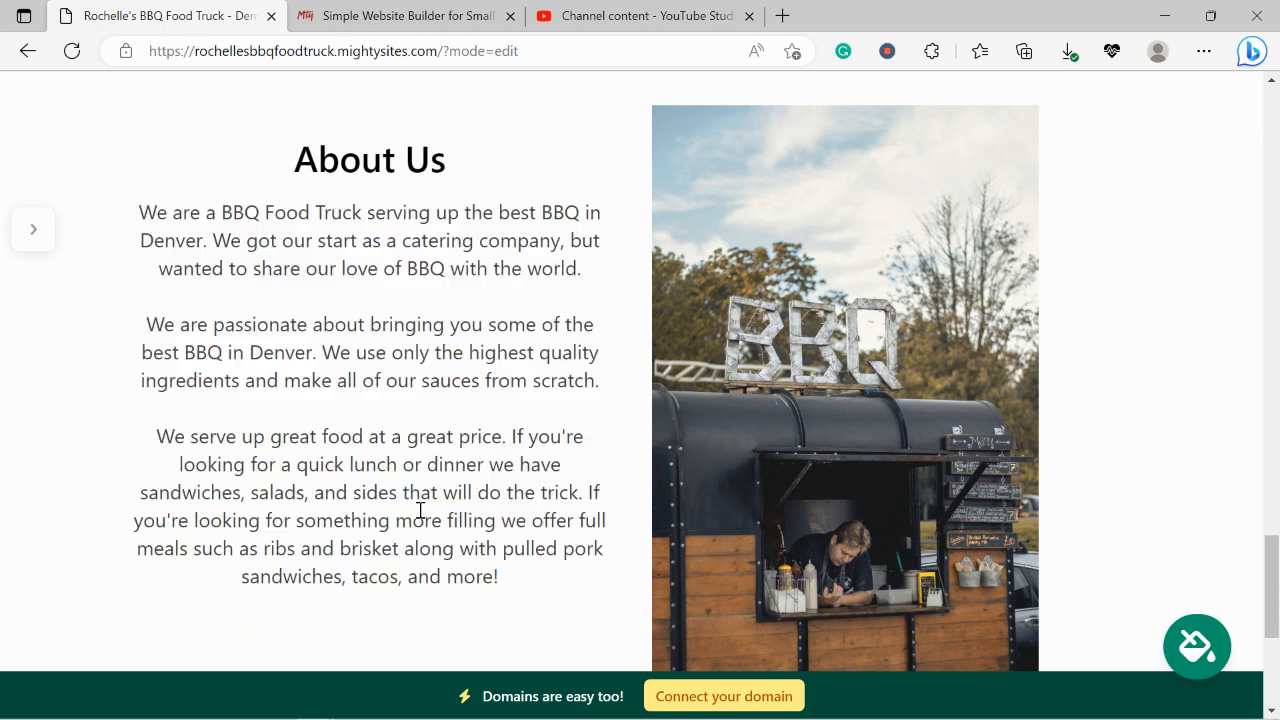
pyautogui.scroll(-3)
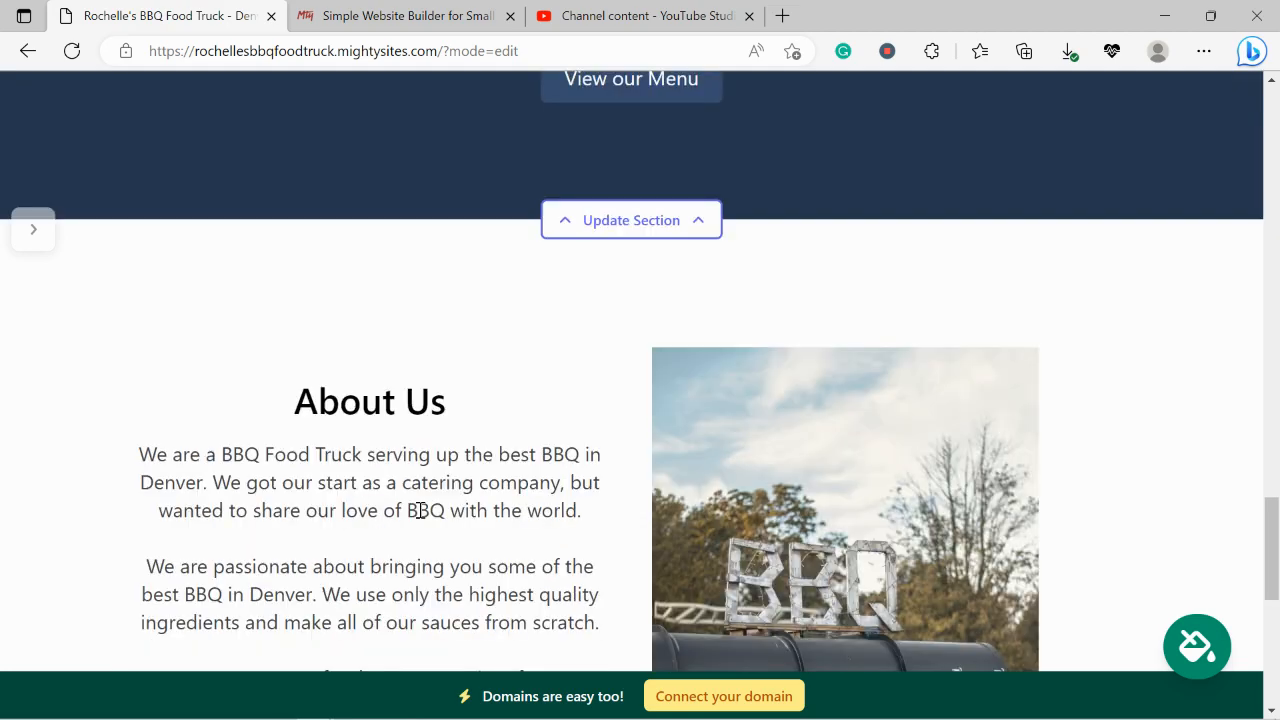
pyautogui.scroll(-3)
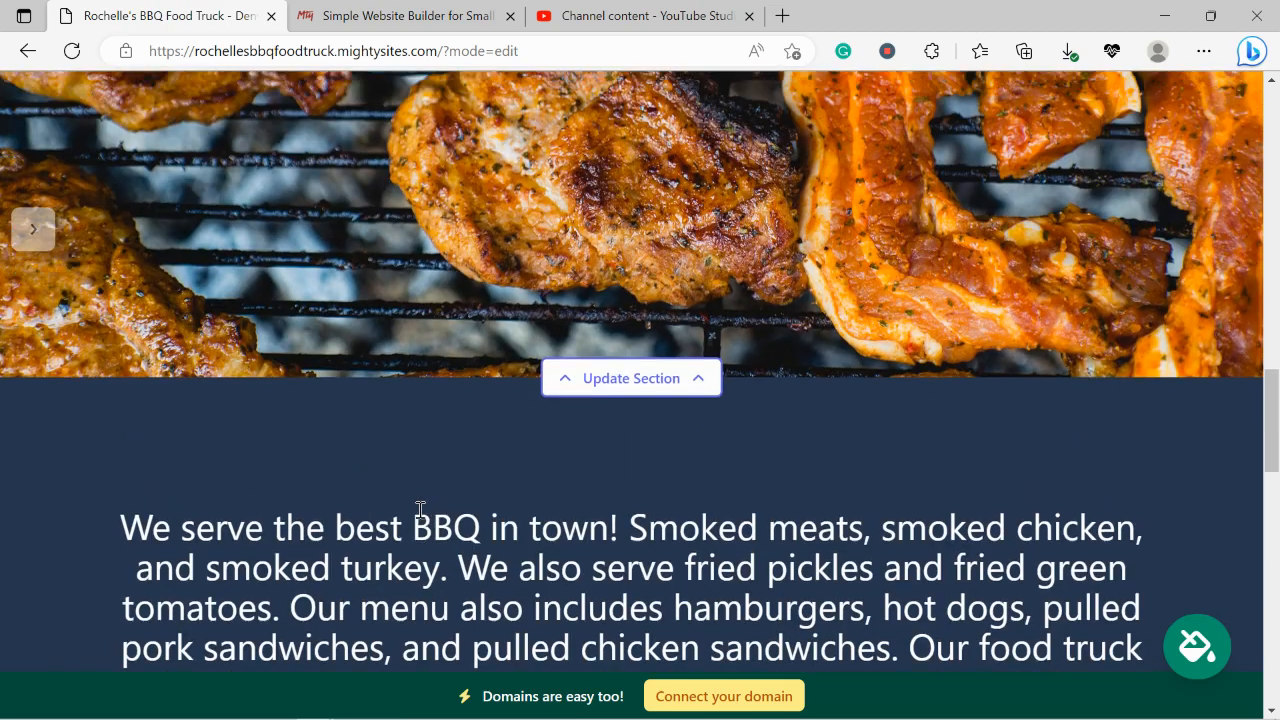
pyautogui.scroll(-3)
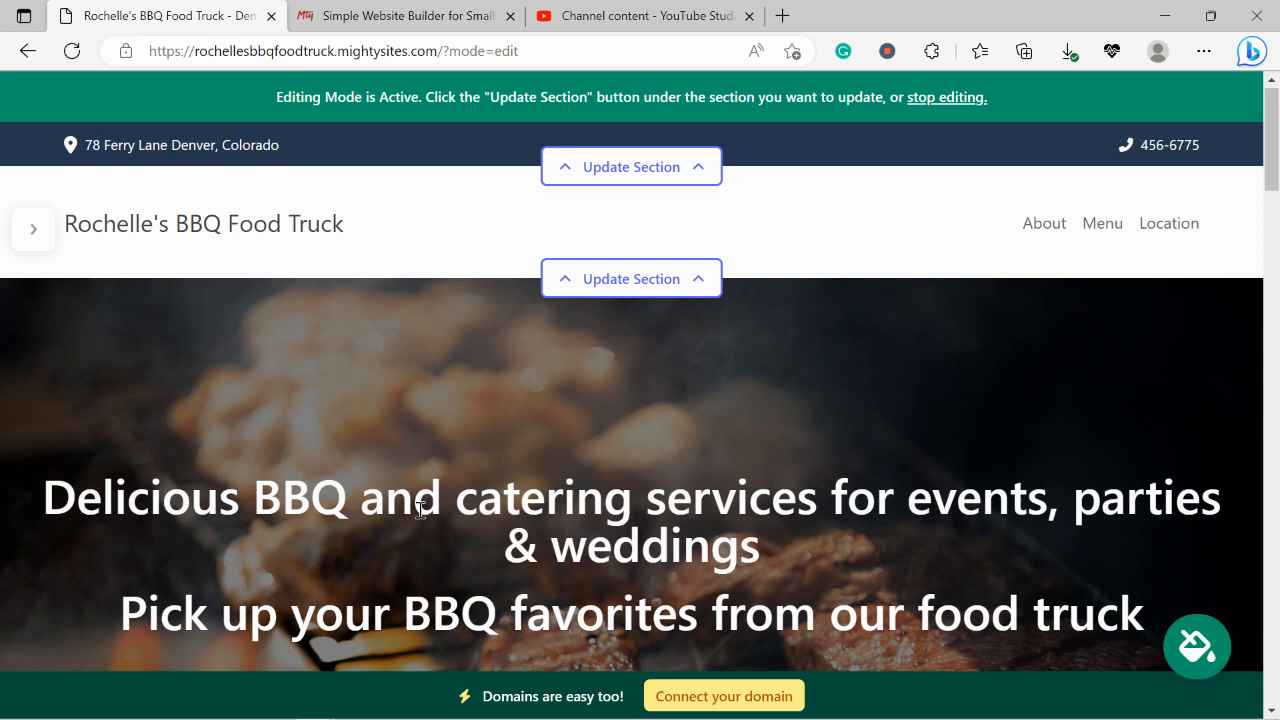
# Enable Show email on site in the top contact bar settings and save the location
pyautogui.click(632, 166)
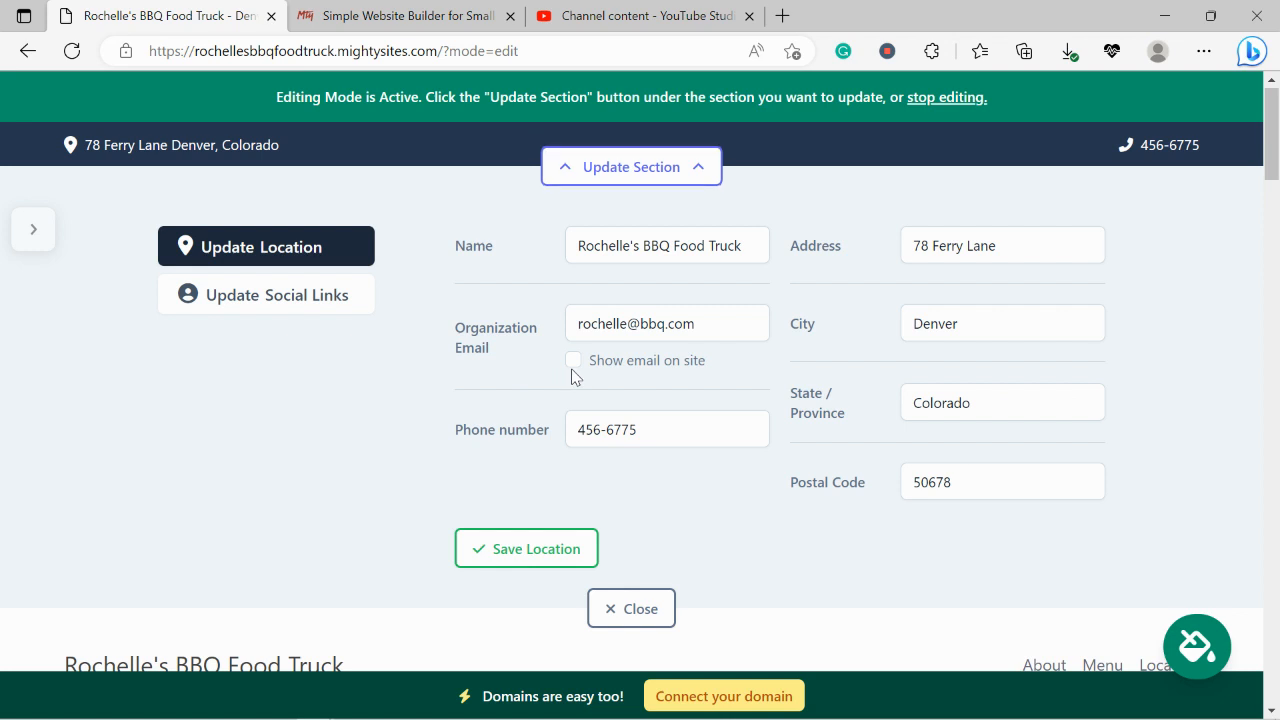
pyautogui.click(572, 360)
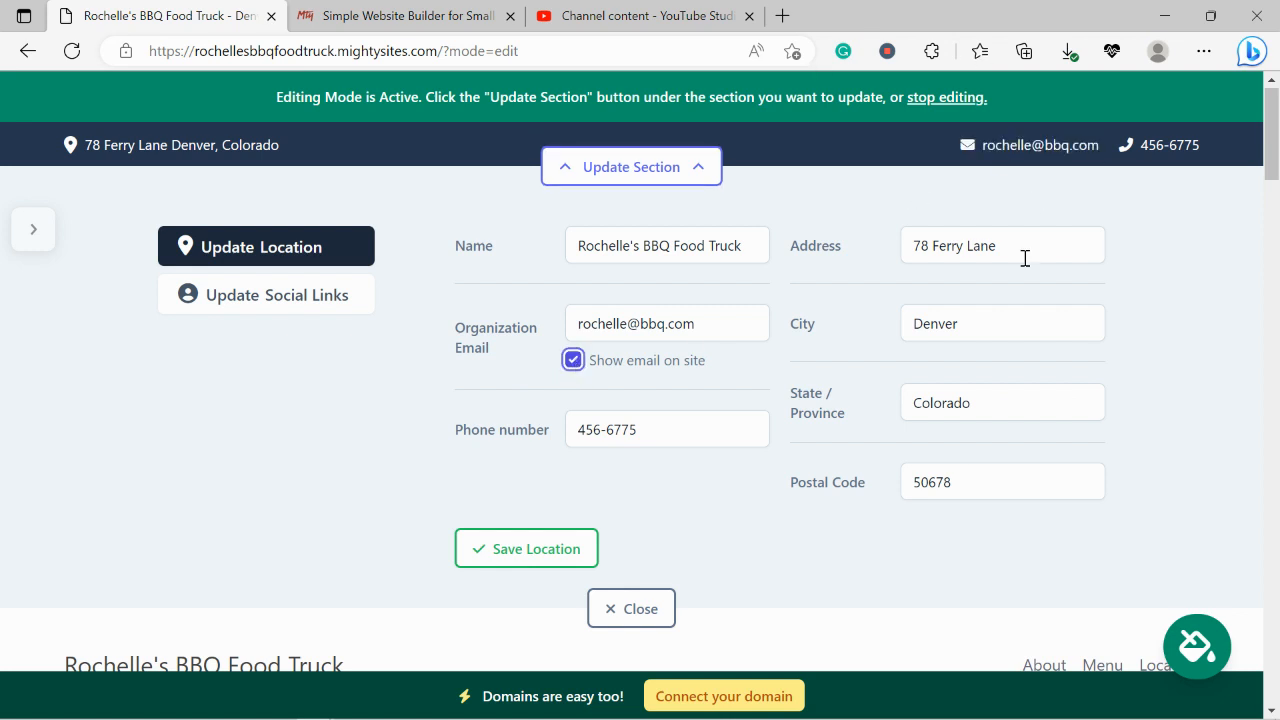
pyautogui.moveTo(1168, 144)
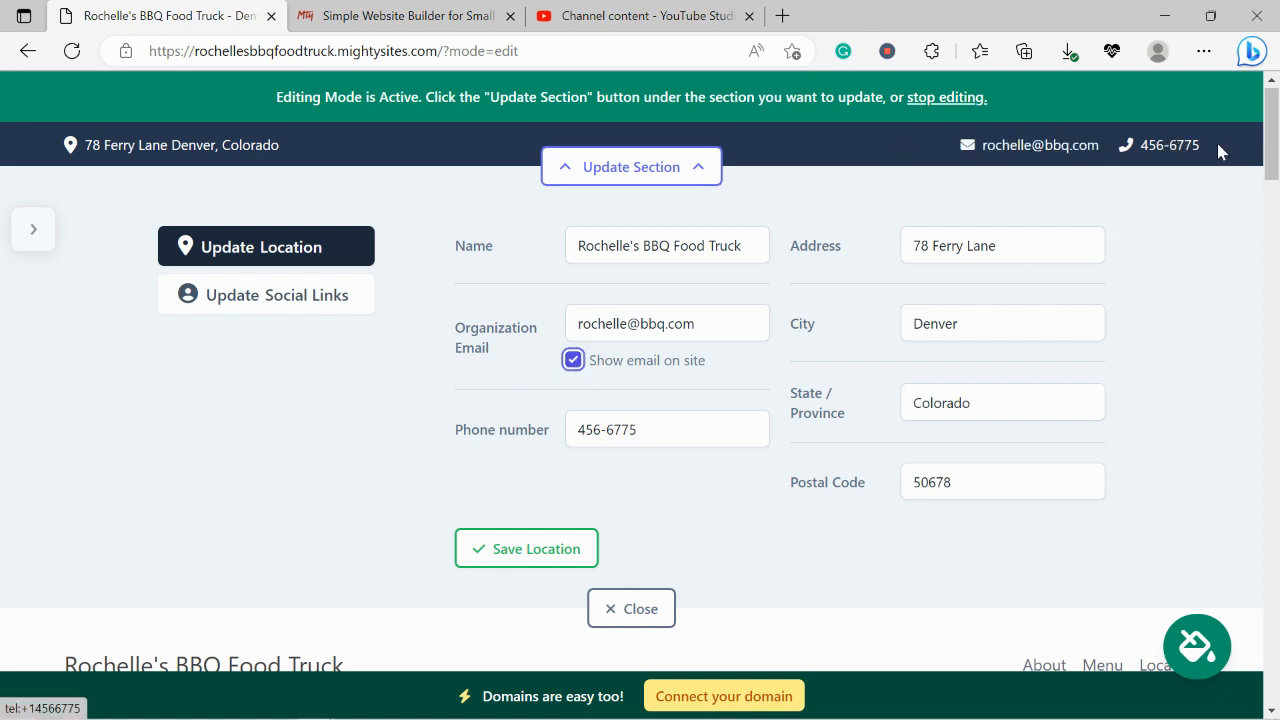
pyautogui.moveTo(1004, 210)
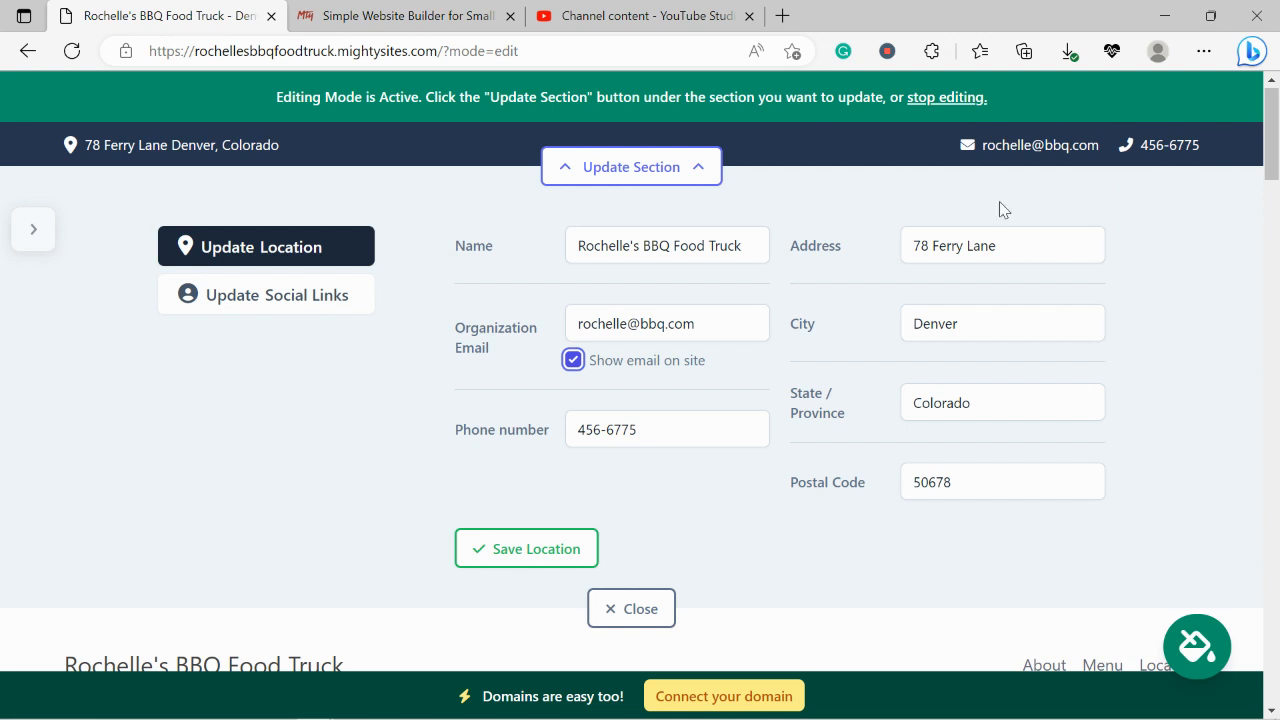
pyautogui.moveTo(256, 150)
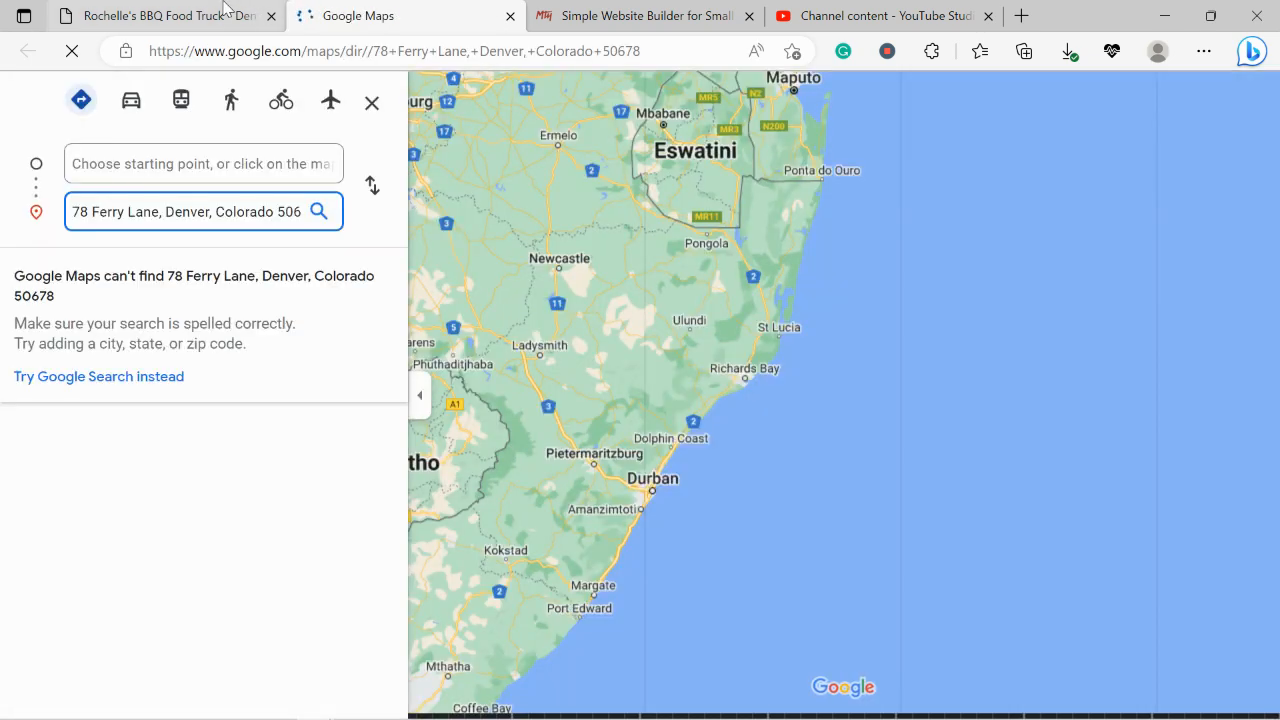
pyautogui.click(160, 16)
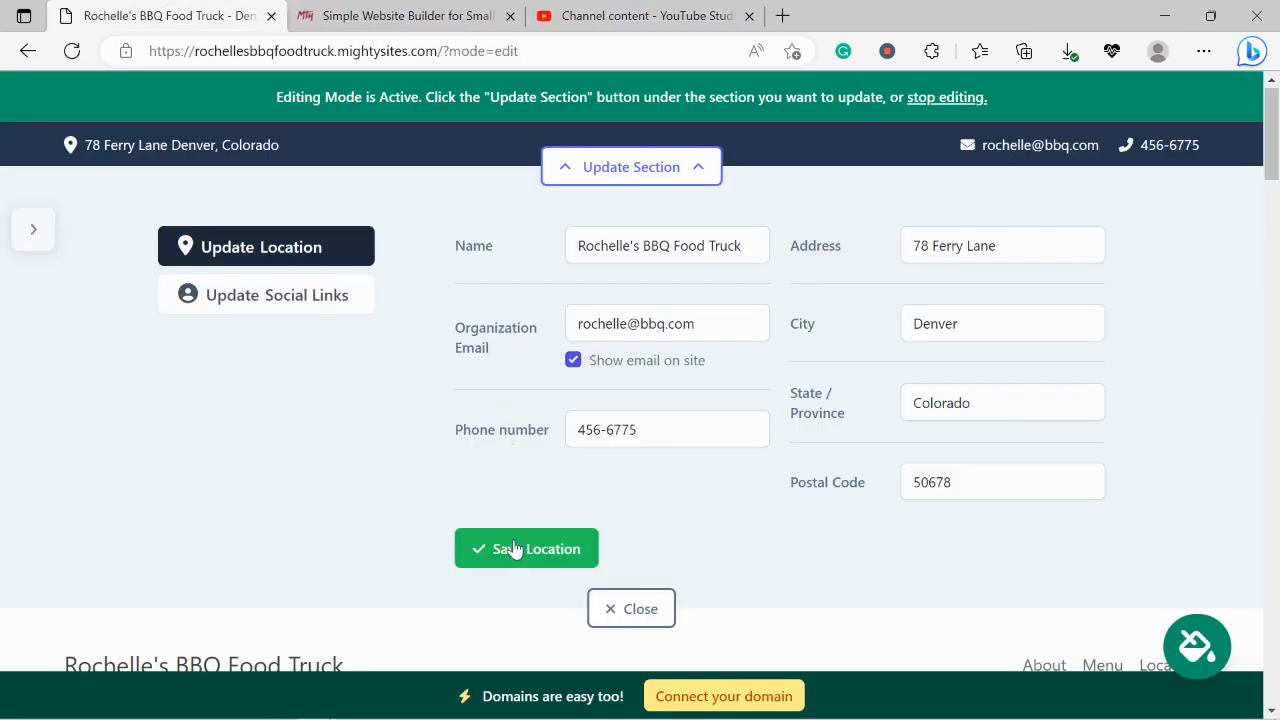
pyautogui.click(526, 548)
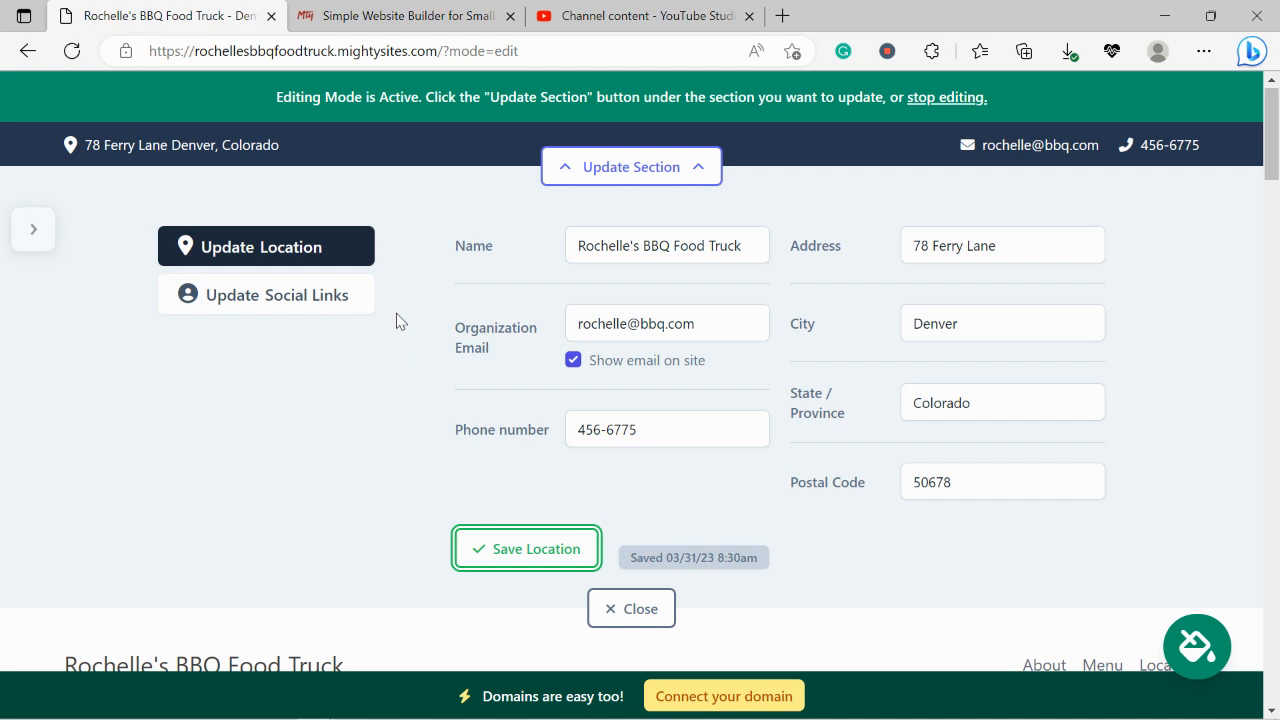
# Open and close the social links editor without adding links
pyautogui.click(264, 294)
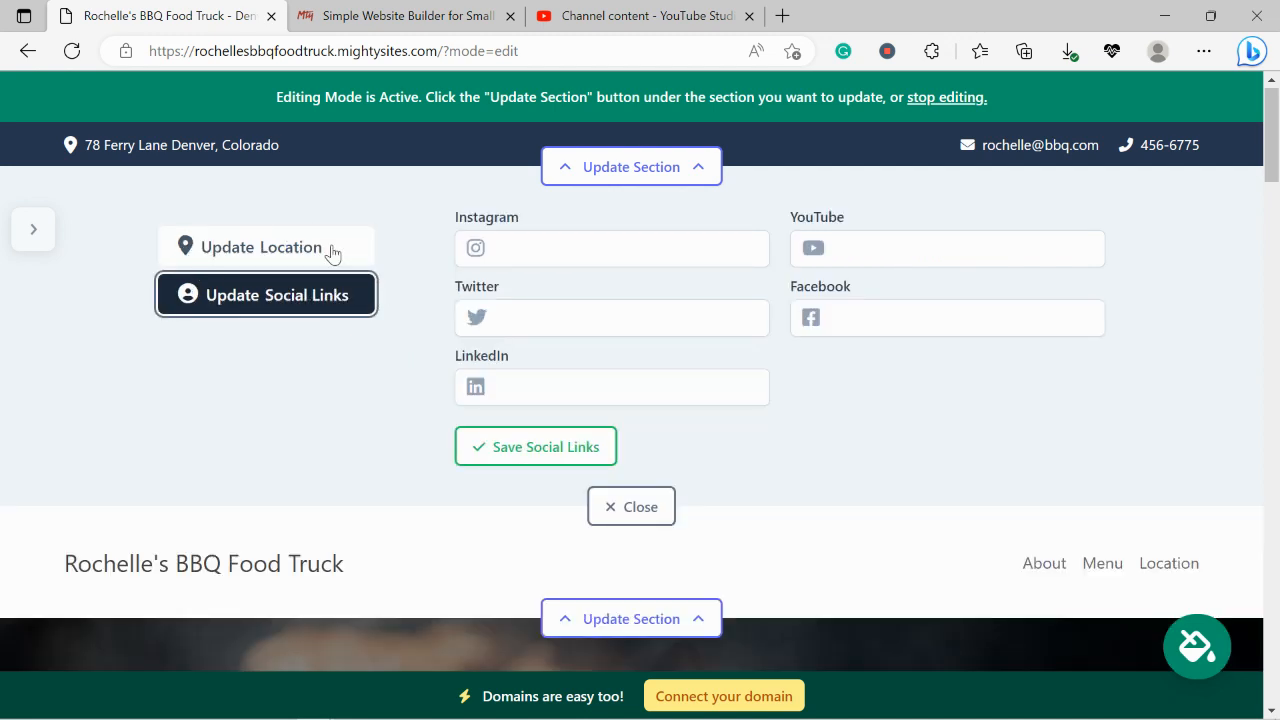
pyautogui.moveTo(516, 356)
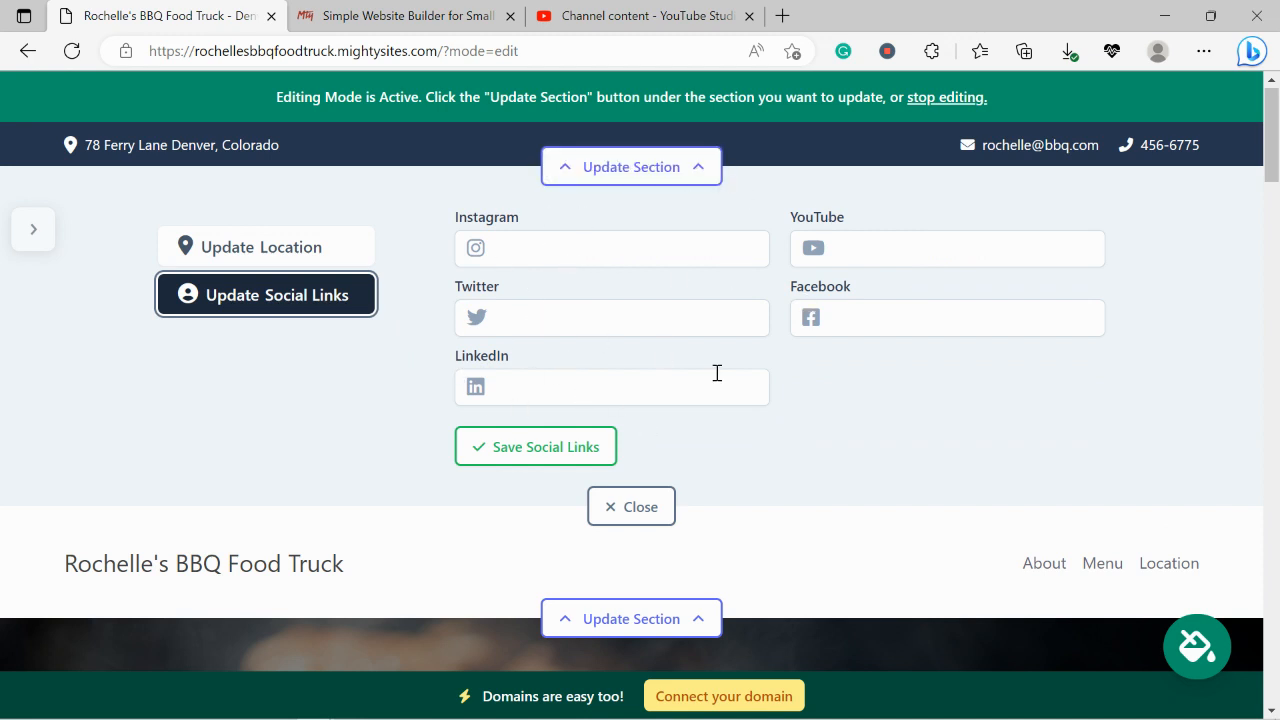
pyautogui.moveTo(824, 232)
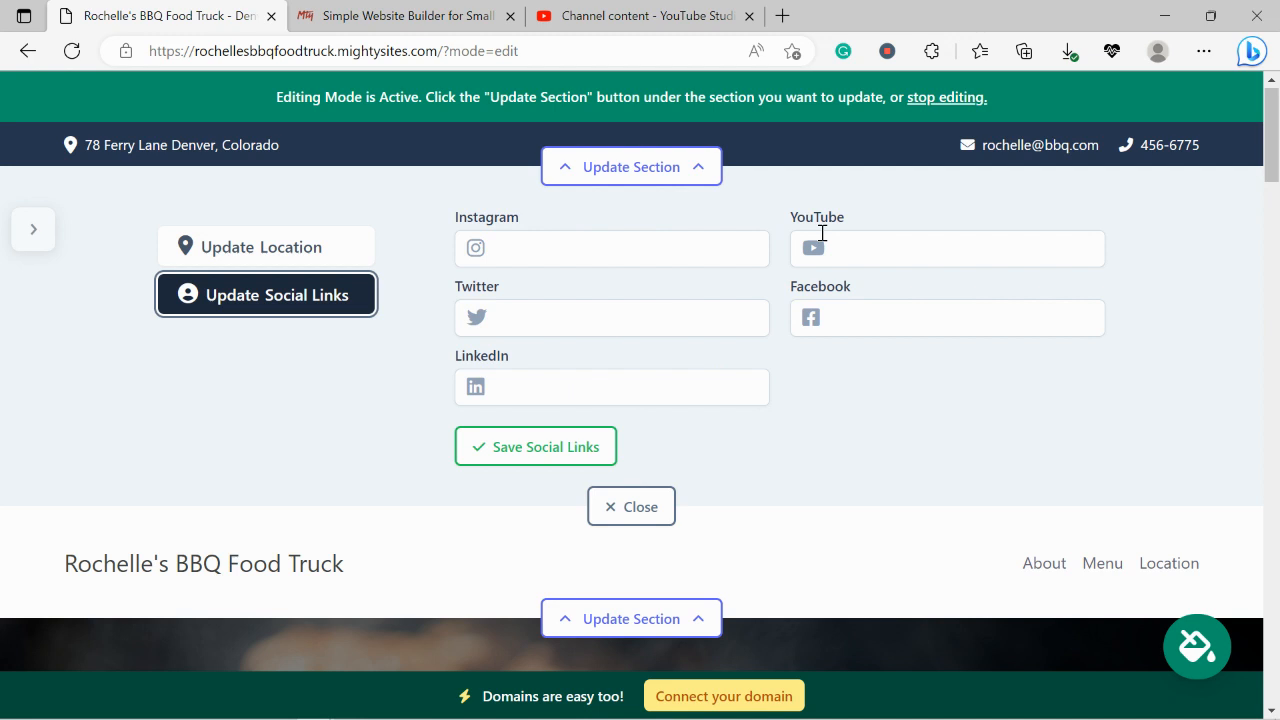
pyautogui.moveTo(840, 370)
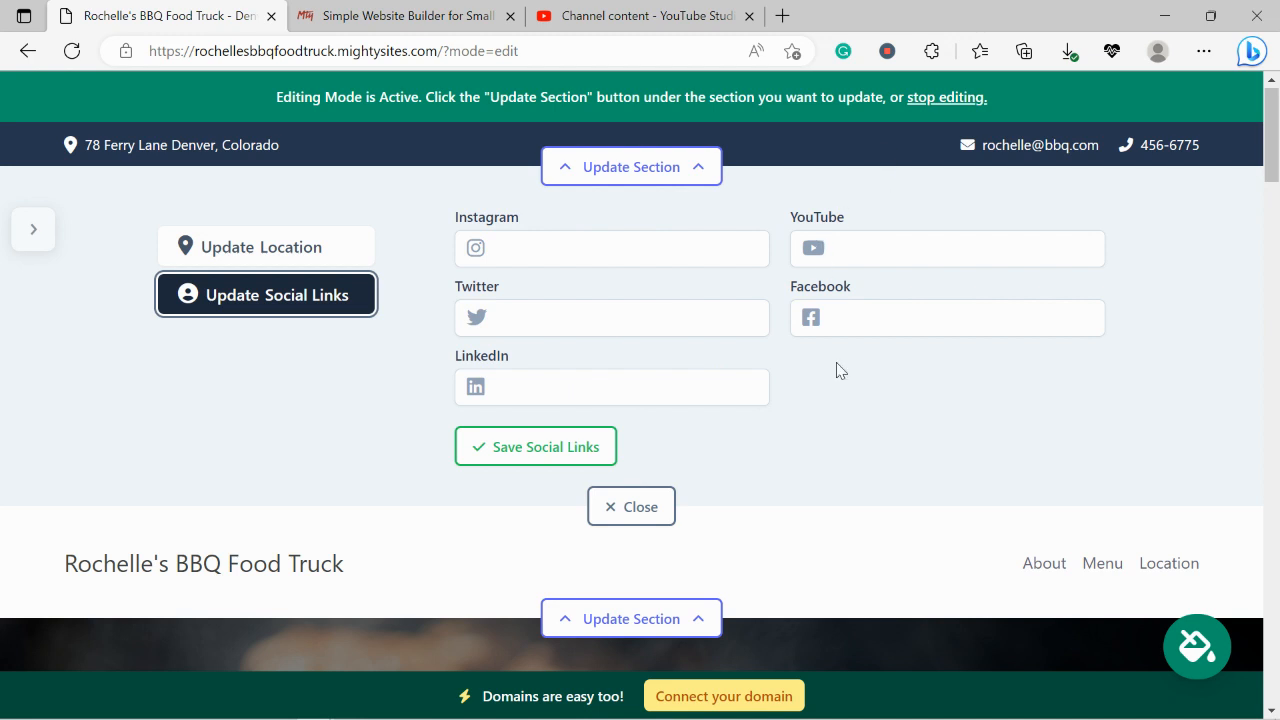
pyautogui.moveTo(980, 410)
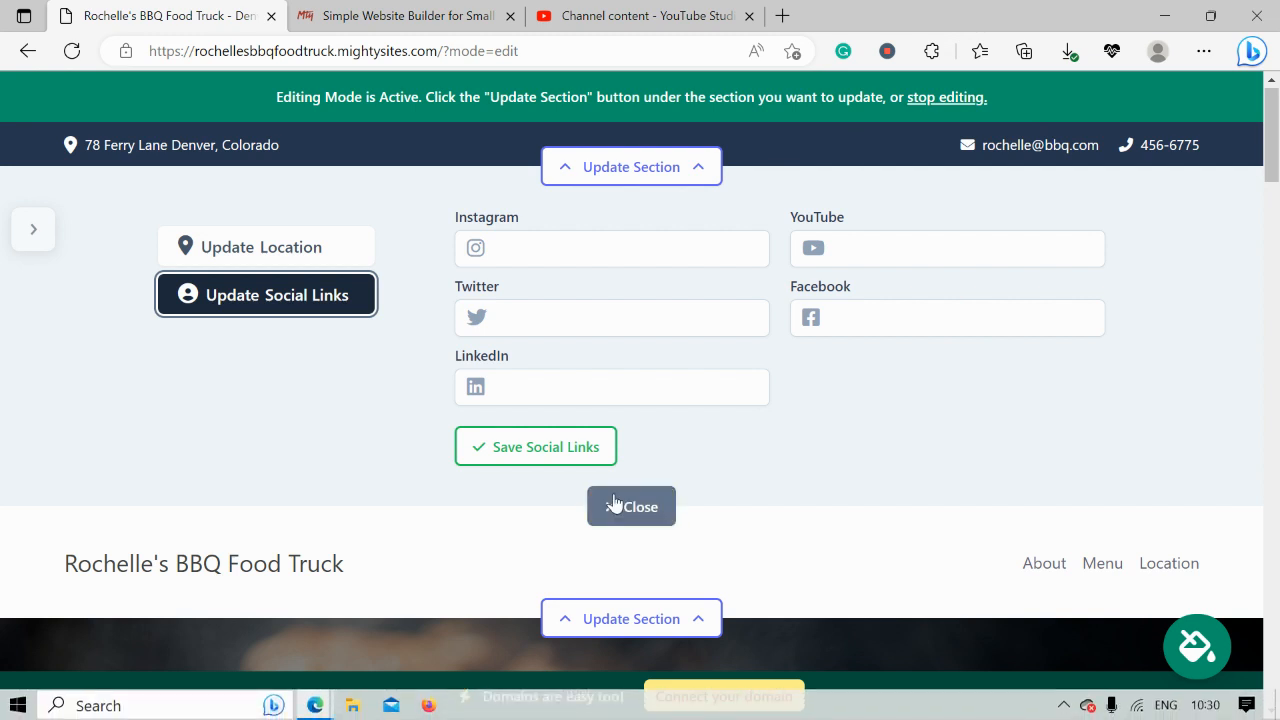
pyautogui.click(632, 506)
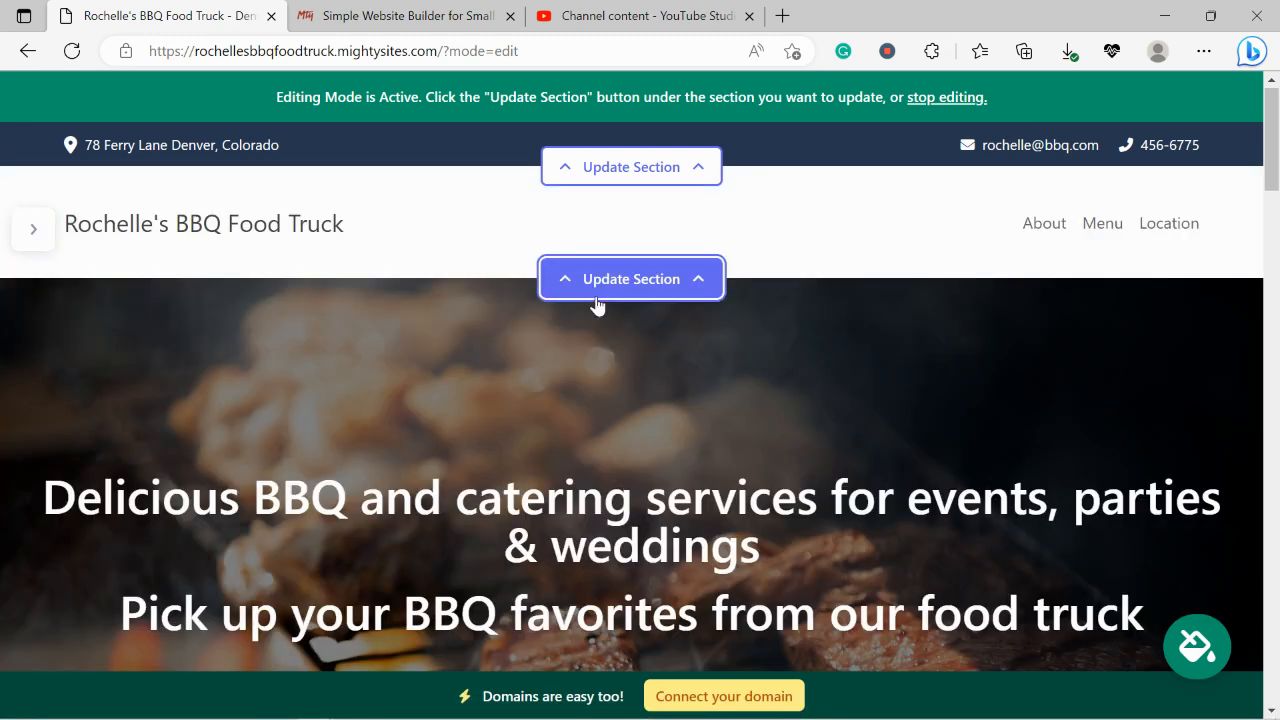
# Upload the Mighty Sites logo image as the header logo
pyautogui.click(632, 278)
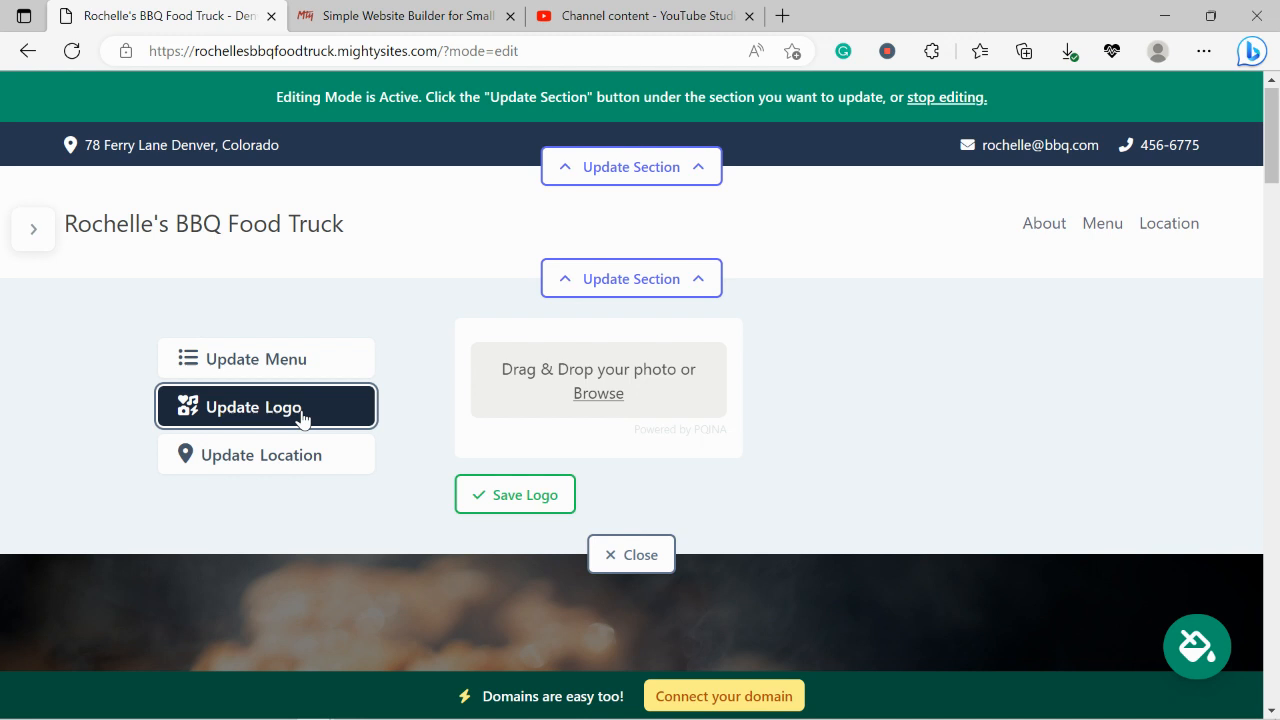
pyautogui.moveTo(356, 244)
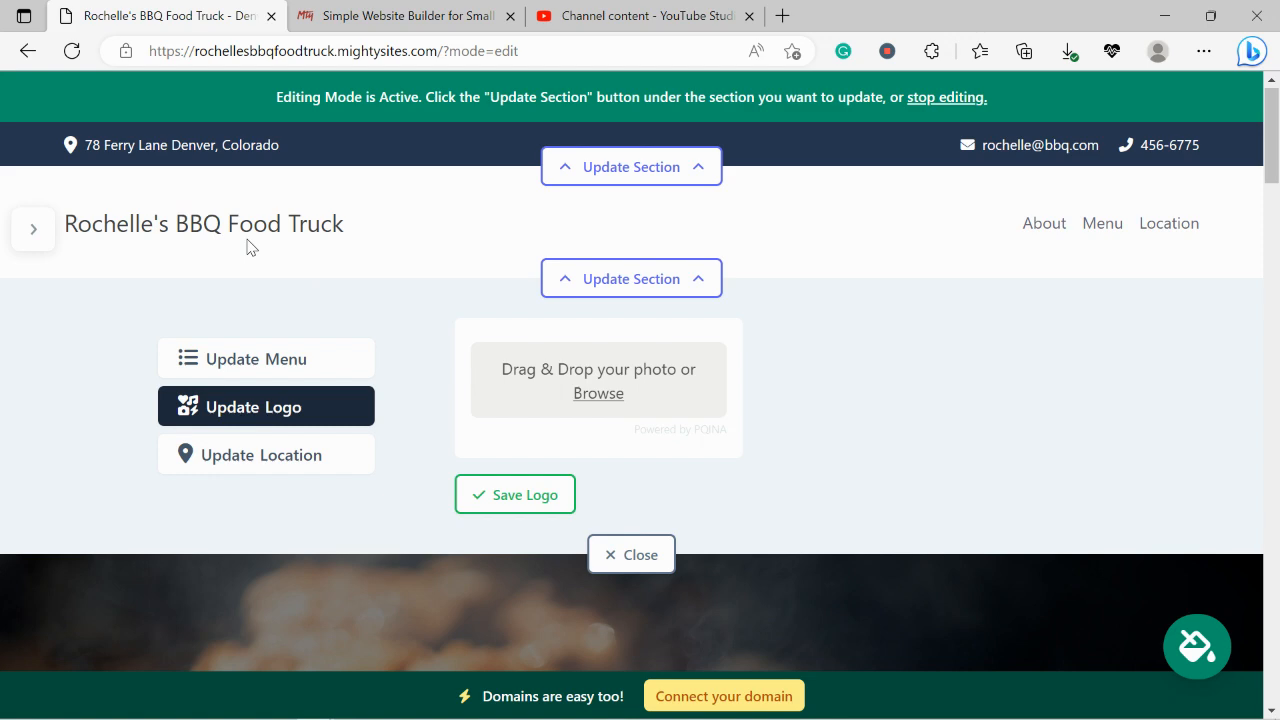
pyautogui.moveTo(596, 392)
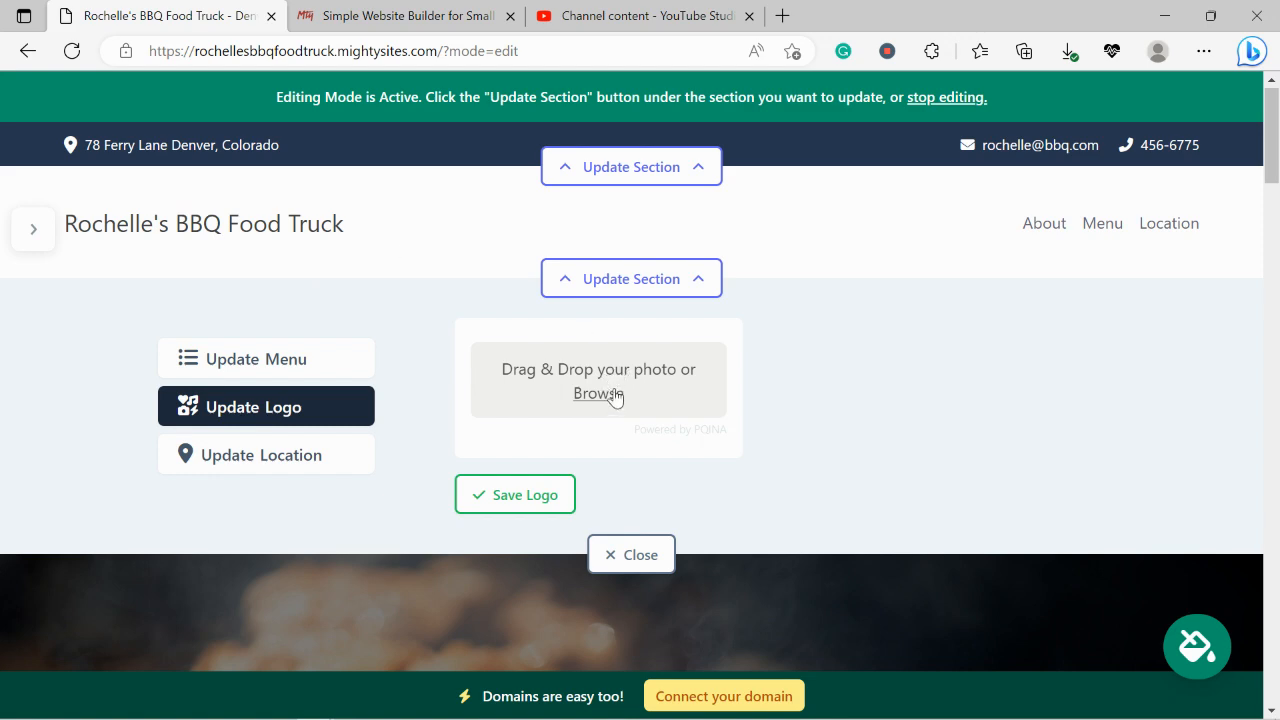
pyautogui.click(596, 392)
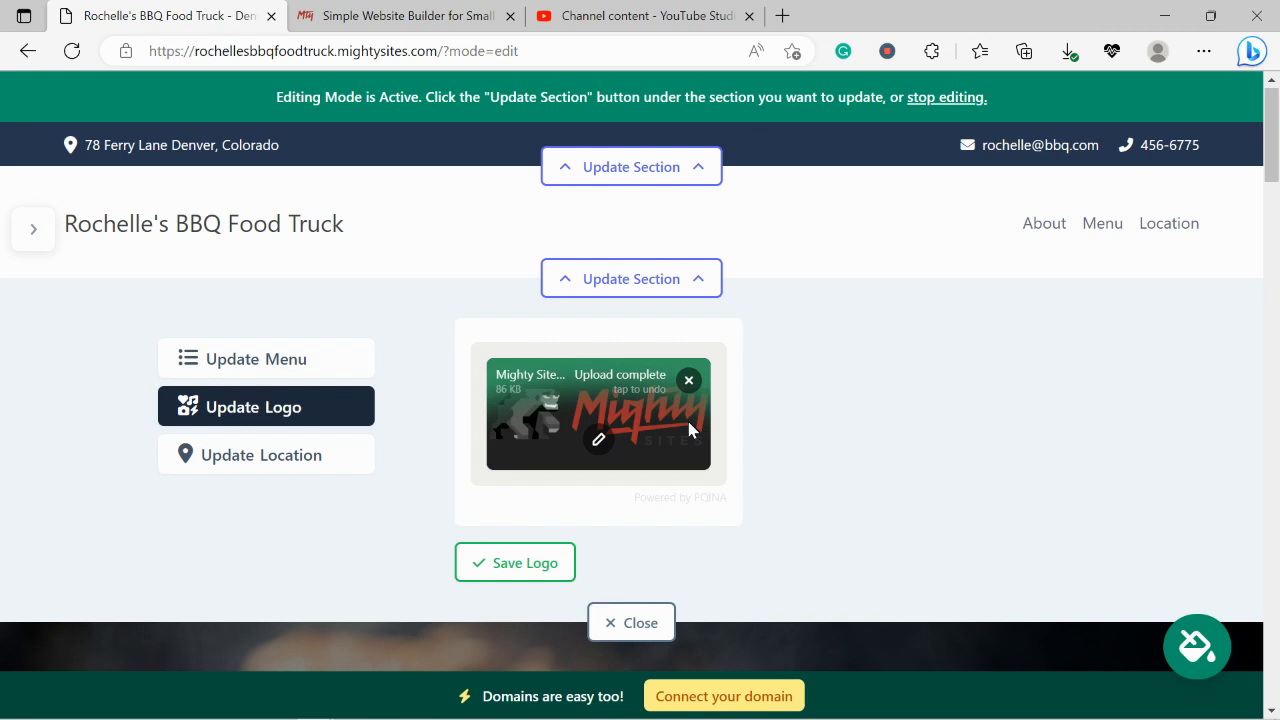
pyautogui.moveTo(518, 374)
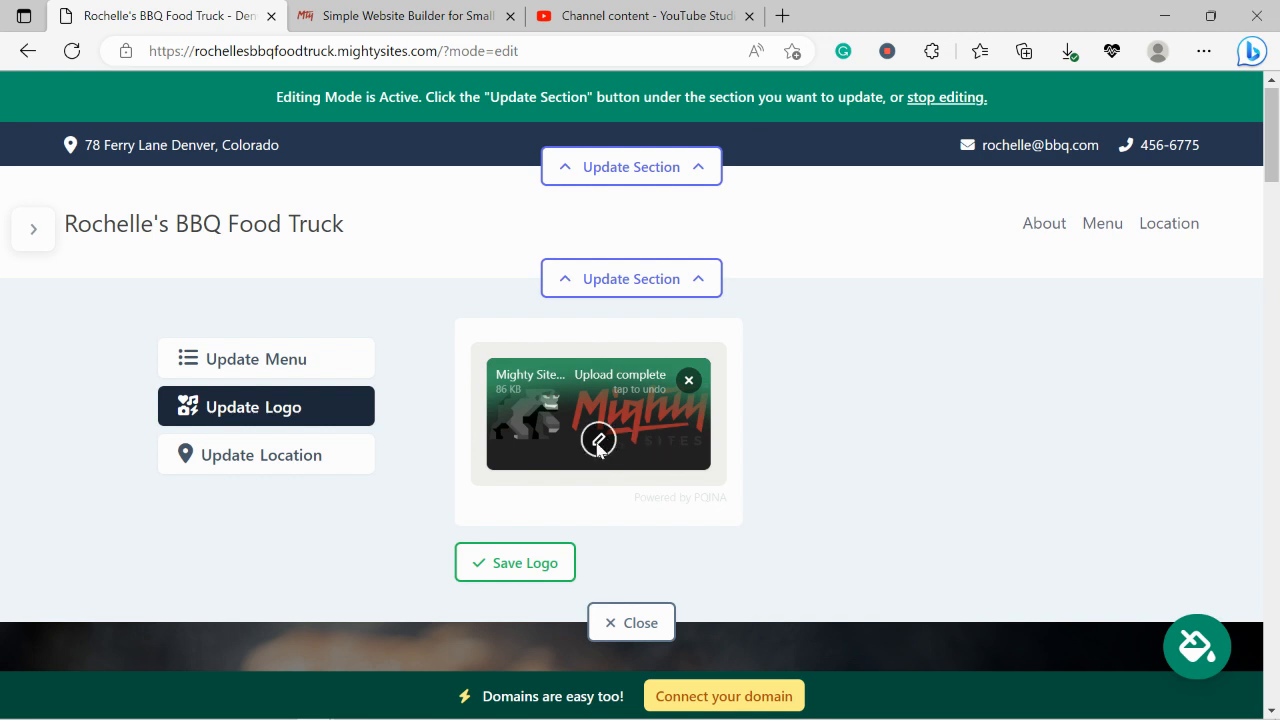
pyautogui.moveTo(596, 448)
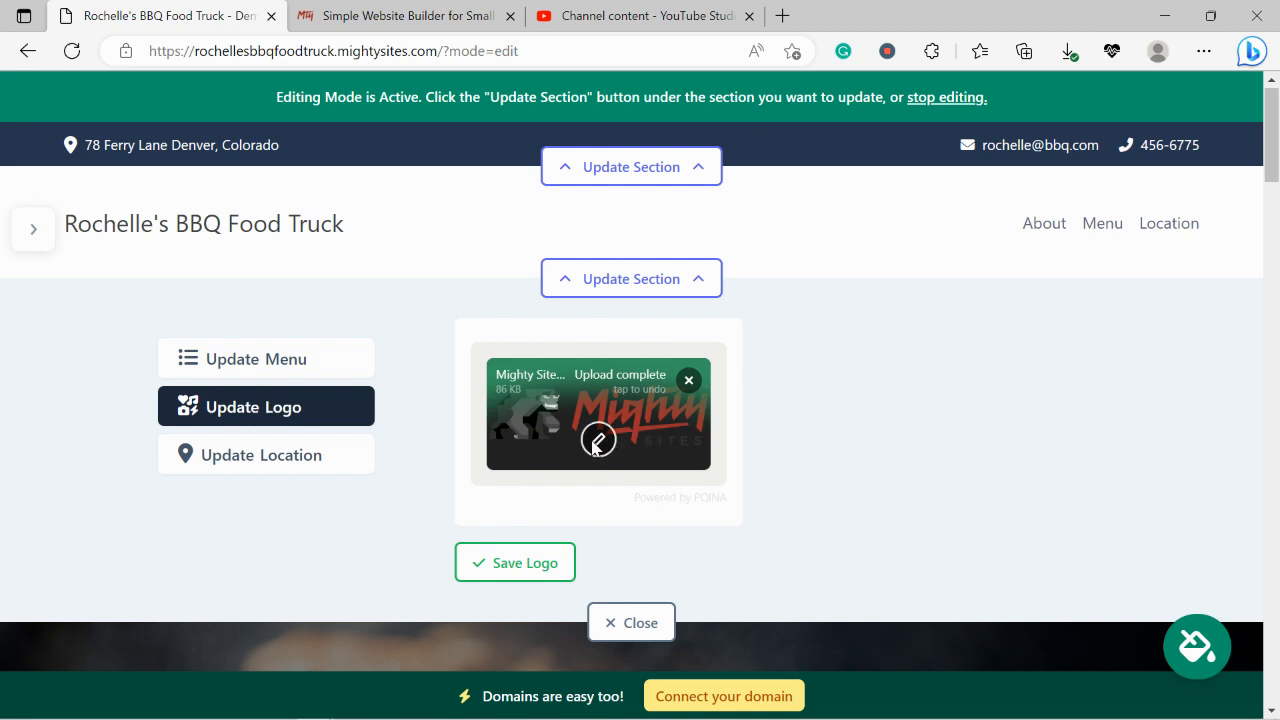
pyautogui.click(596, 440)
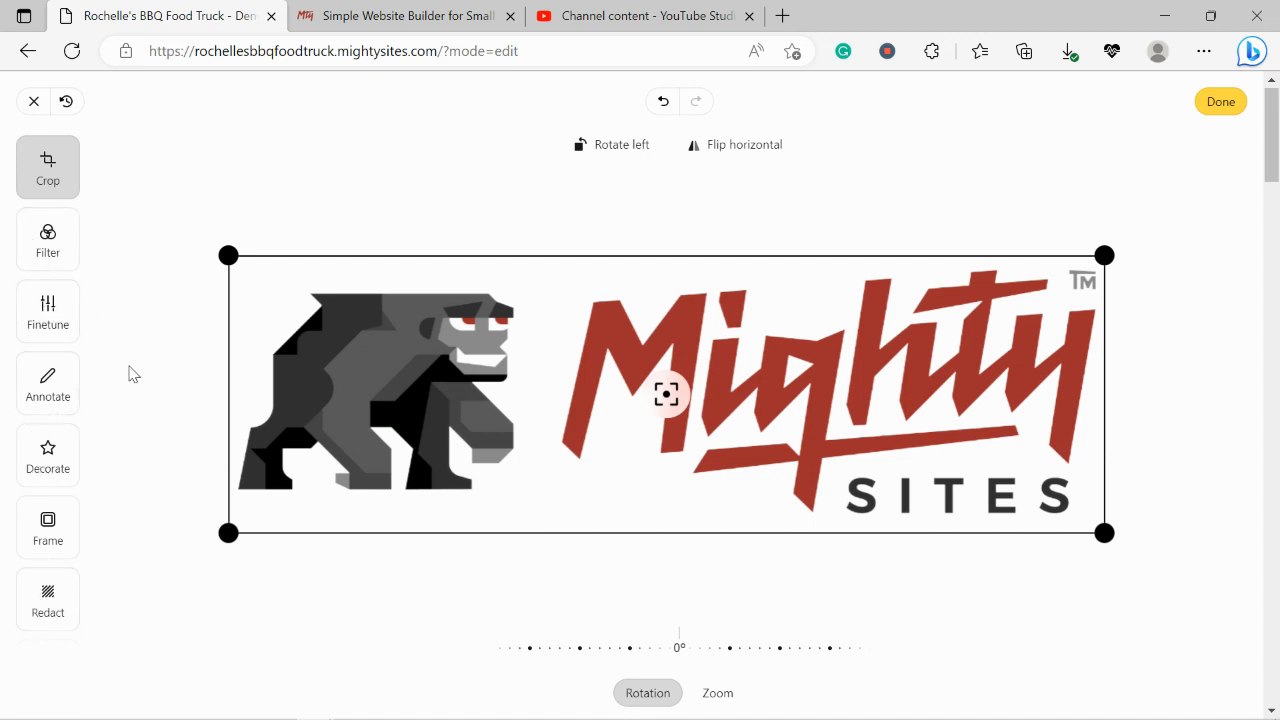
pyautogui.moveTo(736, 684)
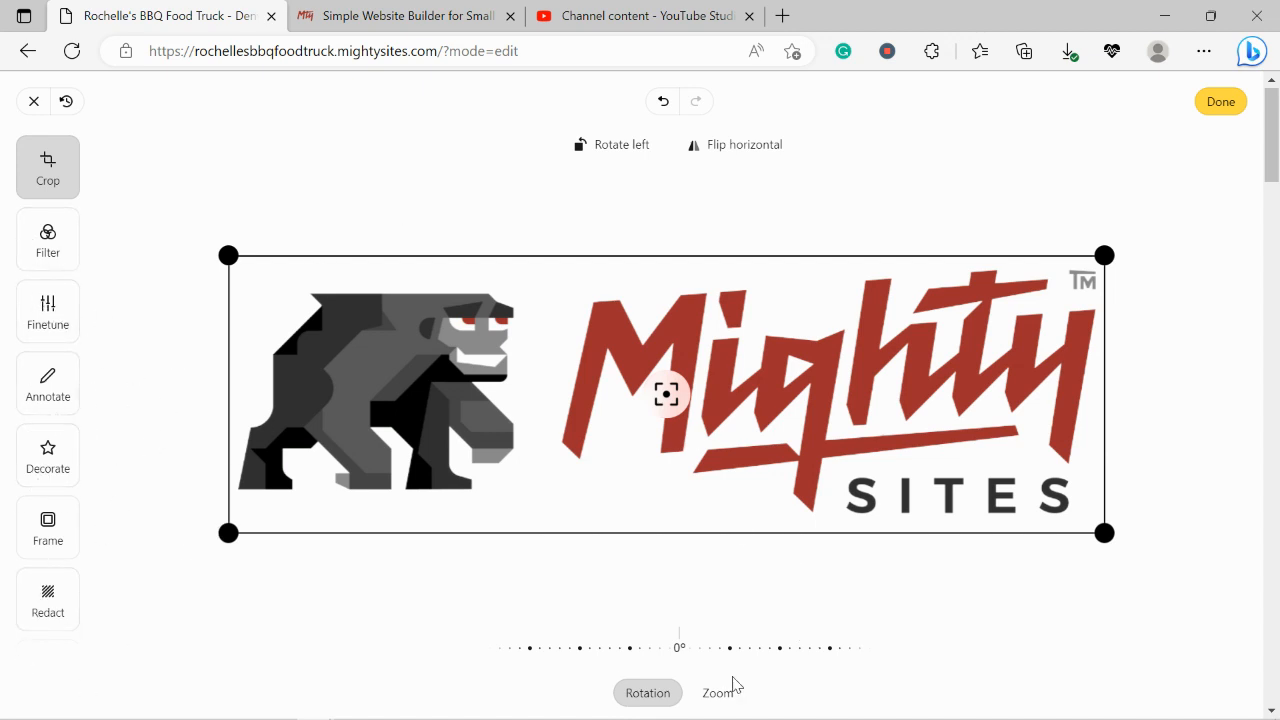
pyautogui.click(1220, 100)
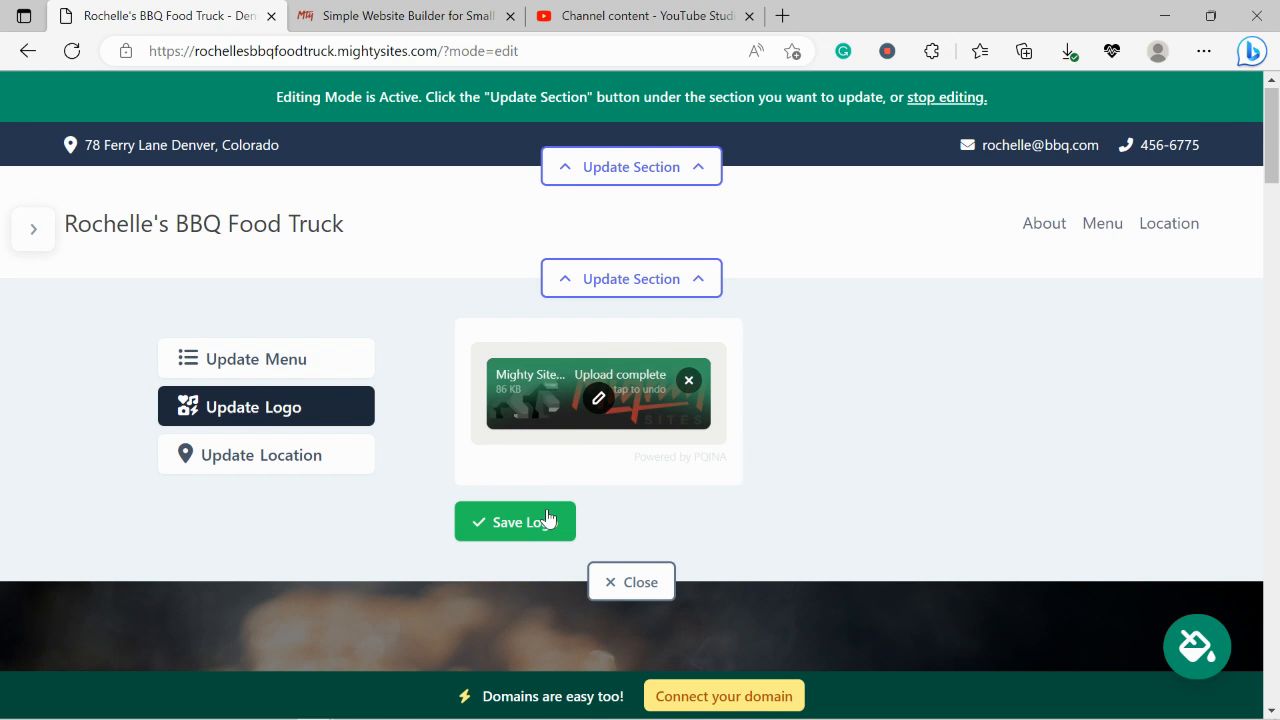
# Save the logo, make it bigger, save again and close the logo editor
pyautogui.click(514, 520)
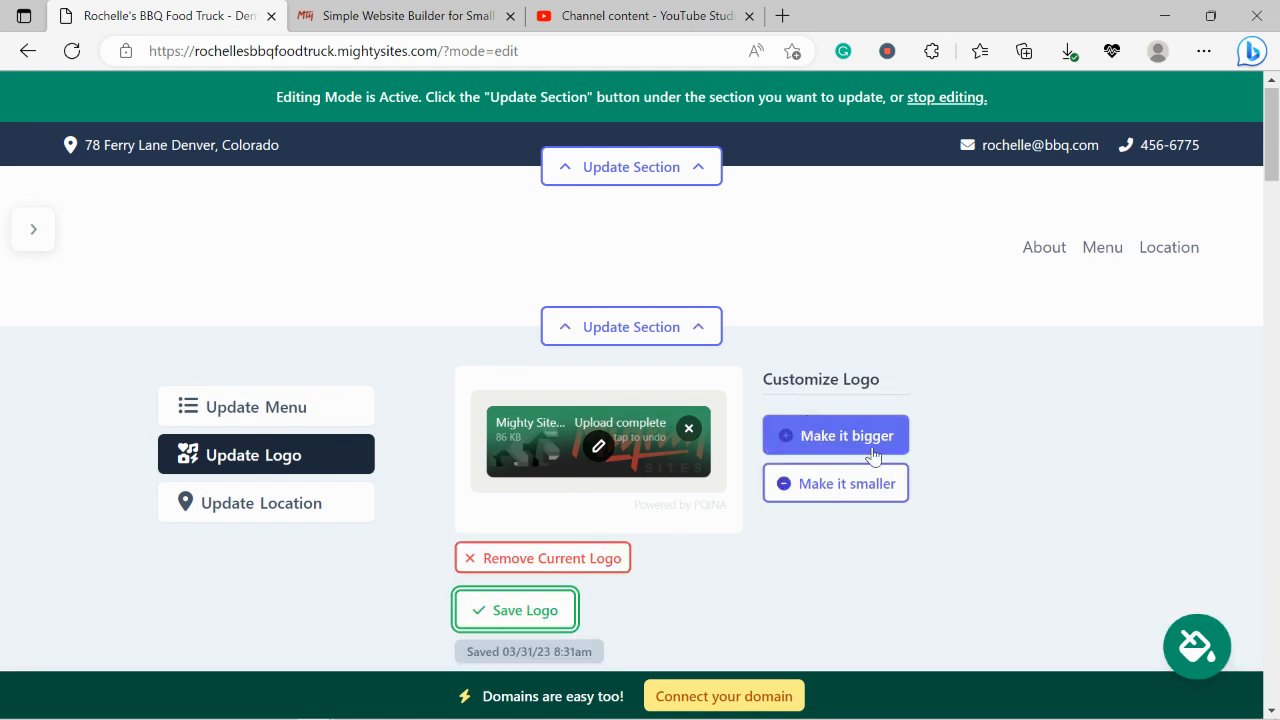
pyautogui.click(836, 436)
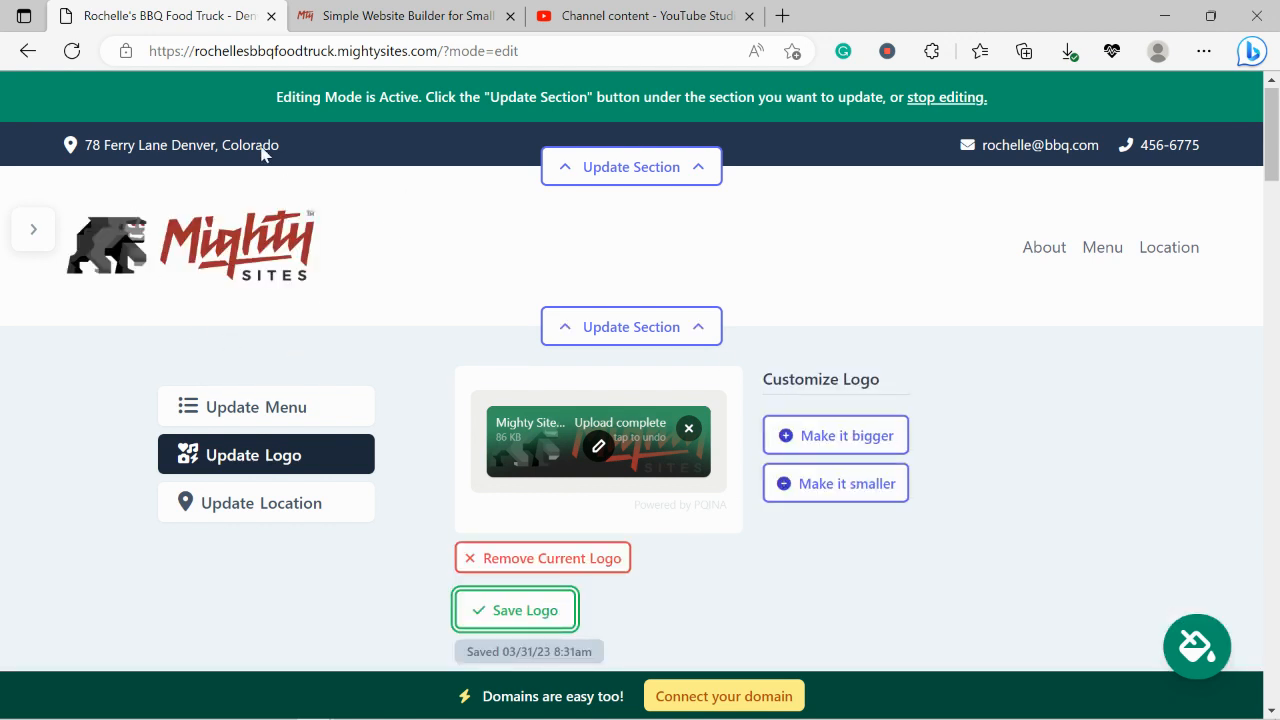
pyautogui.click(516, 610)
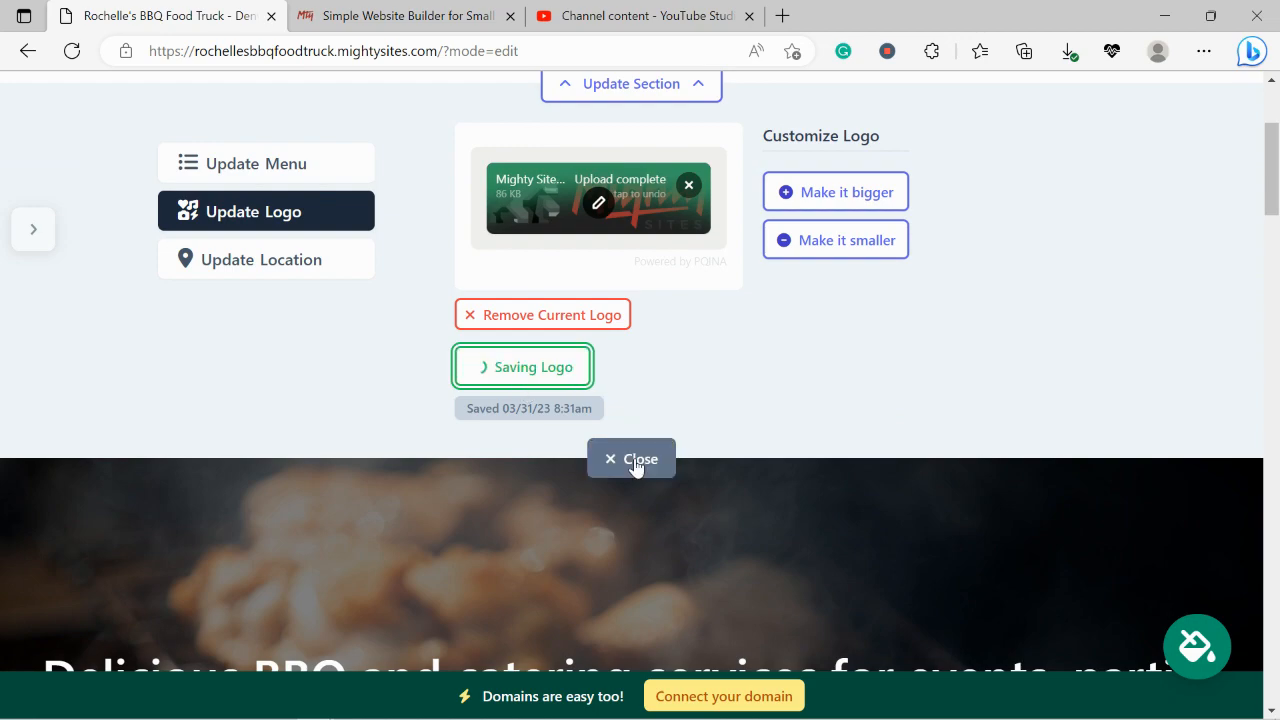
pyautogui.click(632, 458)
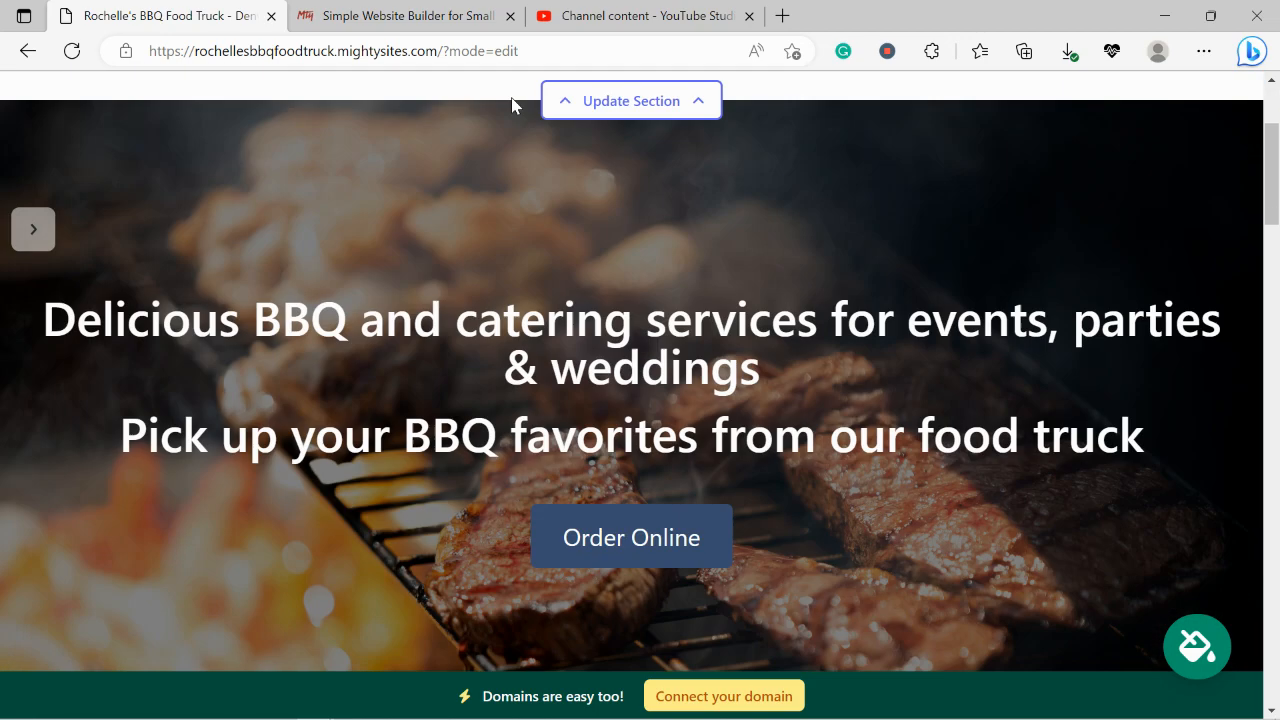
pyautogui.scroll(-3)
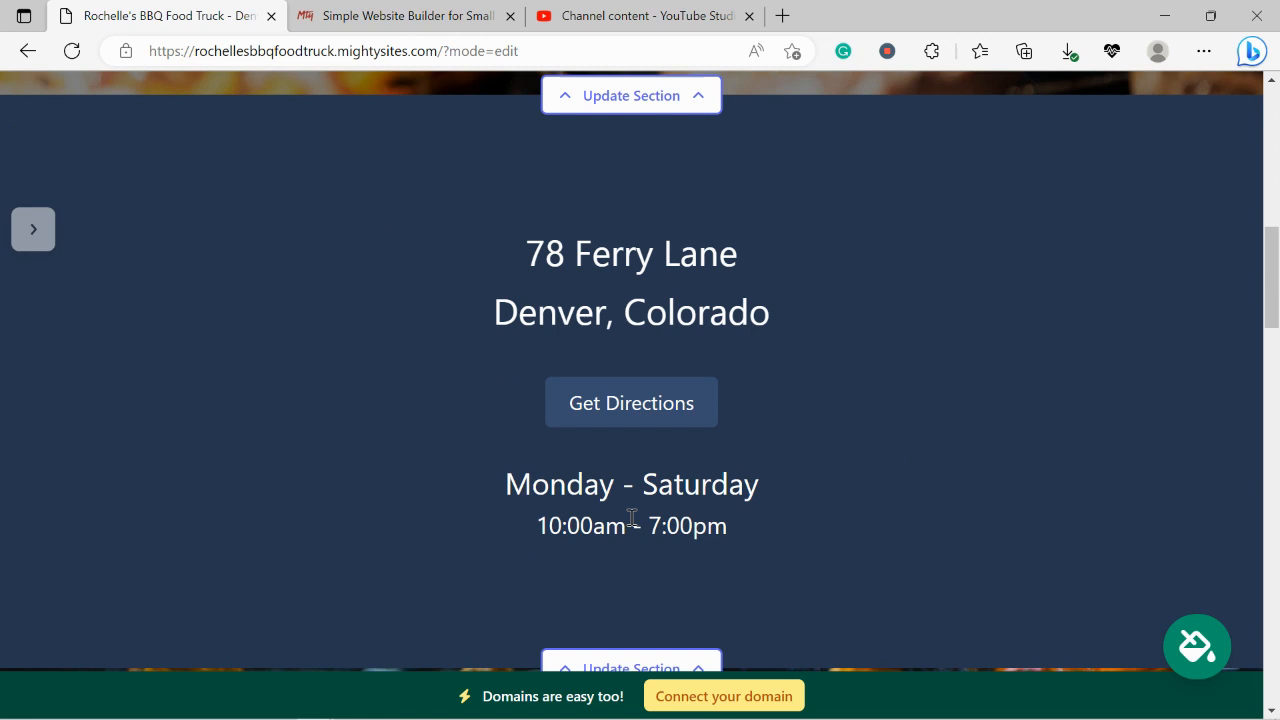
pyautogui.moveTo(776, 476)
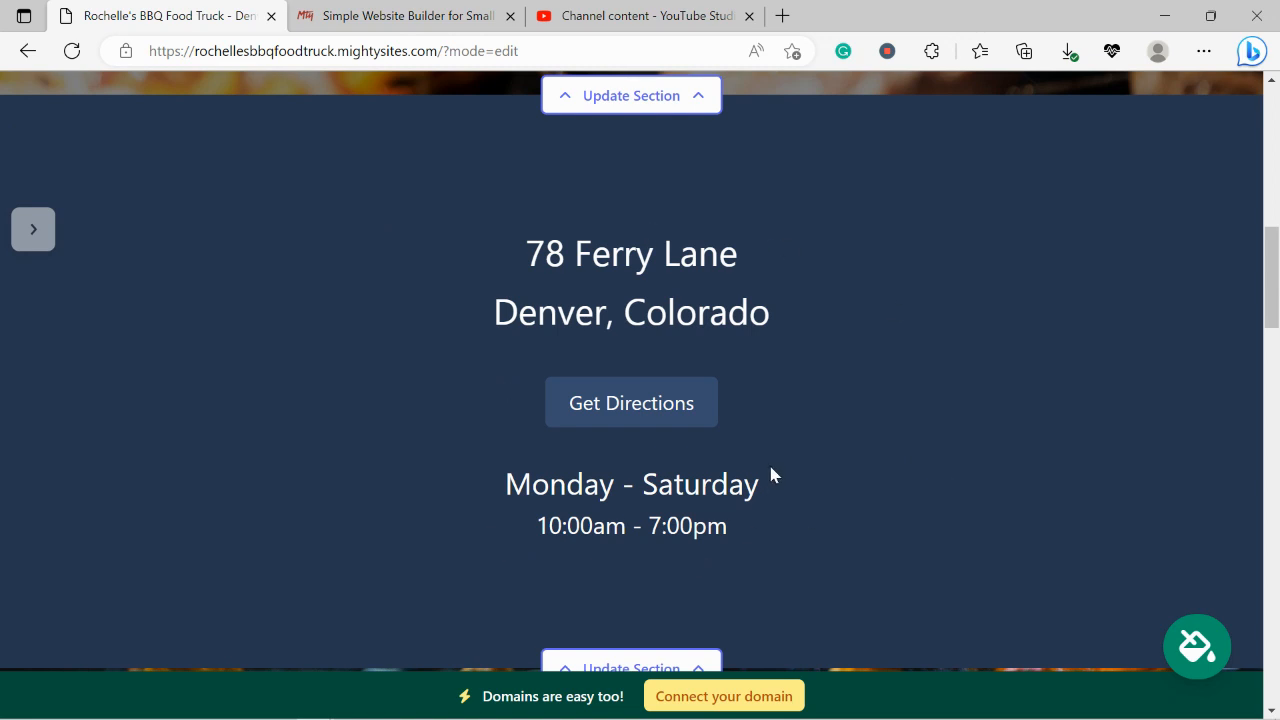
pyautogui.moveTo(1196, 648)
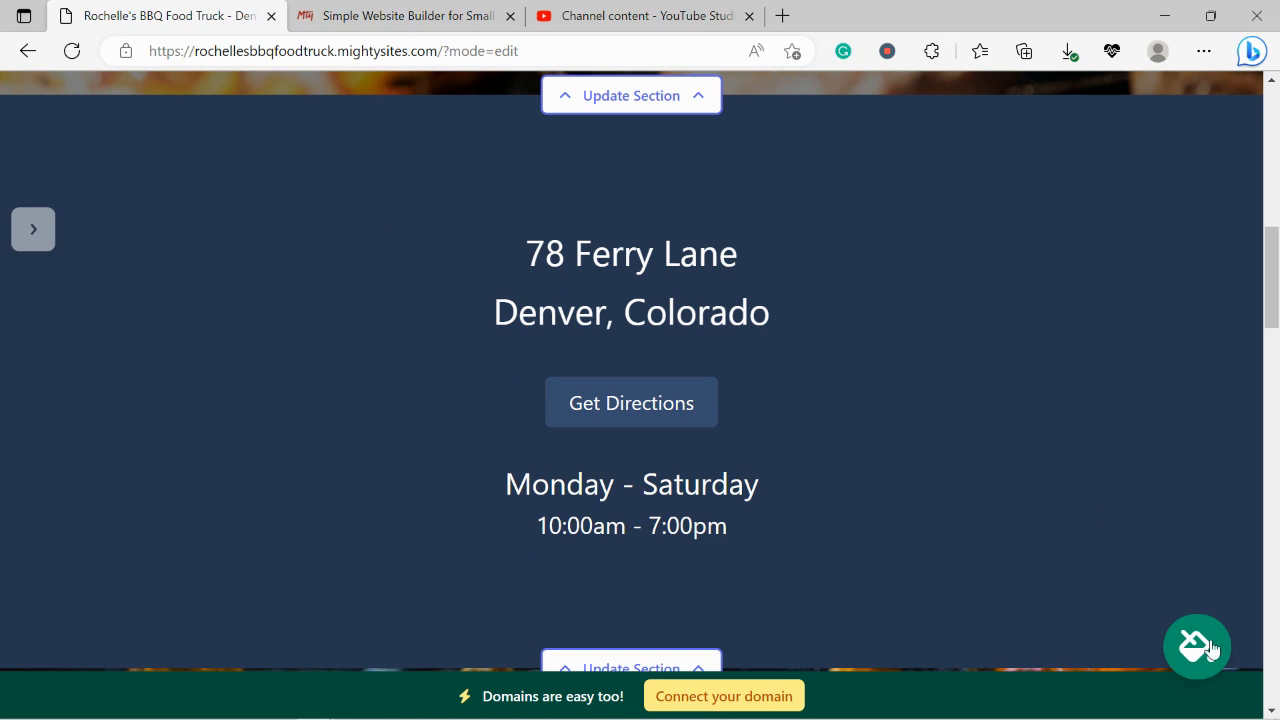
# Apply the dark brown and red colour theme from the second page of theme choices
pyautogui.click(1196, 646)
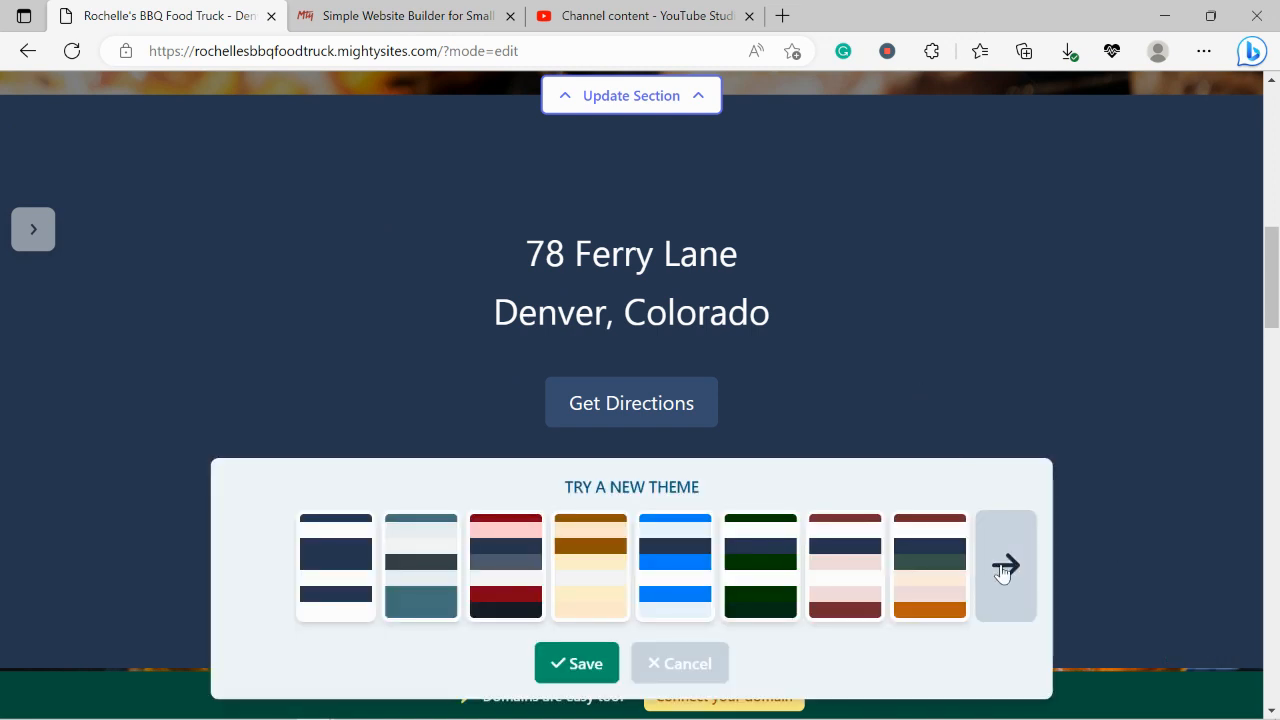
pyautogui.click(1004, 566)
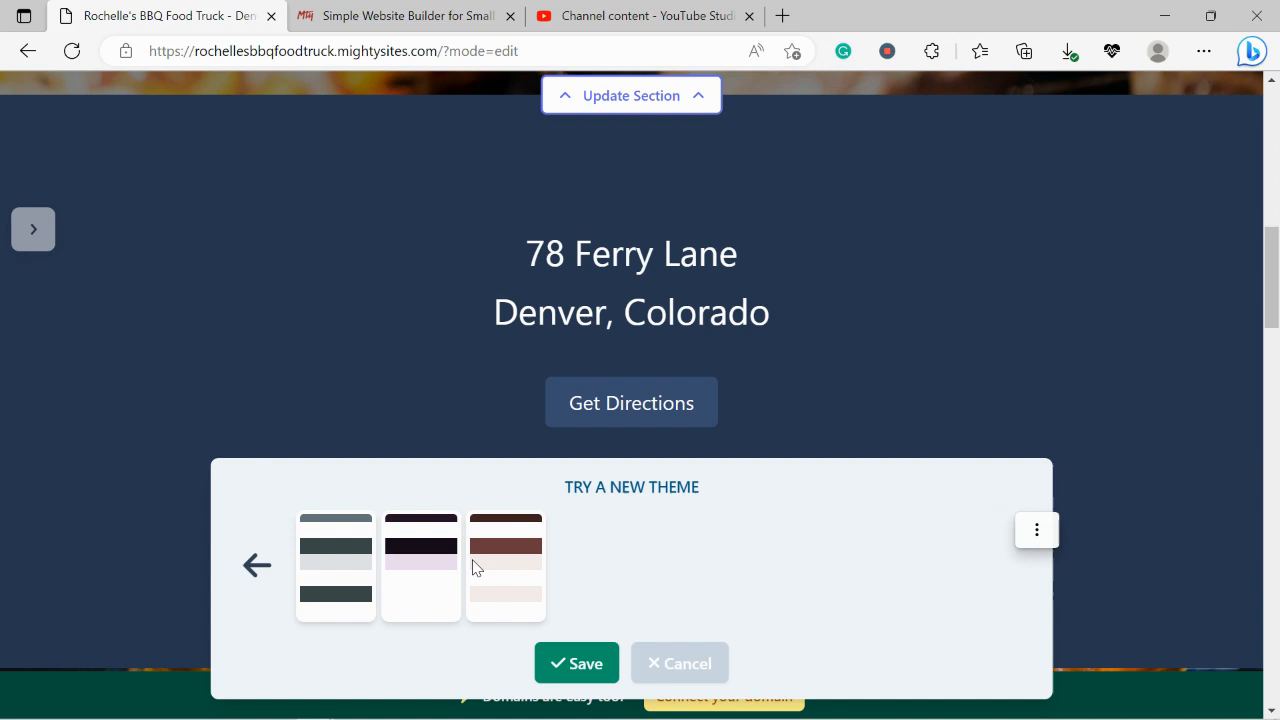
pyautogui.click(504, 564)
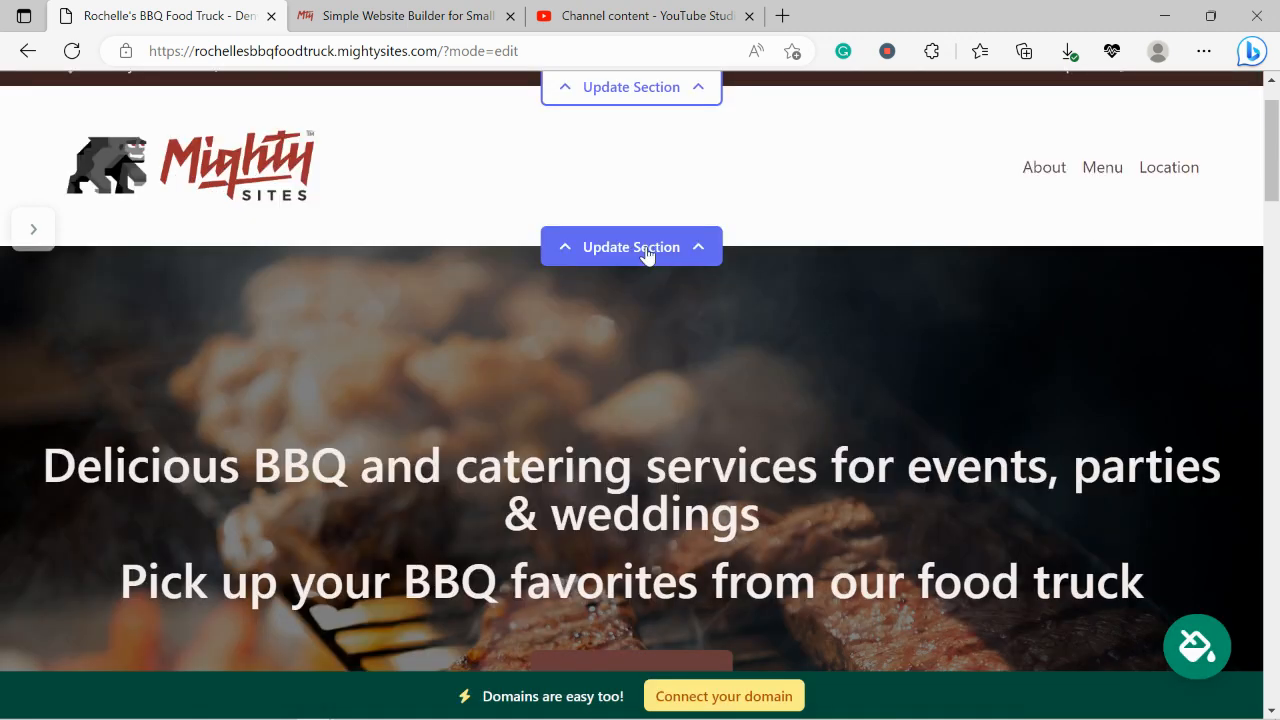
# Start changing the hero banner image using the photo library search
pyautogui.click(632, 248)
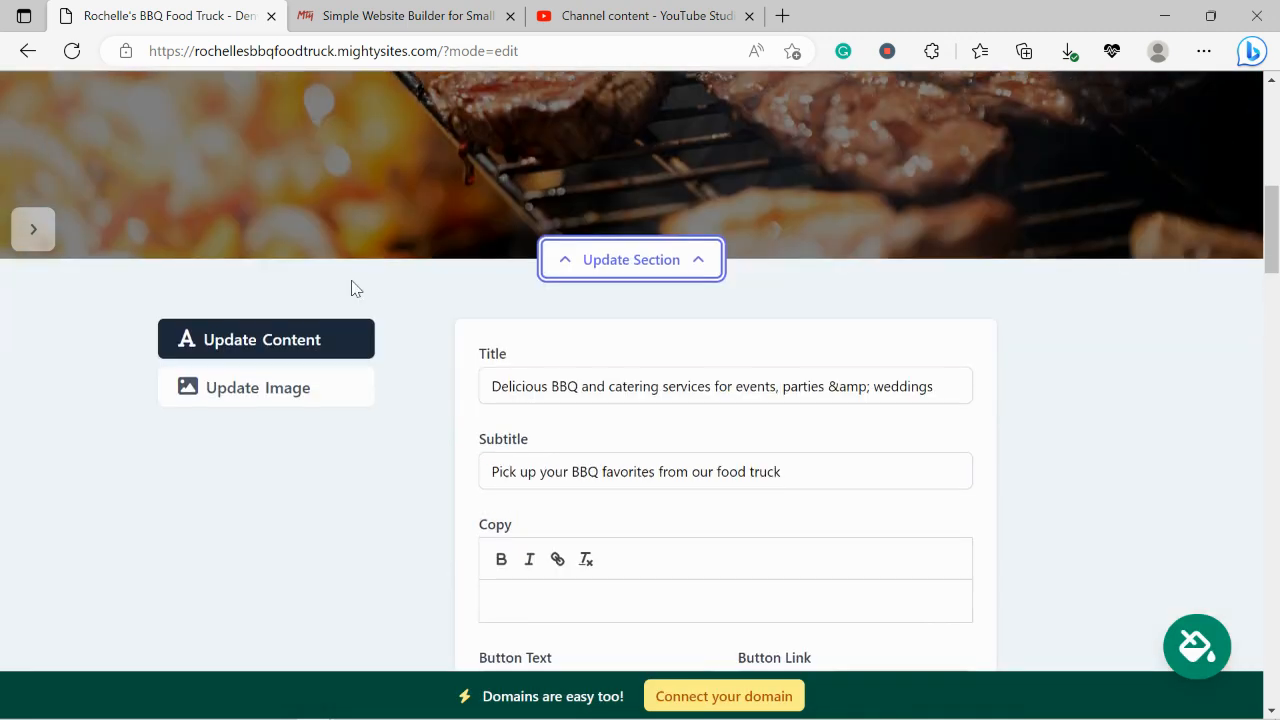
pyautogui.click(258, 388)
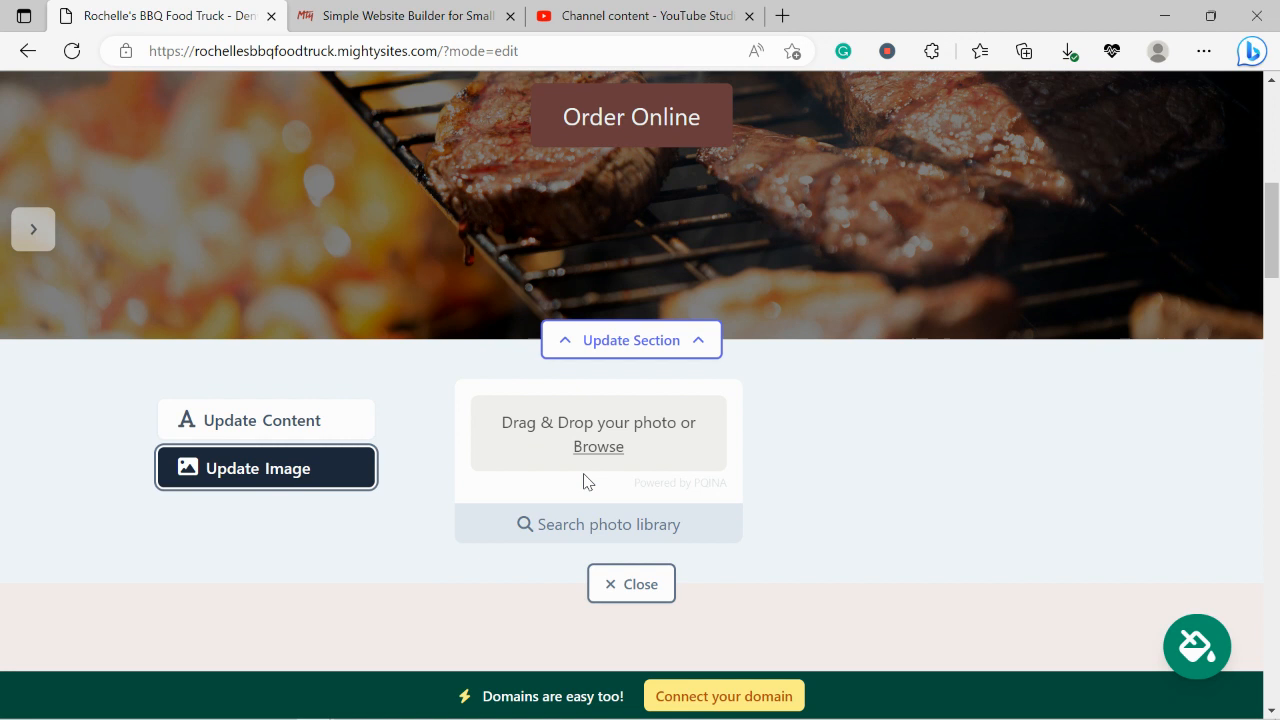
pyautogui.moveTo(684, 466)
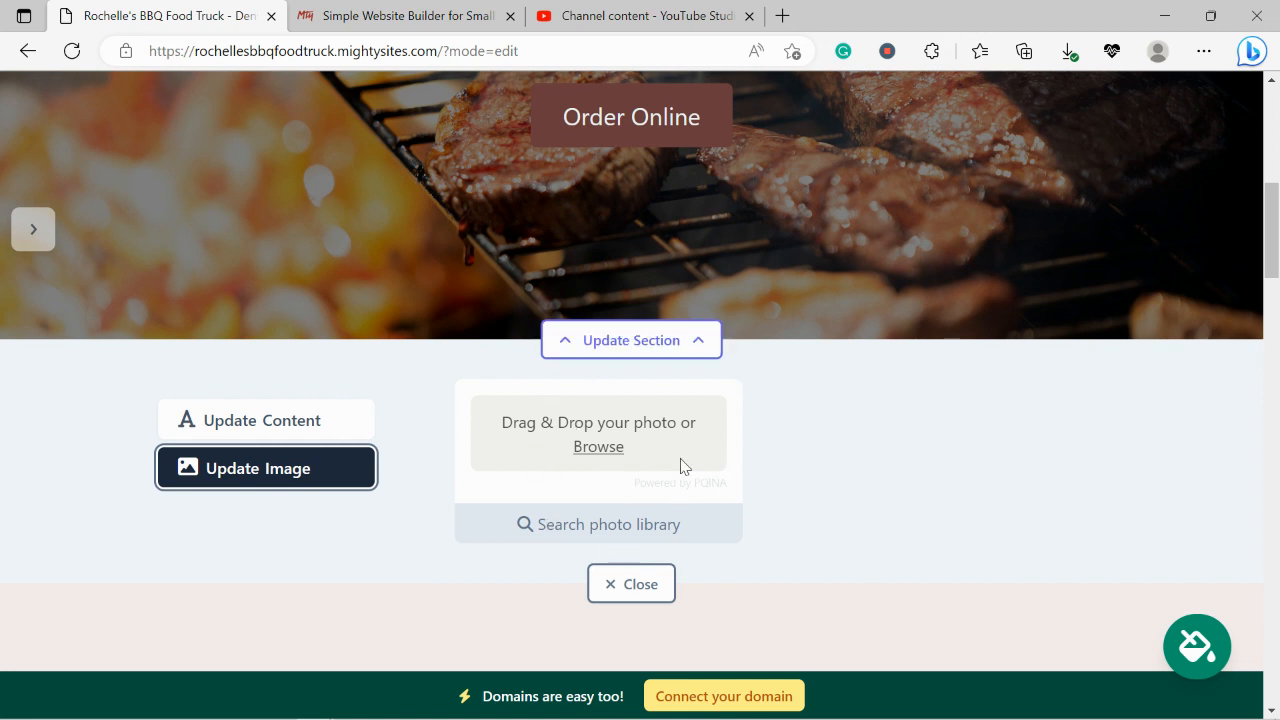
pyautogui.moveTo(664, 516)
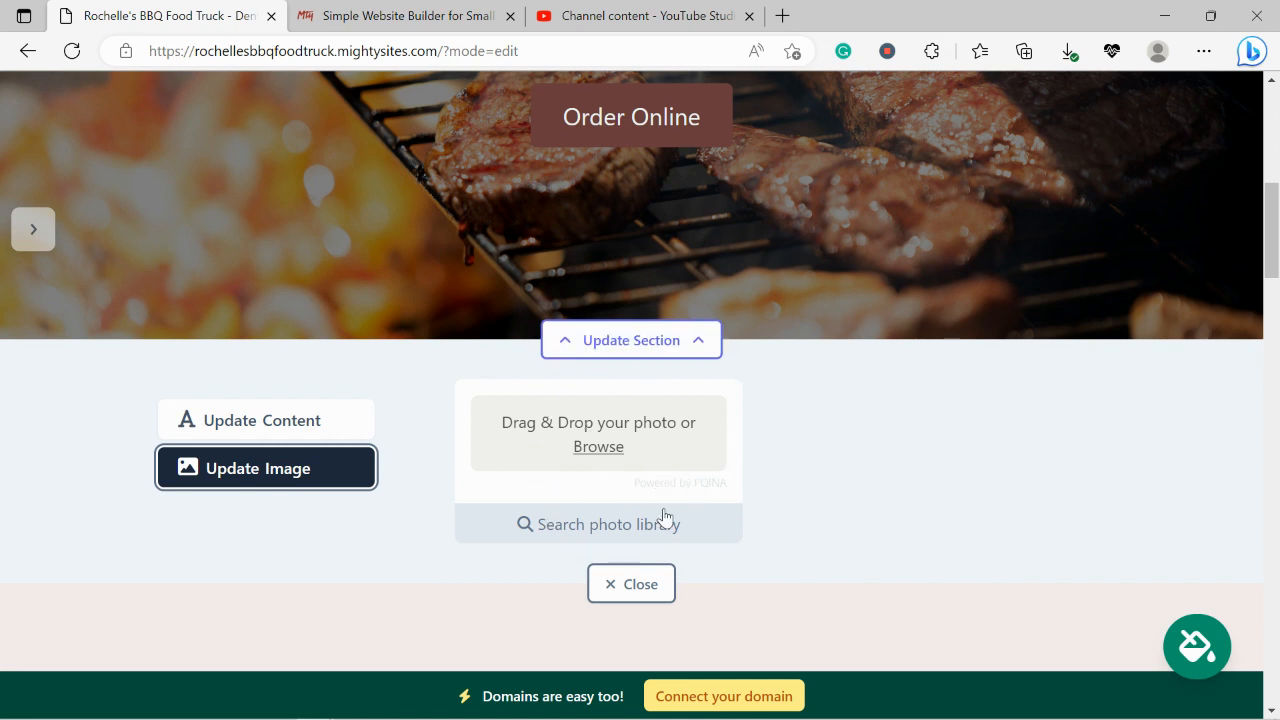
pyautogui.moveTo(618, 510)
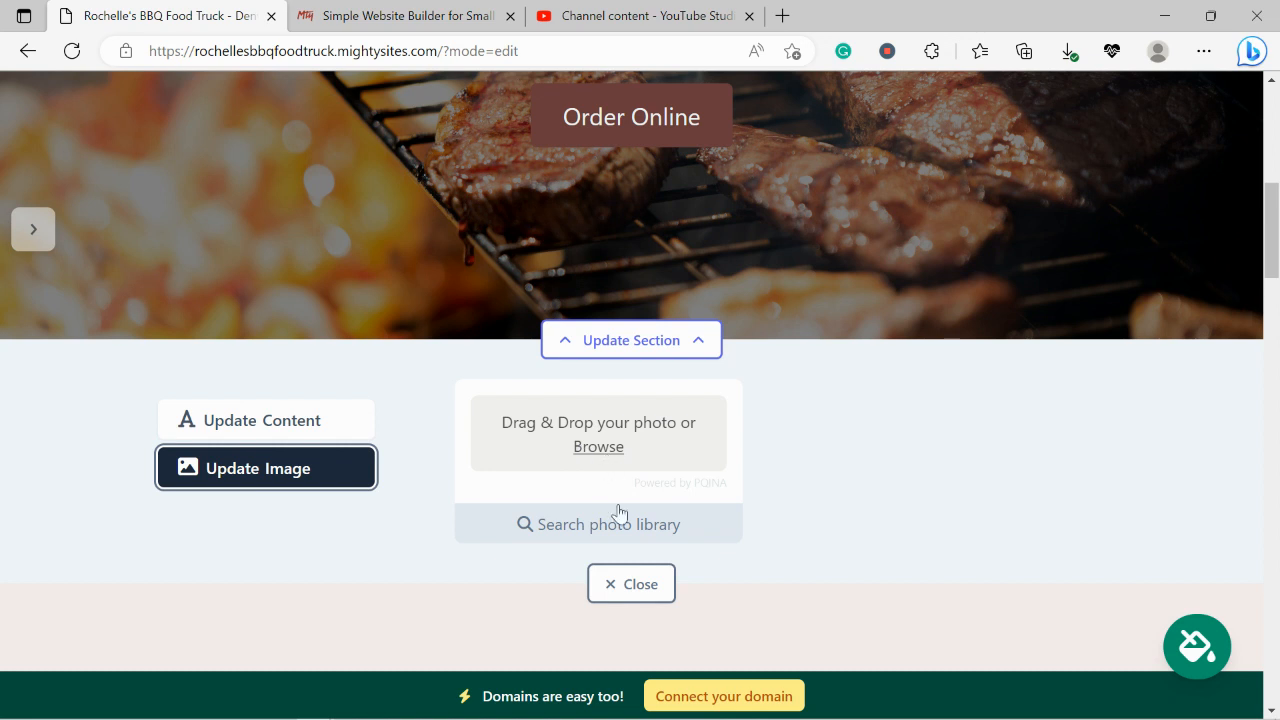
pyautogui.click(596, 524)
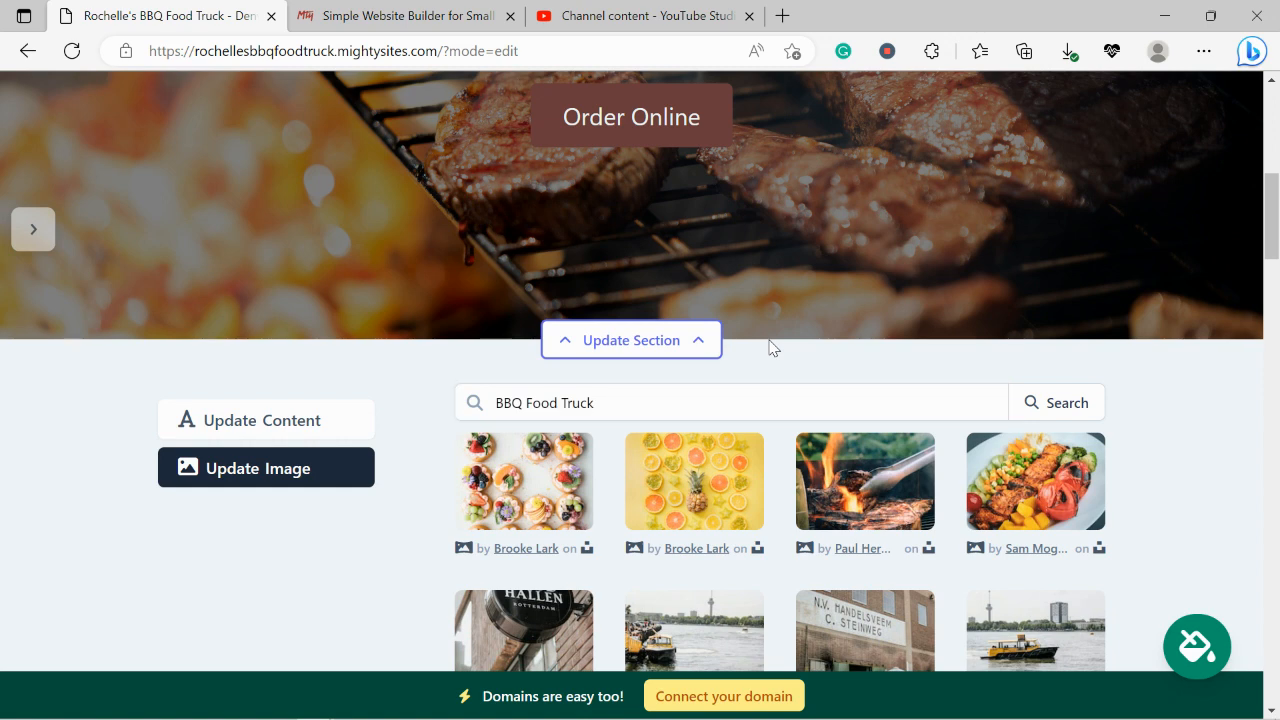
pyautogui.moveTo(1156, 480)
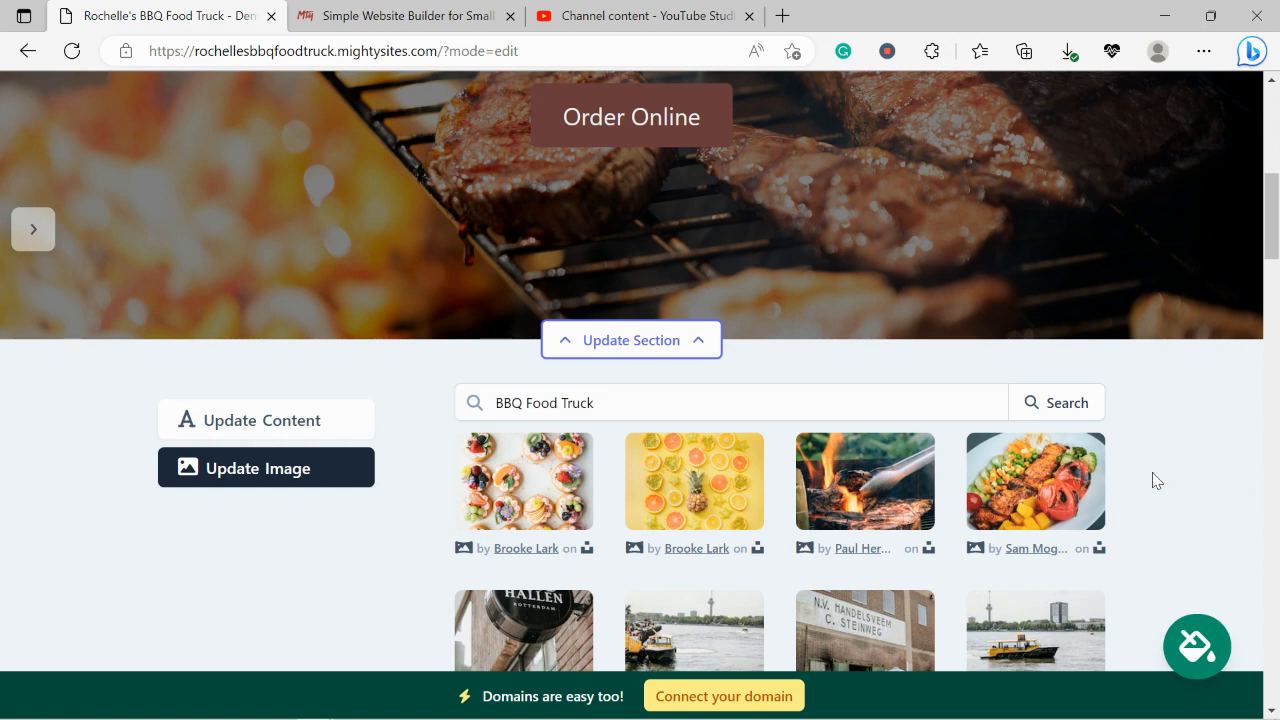
# Search the photo library for 'BBQ' and browse the 1394 results
pyautogui.scroll(-3)
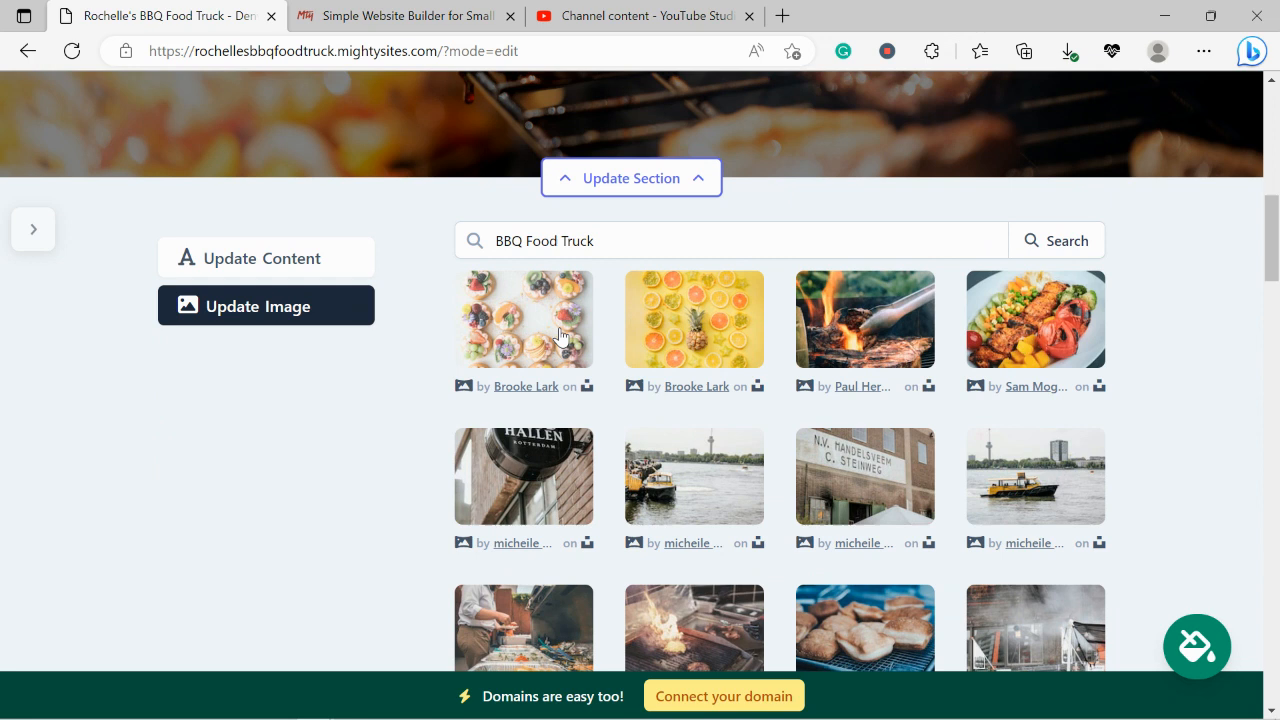
pyautogui.doubleClick(574, 240)
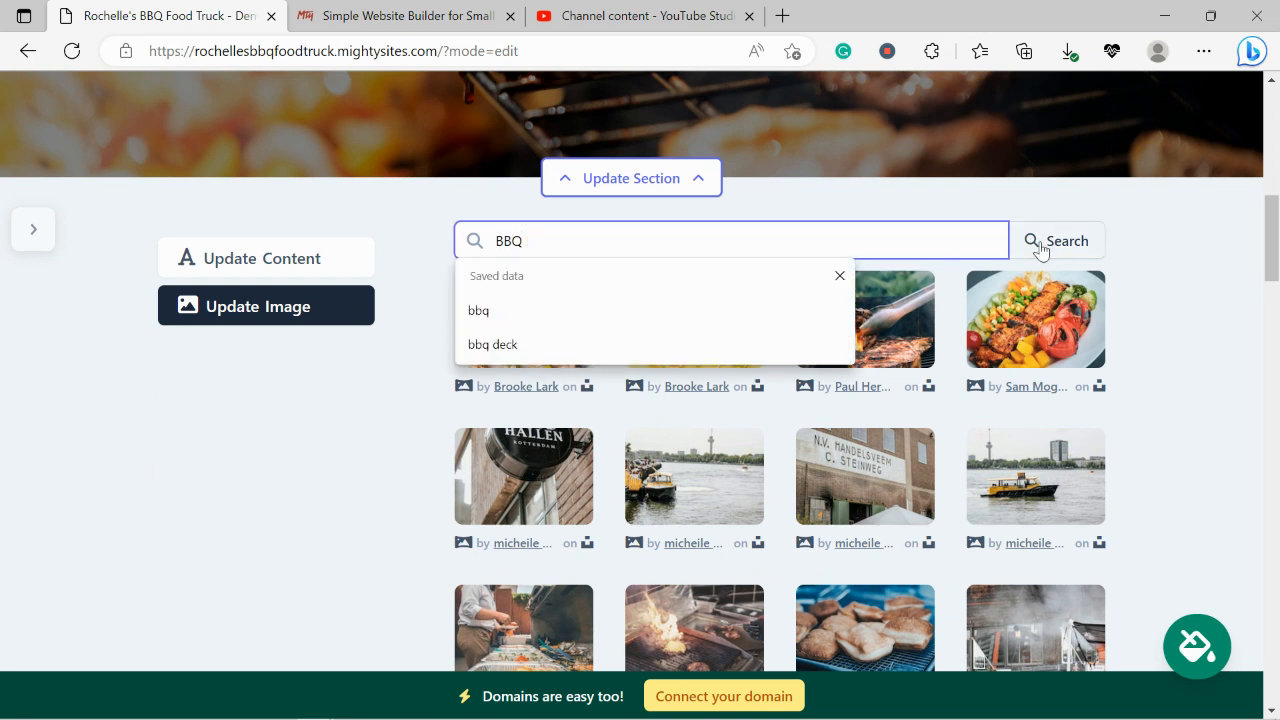
pyautogui.click(1056, 240)
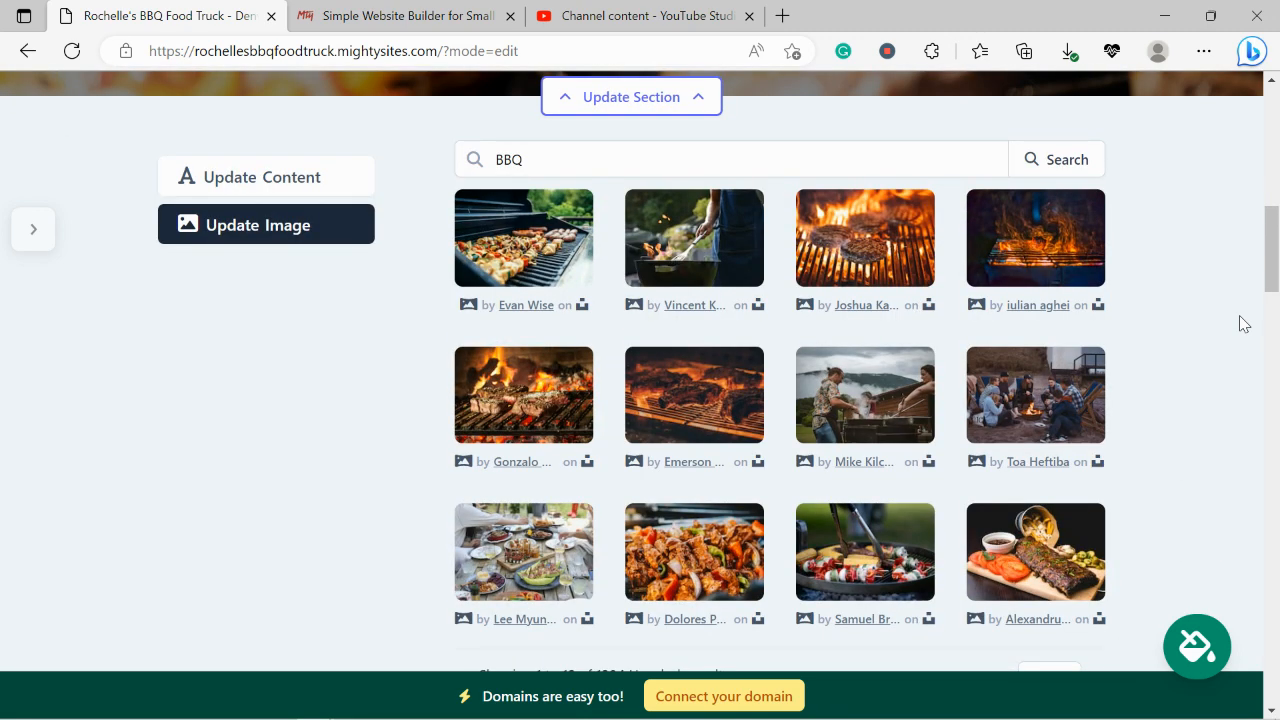
pyautogui.moveTo(624, 432)
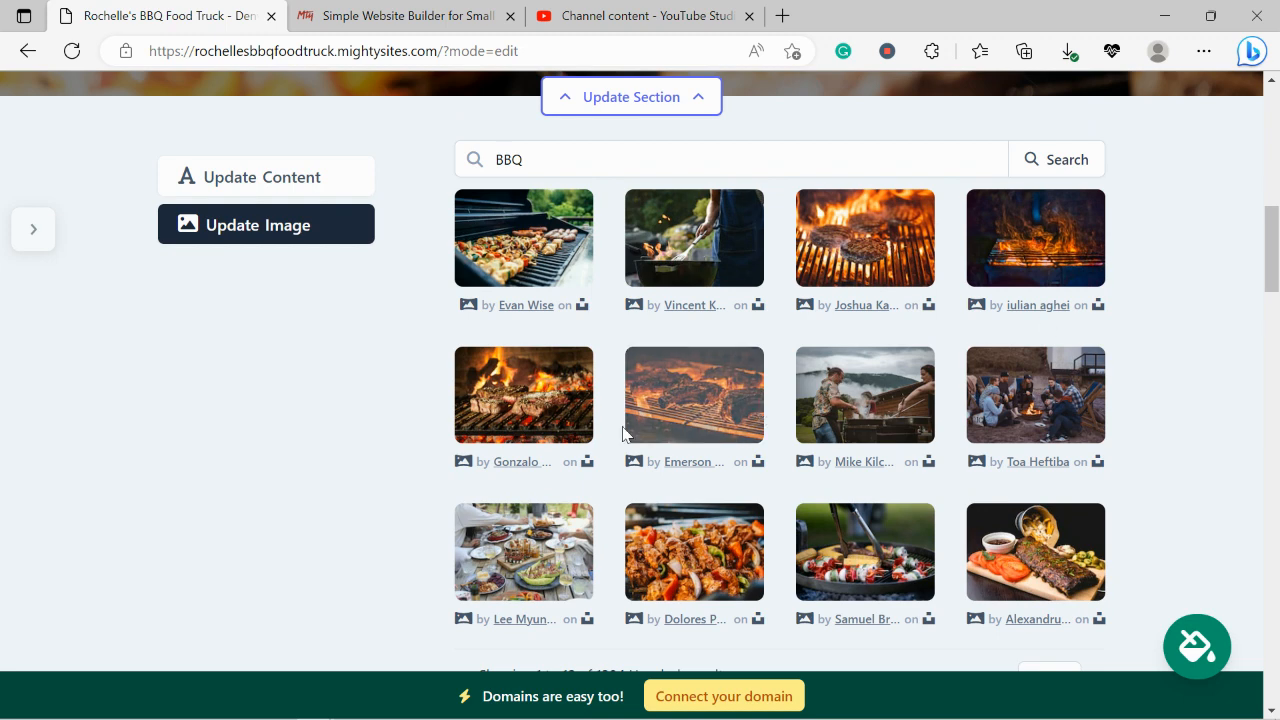
pyautogui.scroll(-3)
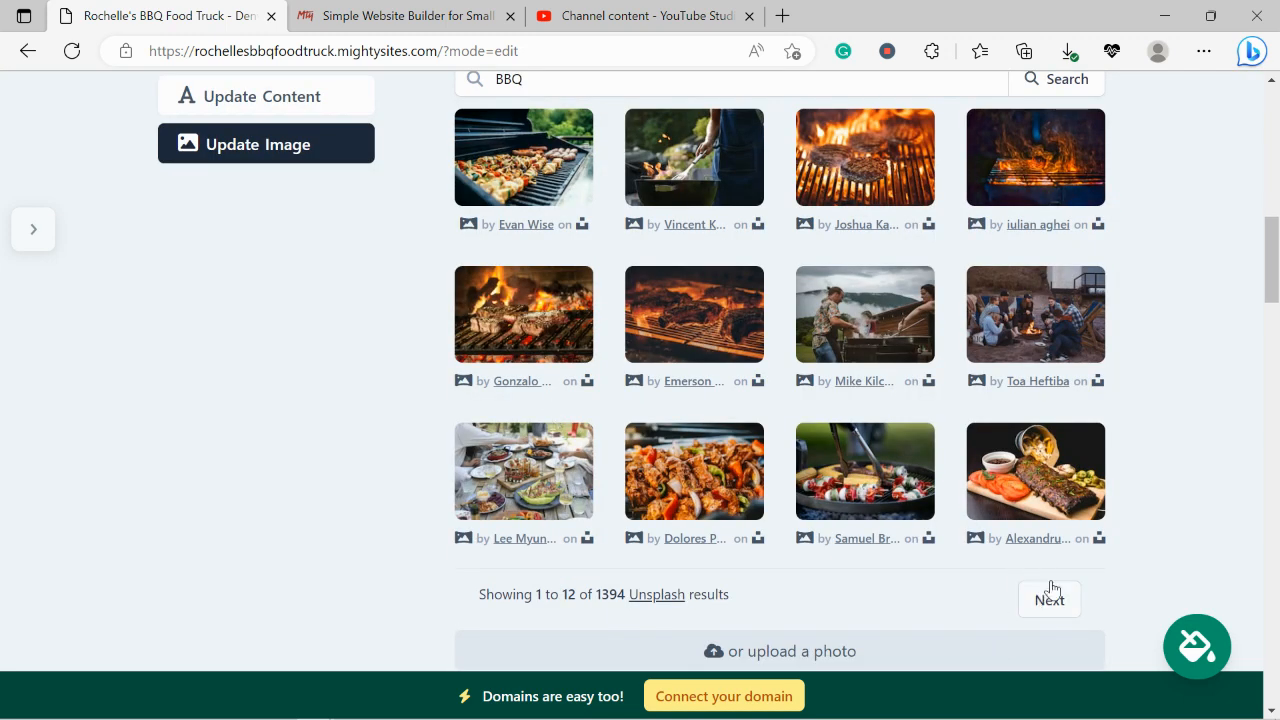
pyautogui.click(1048, 600)
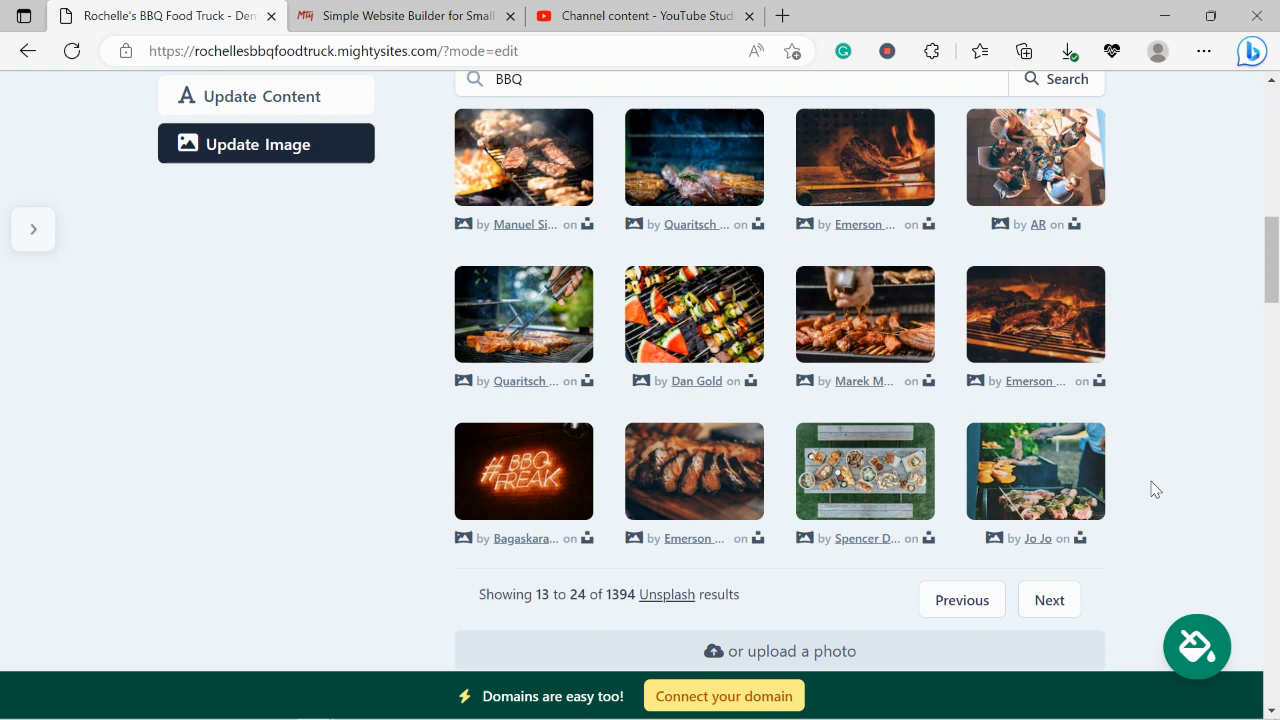
pyautogui.moveTo(888, 348)
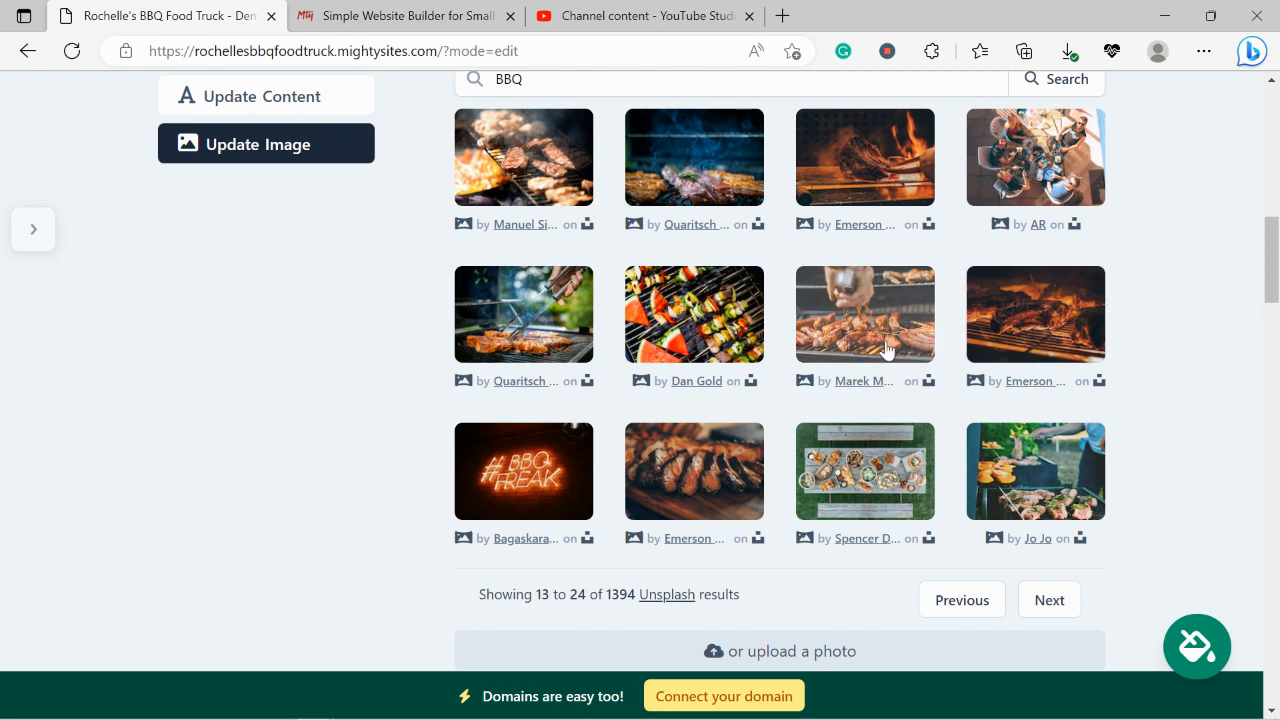
pyautogui.click(864, 312)
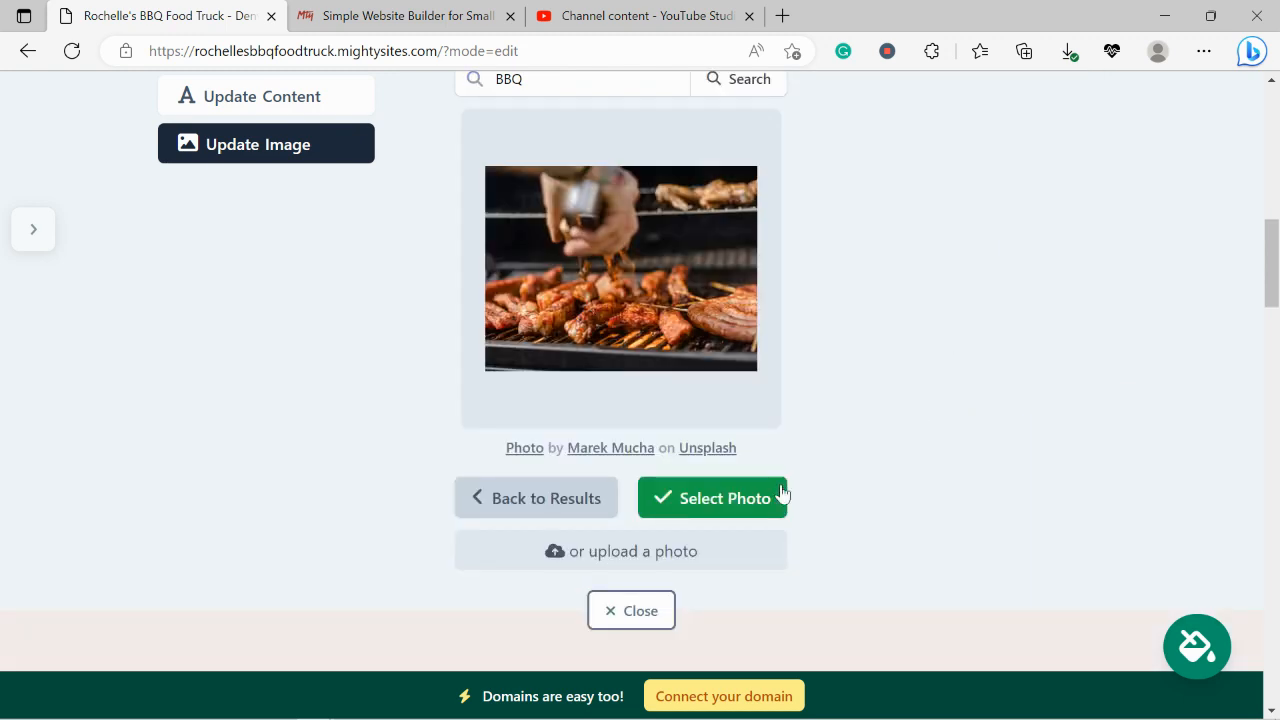
pyautogui.click(712, 498)
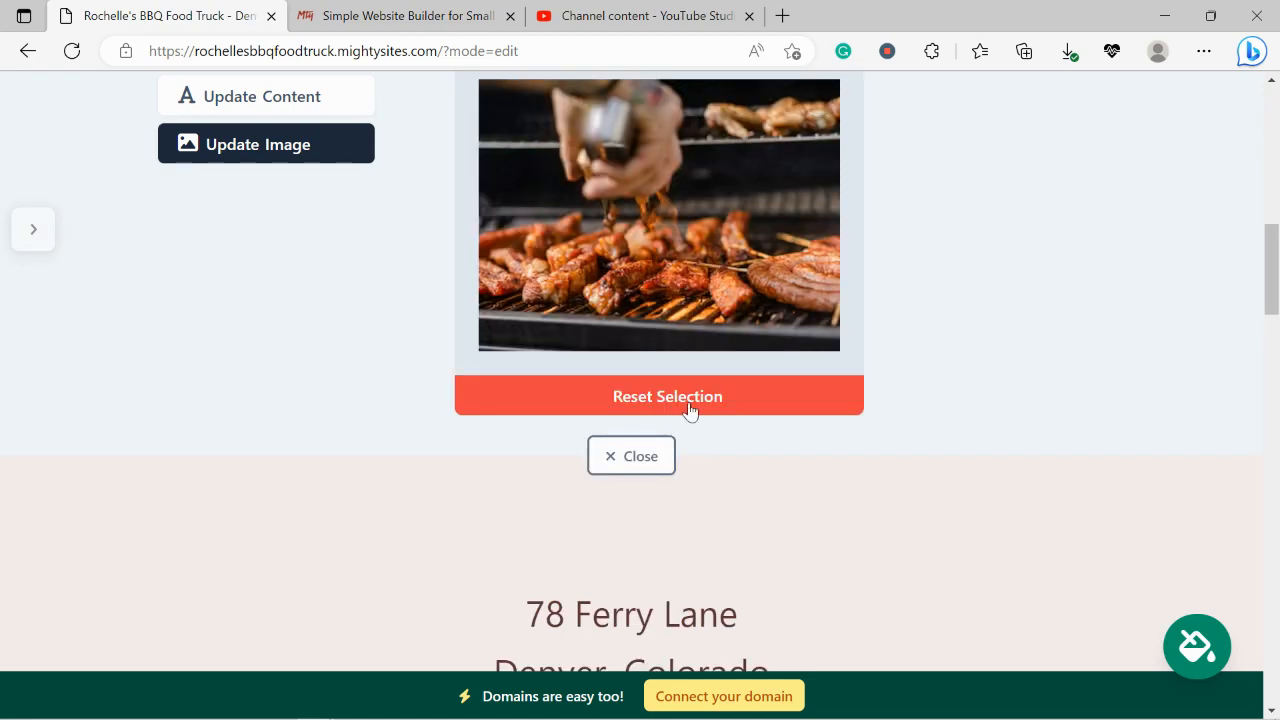
pyautogui.click(632, 456)
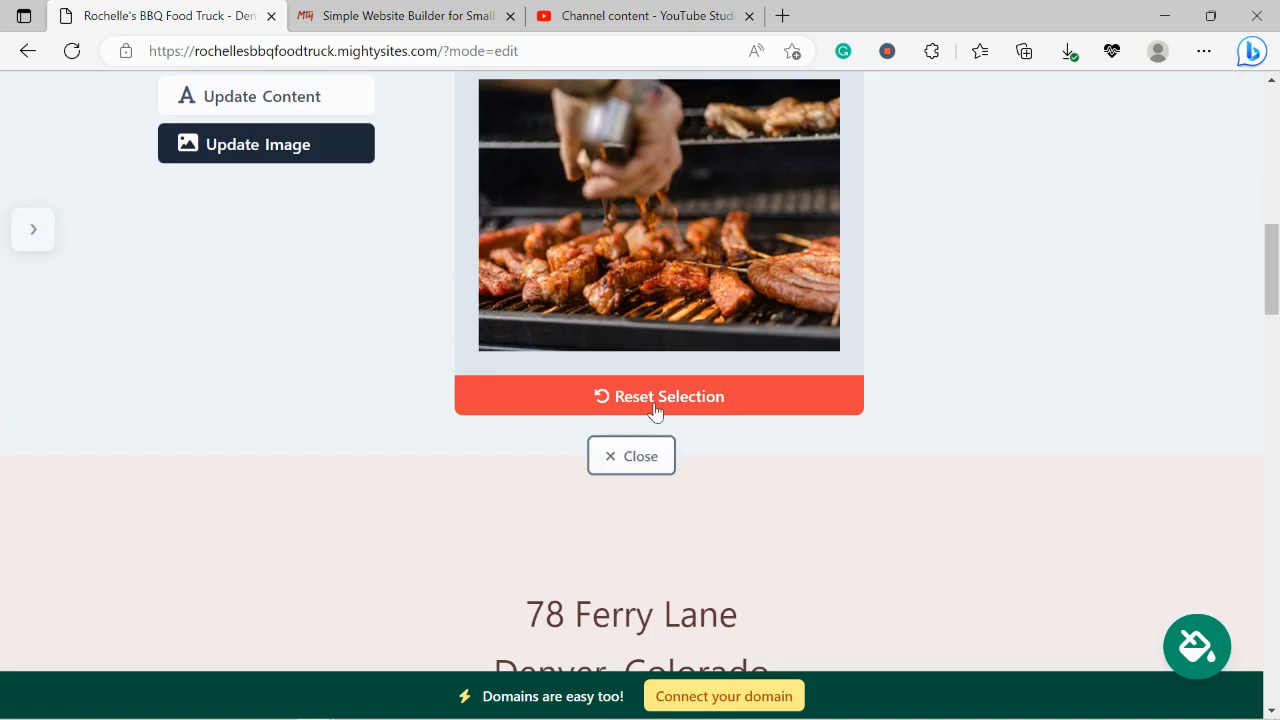
pyautogui.click(658, 396)
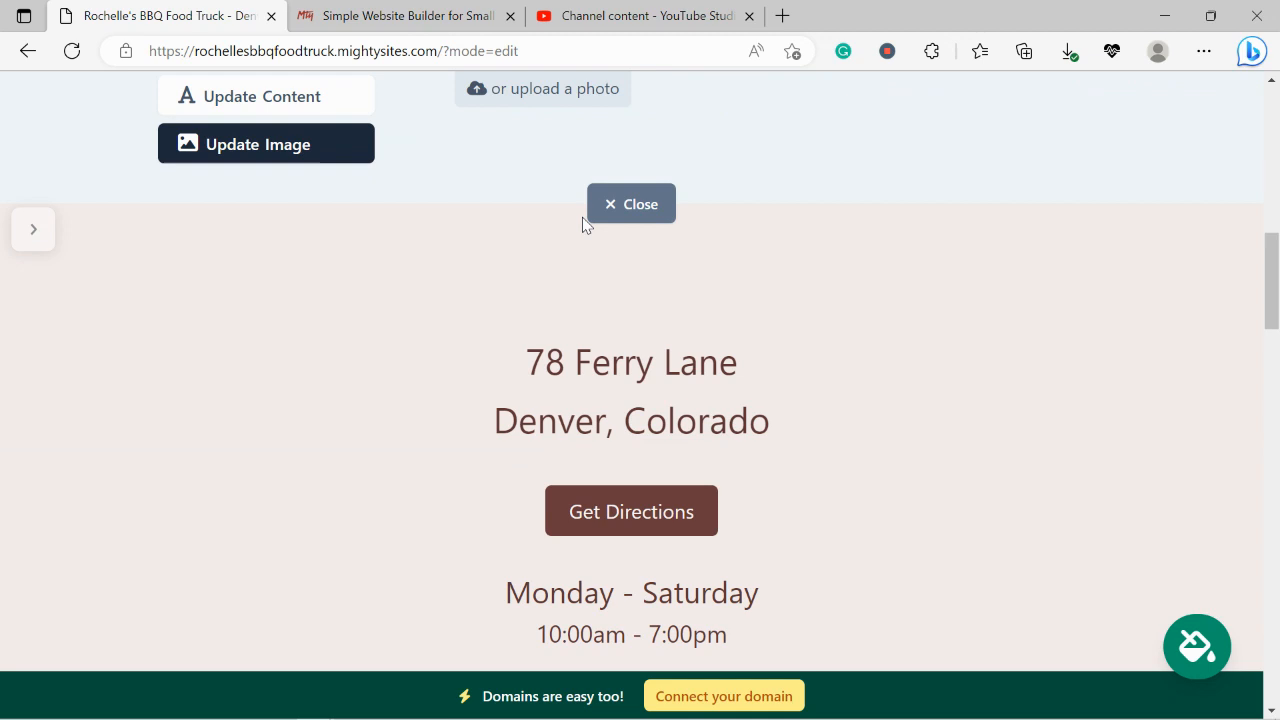
# Rerun the 'BBQ' photo search and move to the next page of results
pyautogui.click(266, 144)
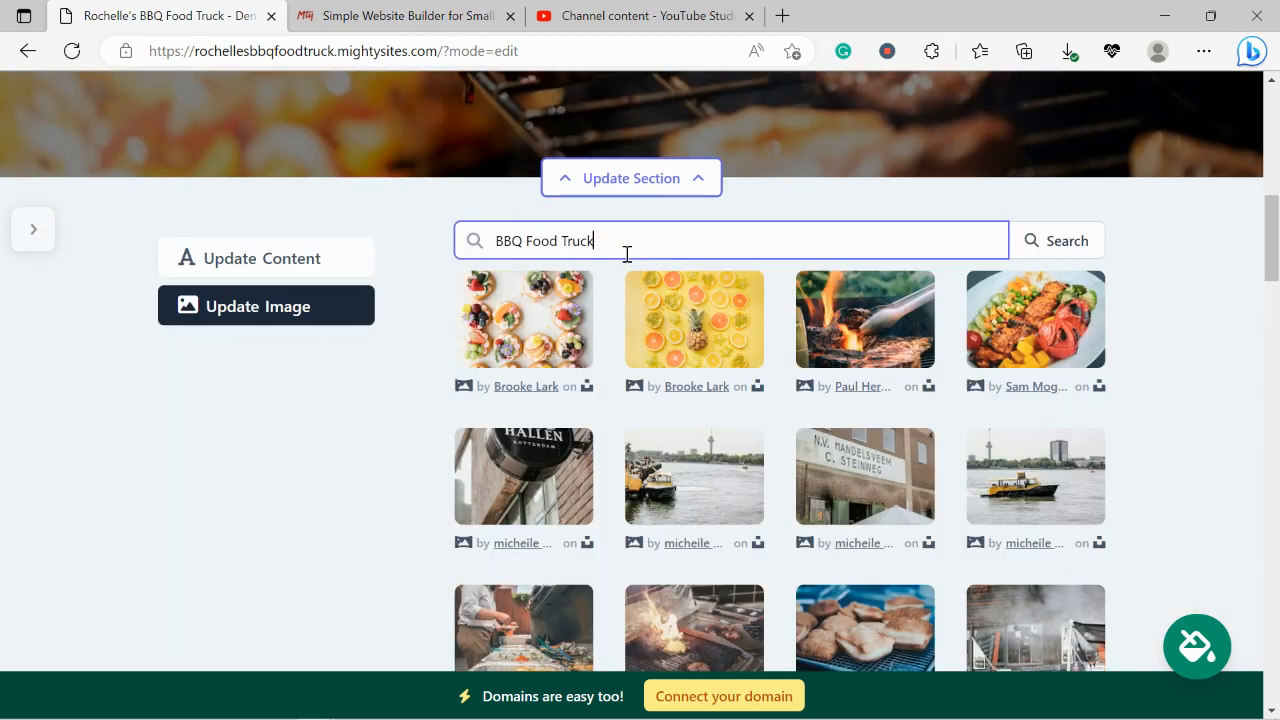
pyautogui.click(1056, 240)
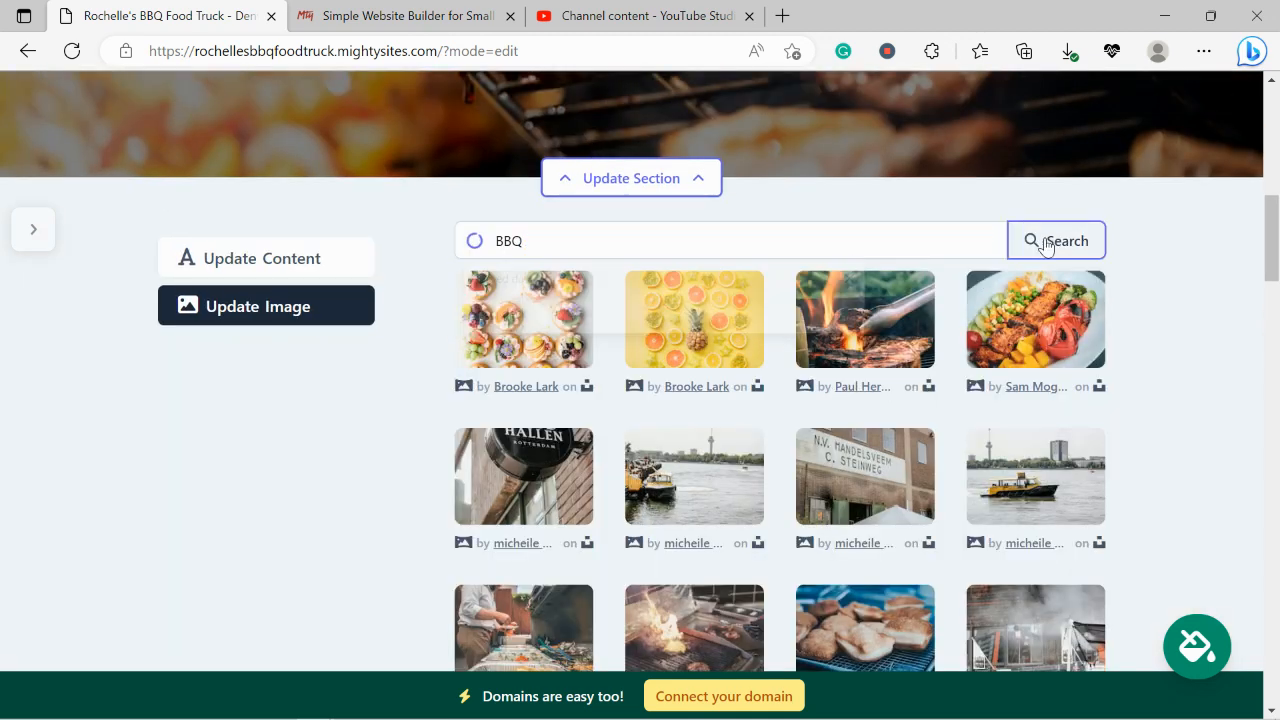
pyautogui.click(1056, 240)
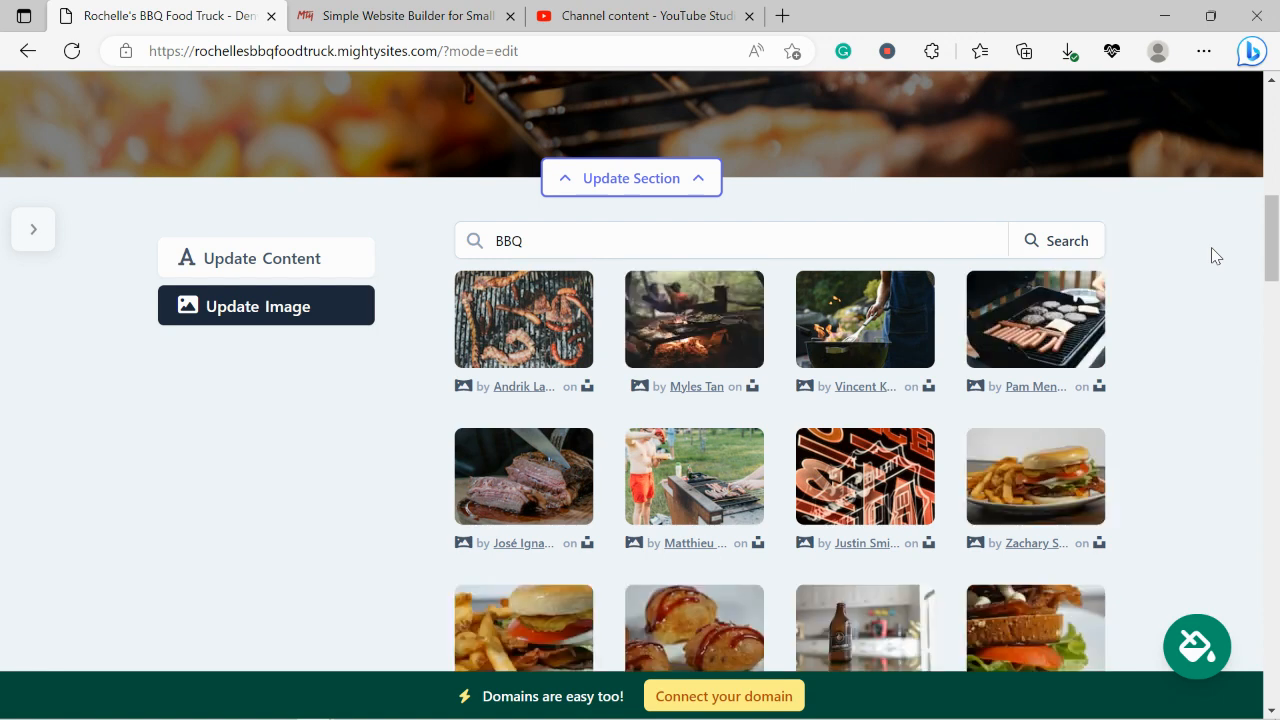
pyautogui.scroll(-3)
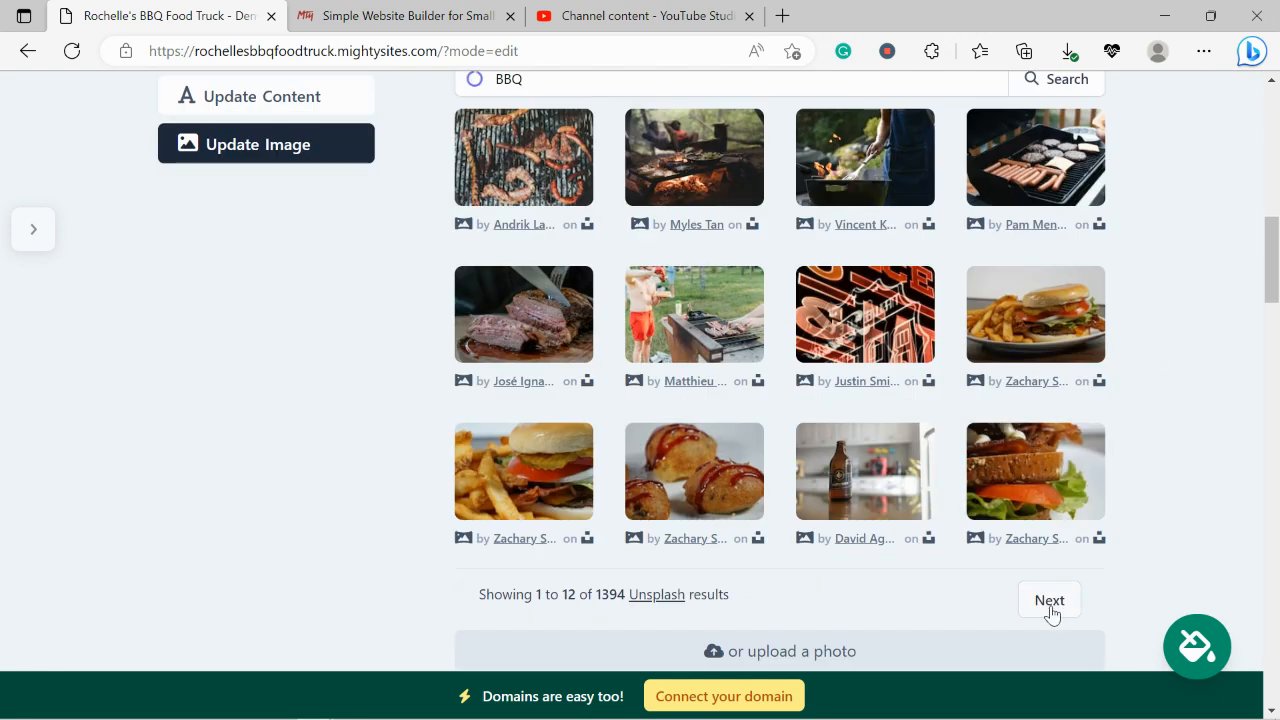
pyautogui.click(1048, 600)
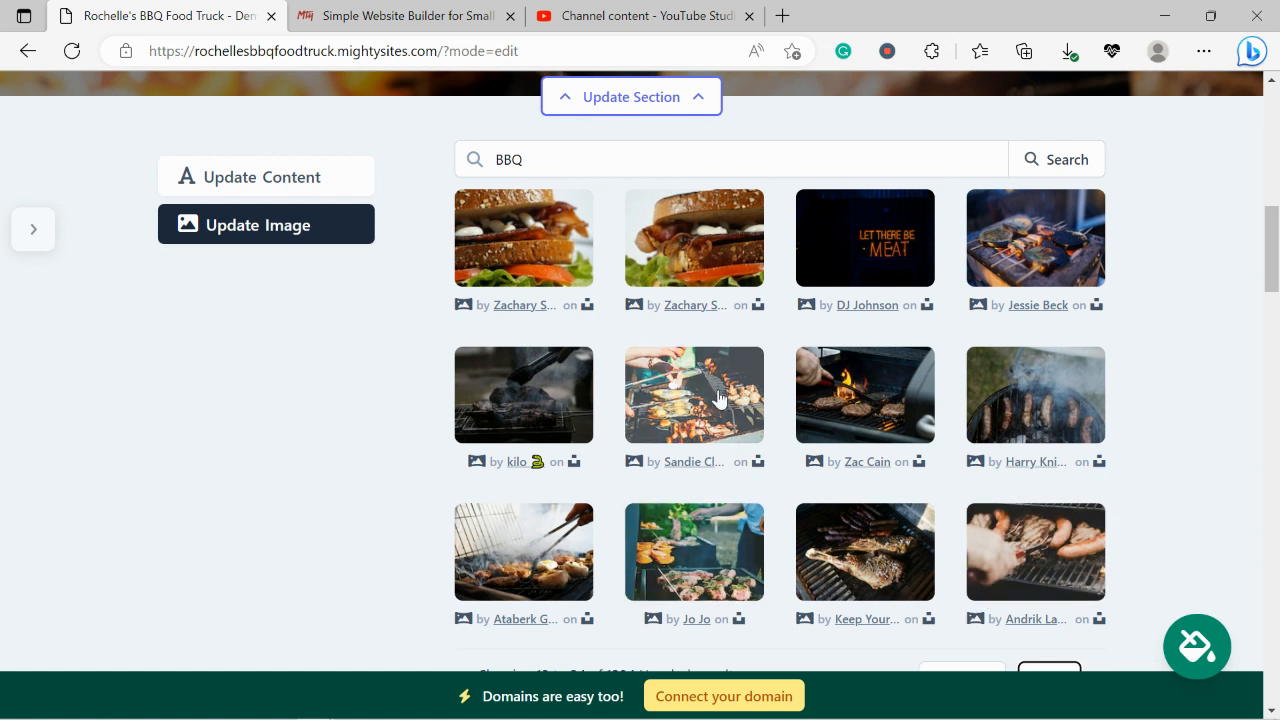
pyautogui.moveTo(1004, 336)
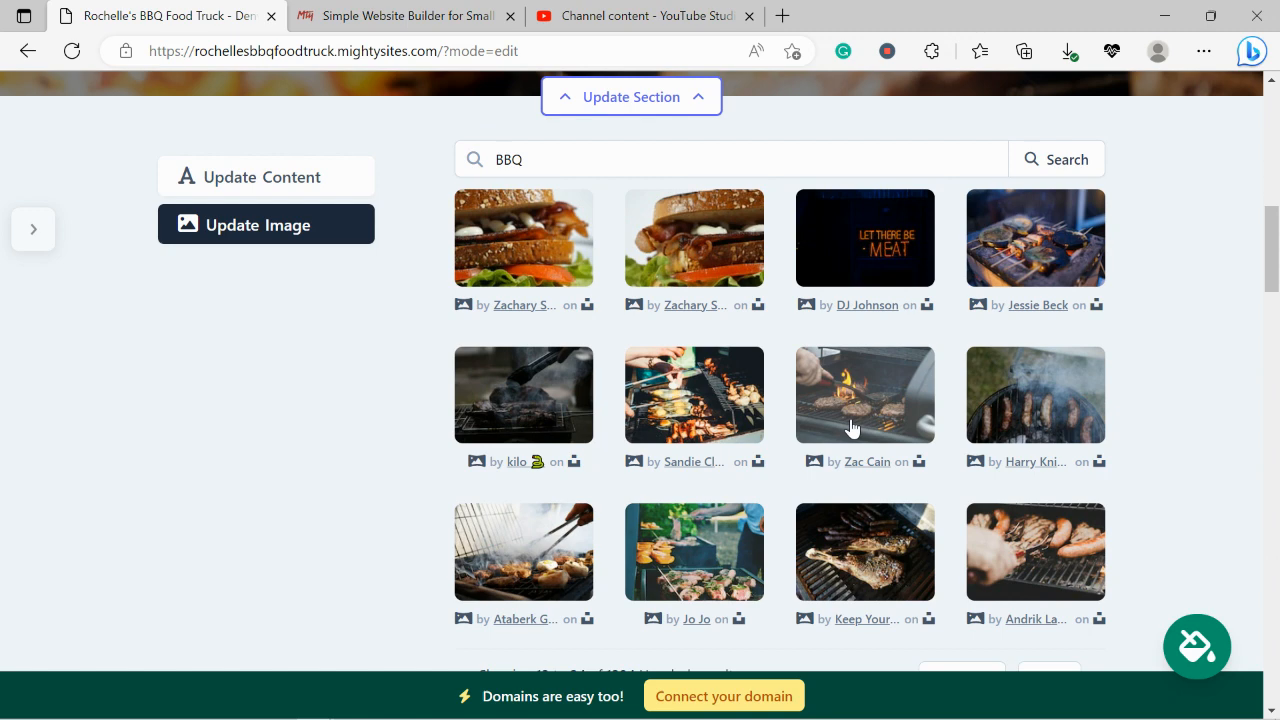
# Select Zac Cain's burgers-over-flames photo and save it as the hero background
pyautogui.click(864, 394)
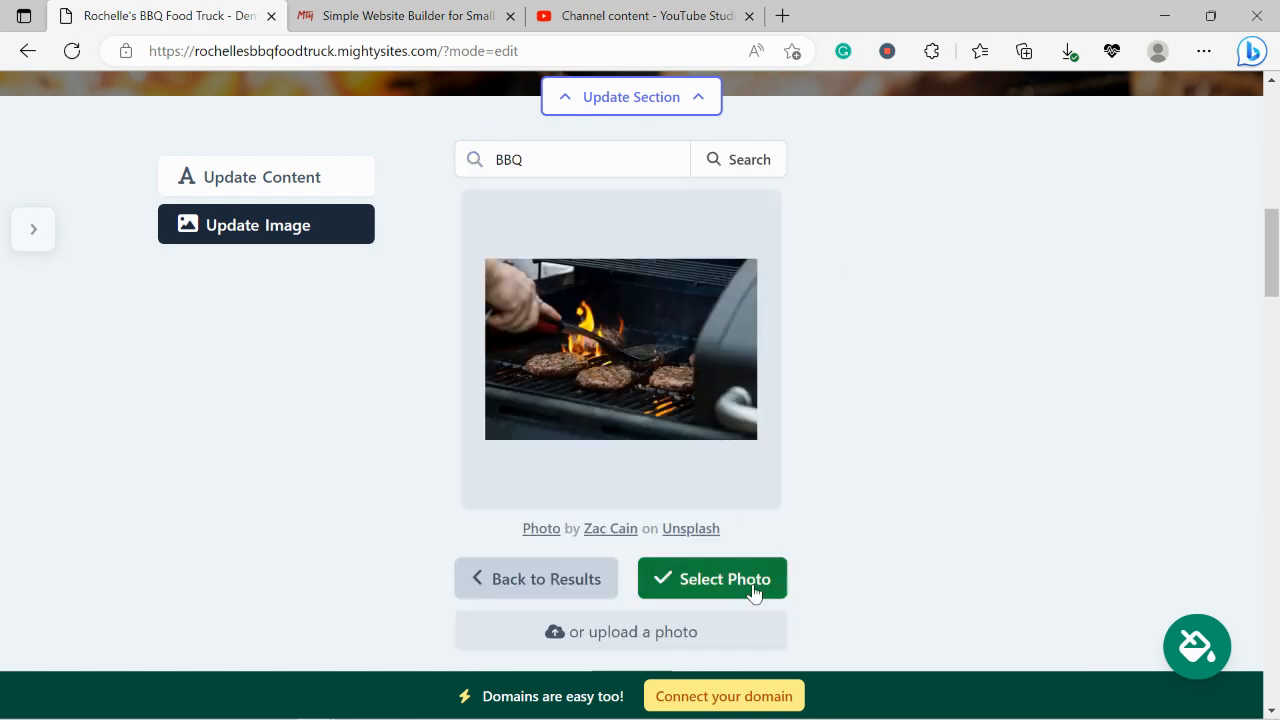
pyautogui.click(712, 578)
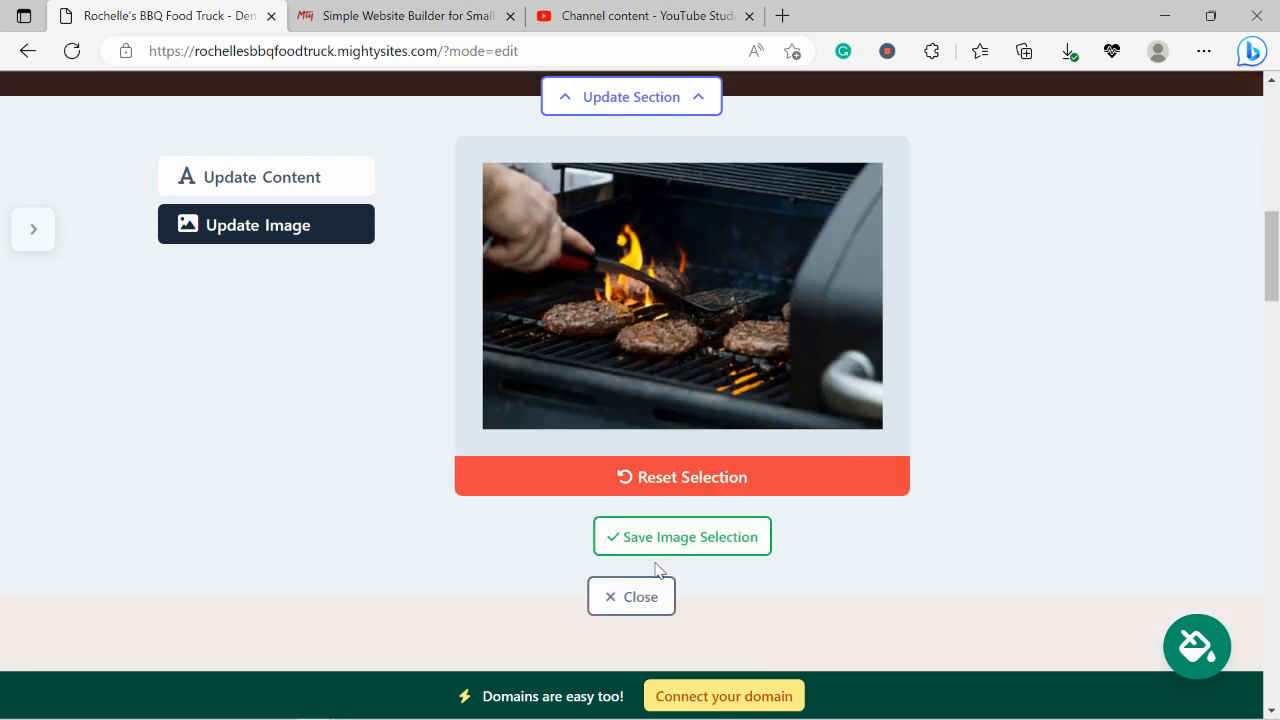
pyautogui.click(682, 536)
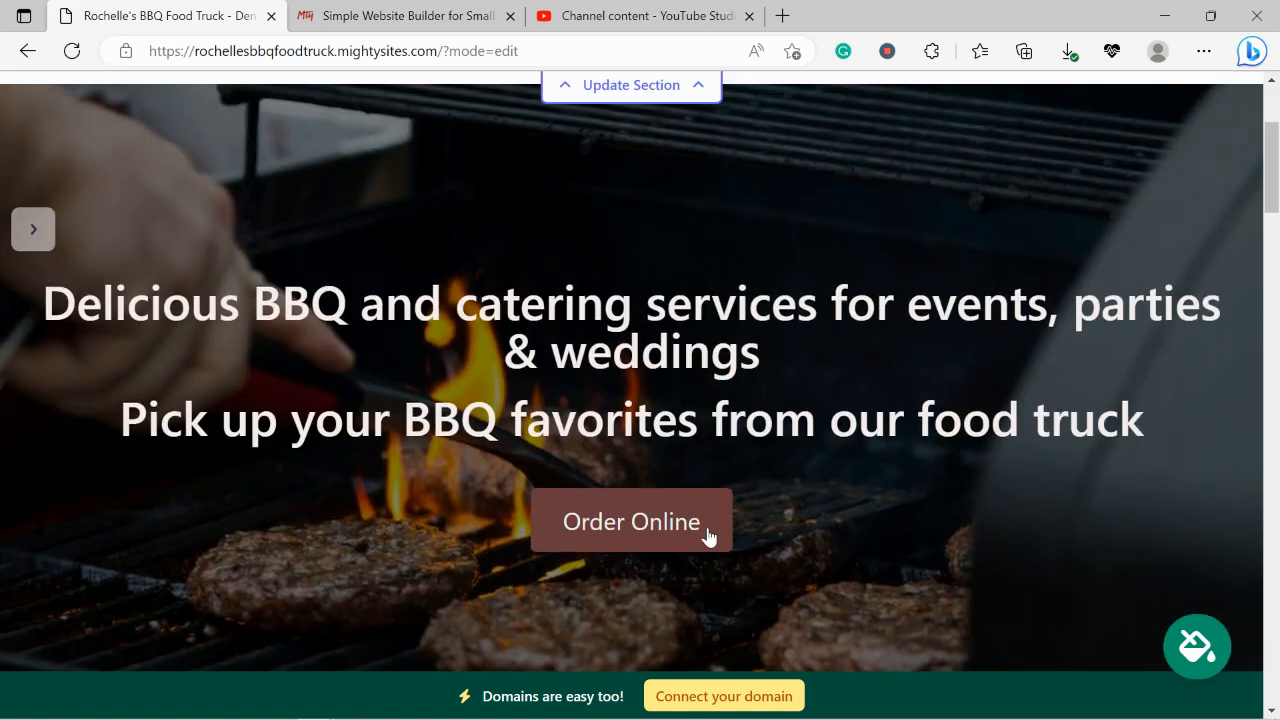
# In the hero content editor, retype the button text from Order Online to 'View our Menu'
pyautogui.click(632, 84)
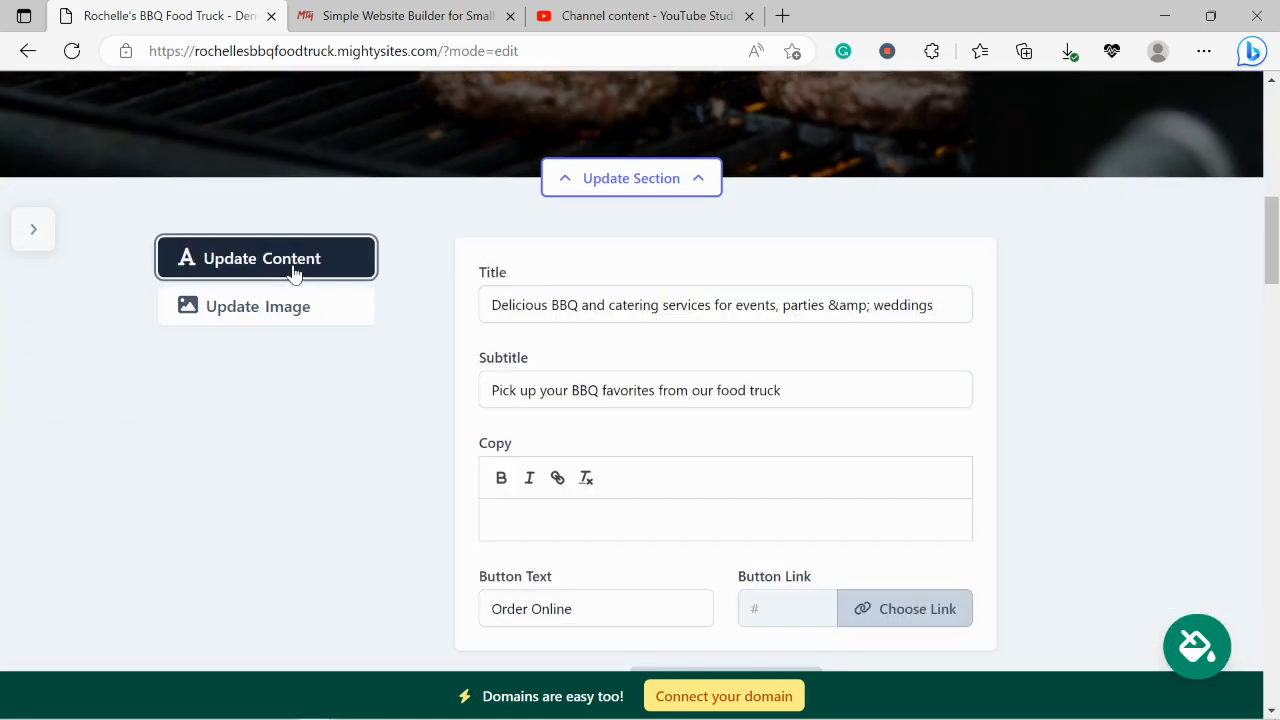
pyautogui.moveTo(568, 244)
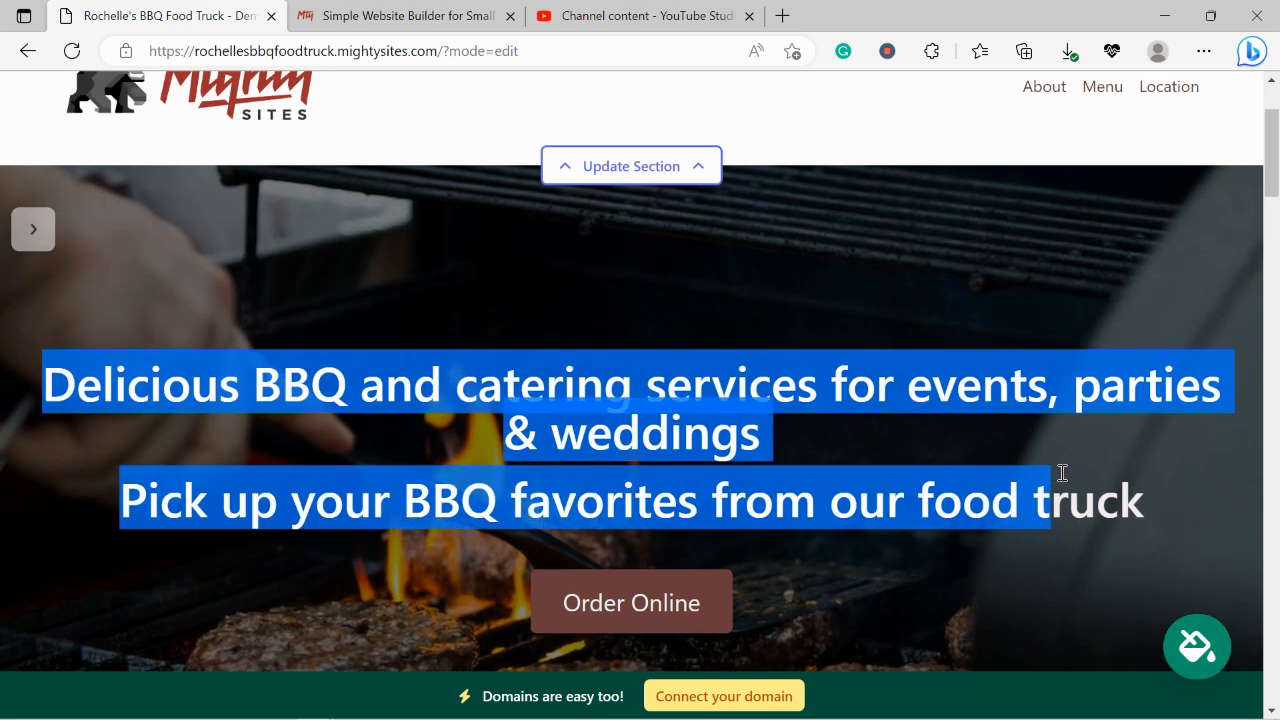
pyautogui.scroll(-3)
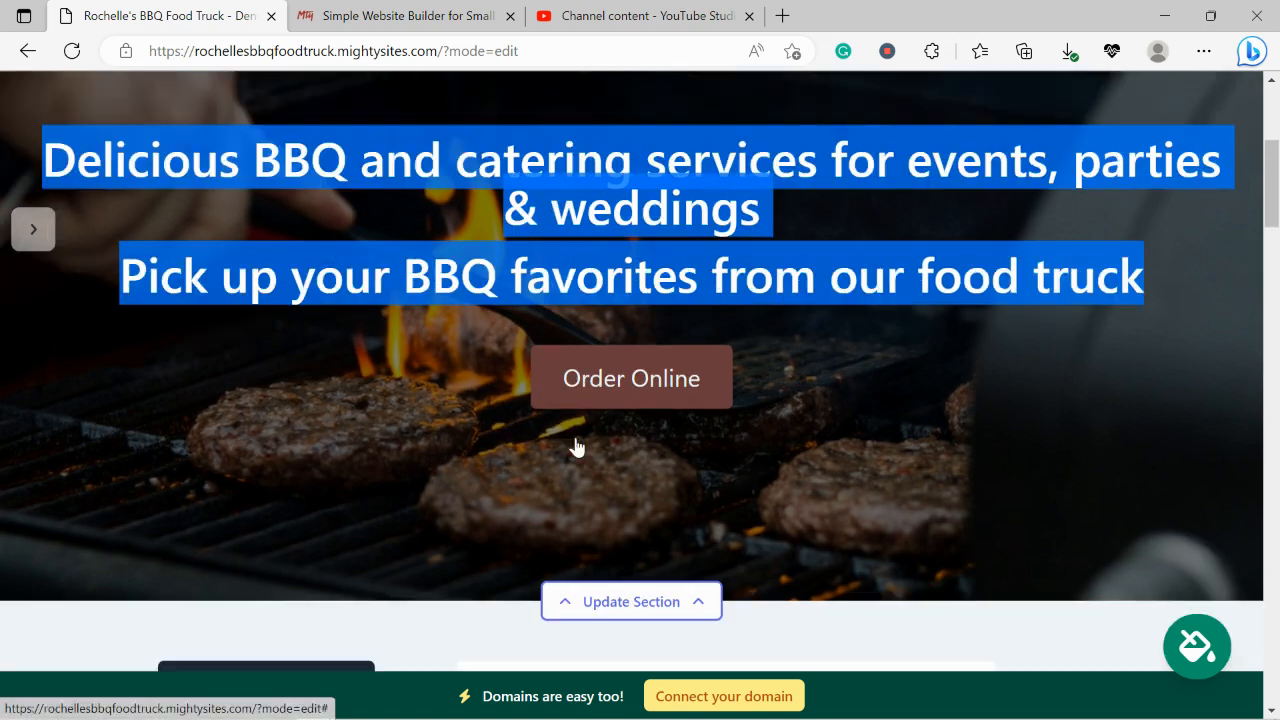
pyautogui.click(632, 600)
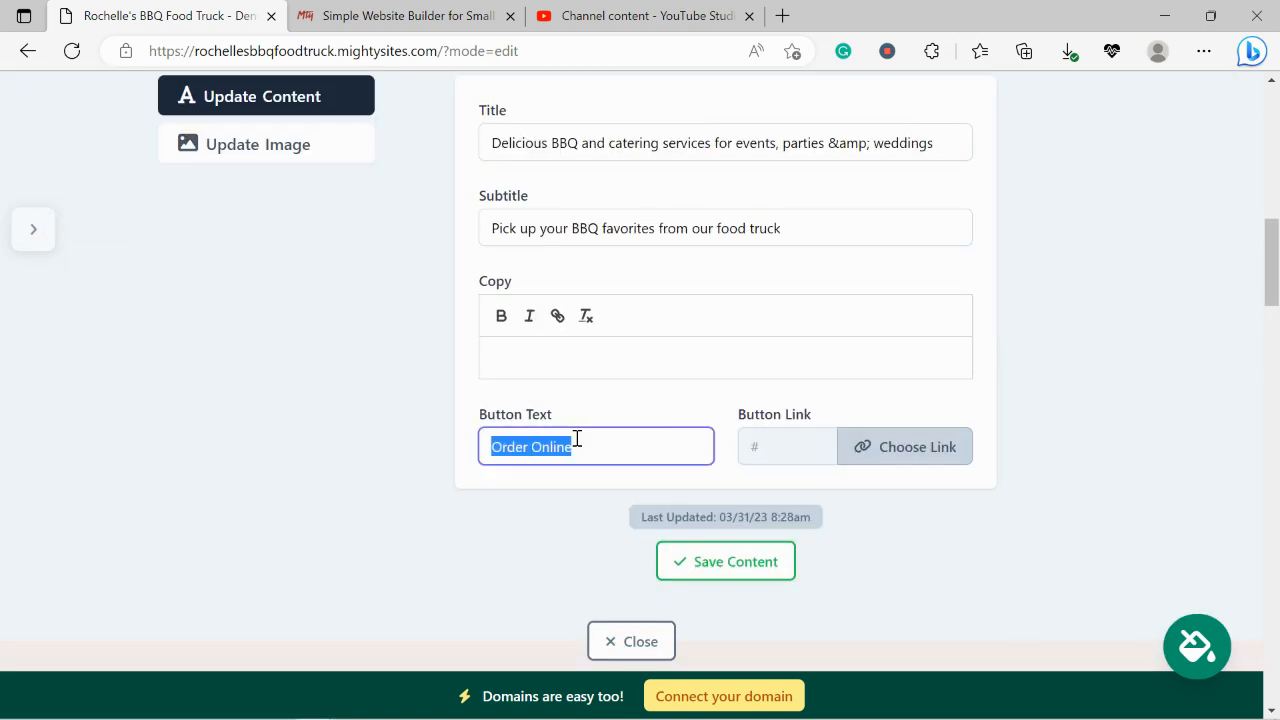
pyautogui.write('View our Menu')
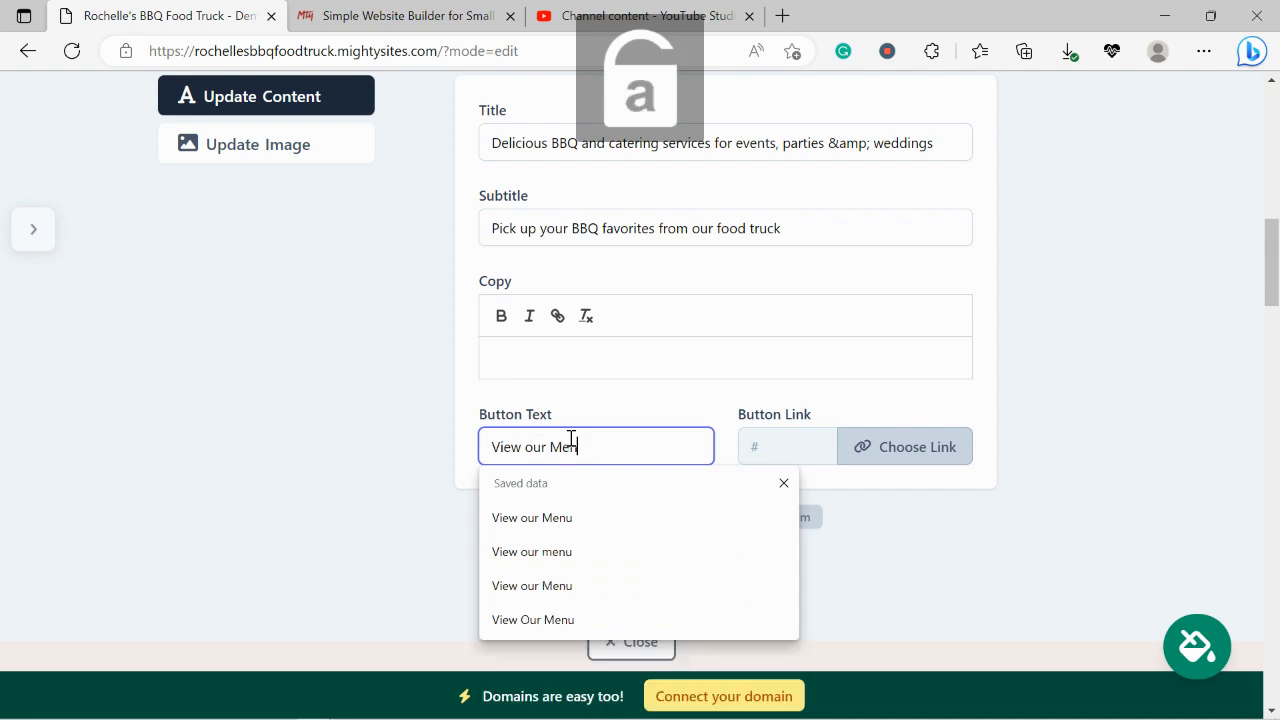
# Link the button to the uploaded PDF file Mighty_Menu.pdf
pyautogui.click(904, 446)
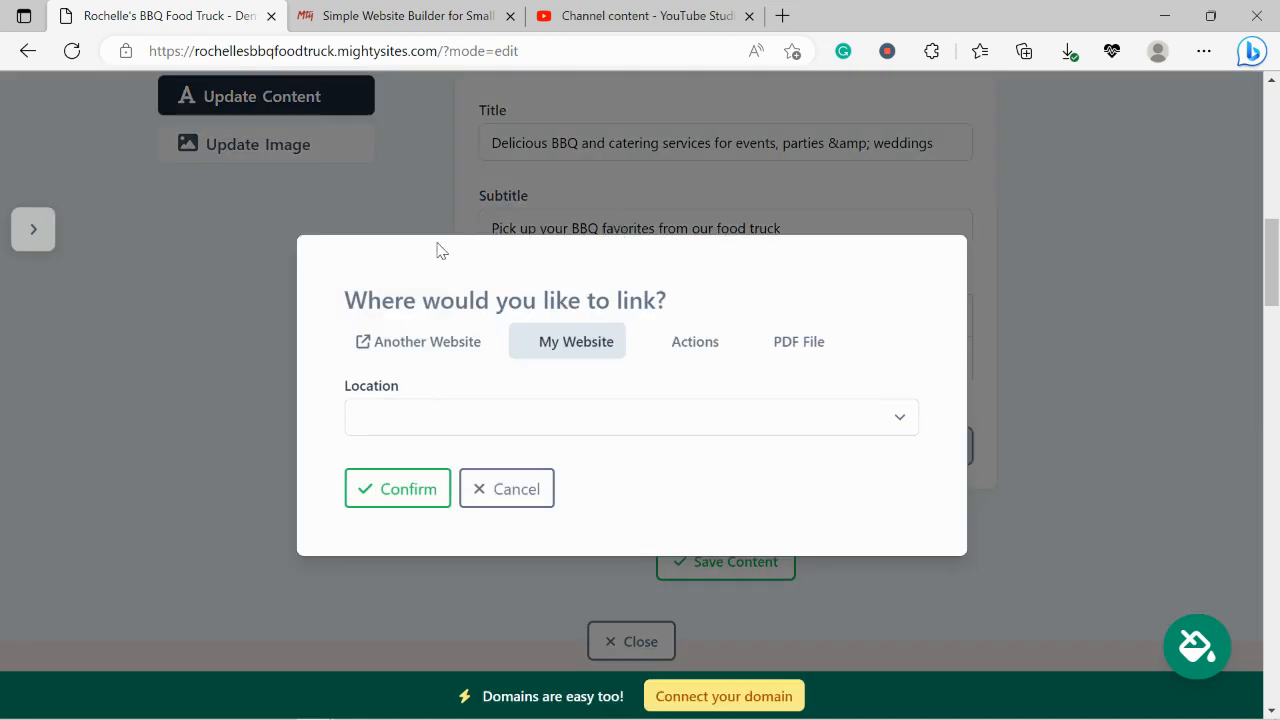
pyautogui.moveTo(460, 360)
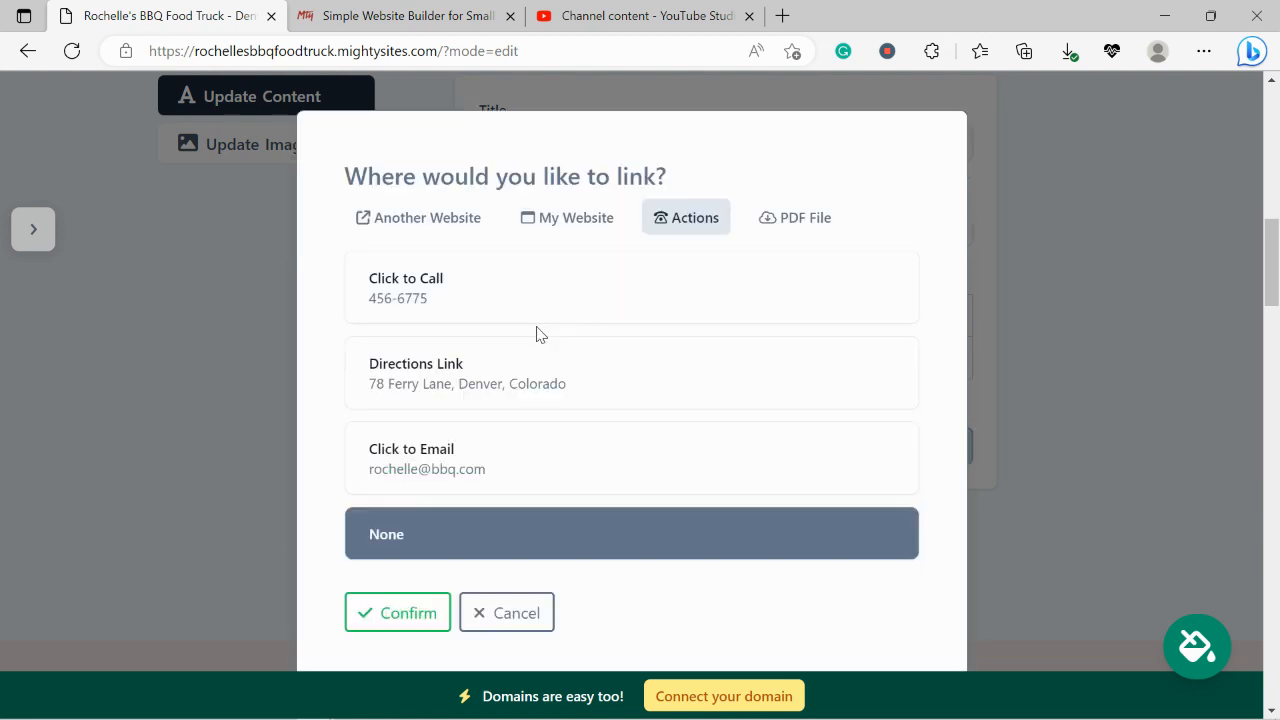
pyautogui.moveTo(804, 218)
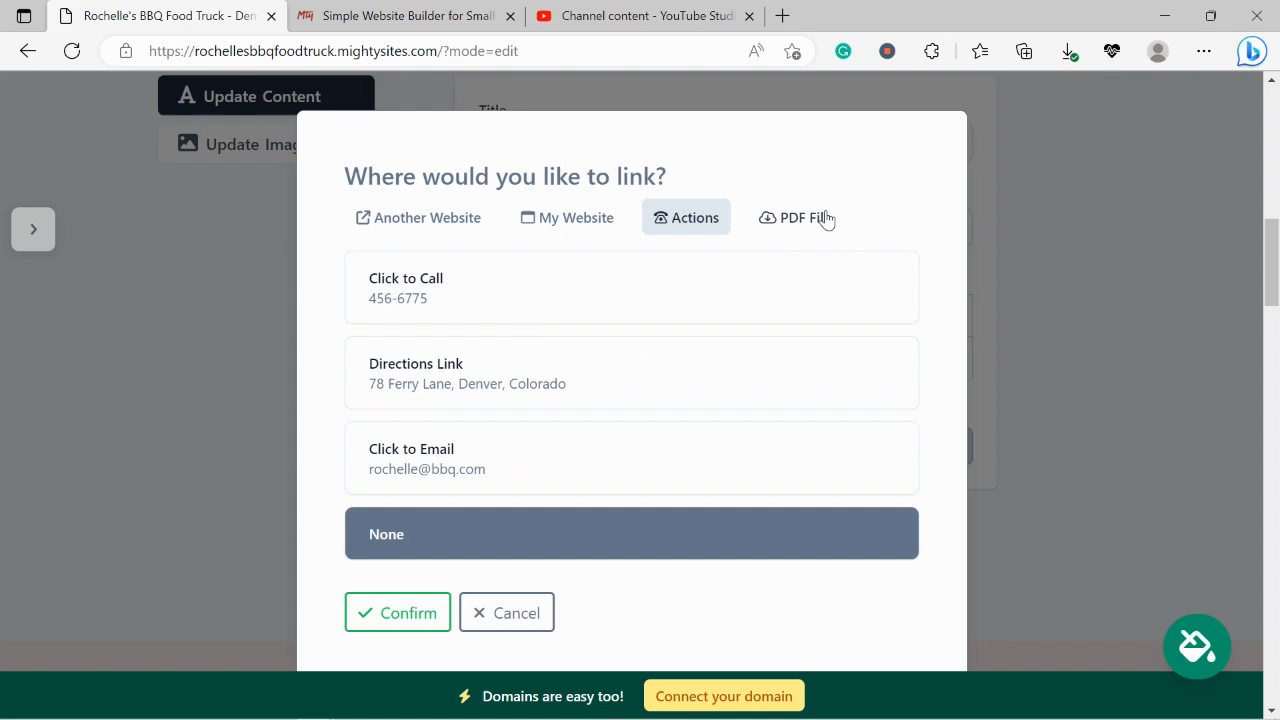
pyautogui.click(804, 218)
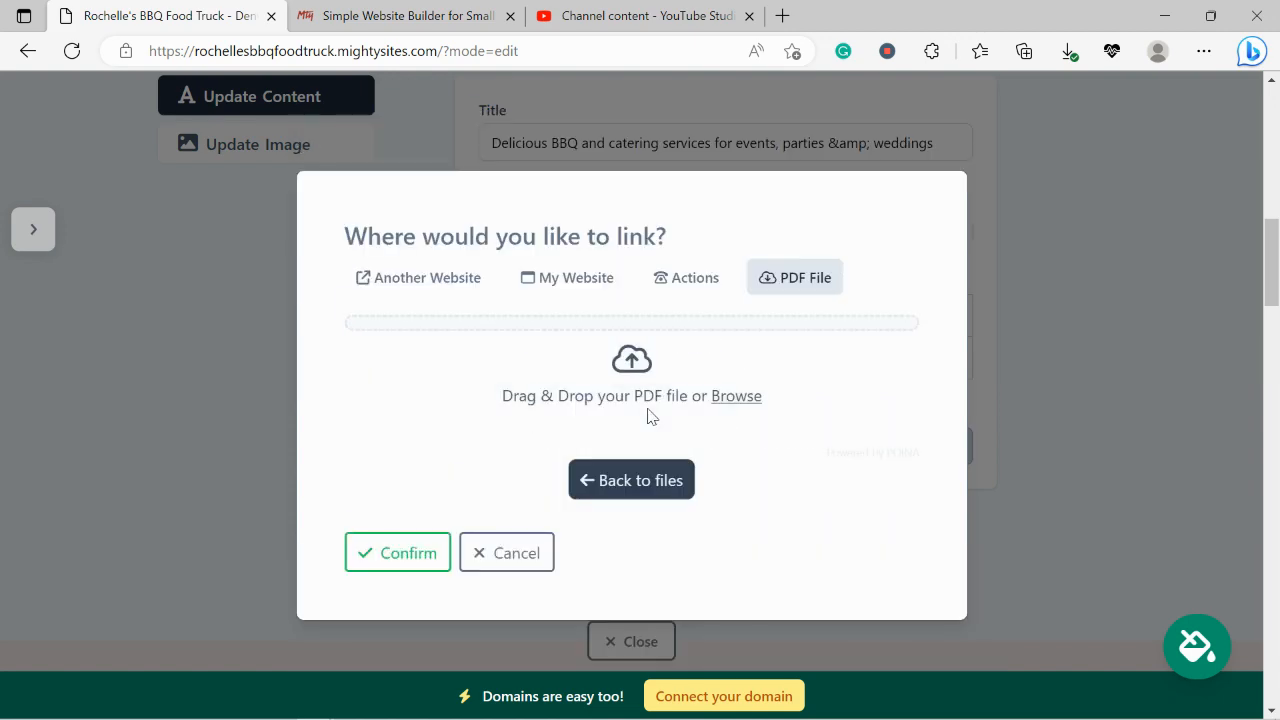
pyautogui.click(736, 396)
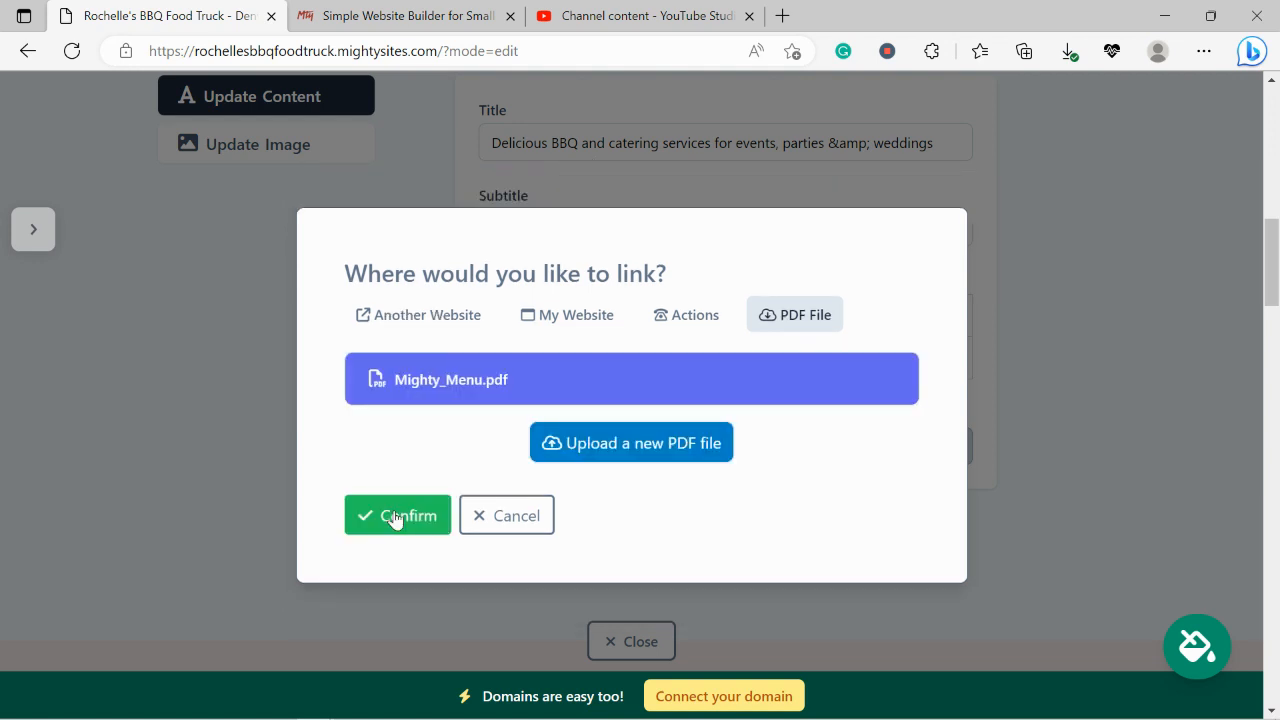
pyautogui.click(396, 516)
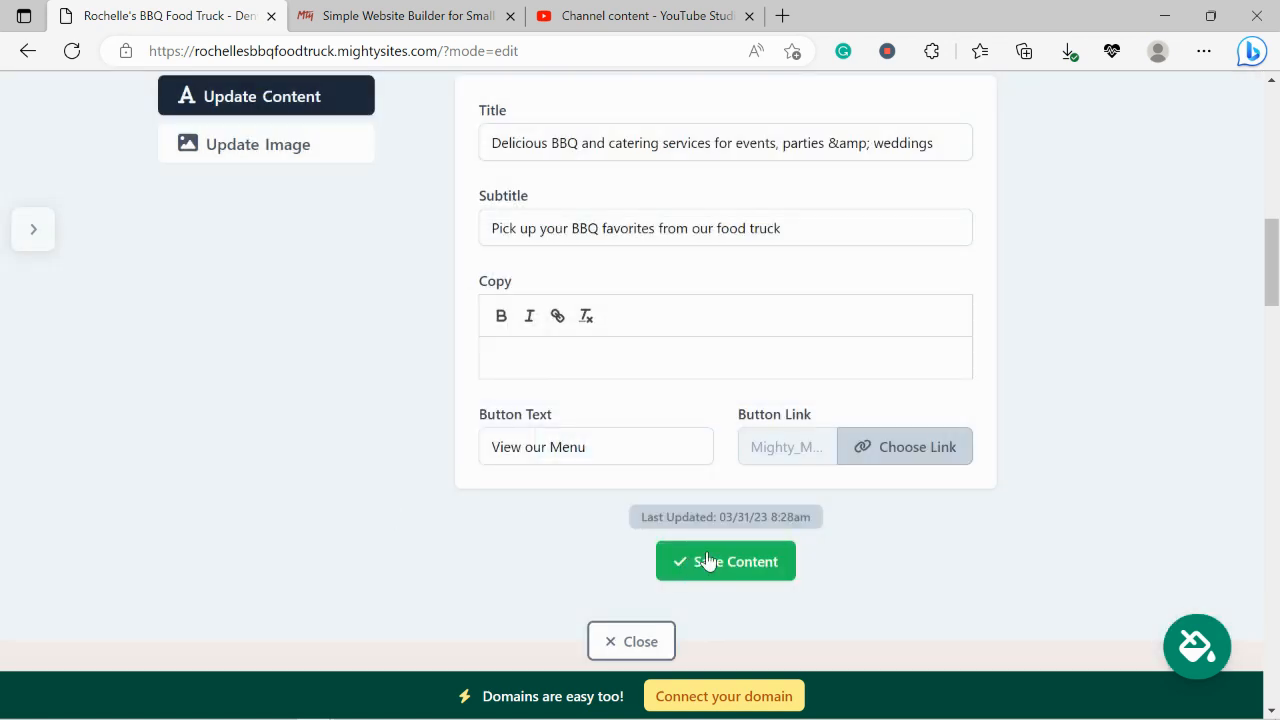
# Save the hero section's content and close the editor
pyautogui.click(724, 560)
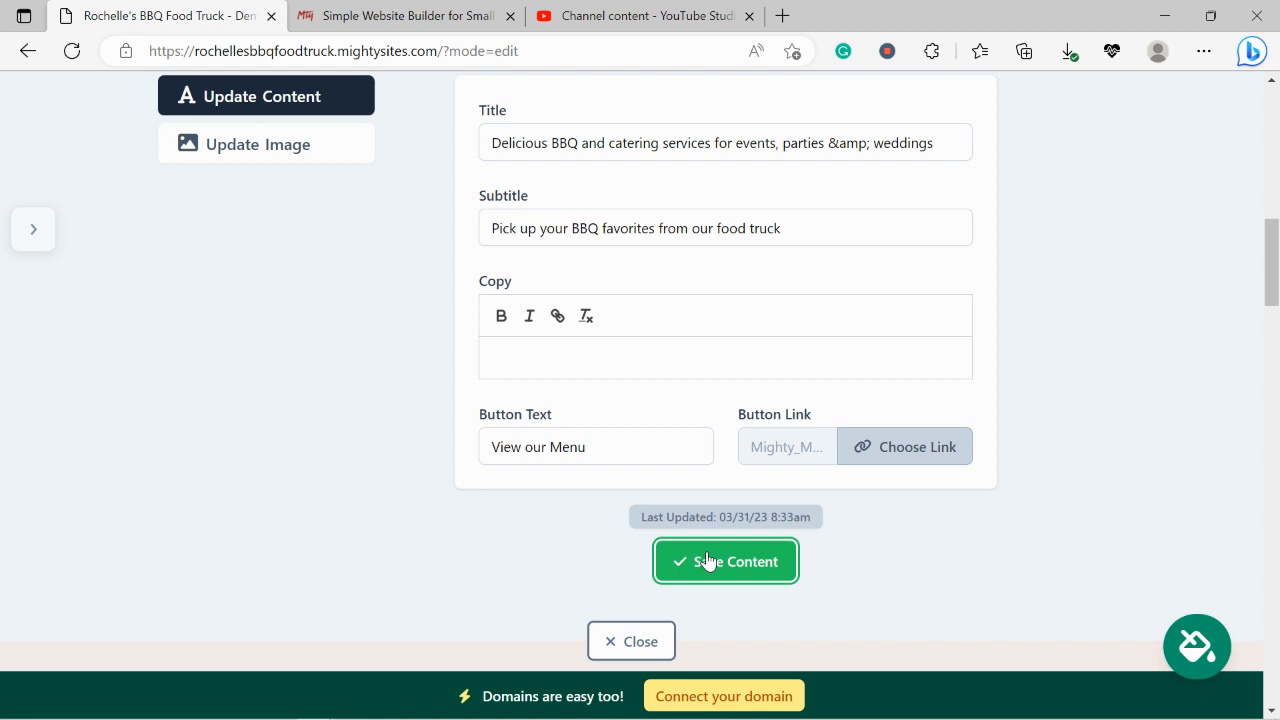
pyautogui.moveTo(484, 548)
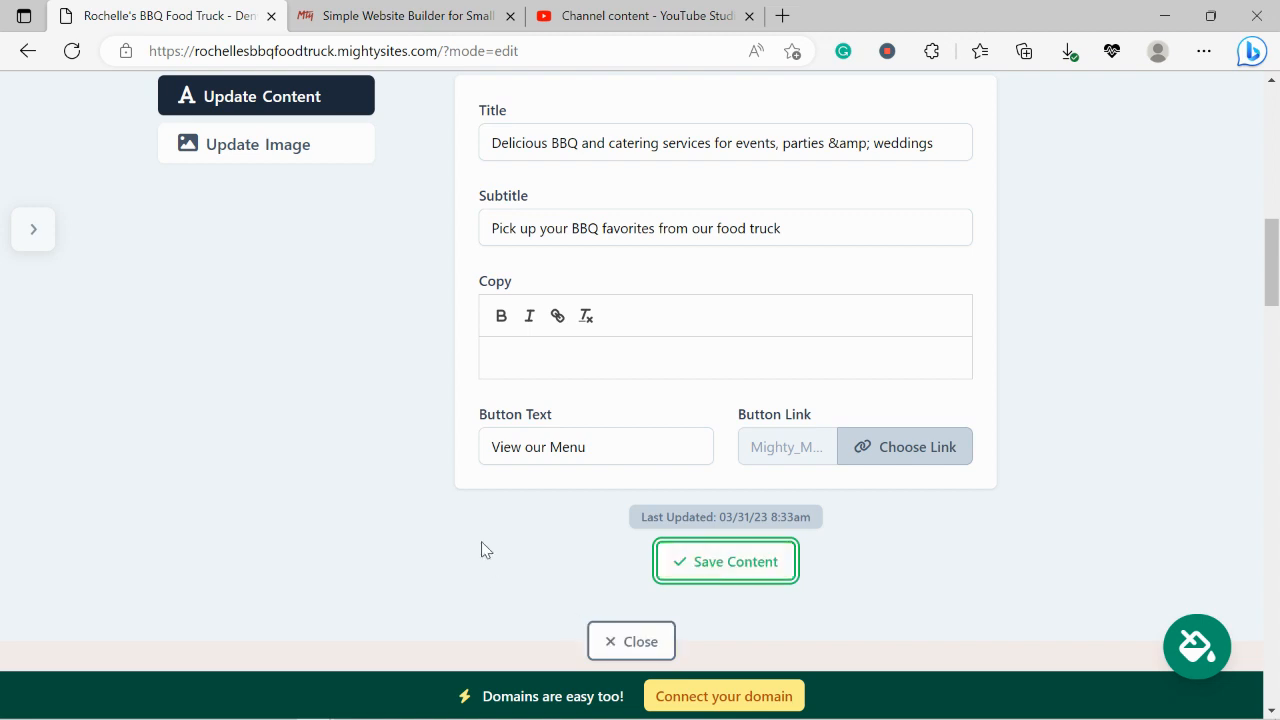
pyautogui.click(632, 640)
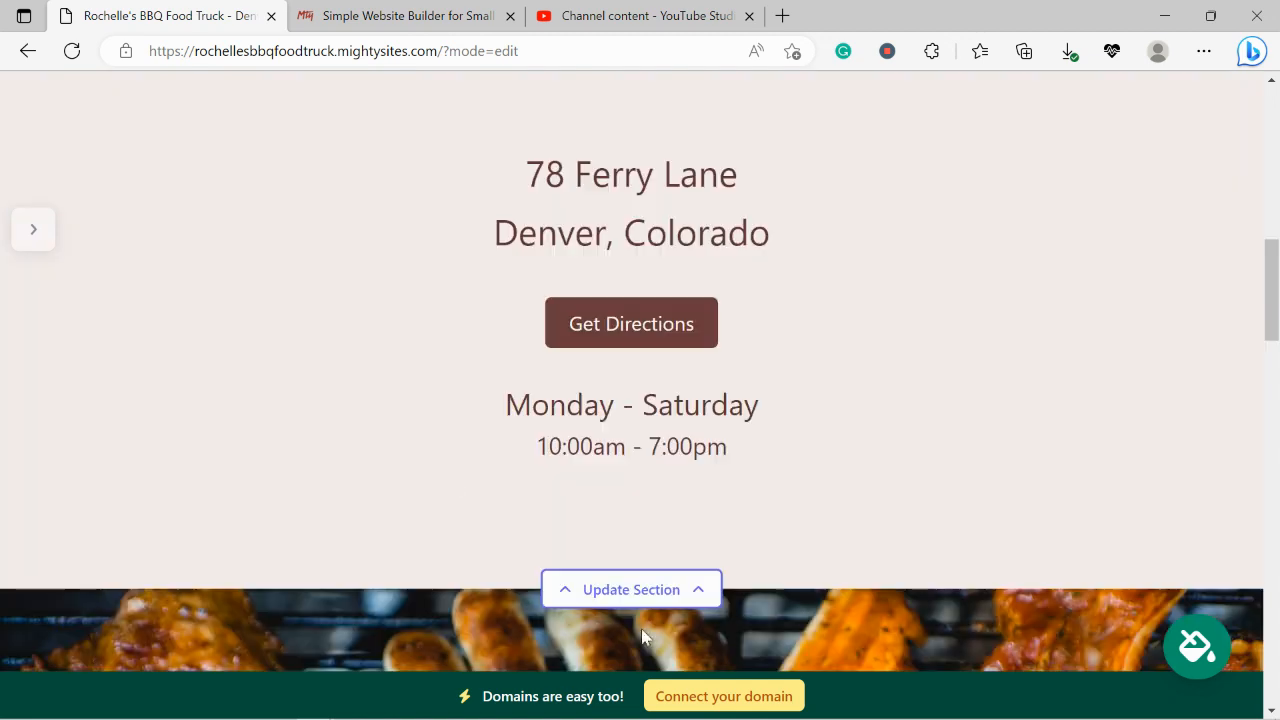
pyautogui.moveTo(450, 476)
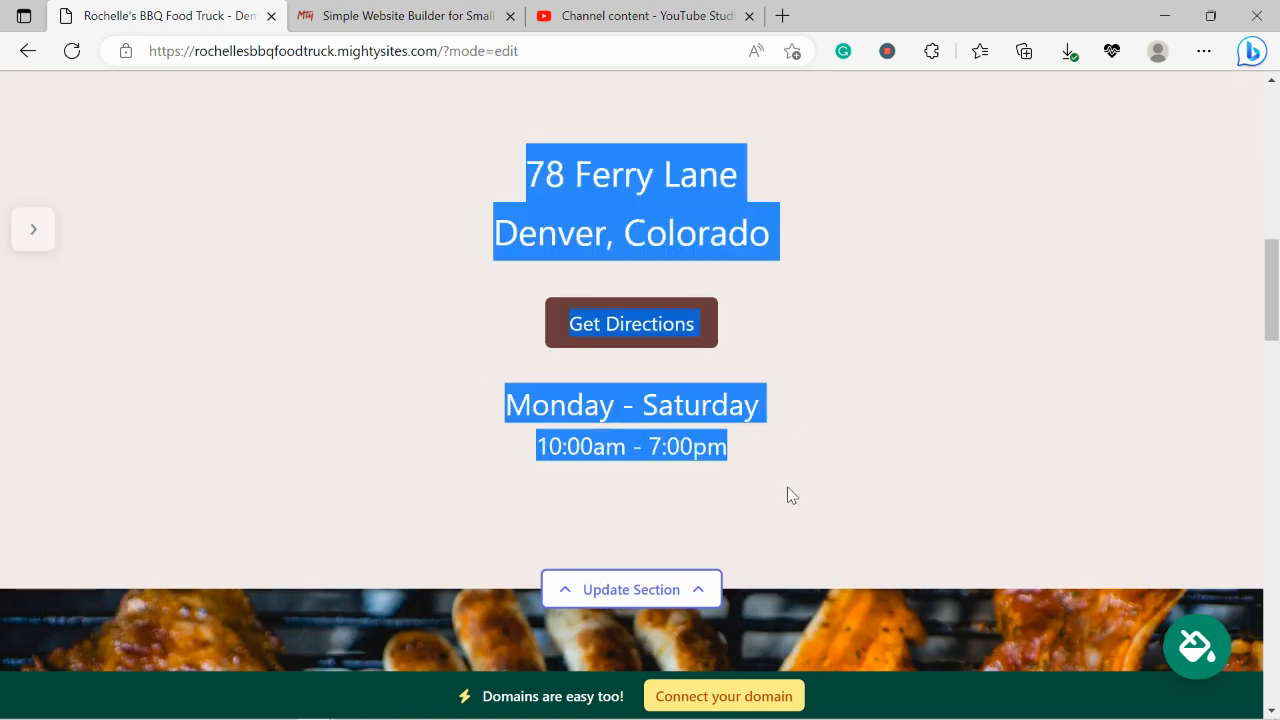
pyautogui.moveTo(428, 232)
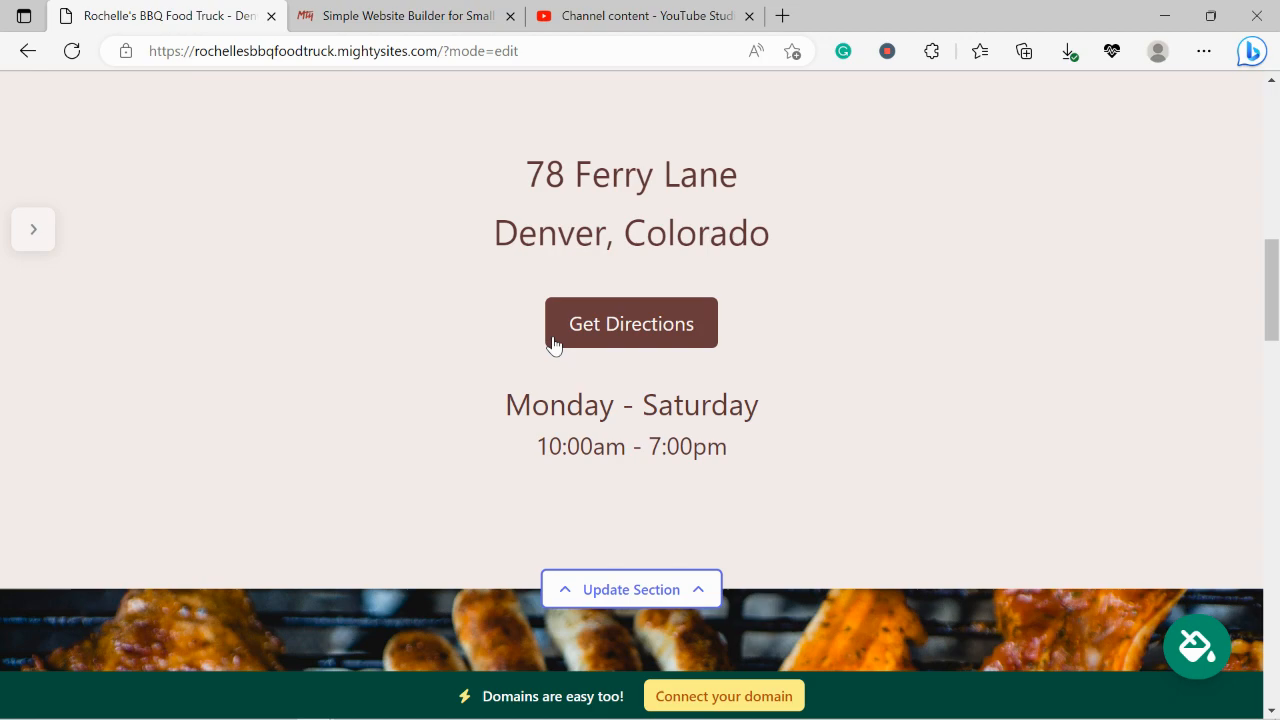
pyautogui.scroll(3)
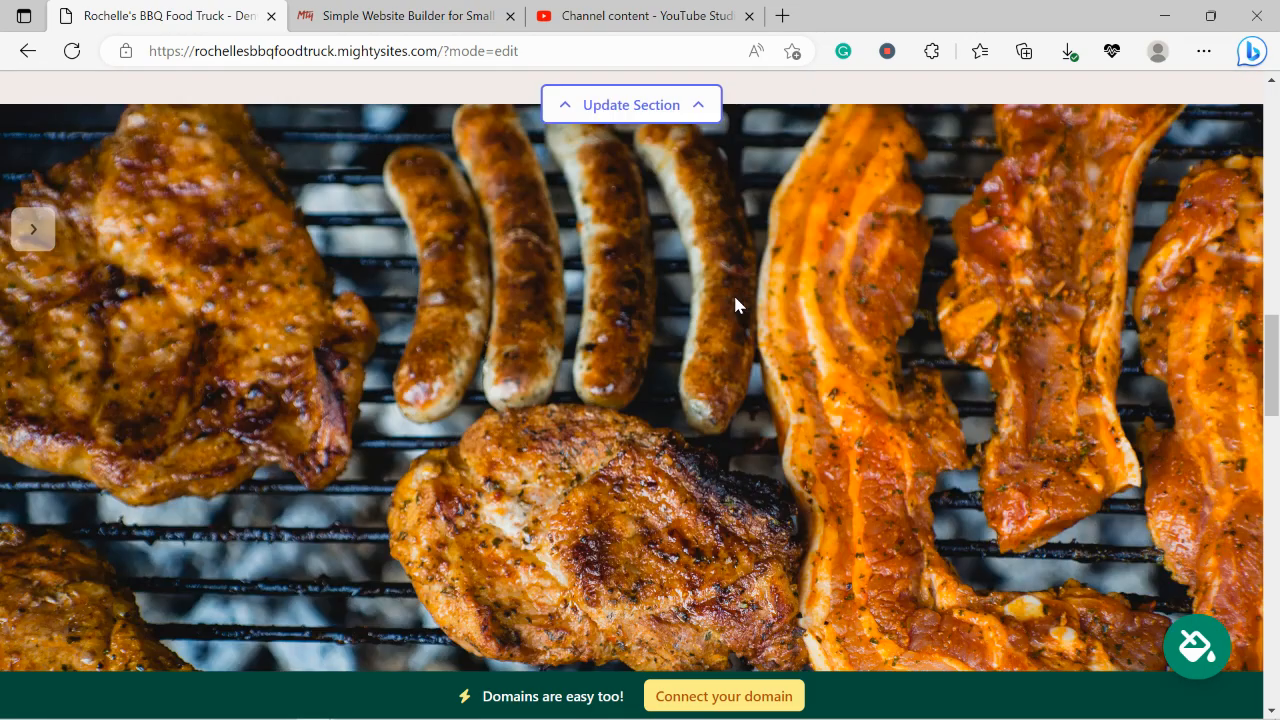
pyautogui.scroll(-3)
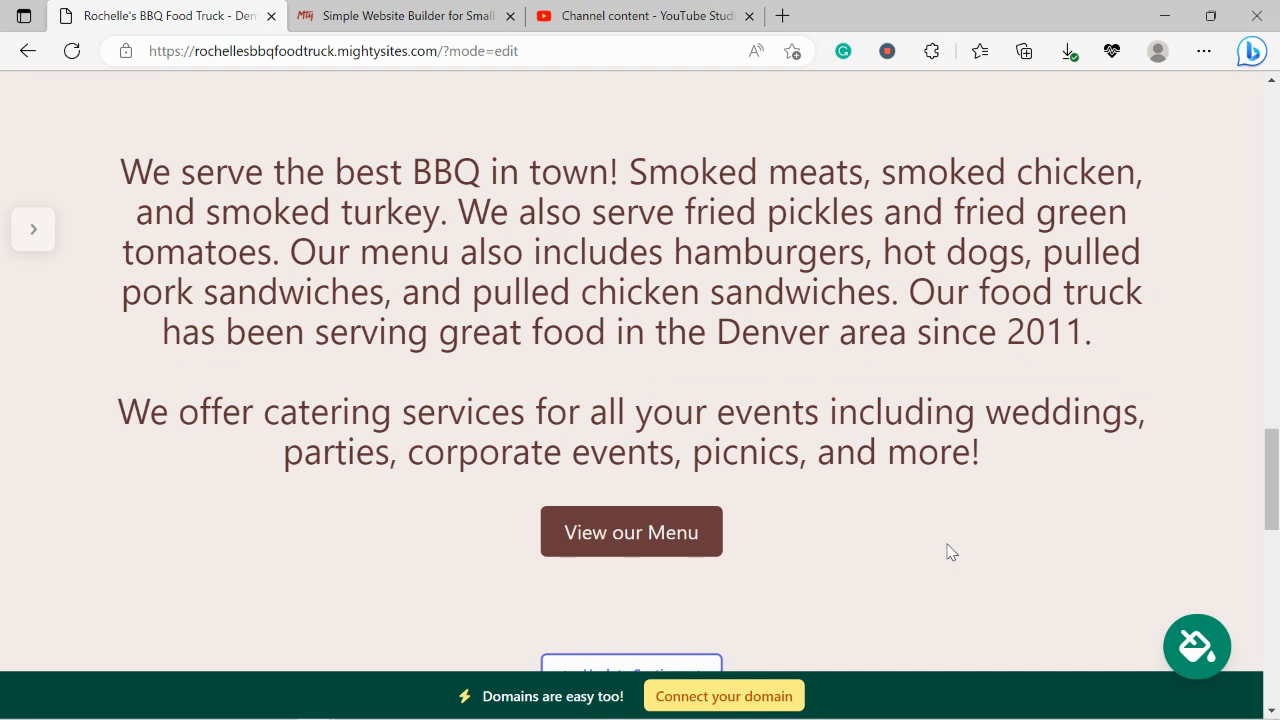
pyautogui.moveTo(1204, 240)
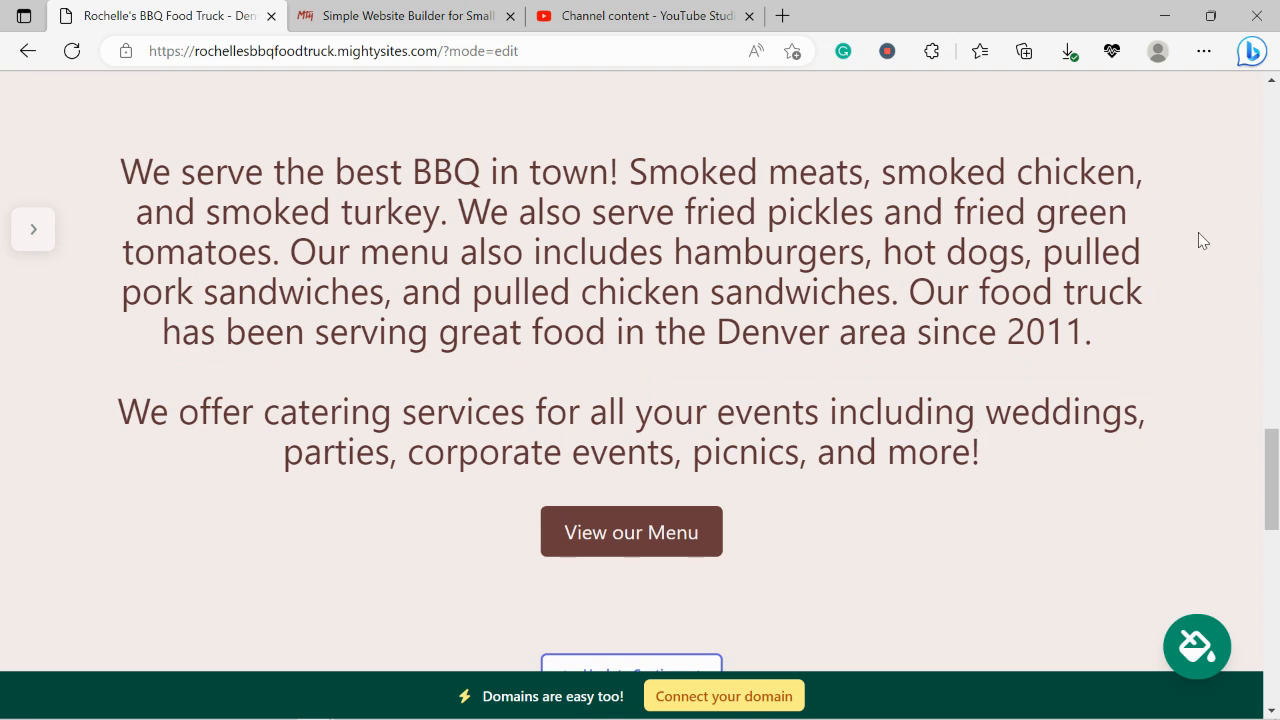
pyautogui.scroll(-3)
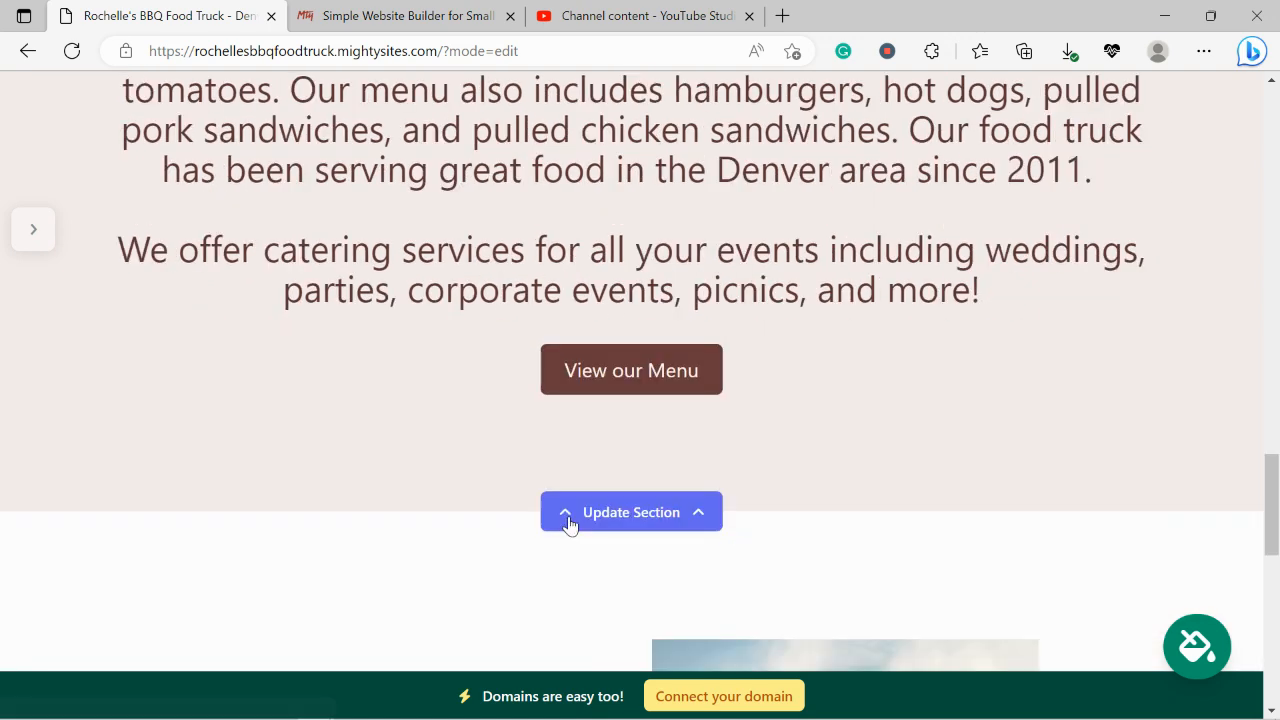
pyautogui.moveTo(434, 486)
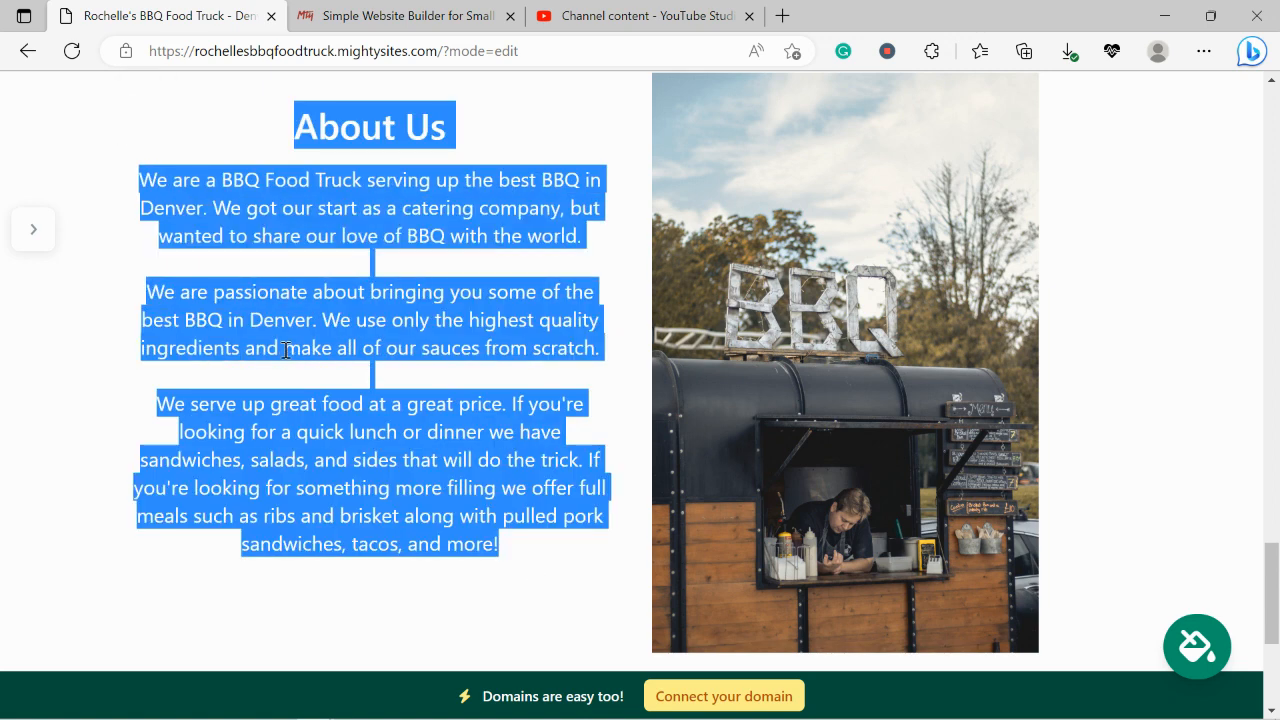
pyautogui.scroll(-3)
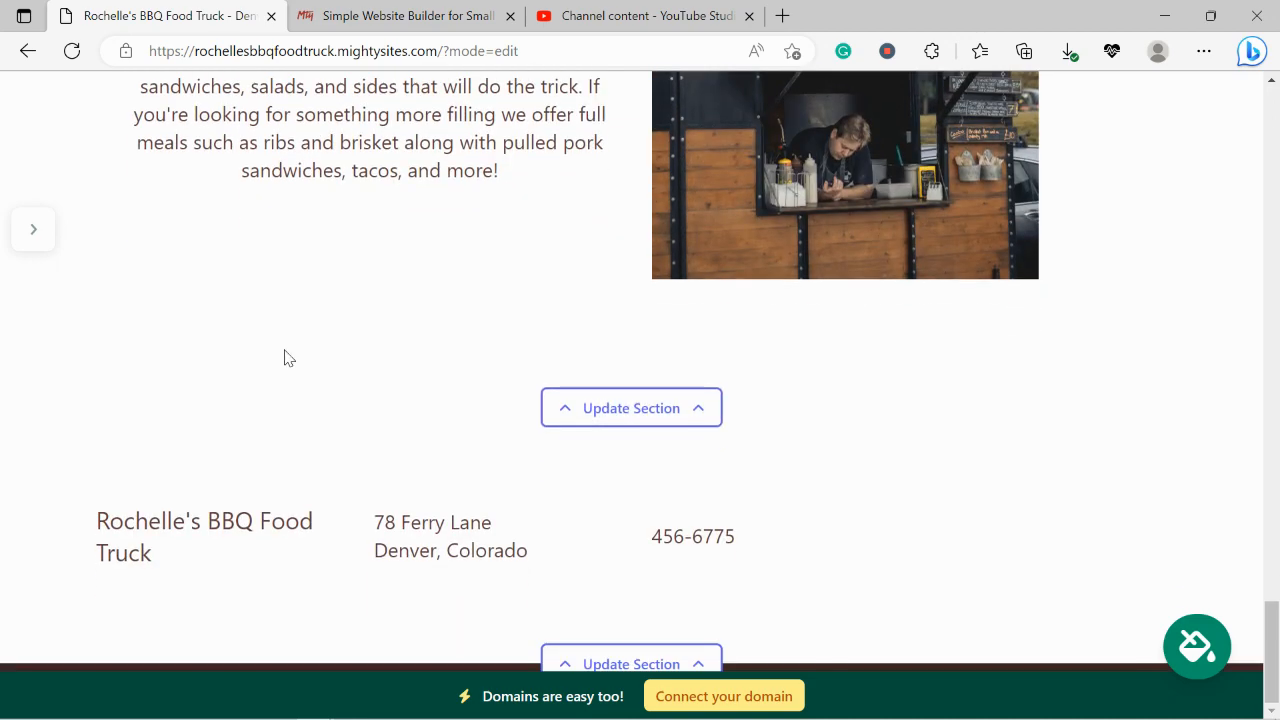
pyautogui.scroll(3)
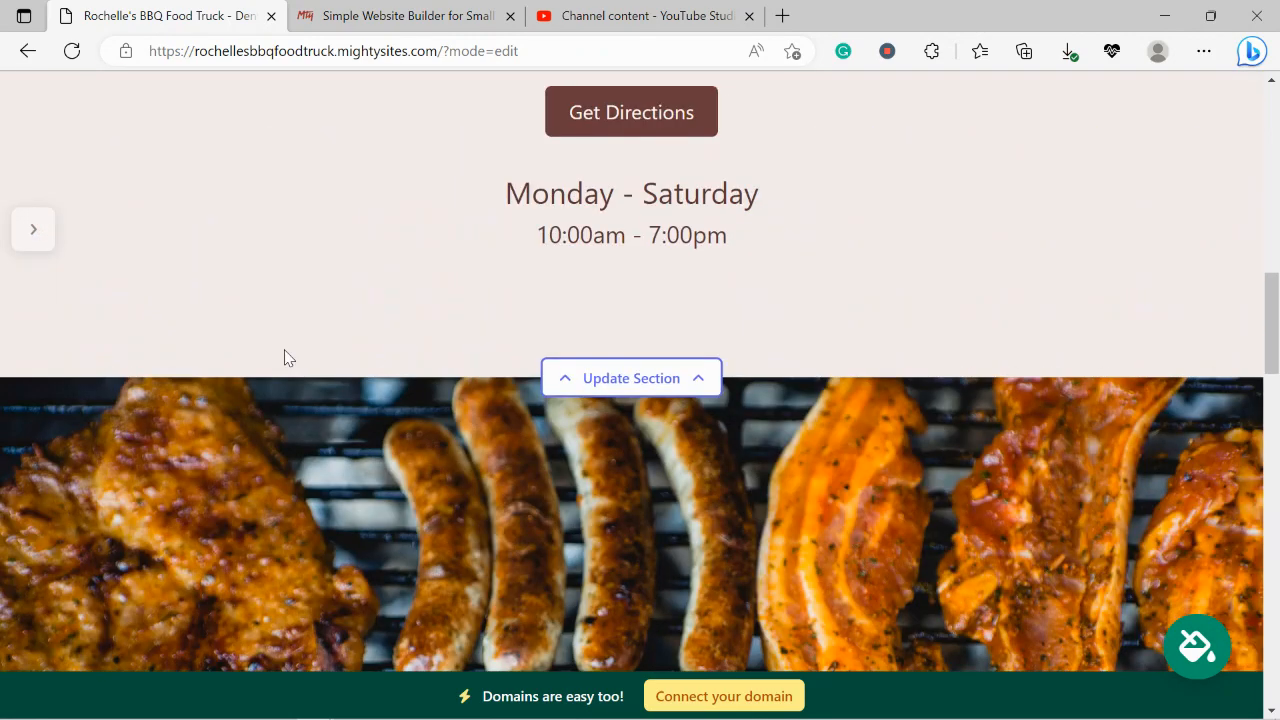
pyautogui.scroll(3)
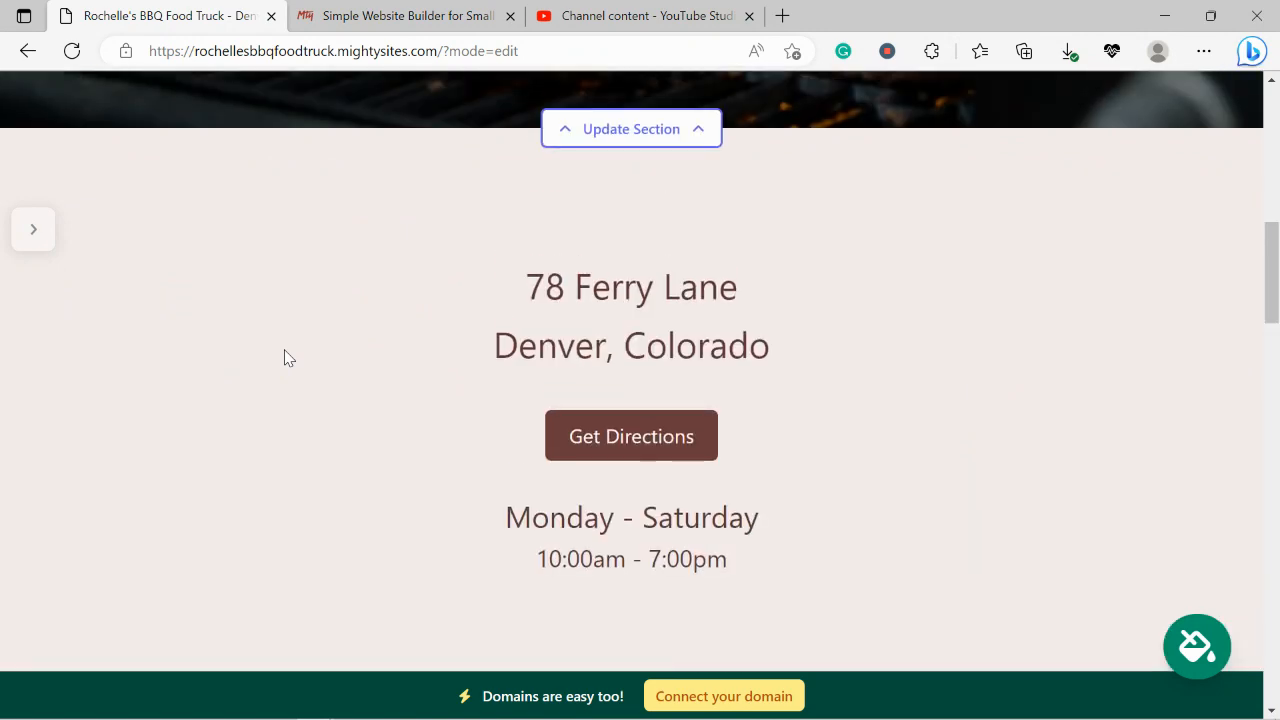
pyautogui.scroll(-3)
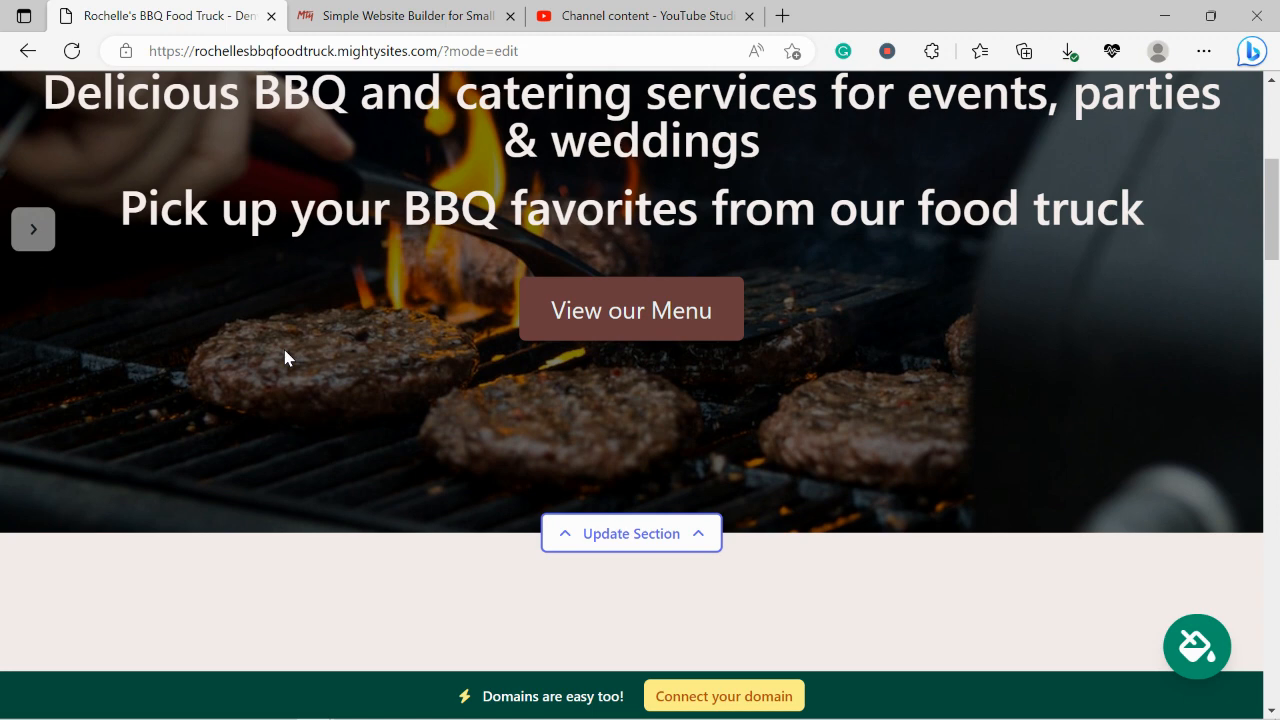
pyautogui.scroll(-3)
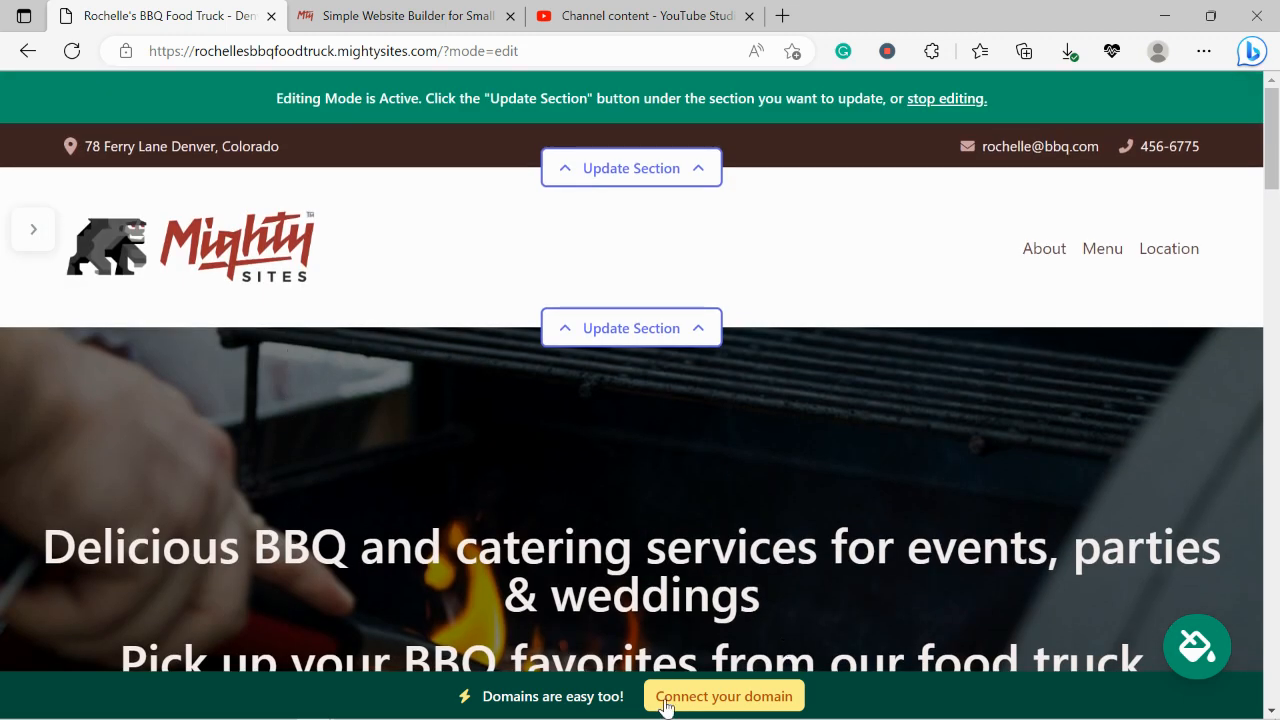
pyautogui.click(724, 696)
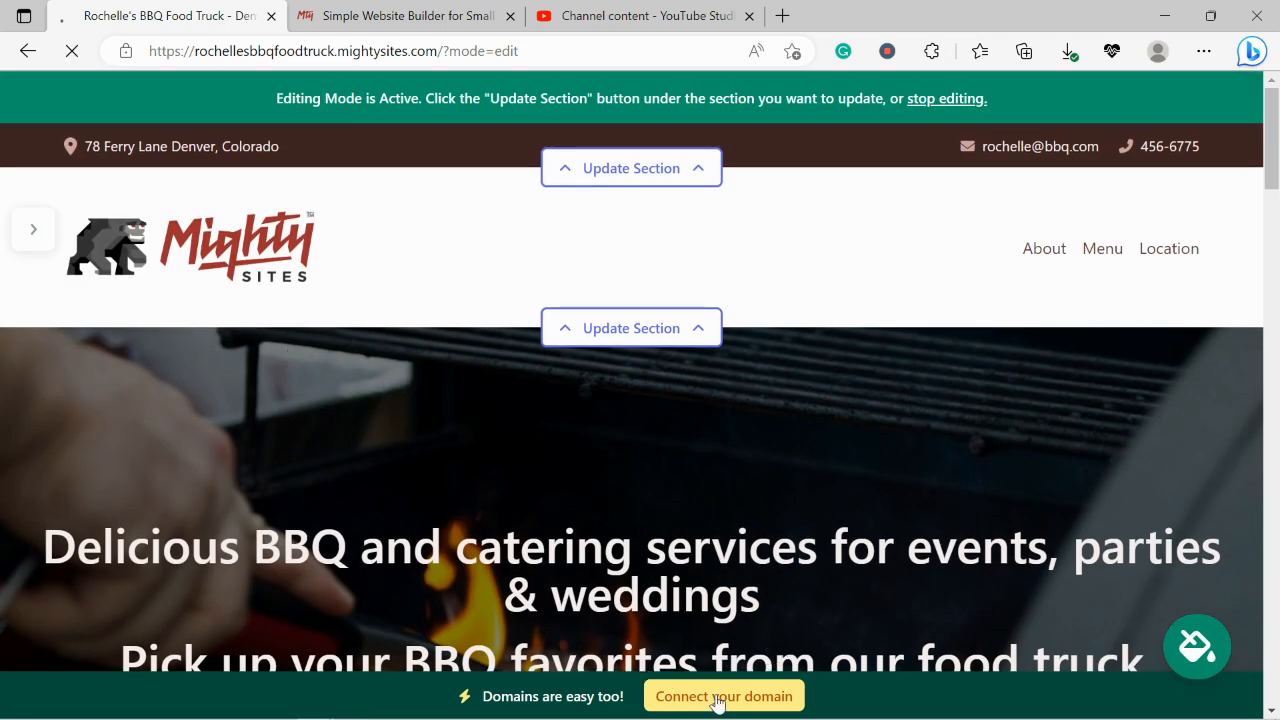
# View the Connect a Domain options, then switch to the Mighty Sites homepage tab
pyautogui.click(722, 696)
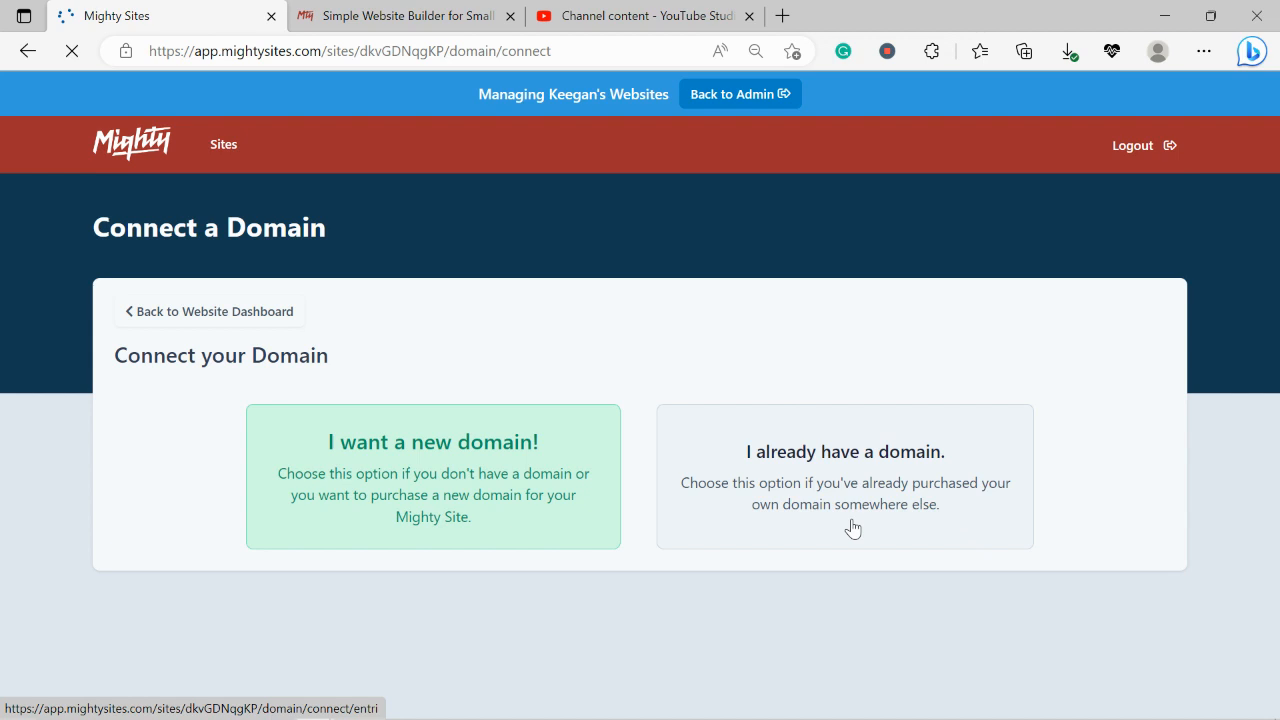
pyautogui.click(404, 16)
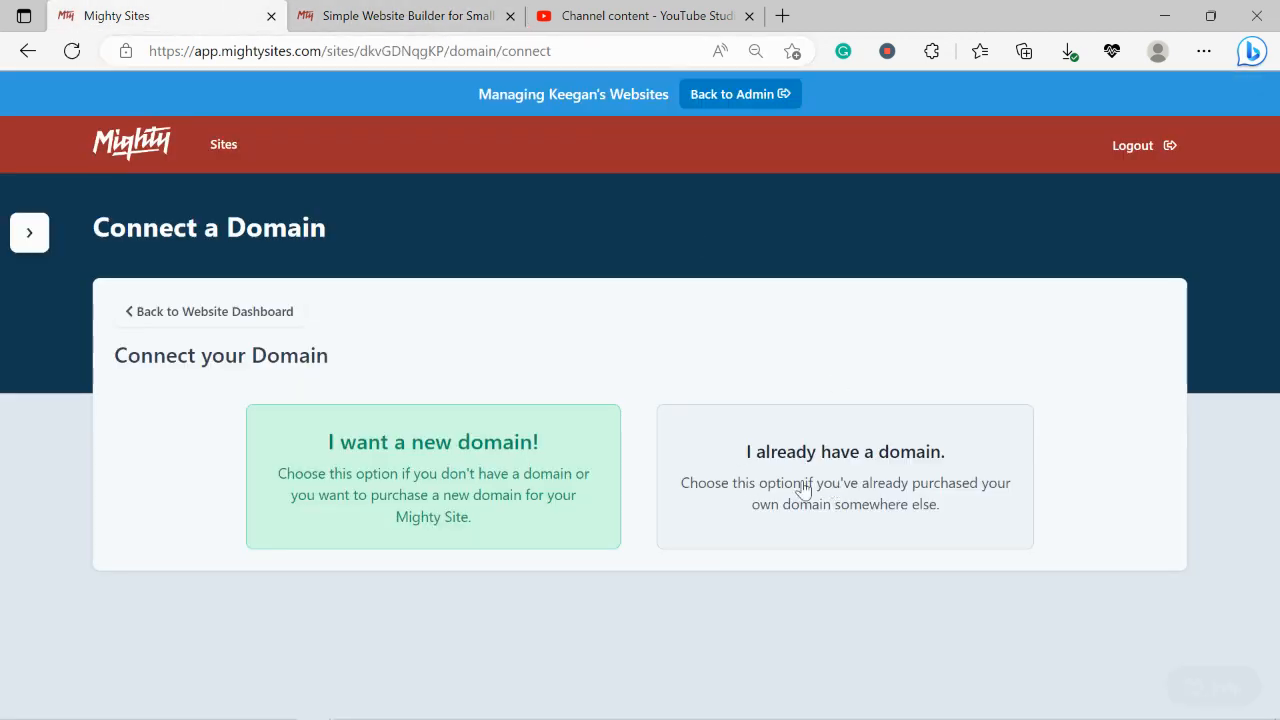
pyautogui.click(404, 16)
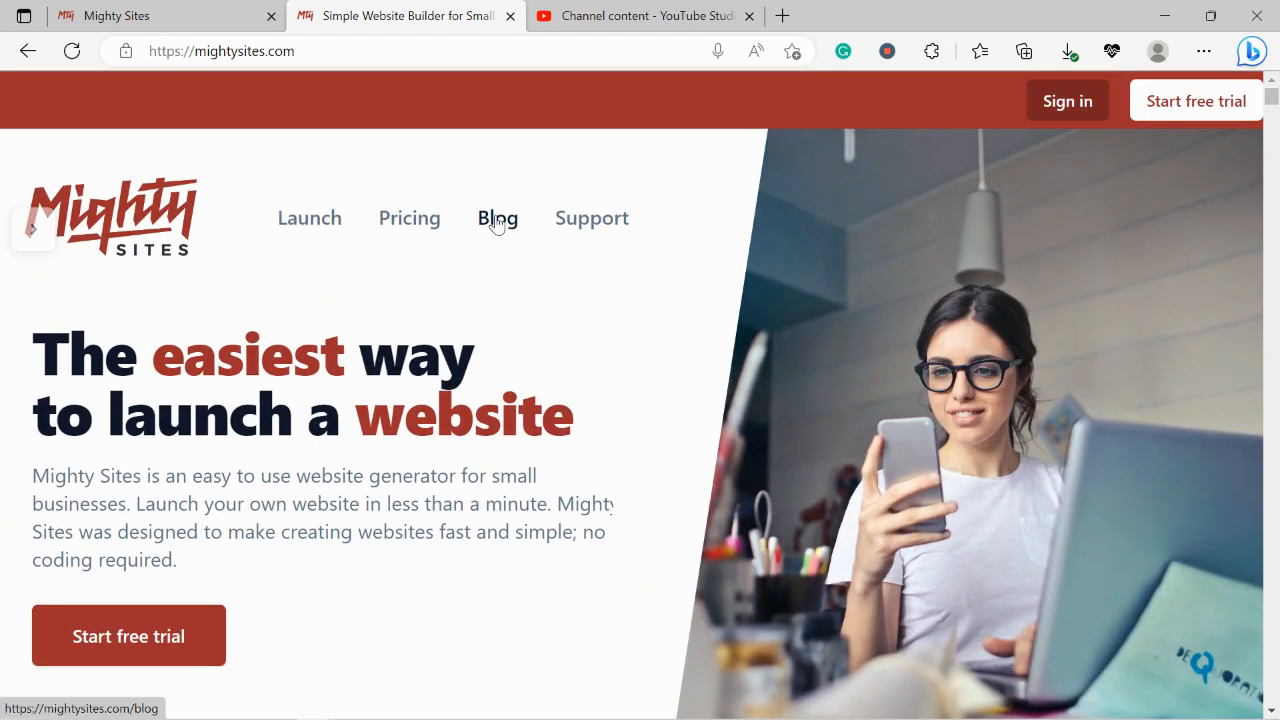
# Browse the Small Business Marketing Blog articles down to the page numbers
pyautogui.click(496, 218)
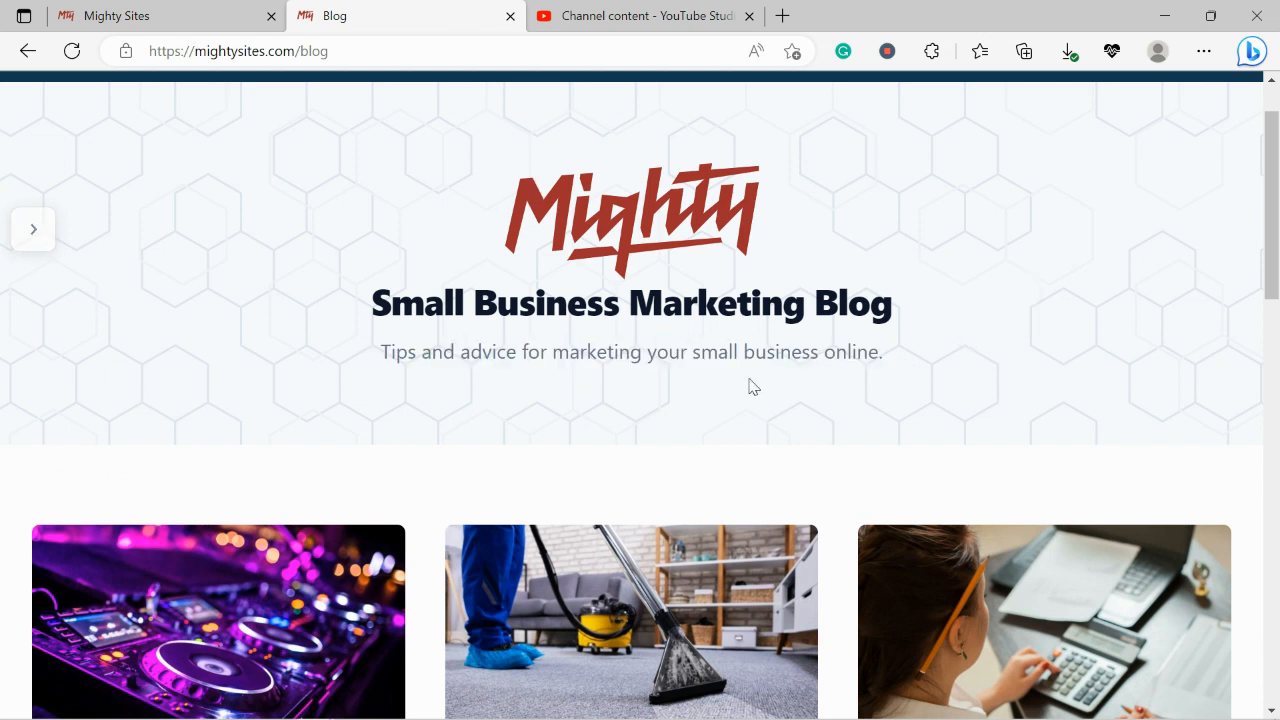
pyautogui.scroll(-3)
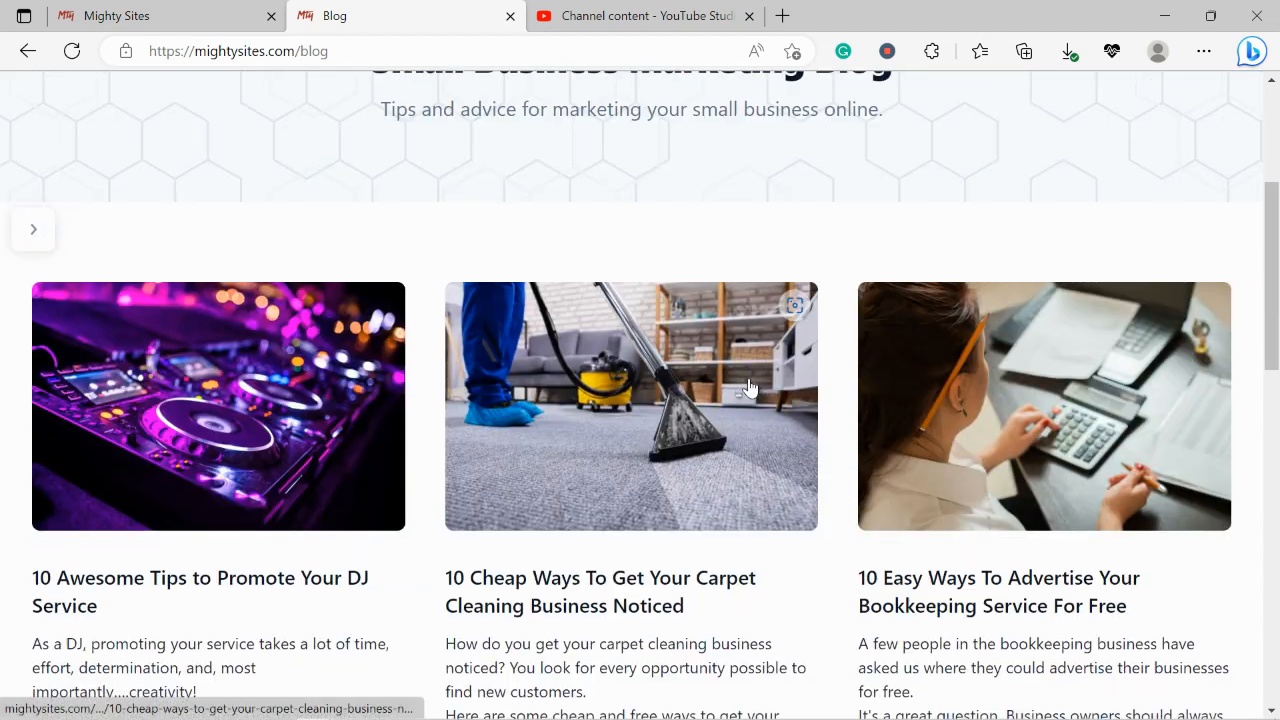
pyautogui.scroll(-3)
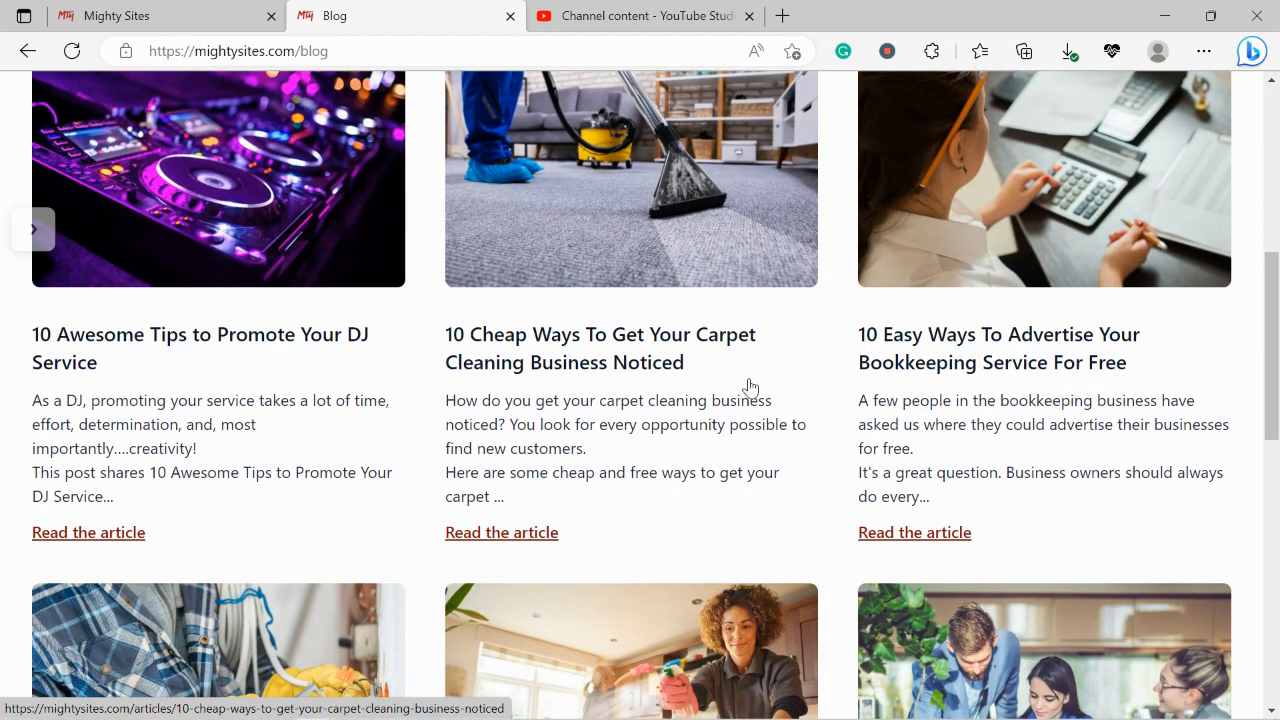
pyautogui.scroll(-3)
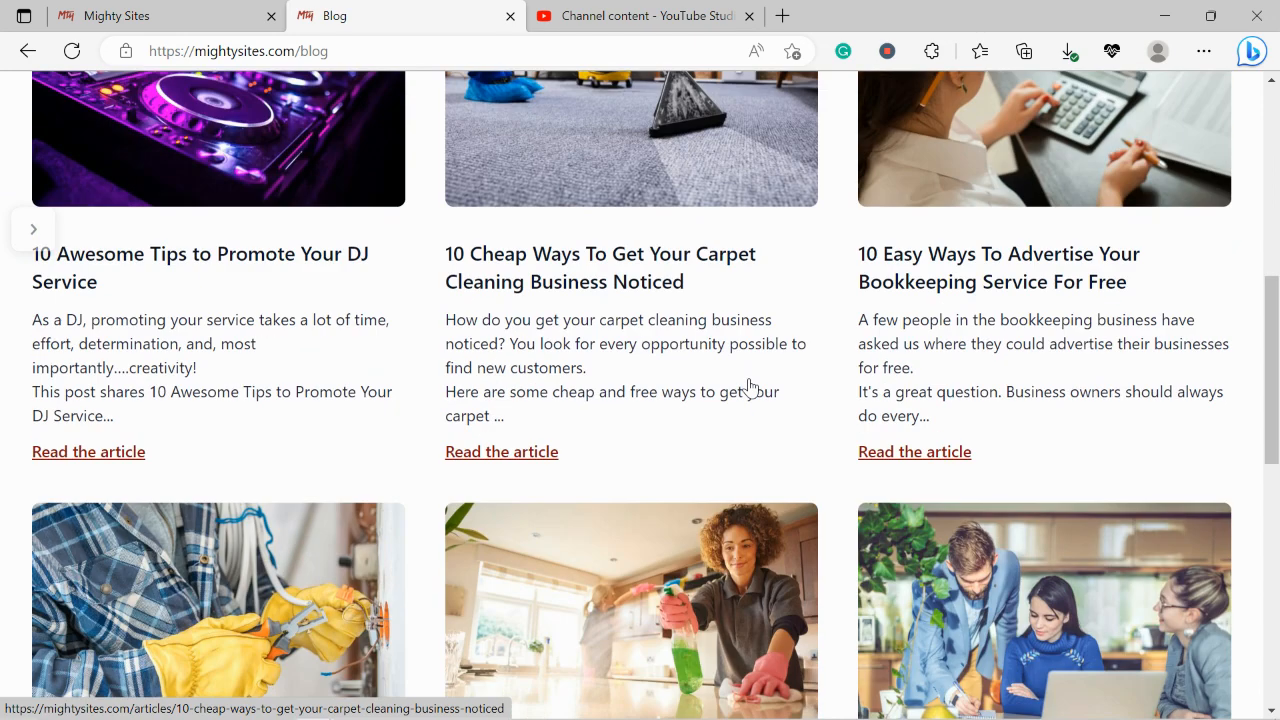
pyautogui.scroll(-3)
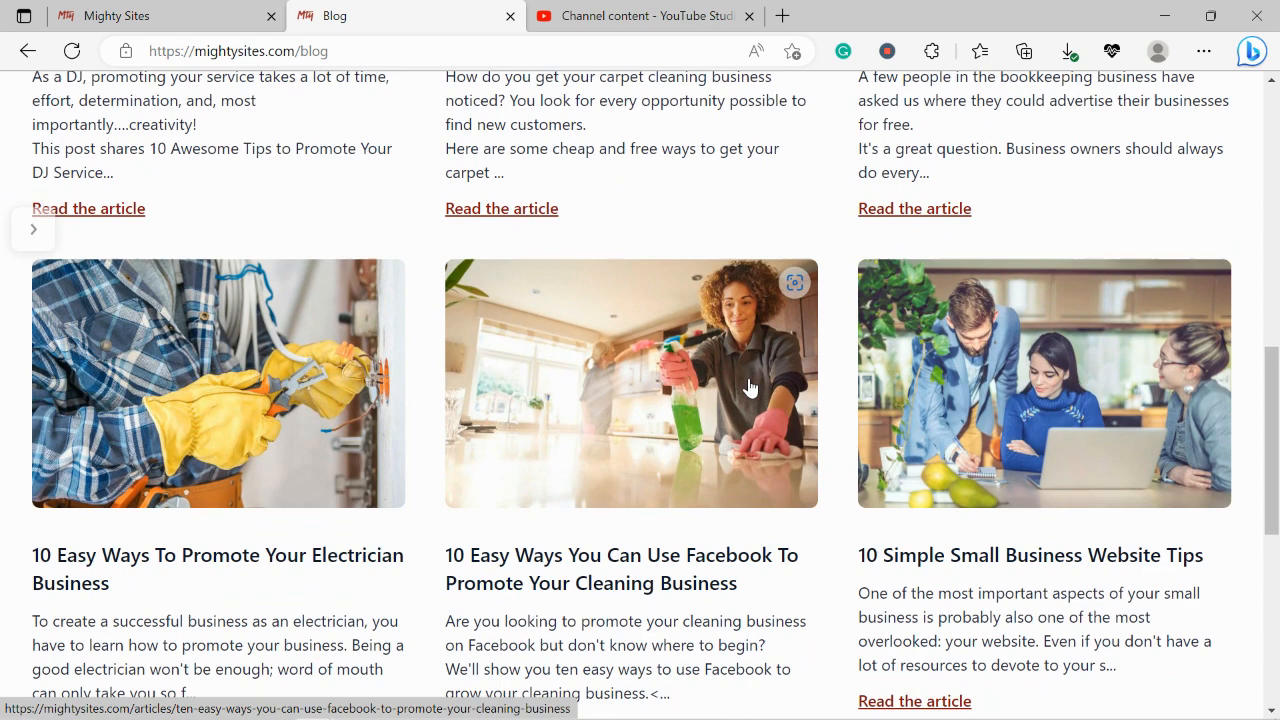
pyautogui.scroll(-3)
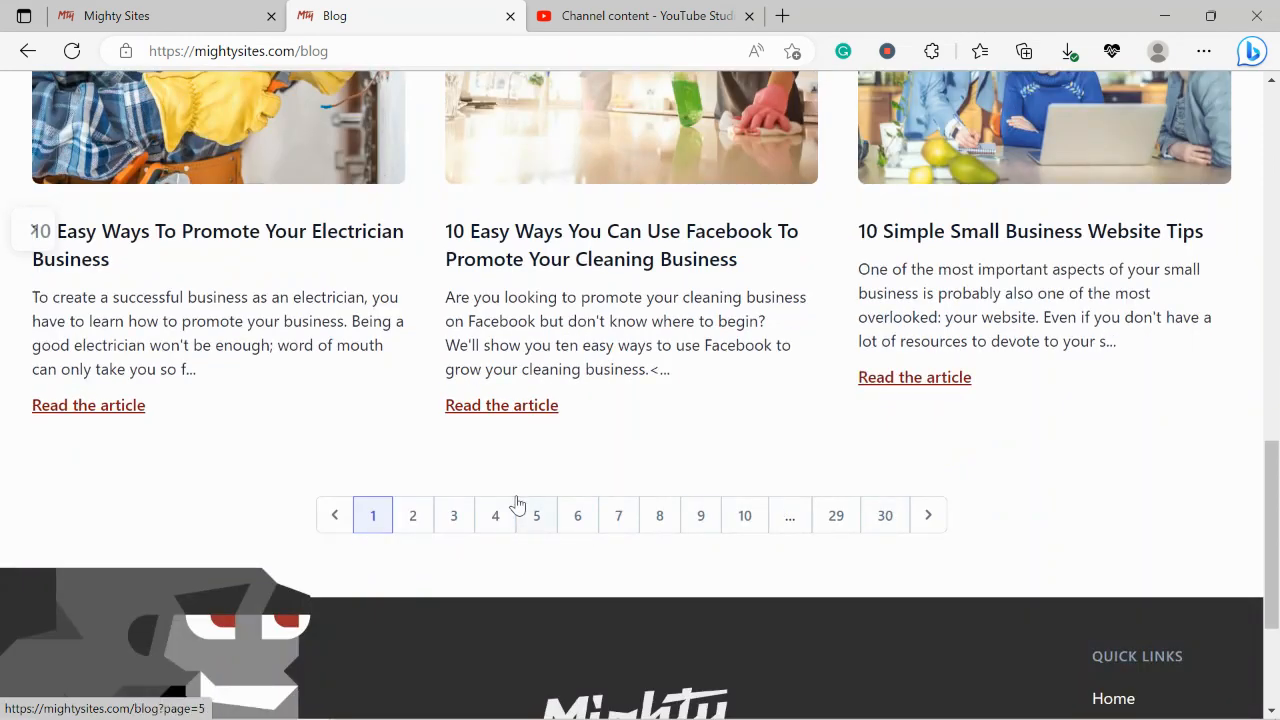
pyautogui.moveTo(884, 516)
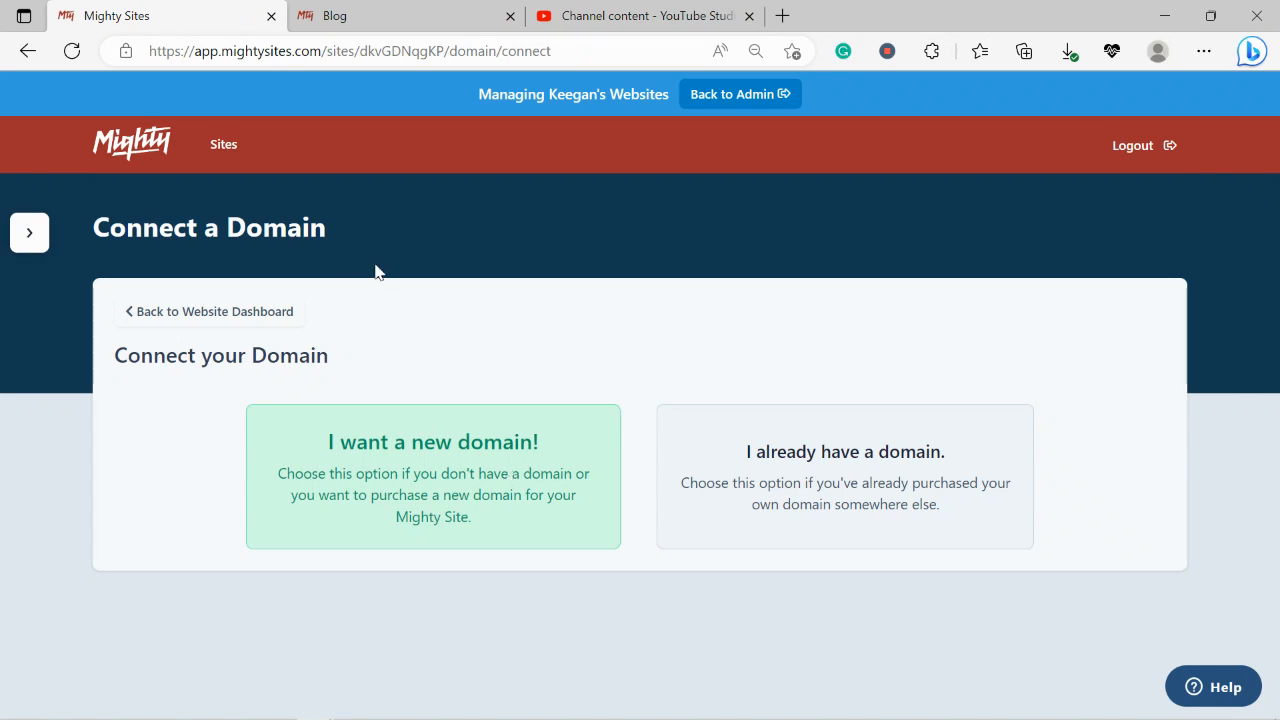
pyautogui.moveTo(404, 442)
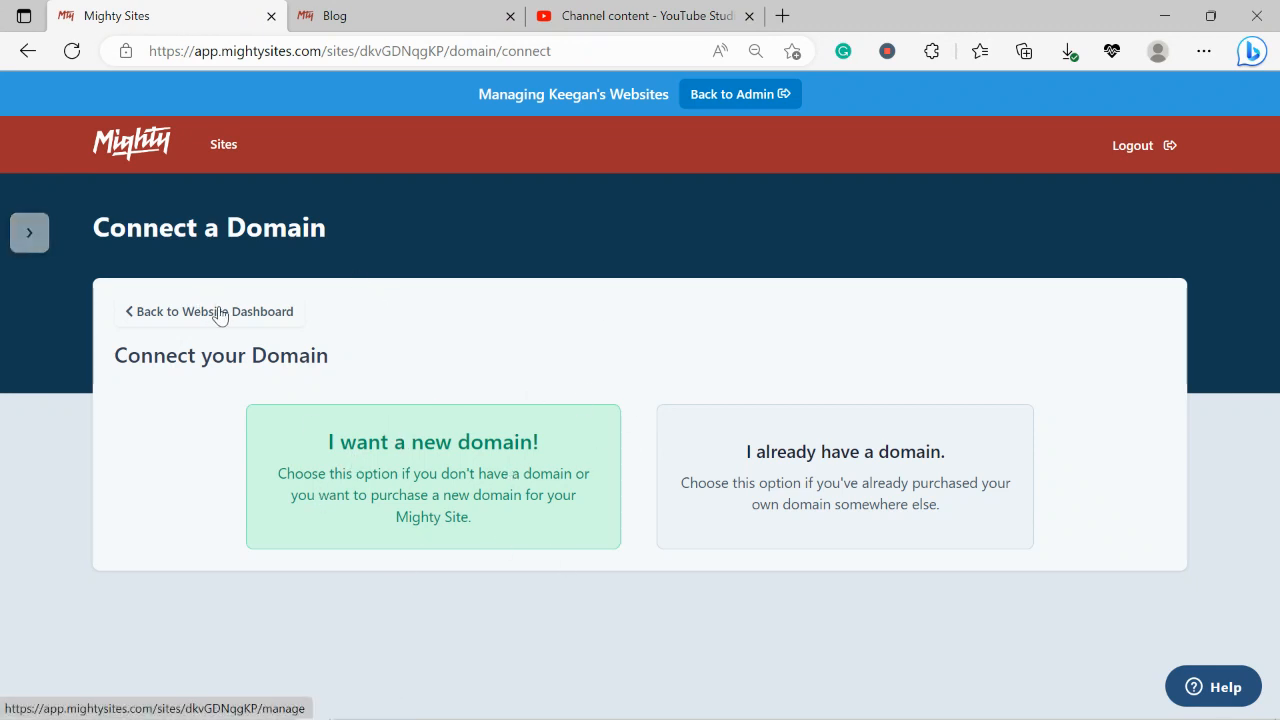
# Return to the dashboard and open the live rochellesbbqfoodtruck.mightysites.com site
pyautogui.click(208, 312)
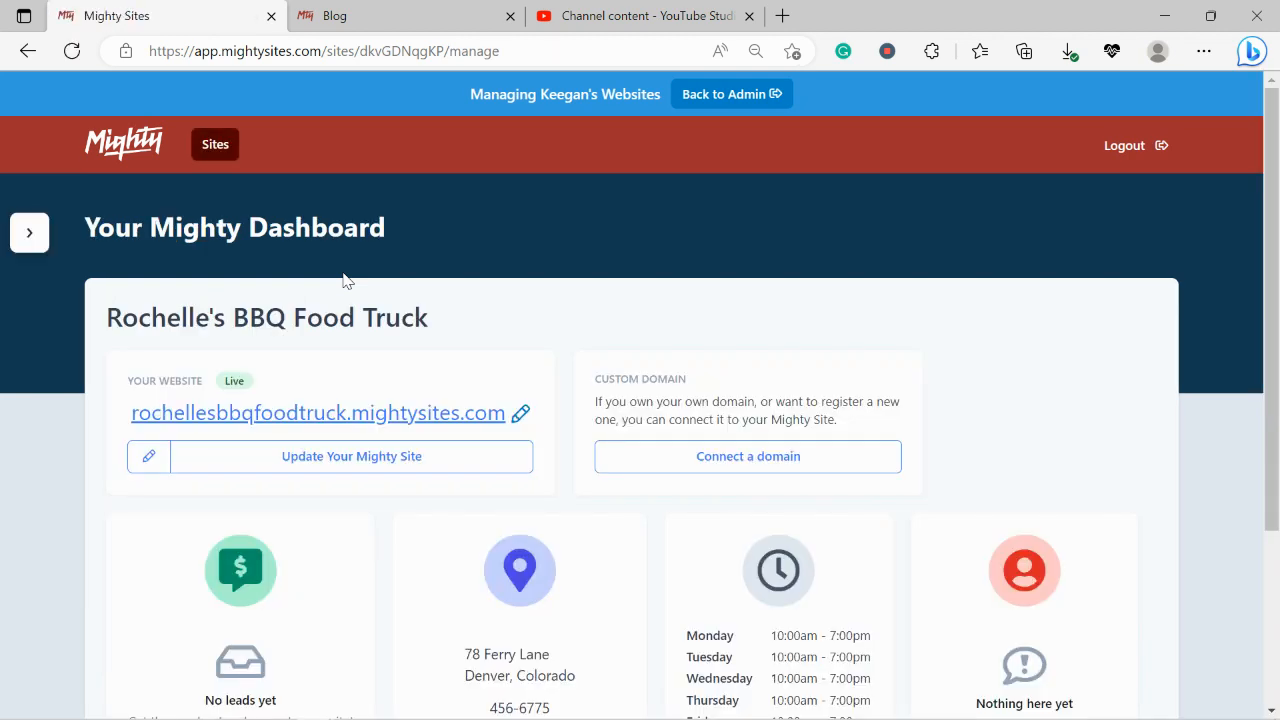
pyautogui.moveTo(436, 412)
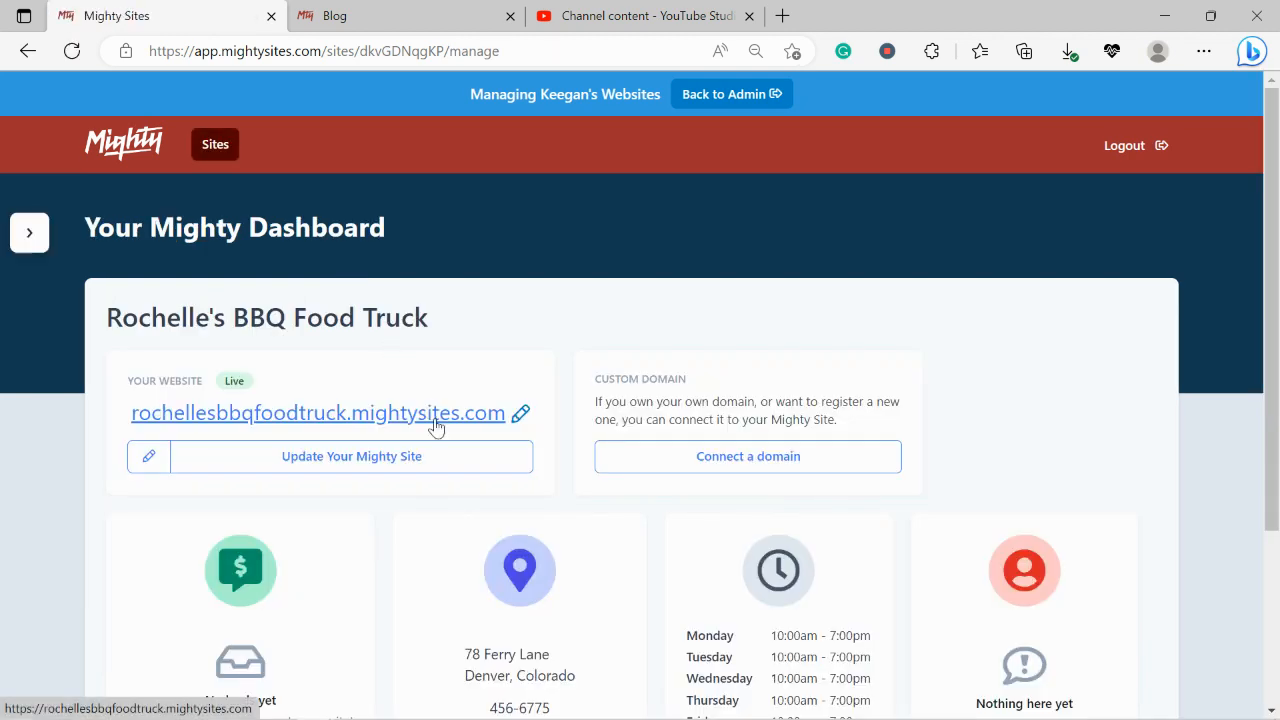
pyautogui.click(318, 412)
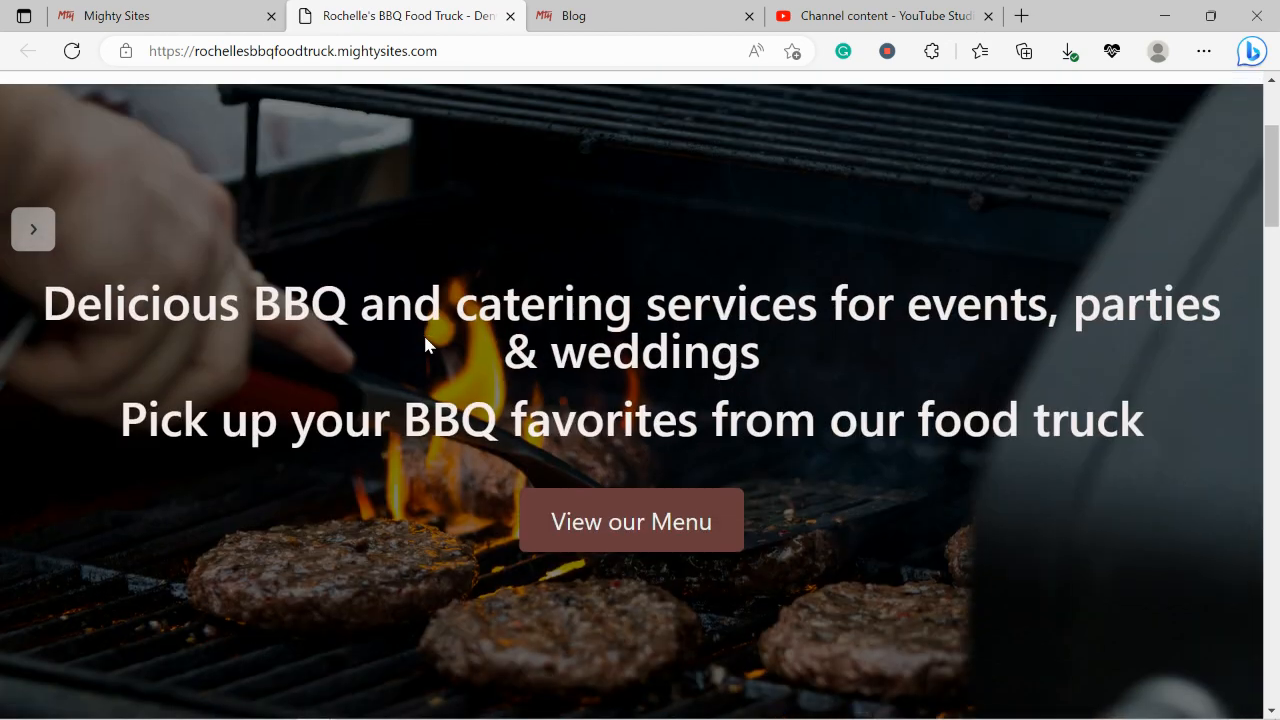
pyautogui.scroll(-3)
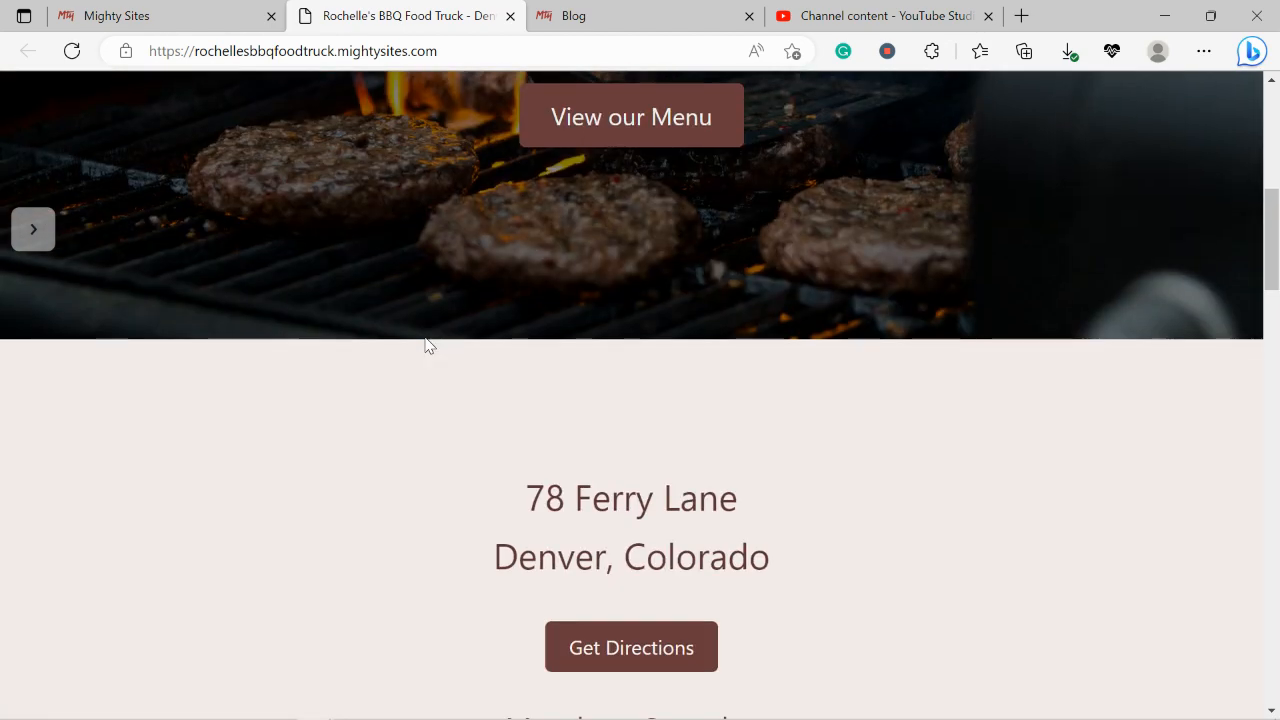
pyautogui.scroll(-3)
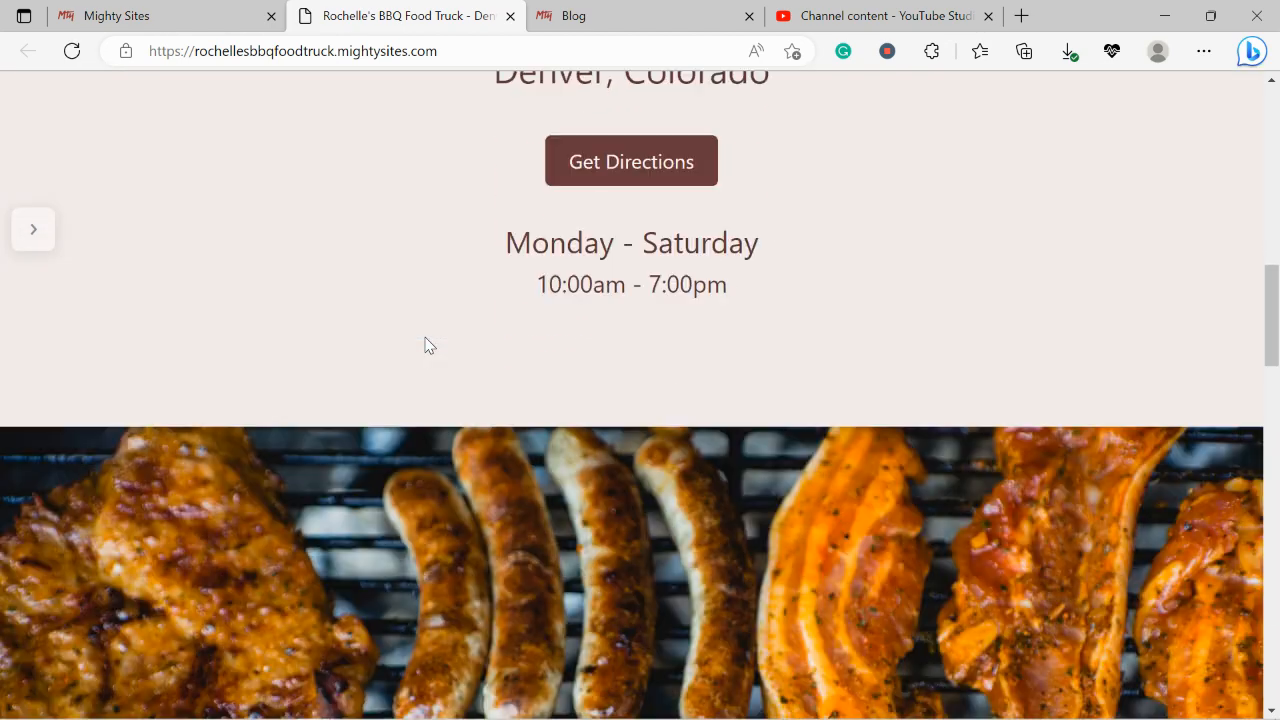
pyautogui.scroll(-3)
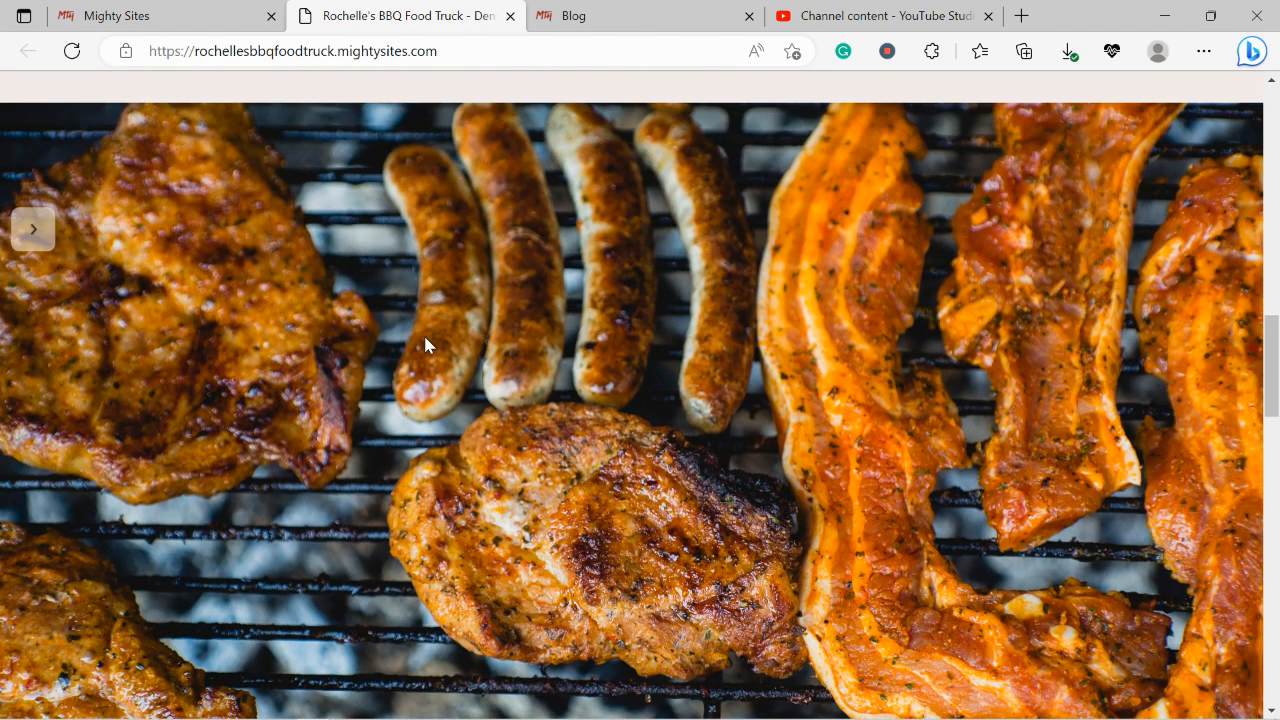
pyautogui.moveTo(532, 192)
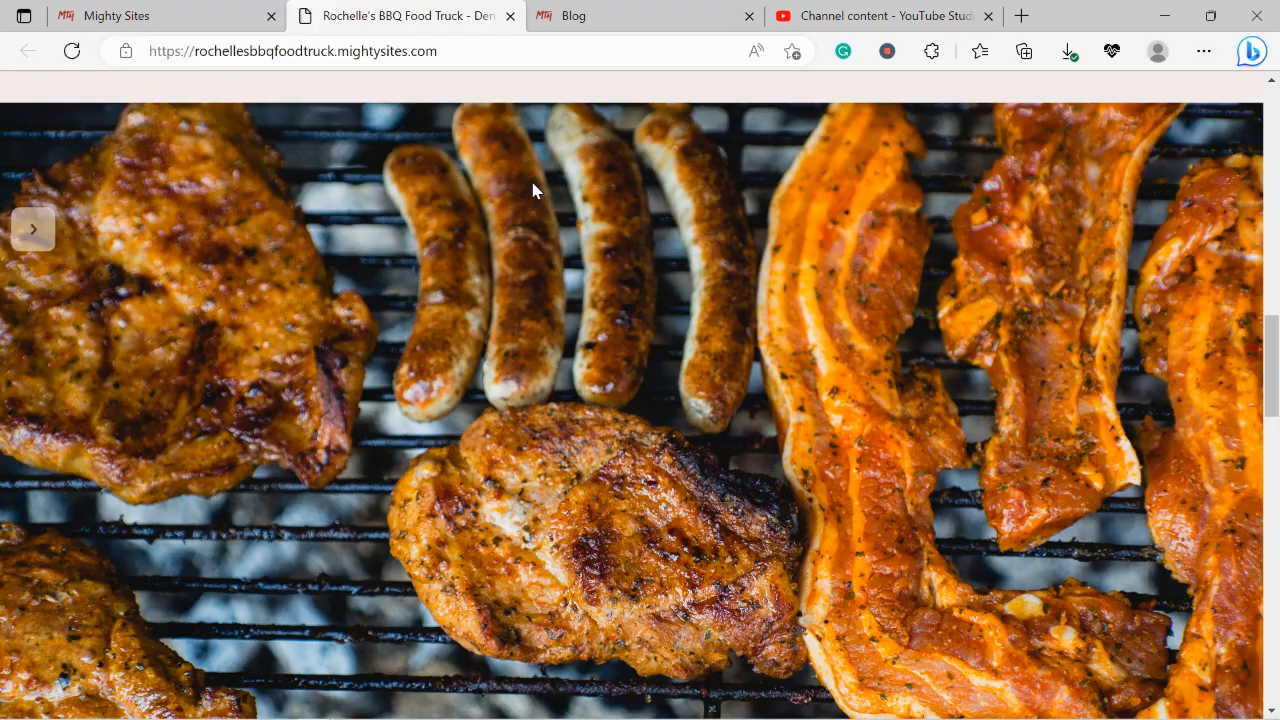